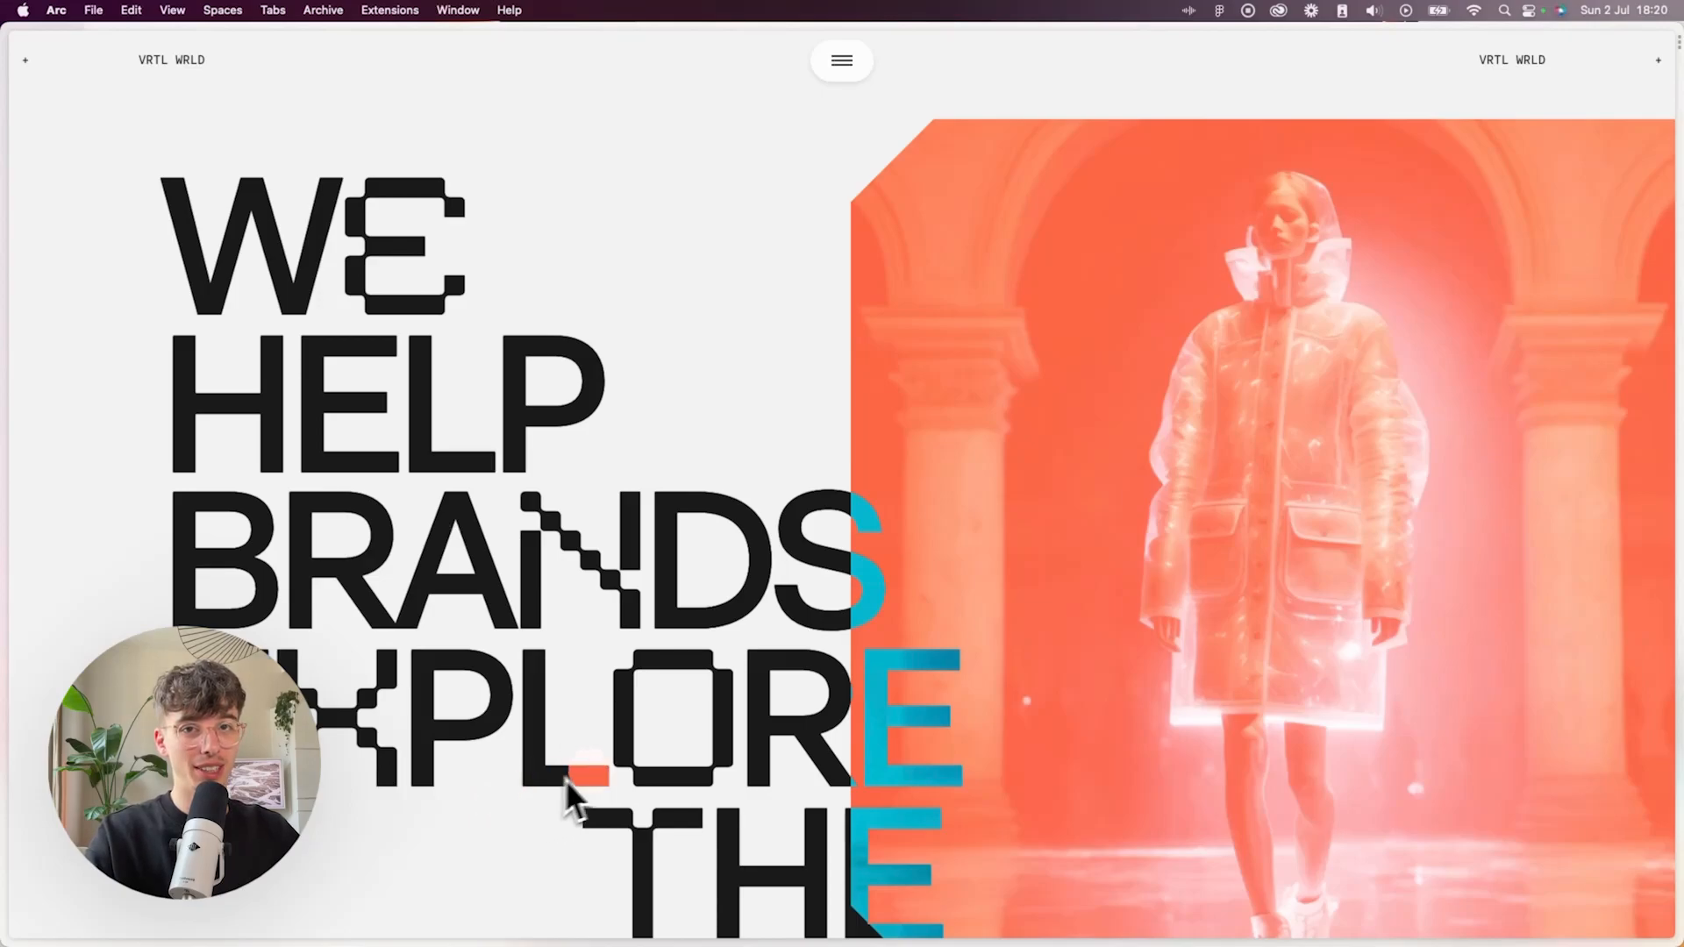
# Size load_grid to 100% width and 100VH height, then set its display to Grid.
pyautogui.scroll(-3)
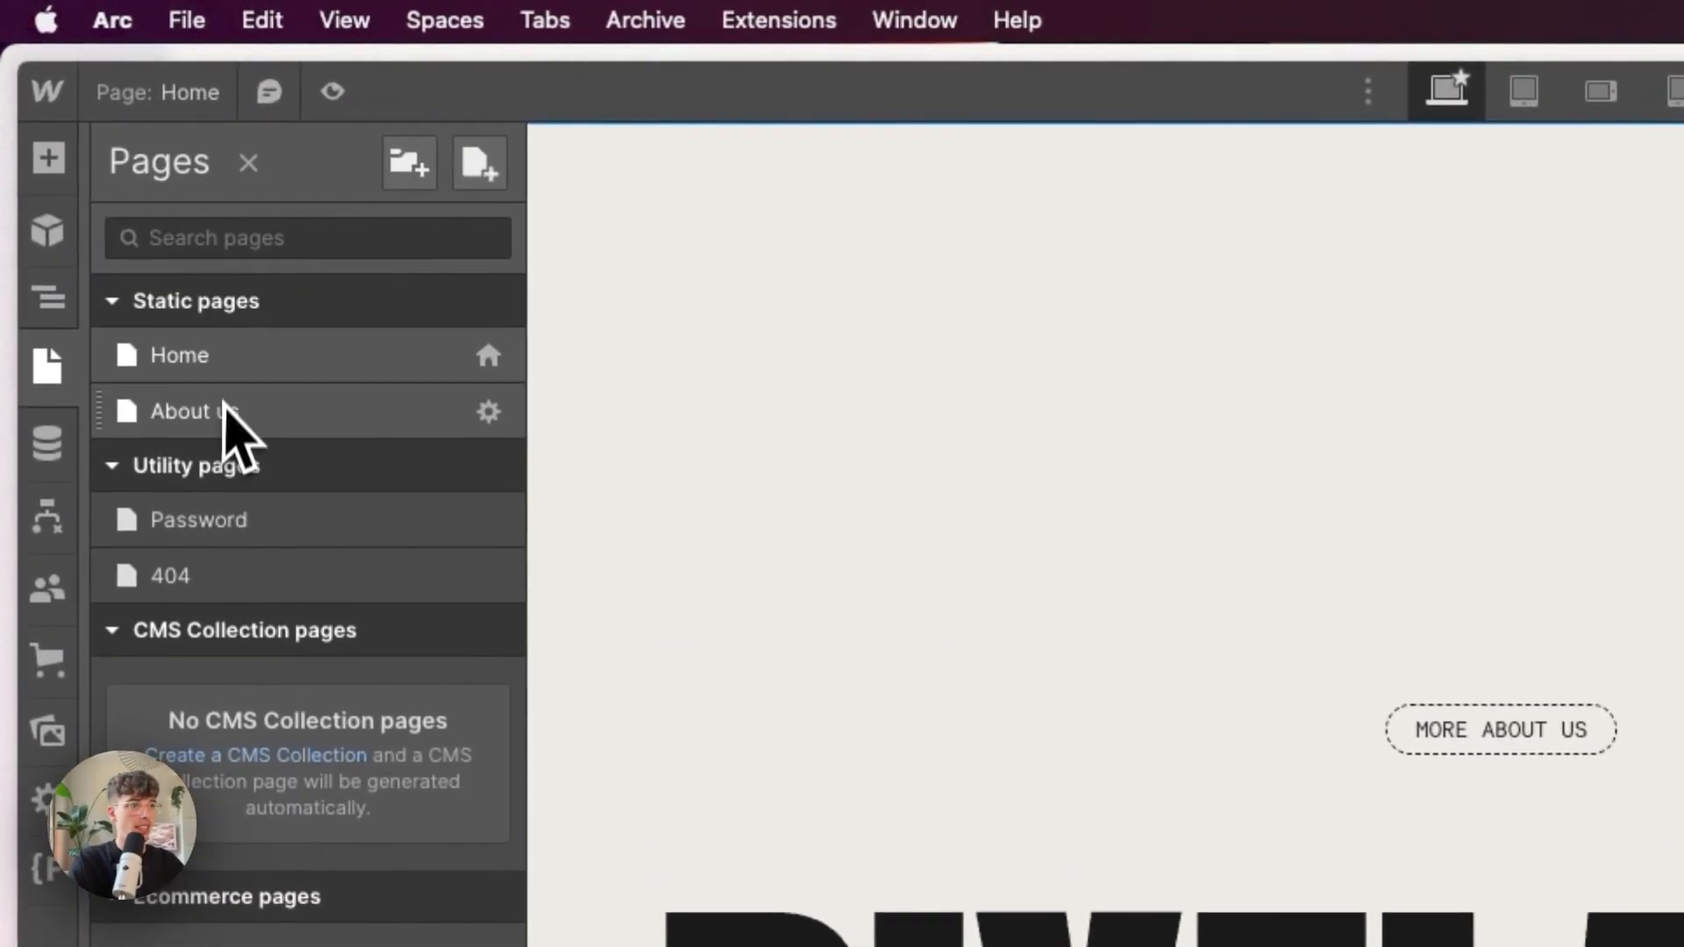
pyautogui.click(185, 411)
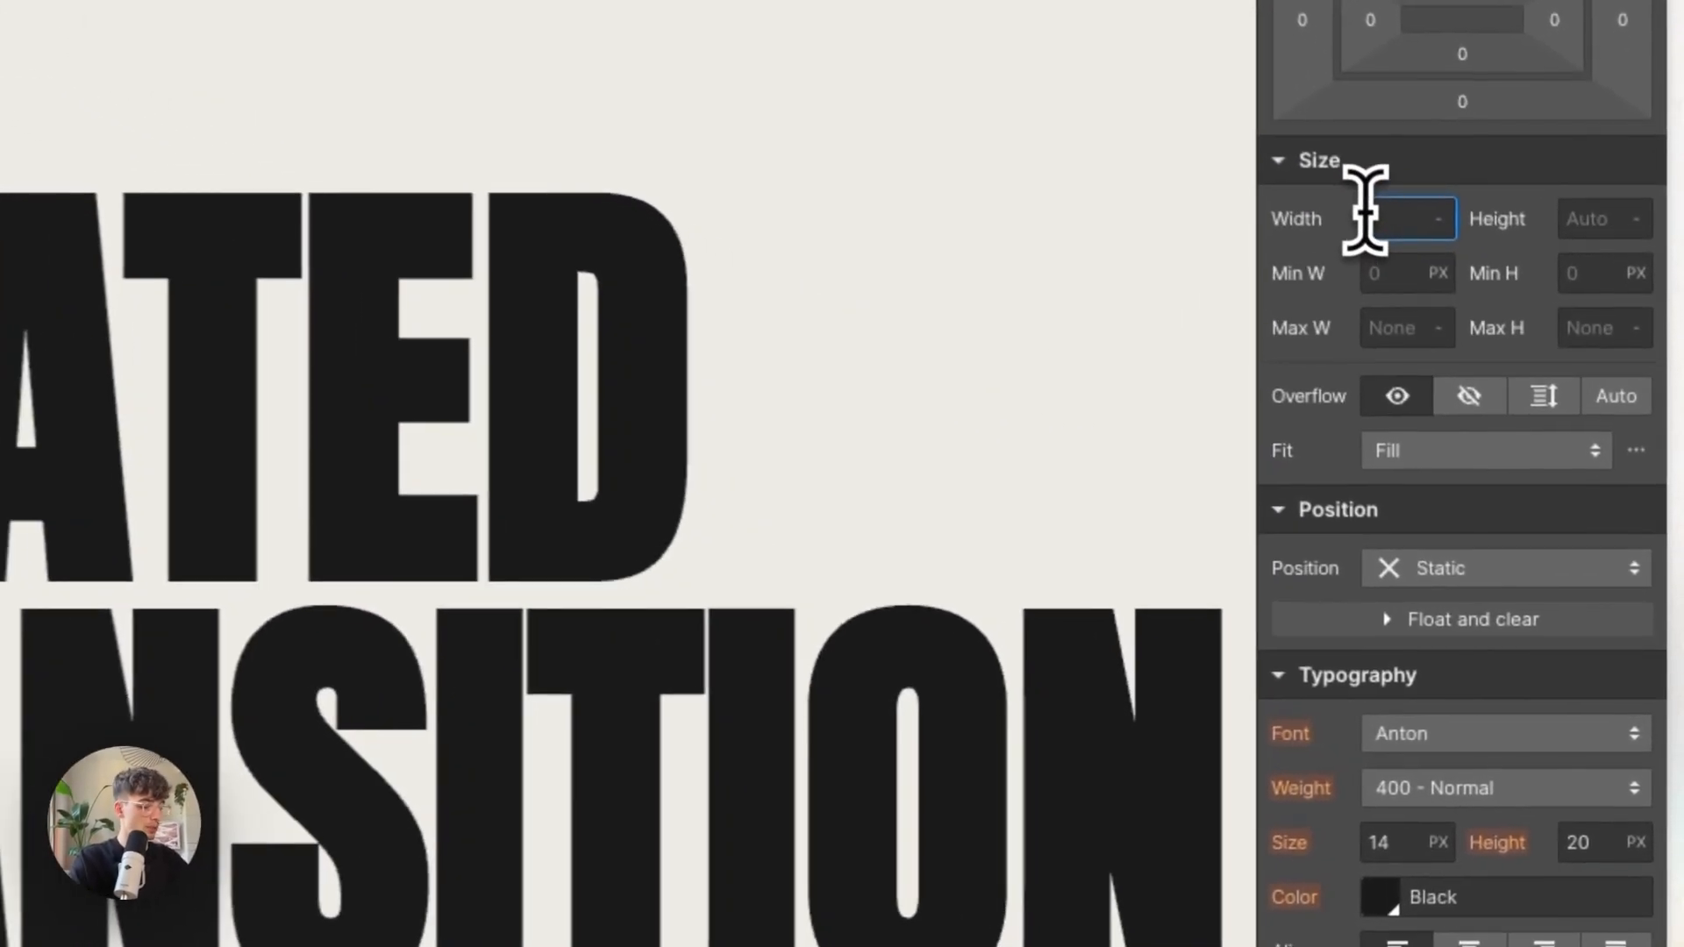
pyautogui.write('100v')
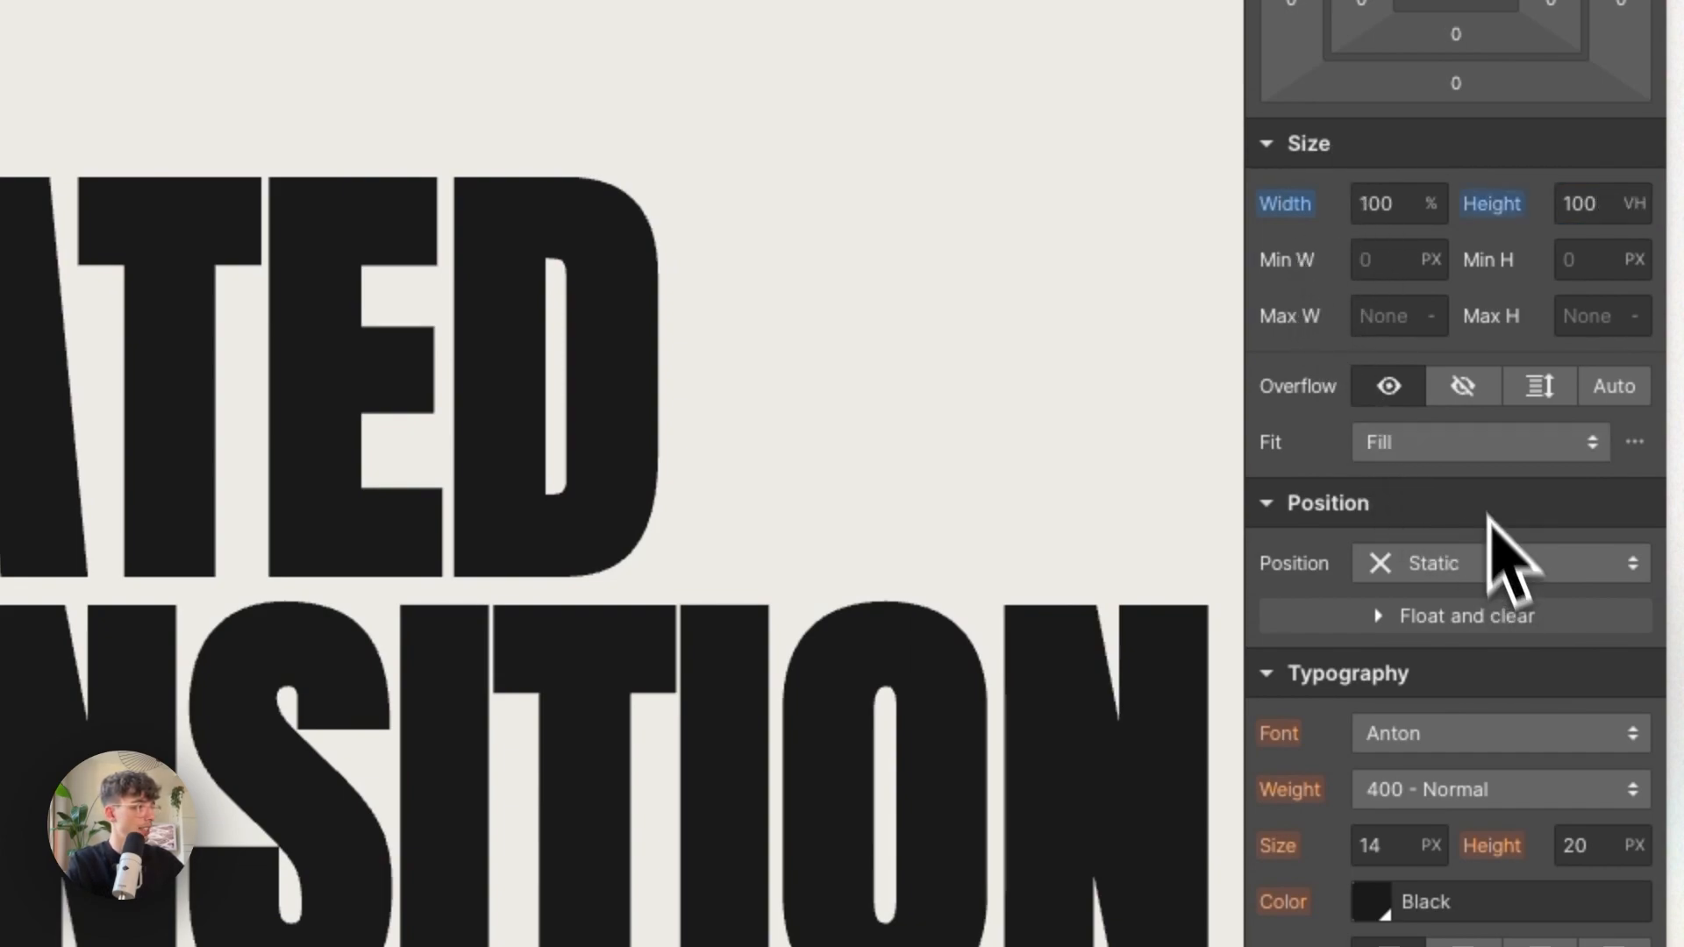
pyautogui.click(1499, 564)
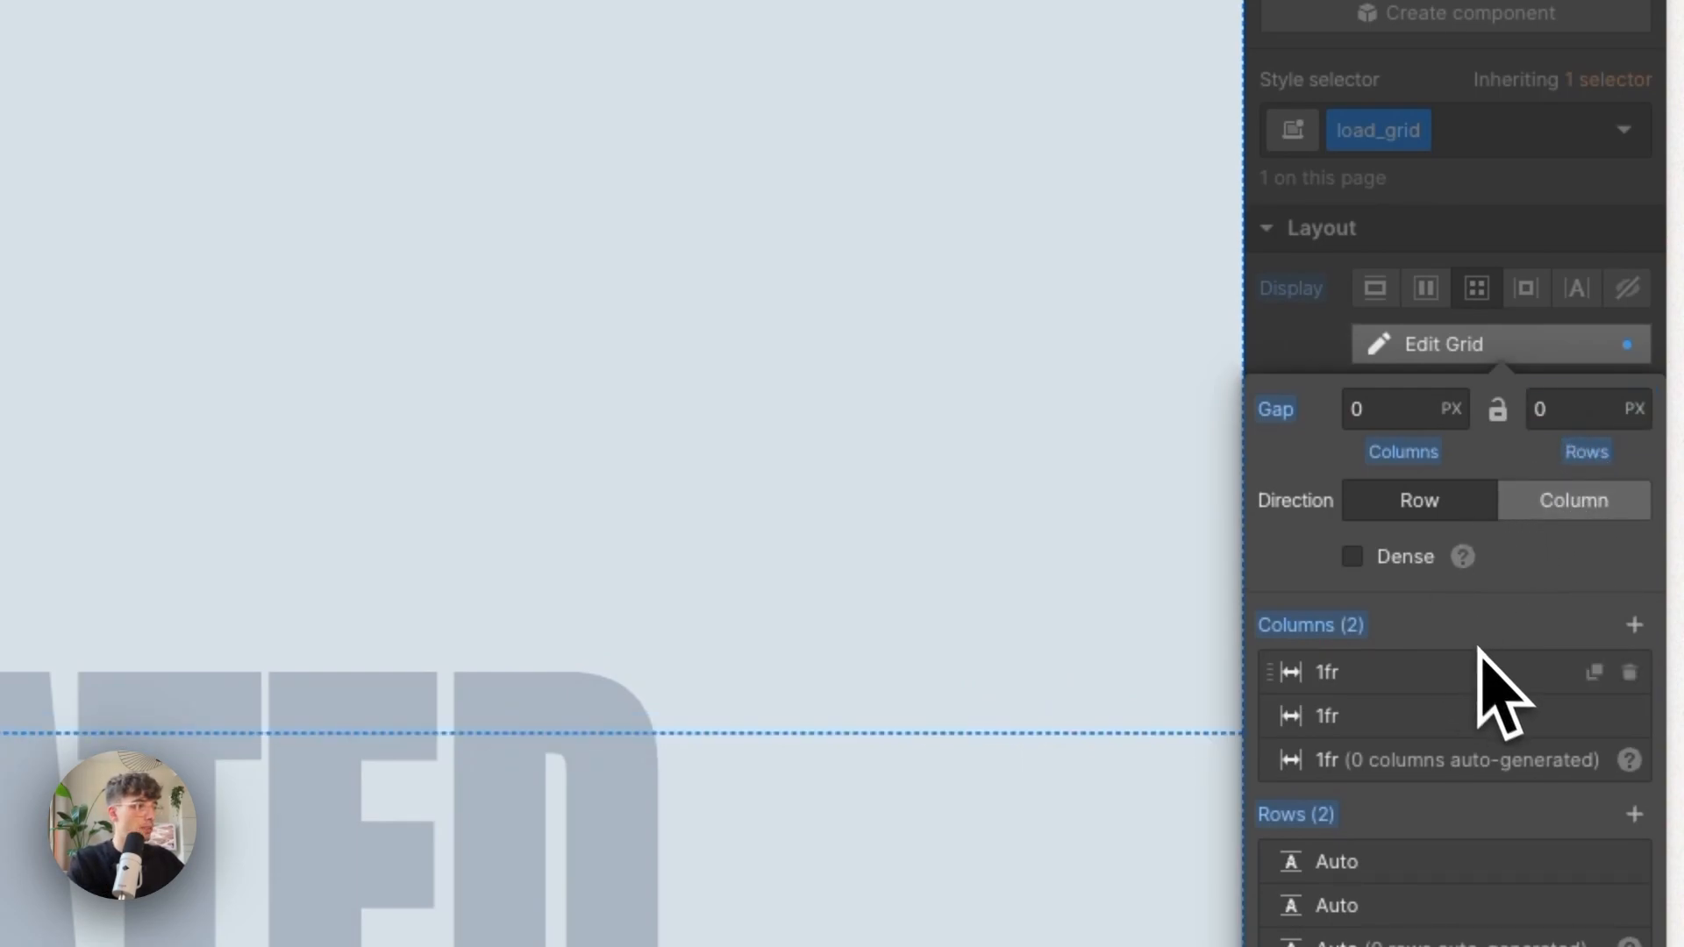
# Grow the grid to 12 columns and 8 rows and finish grid editing.
pyautogui.click(1635, 626)
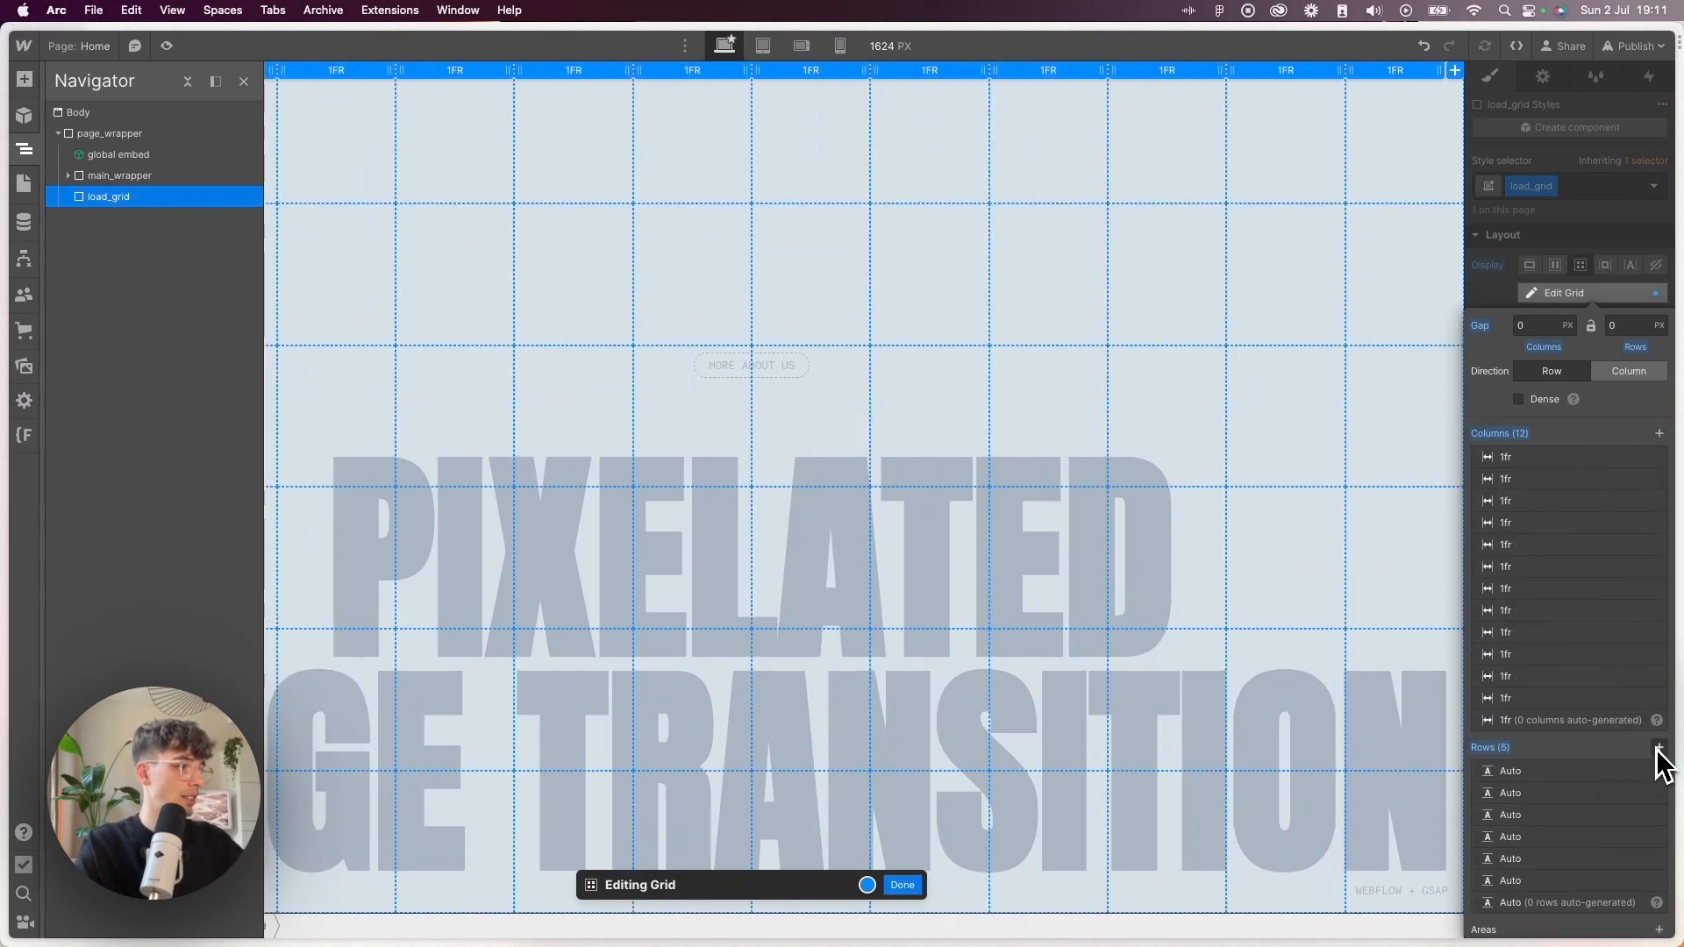
pyautogui.click(1660, 748)
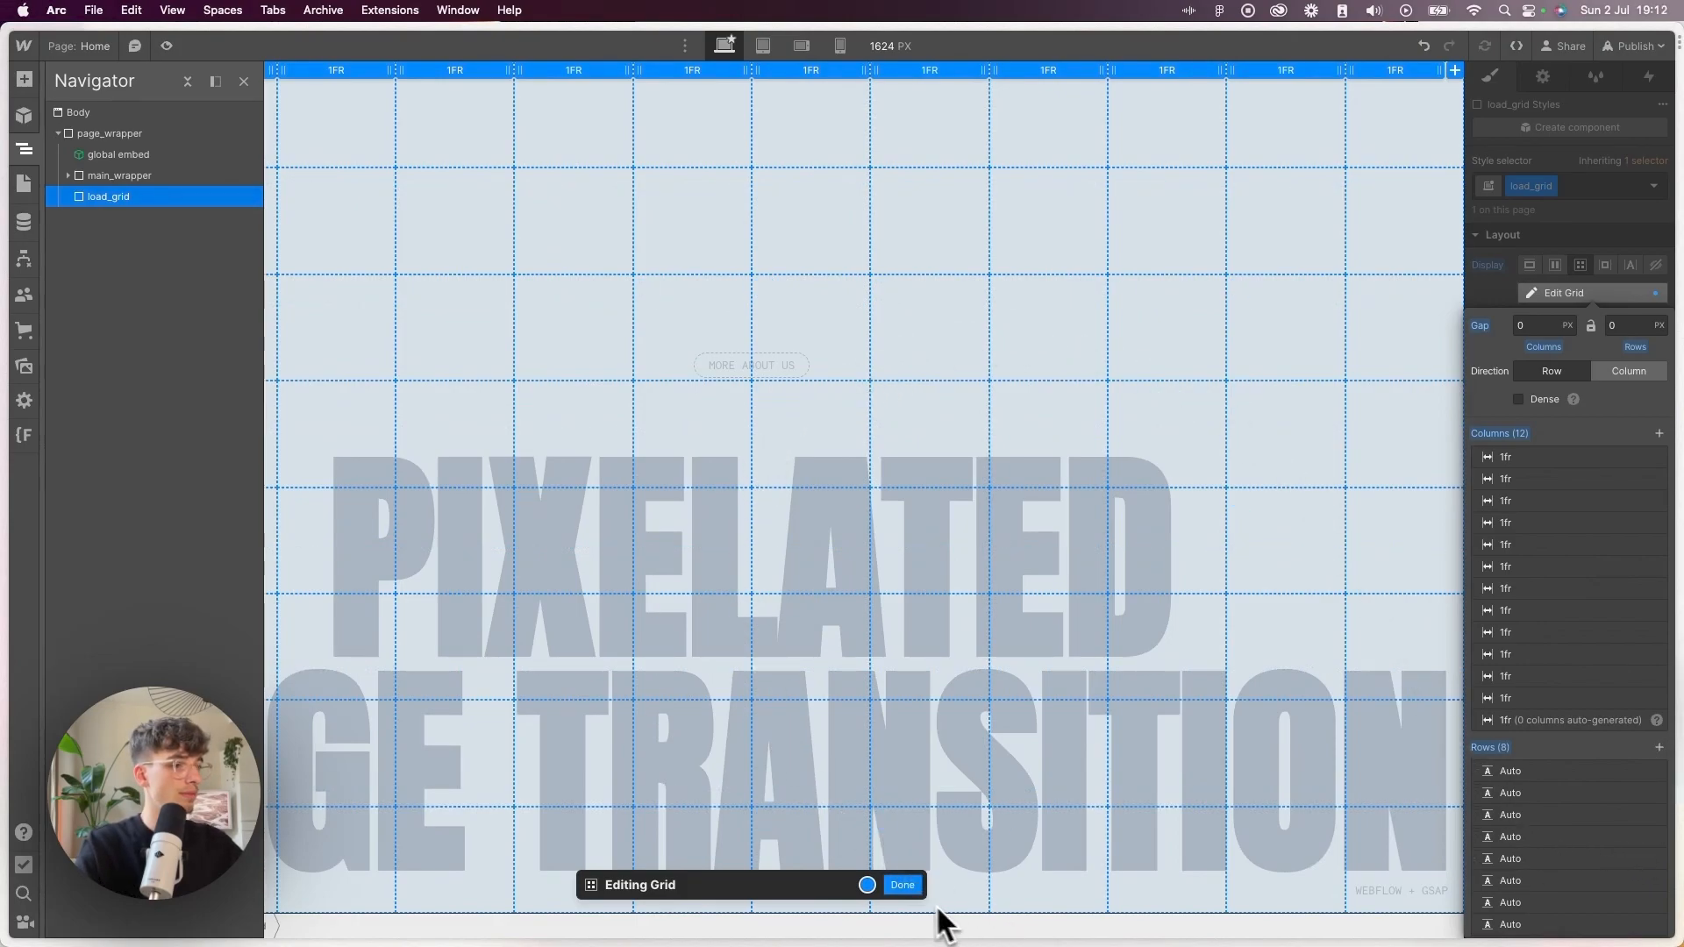
pyautogui.click(902, 885)
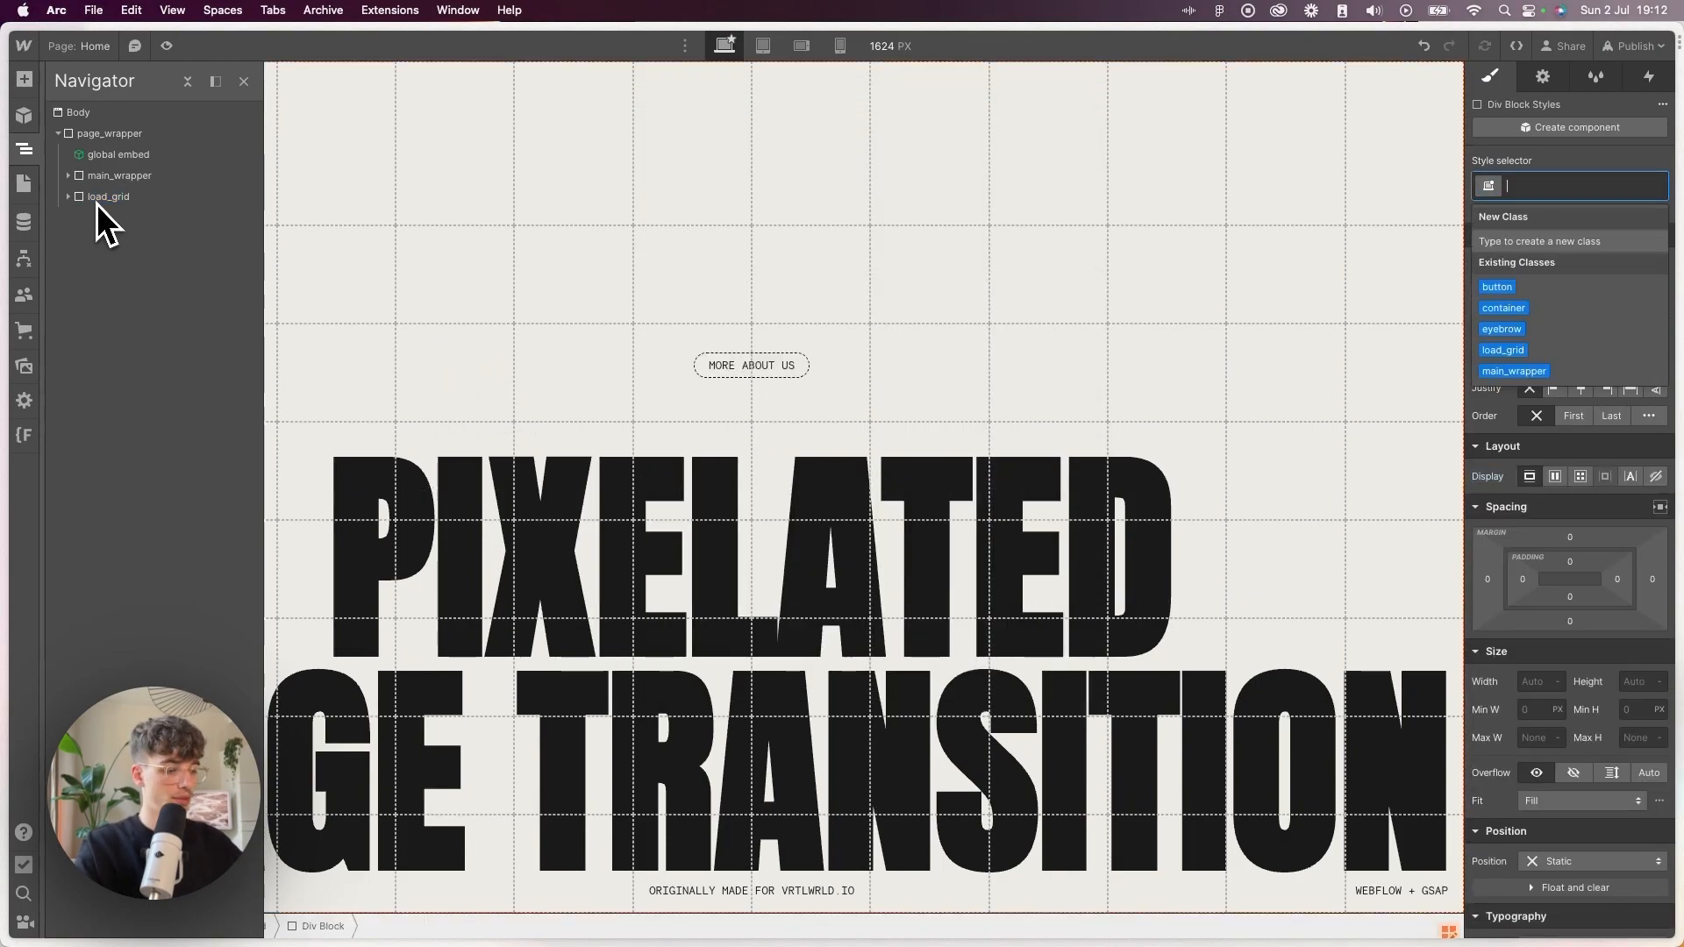
# Class the block load_grid-item with 100% width and height and an orange background.
pyautogui.write('load_grid-ite')
pyautogui.click(1643, 681)
pyautogui.write('100')
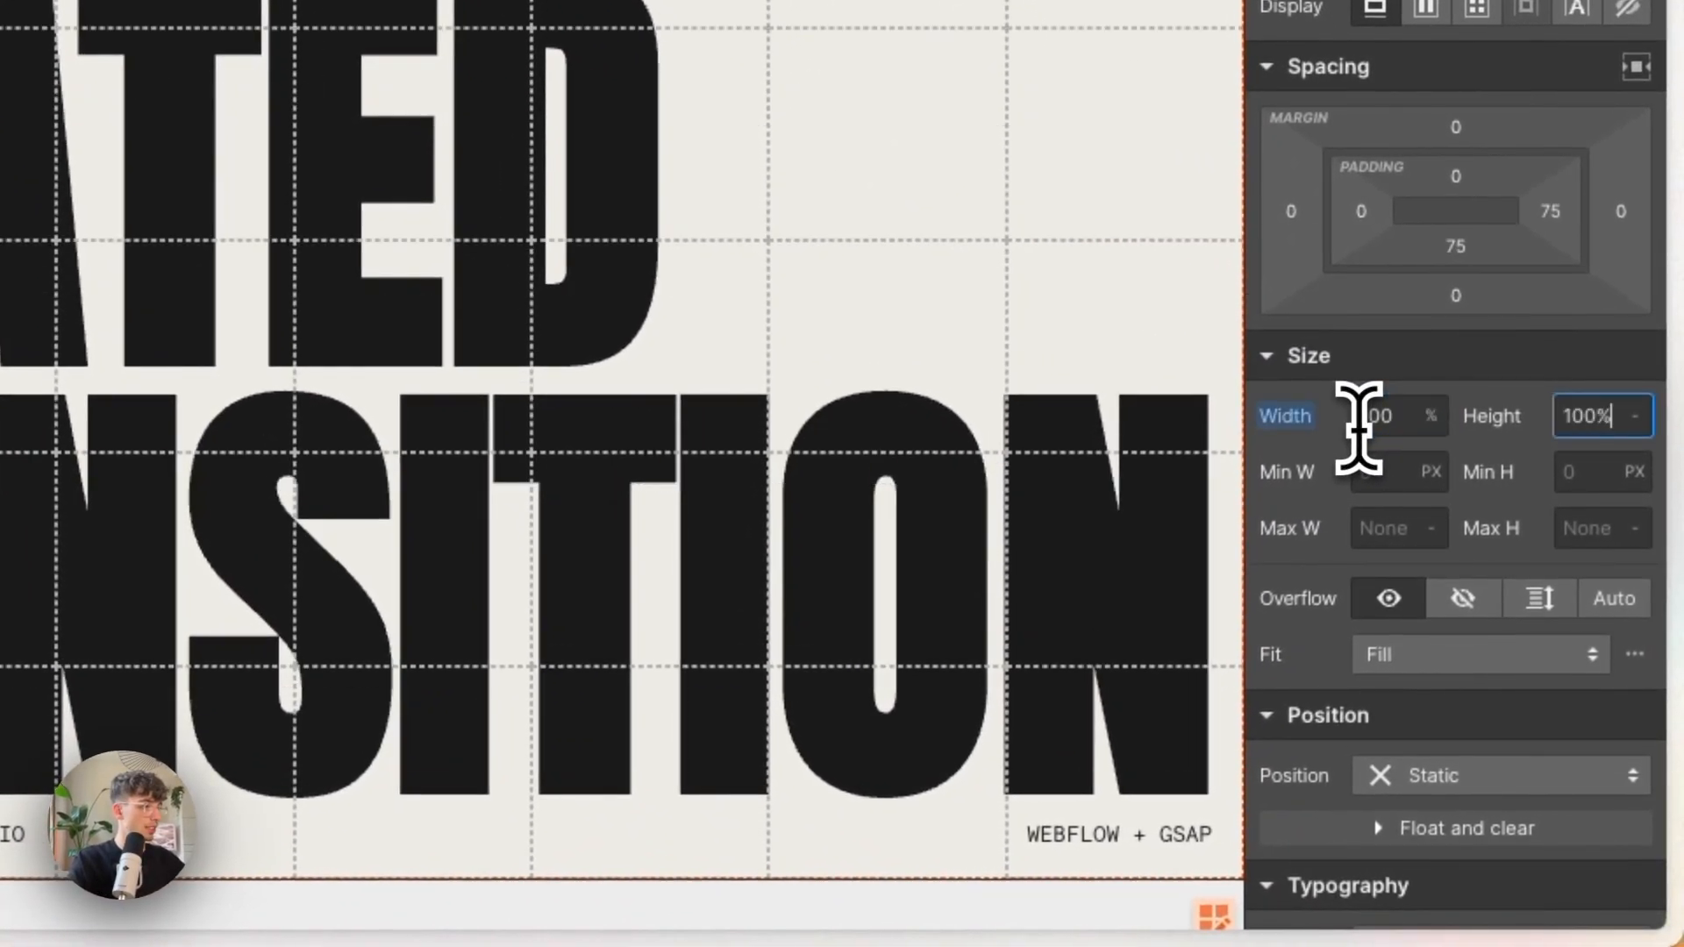
pyautogui.scroll(-3)
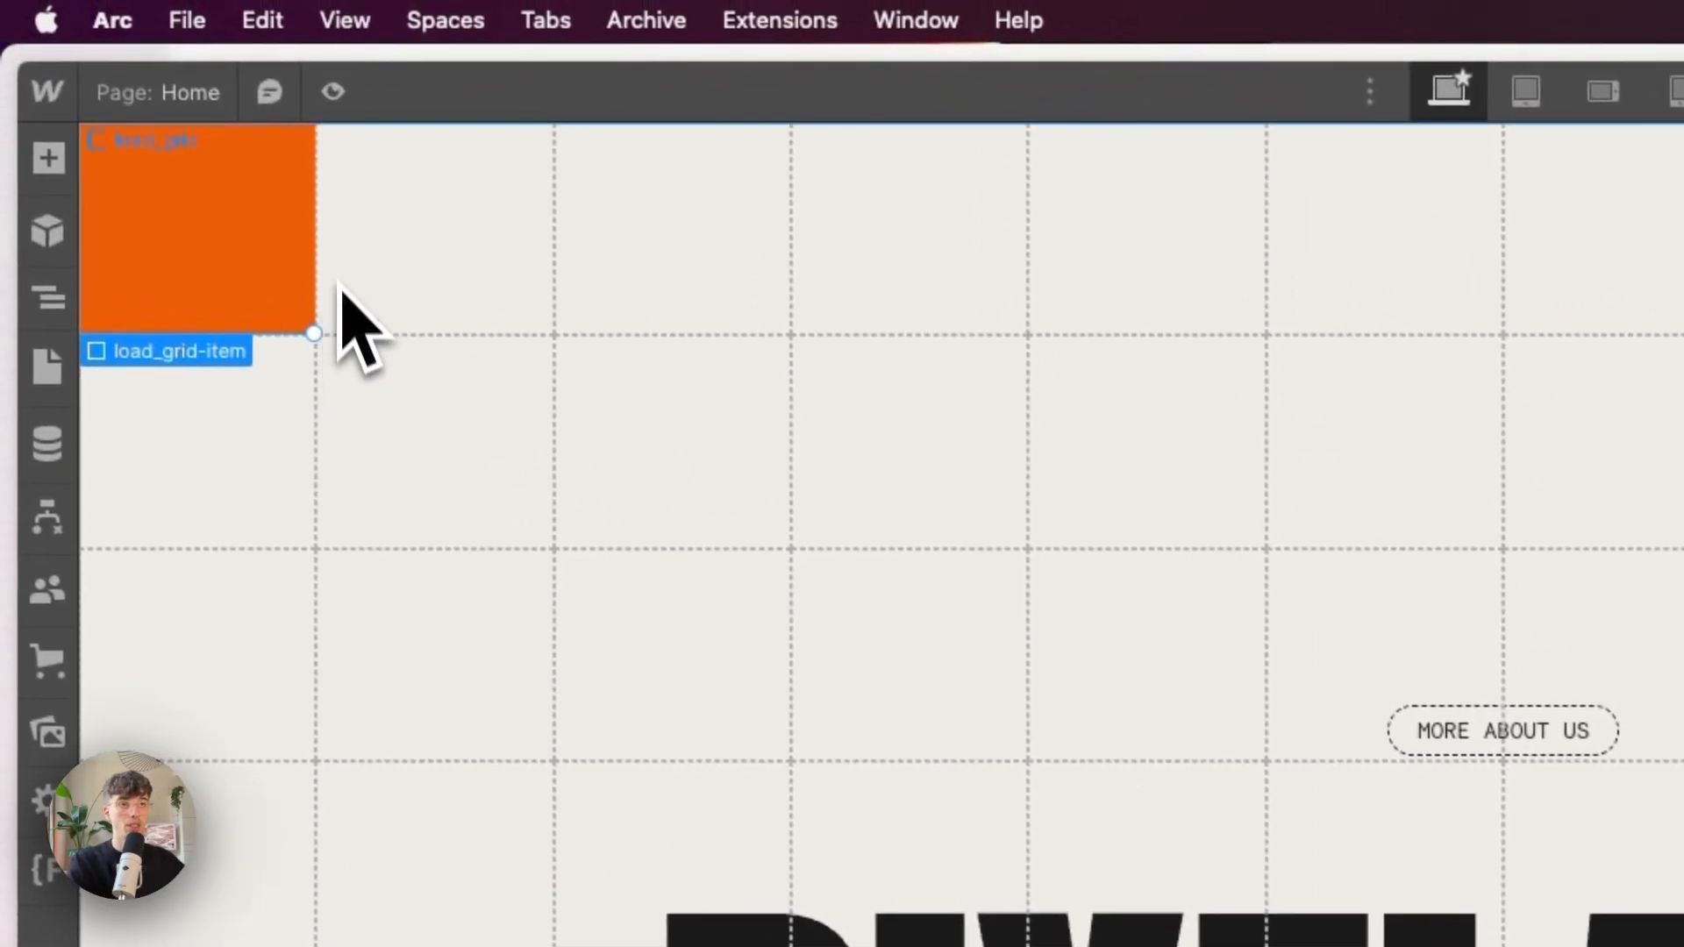
pyautogui.moveTo(312, 333); pyautogui.dragTo(312, 548)
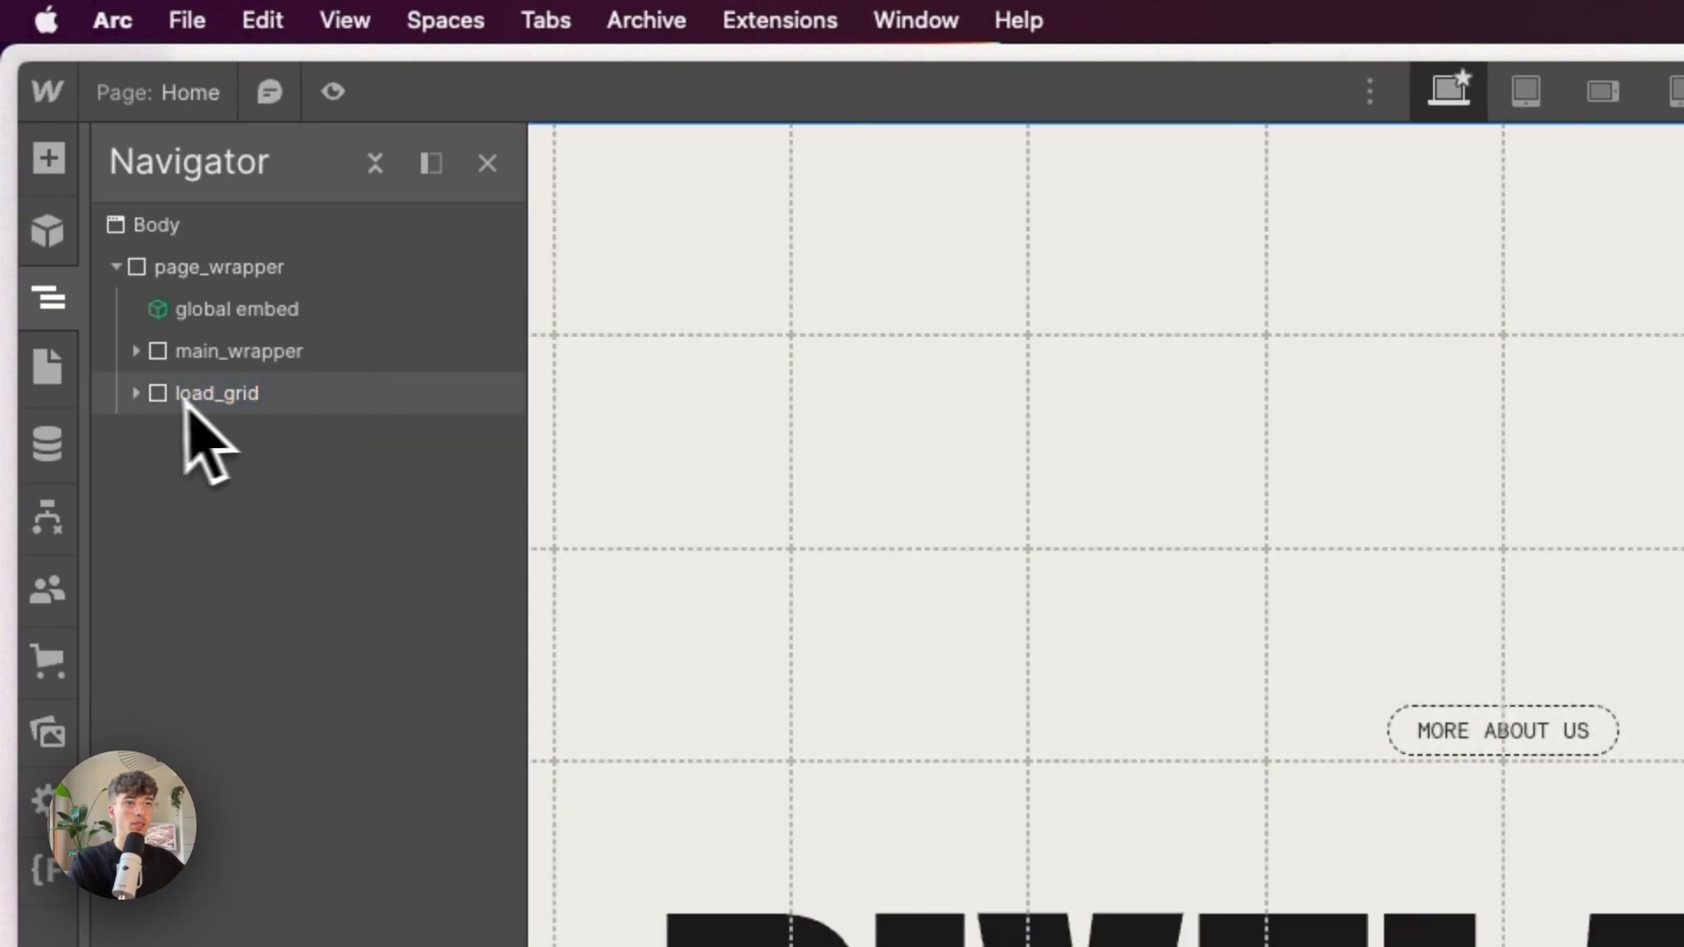
# Select the whole load_grid container and reach its position settings.
pyautogui.click(211, 393)
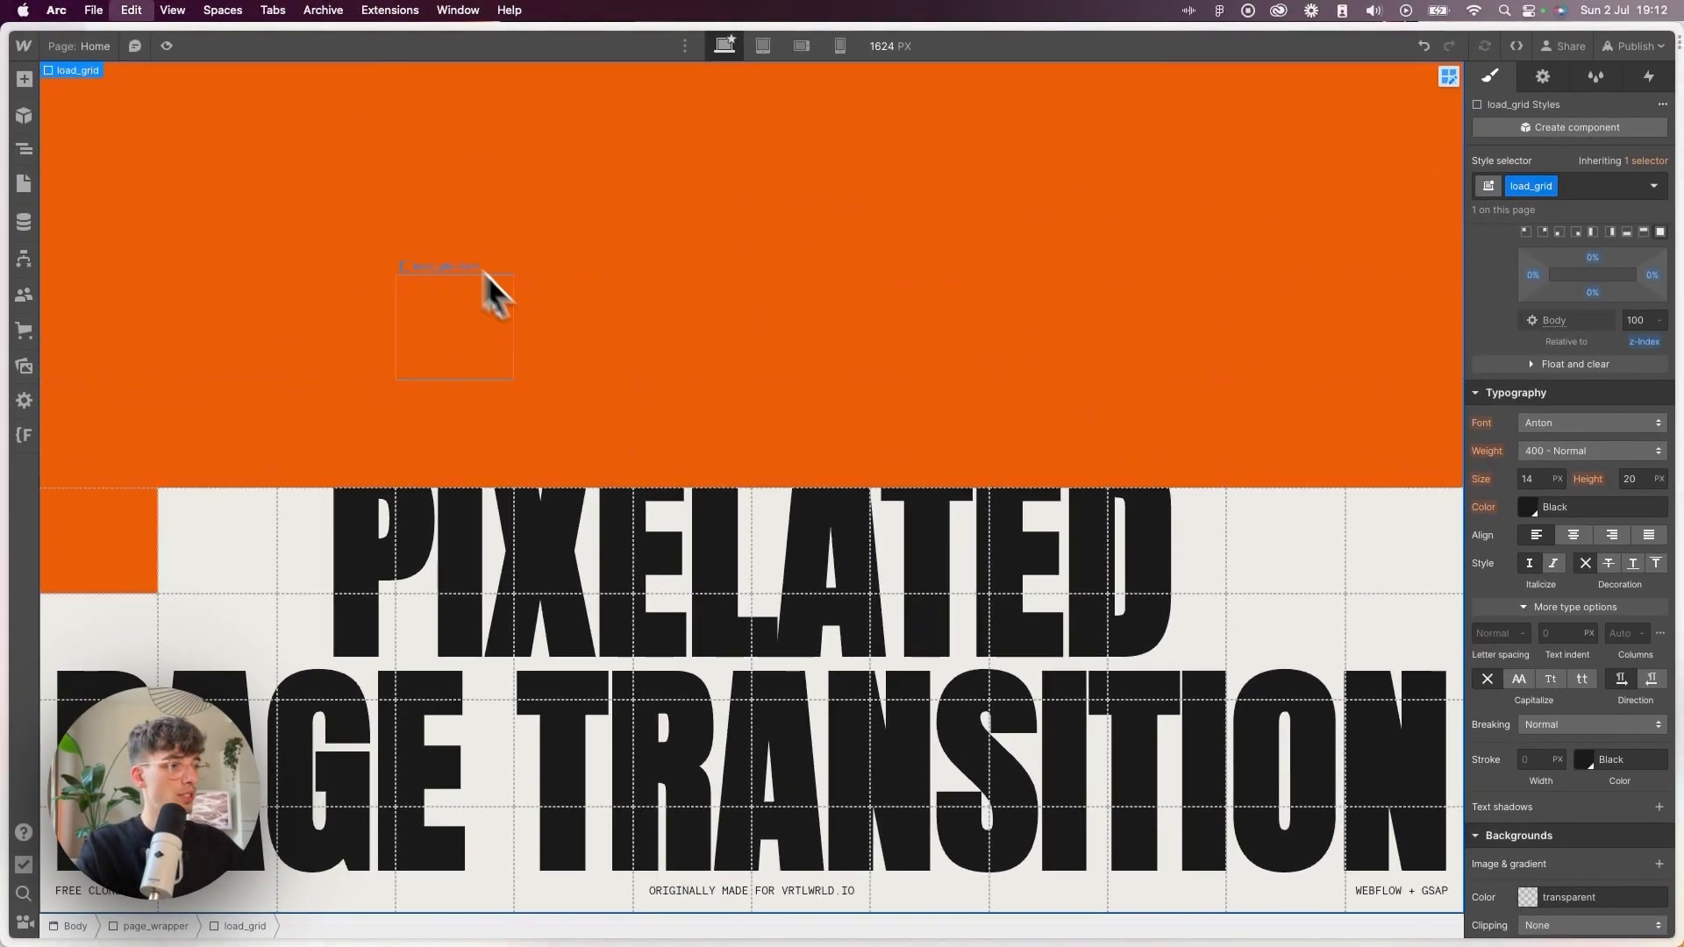
pyautogui.scroll(-3)
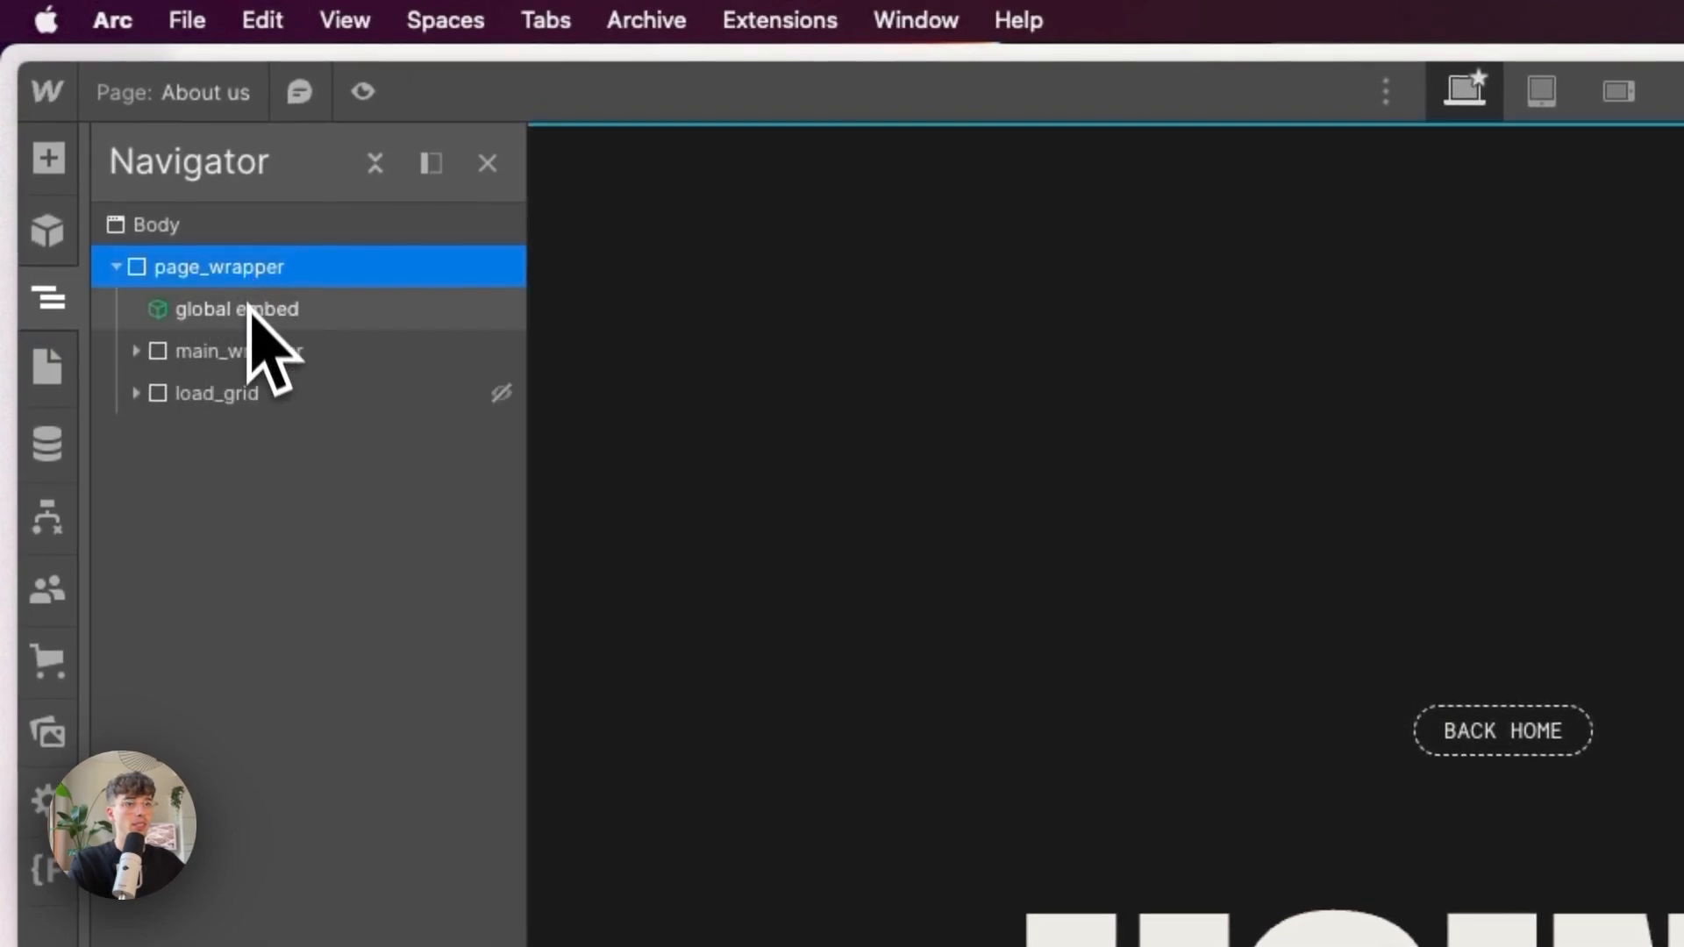
# Reach the Home page settings from the Pages panel.
pyautogui.click(48, 368)
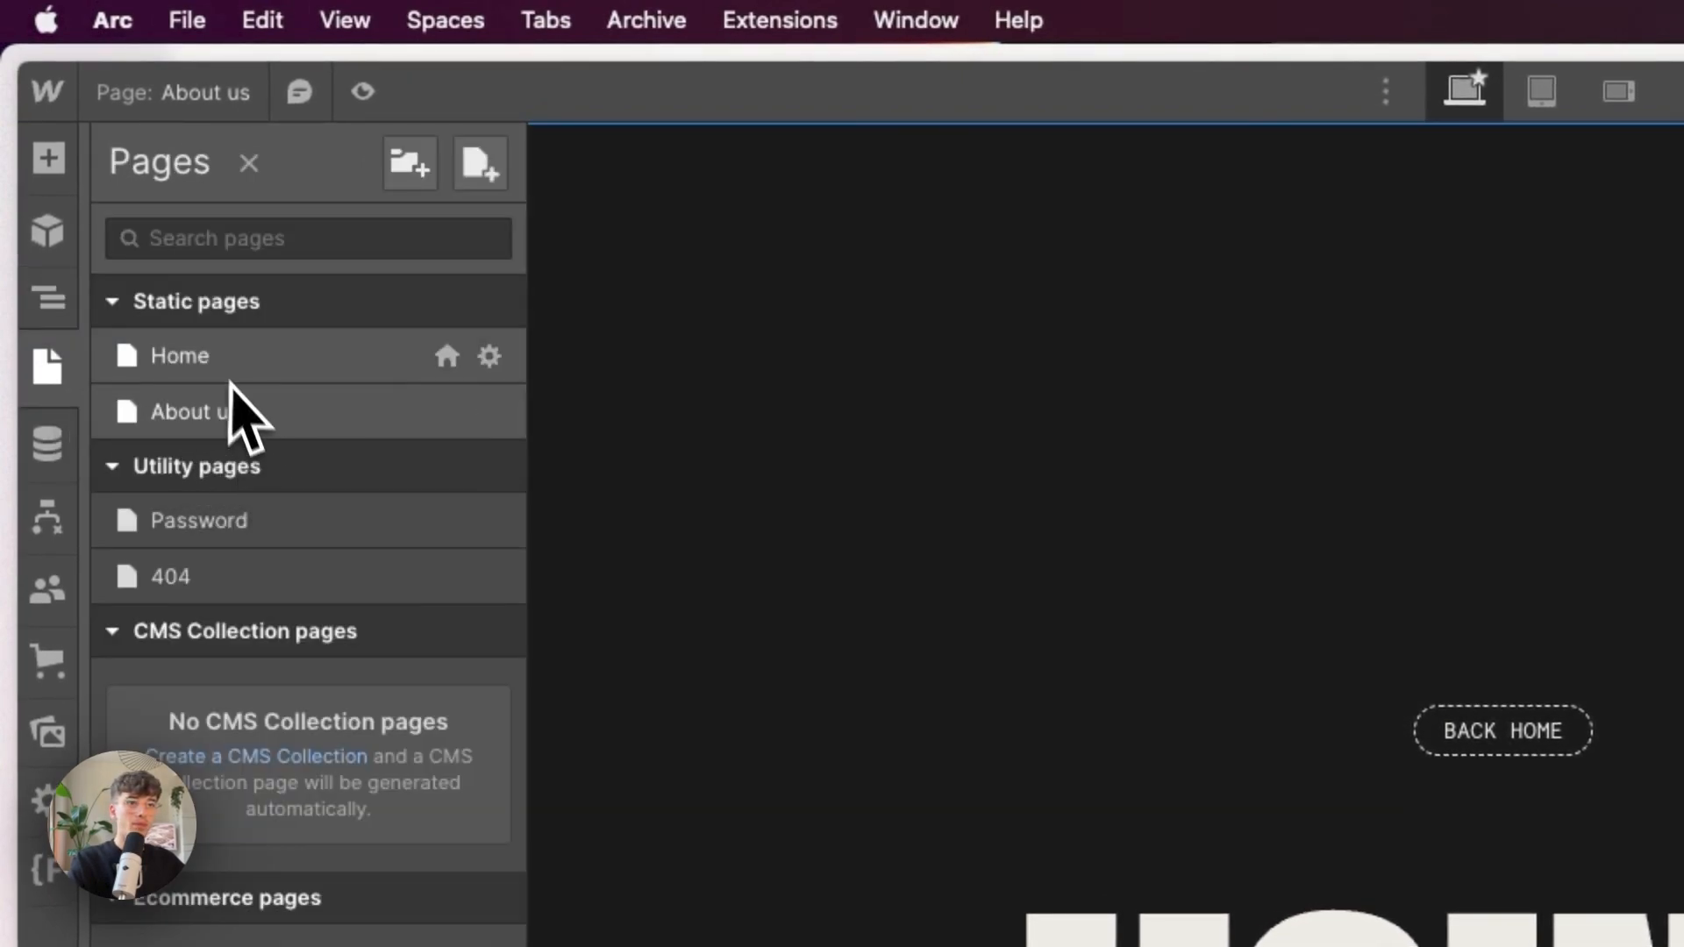
pyautogui.click(179, 356)
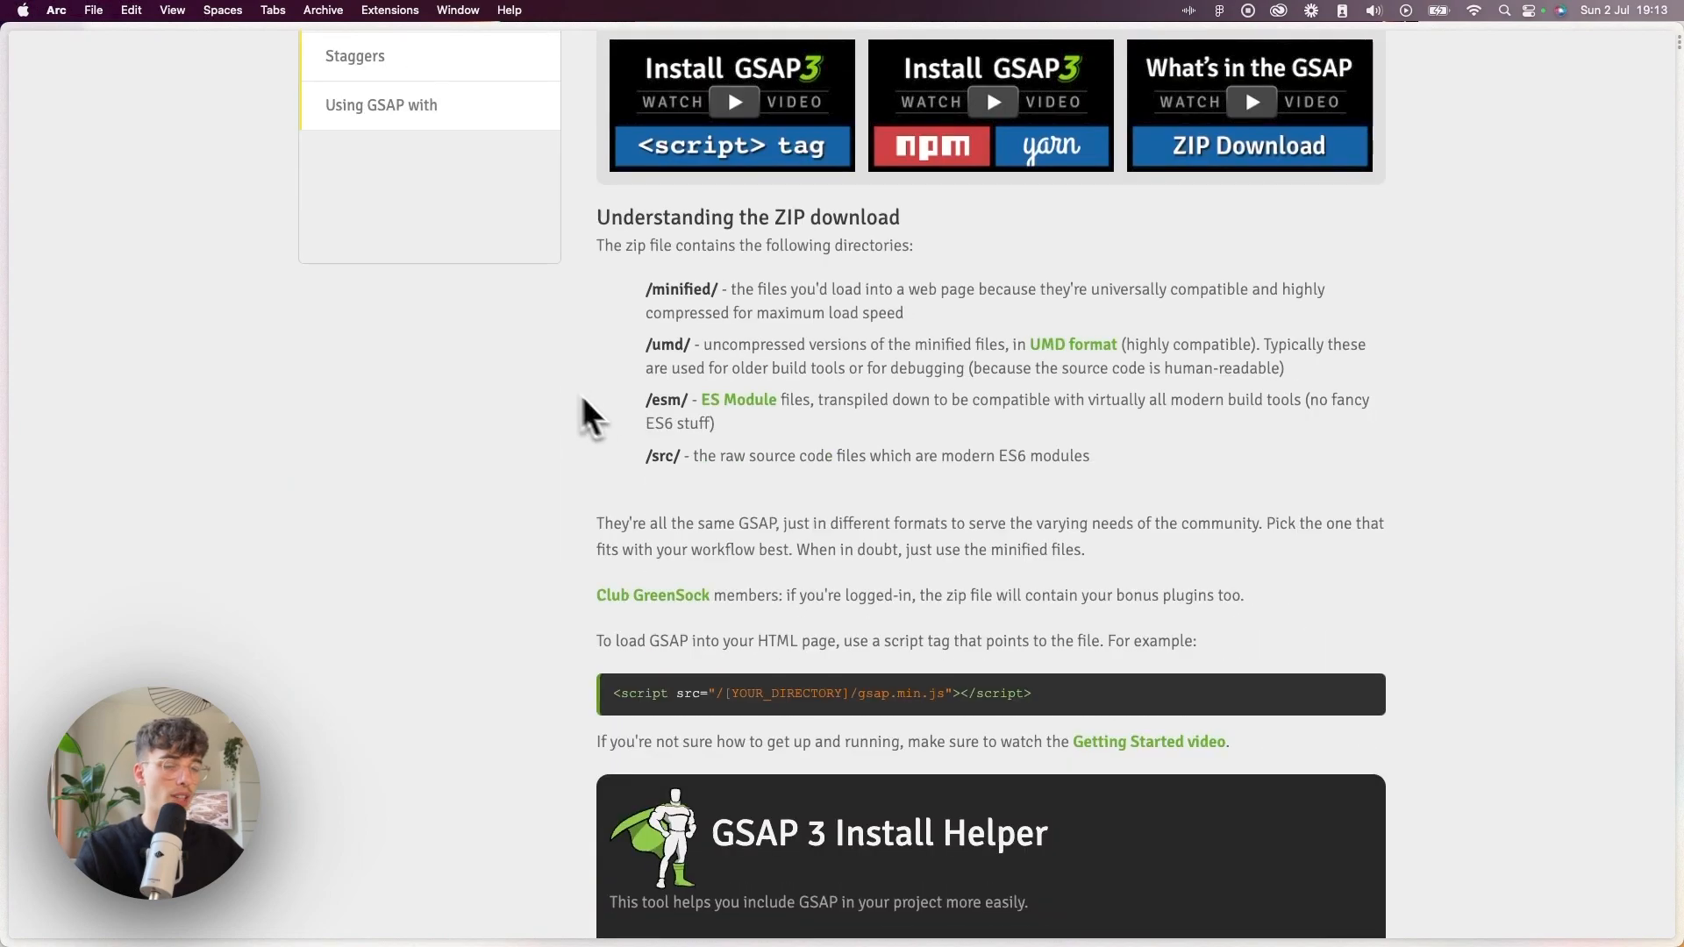
# Scroll the GSAP install docs down to the GSAP 3 Install Helper.
pyautogui.scroll(-3)
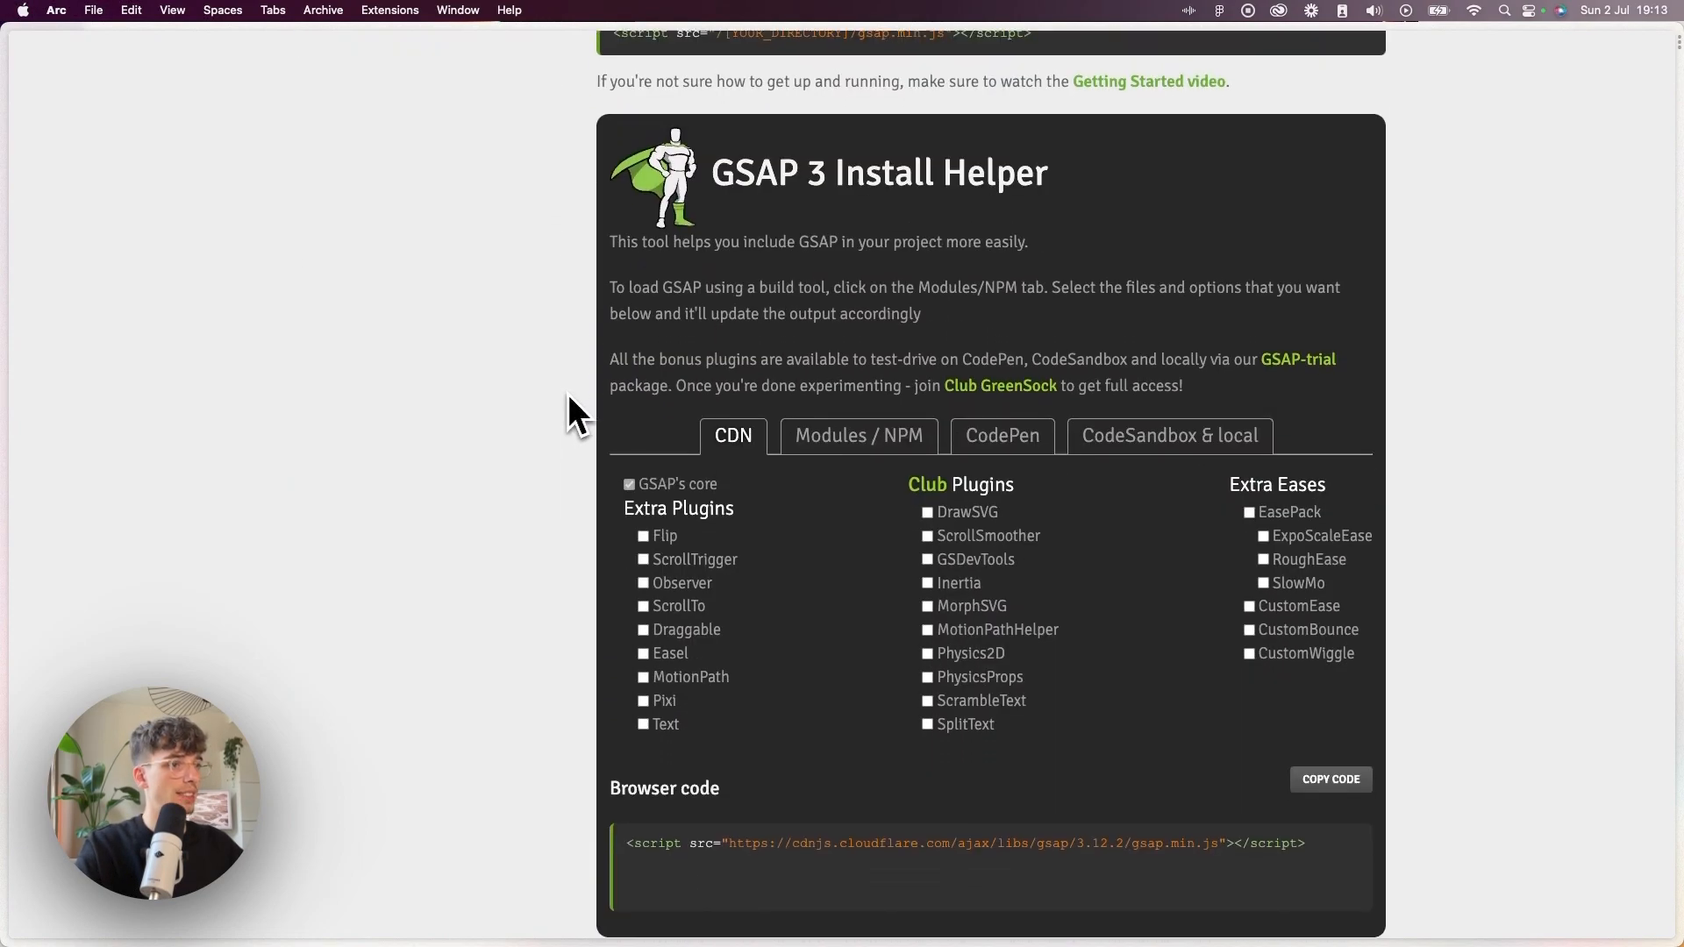
pyautogui.scroll(-3)
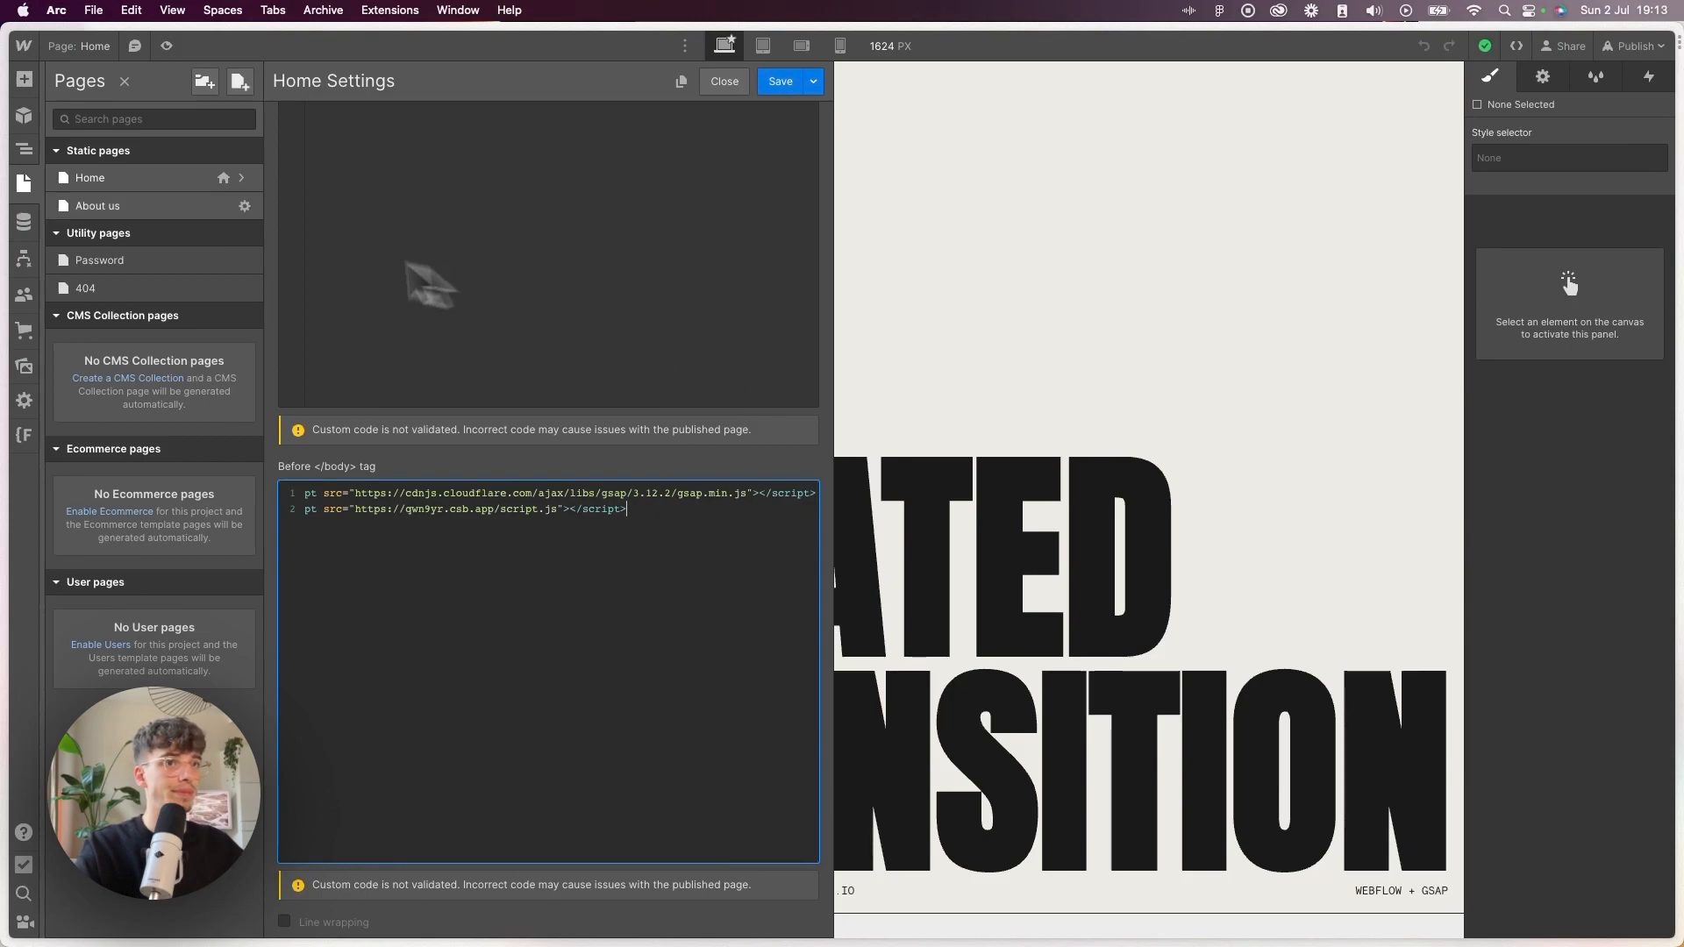
# Publish the site to the pixel-transition.webflow.io staging domain.
pyautogui.click(1633, 46)
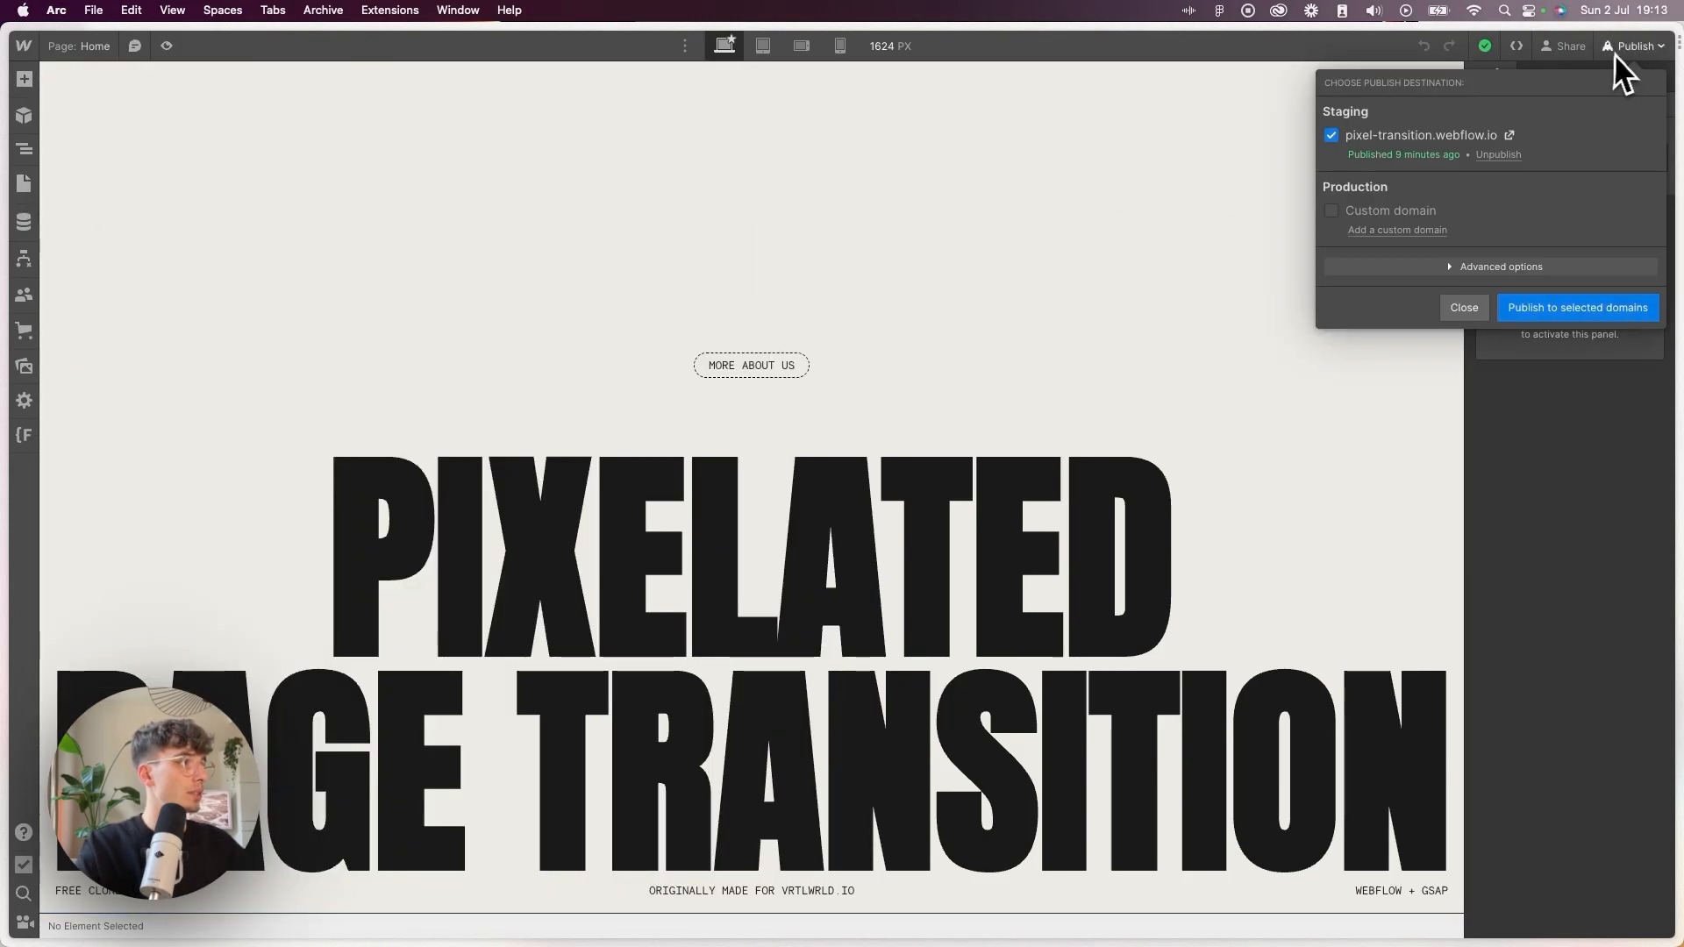
pyautogui.click(1578, 307)
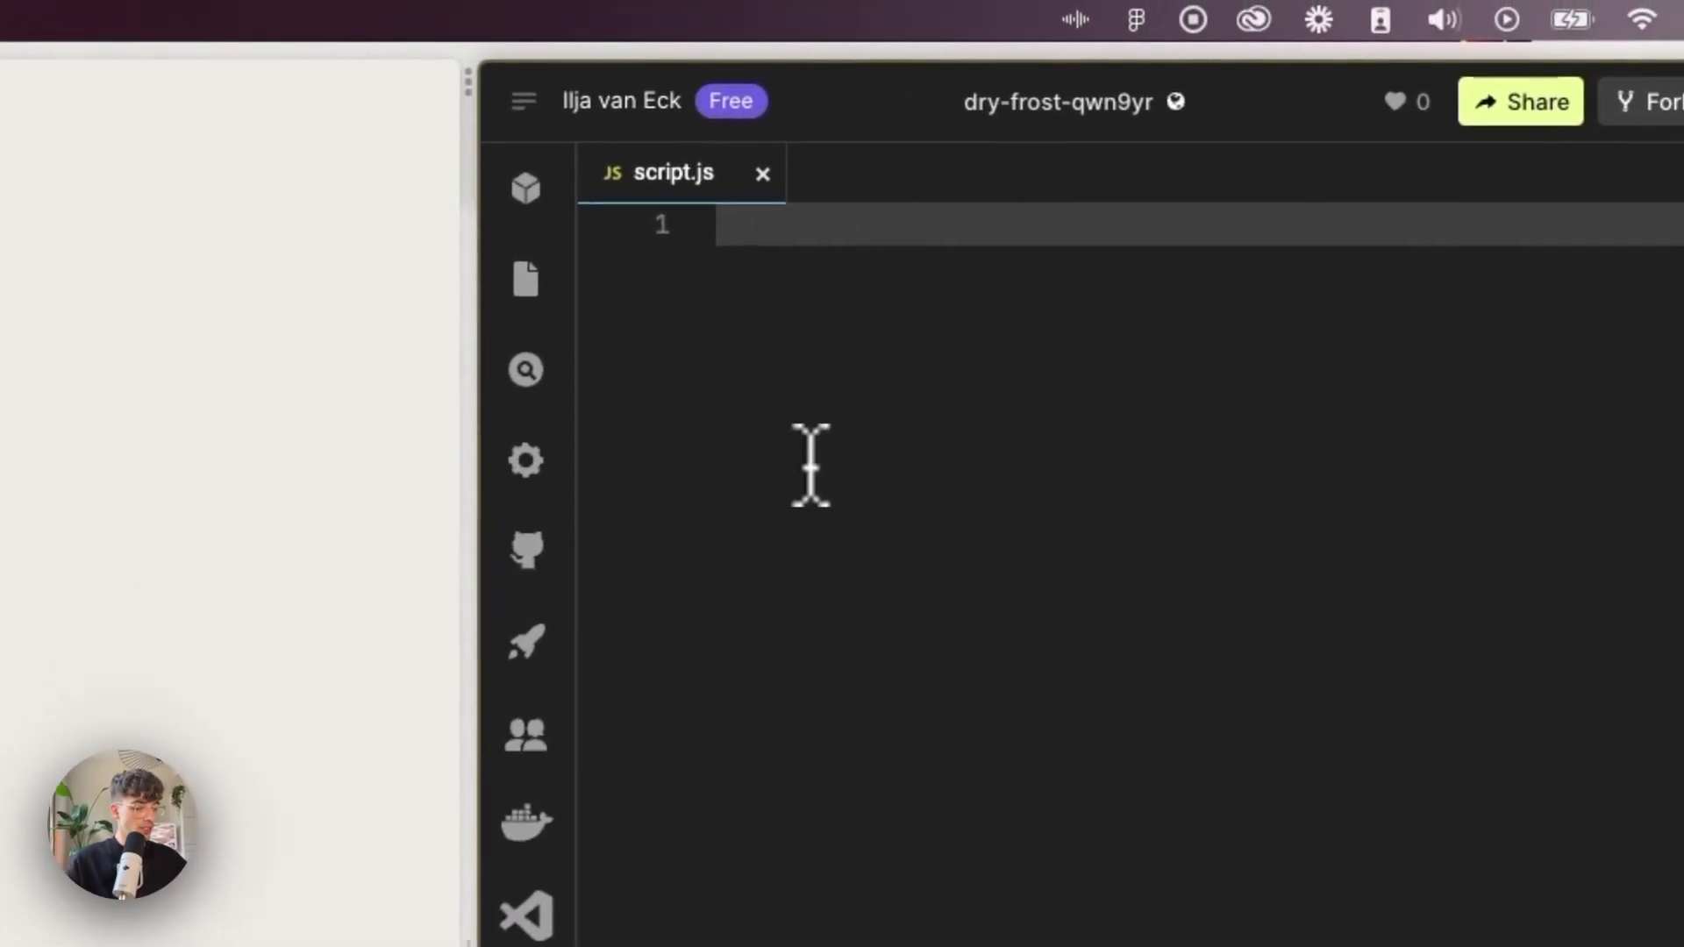
# Write the $(document).ready(function(){ wrapper in script.js.
pyautogui.write('$')
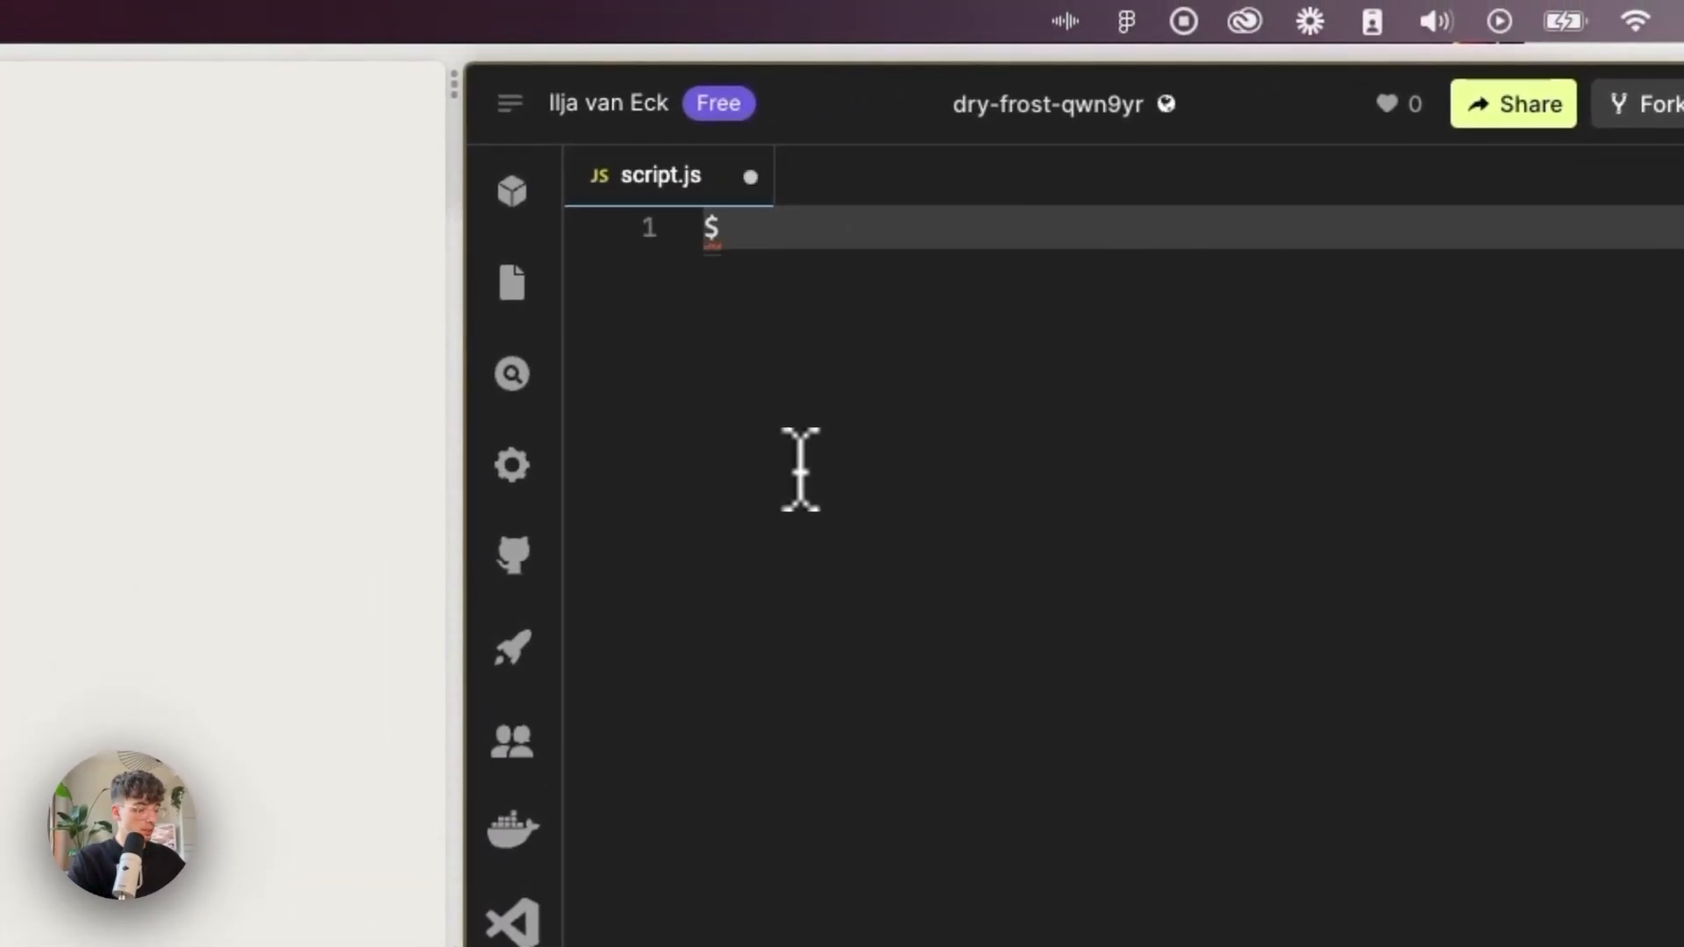
pyautogui.write('(document)')
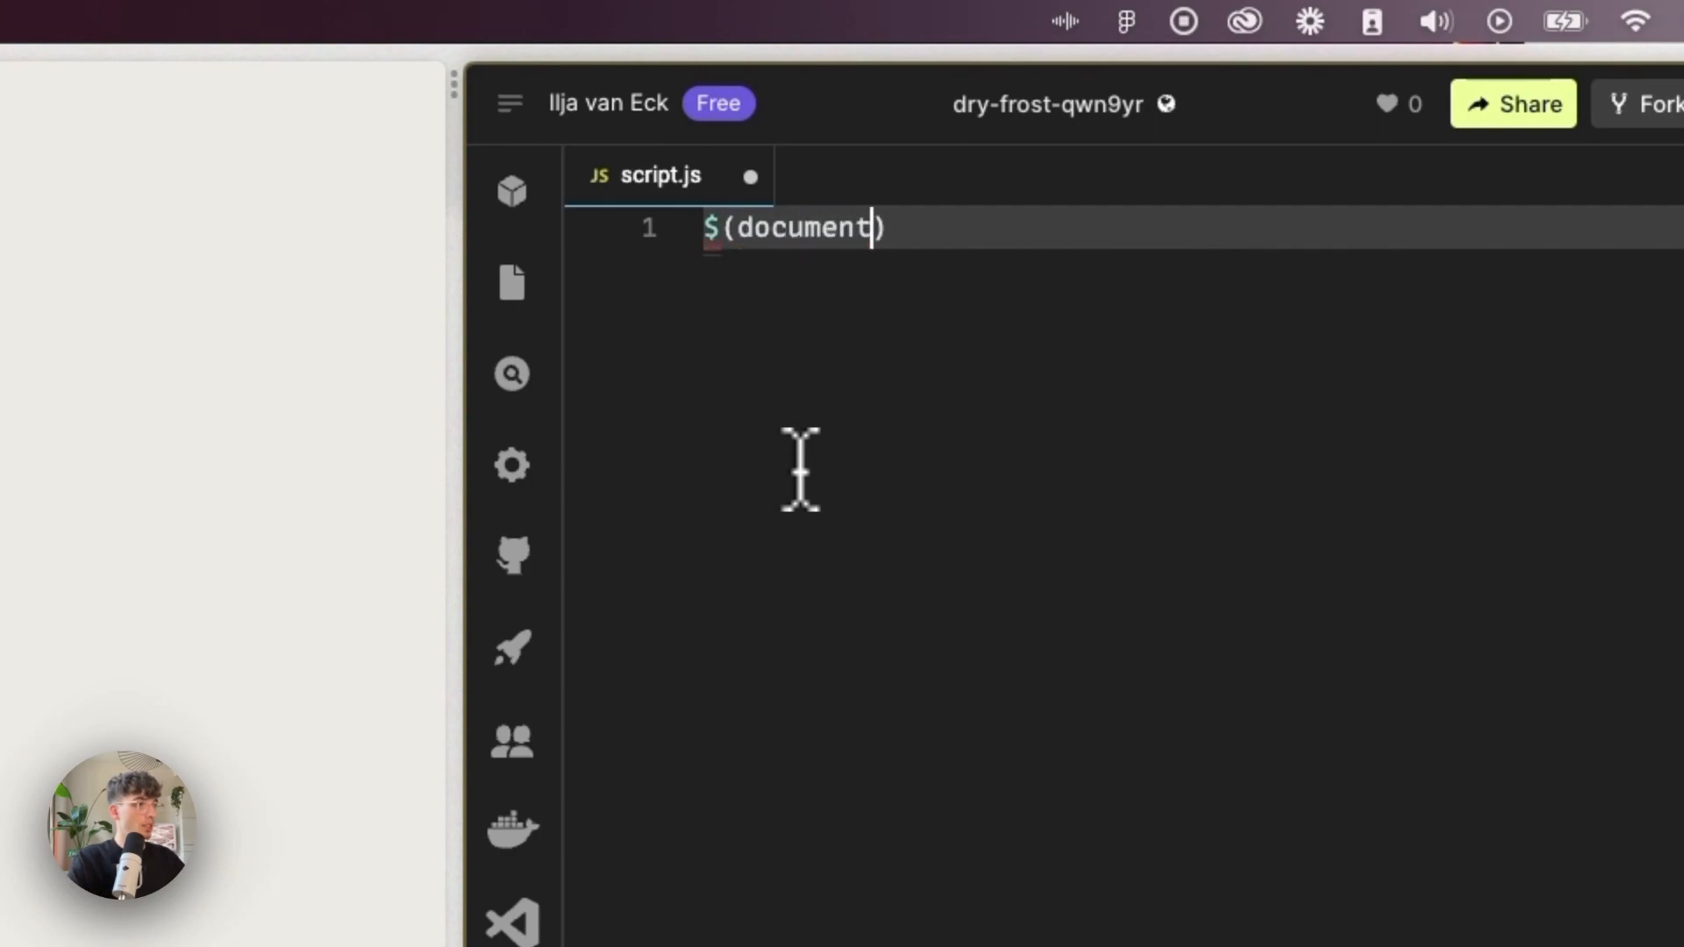
pyautogui.write('.ready')
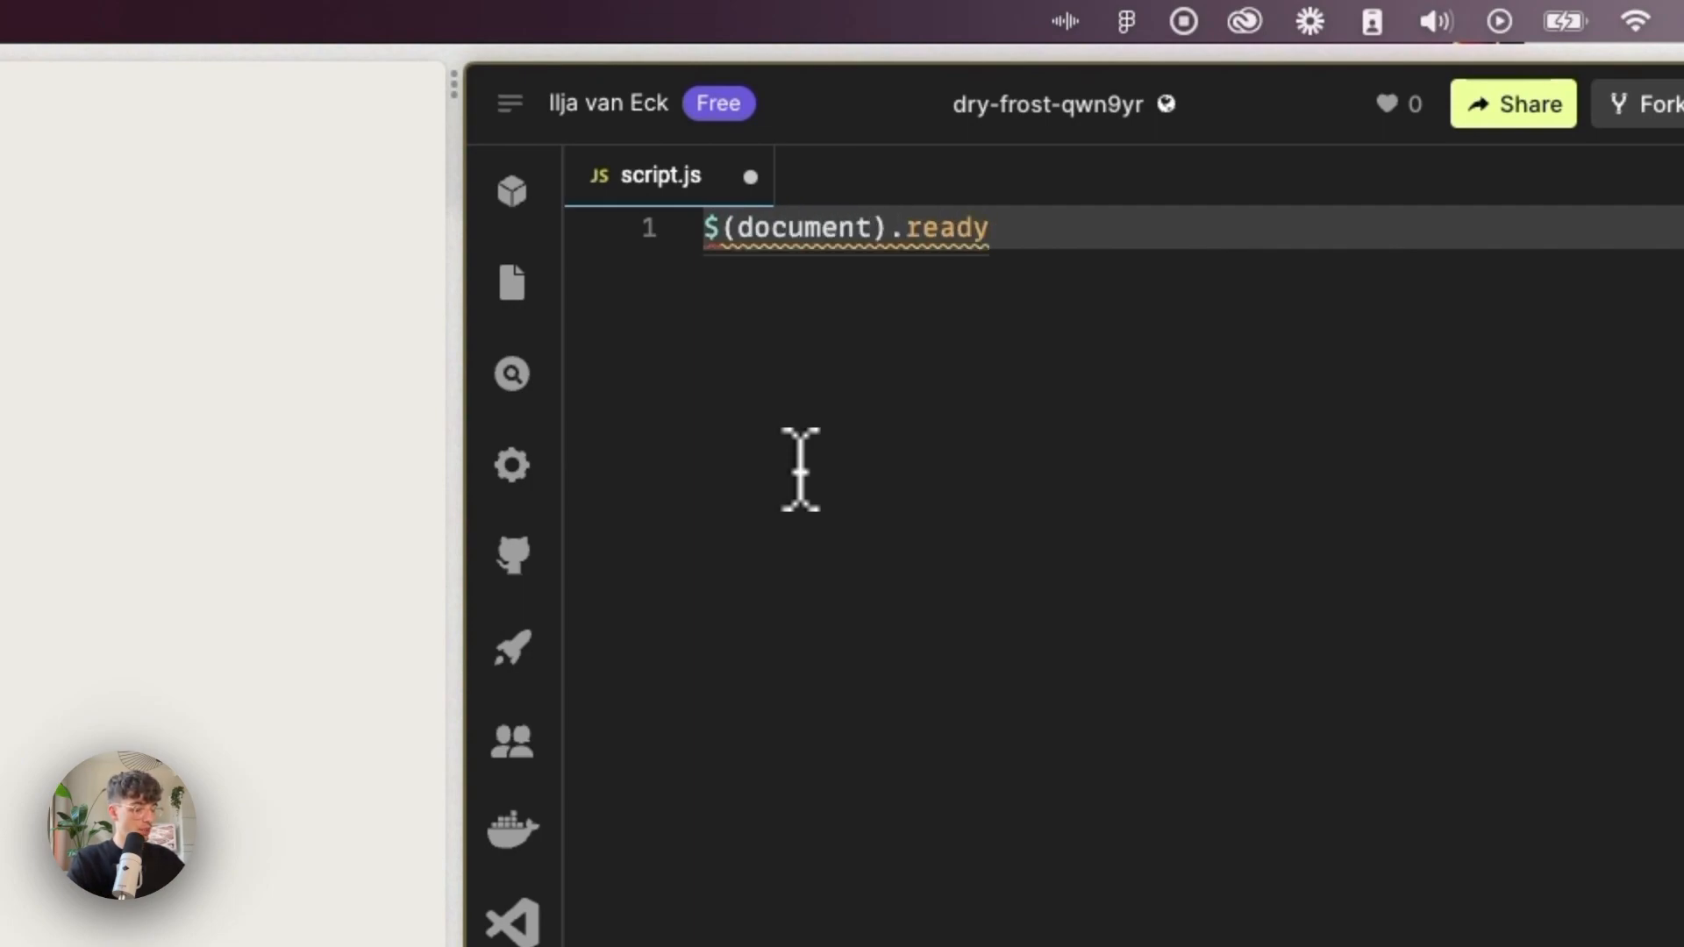
pyautogui.write('()')
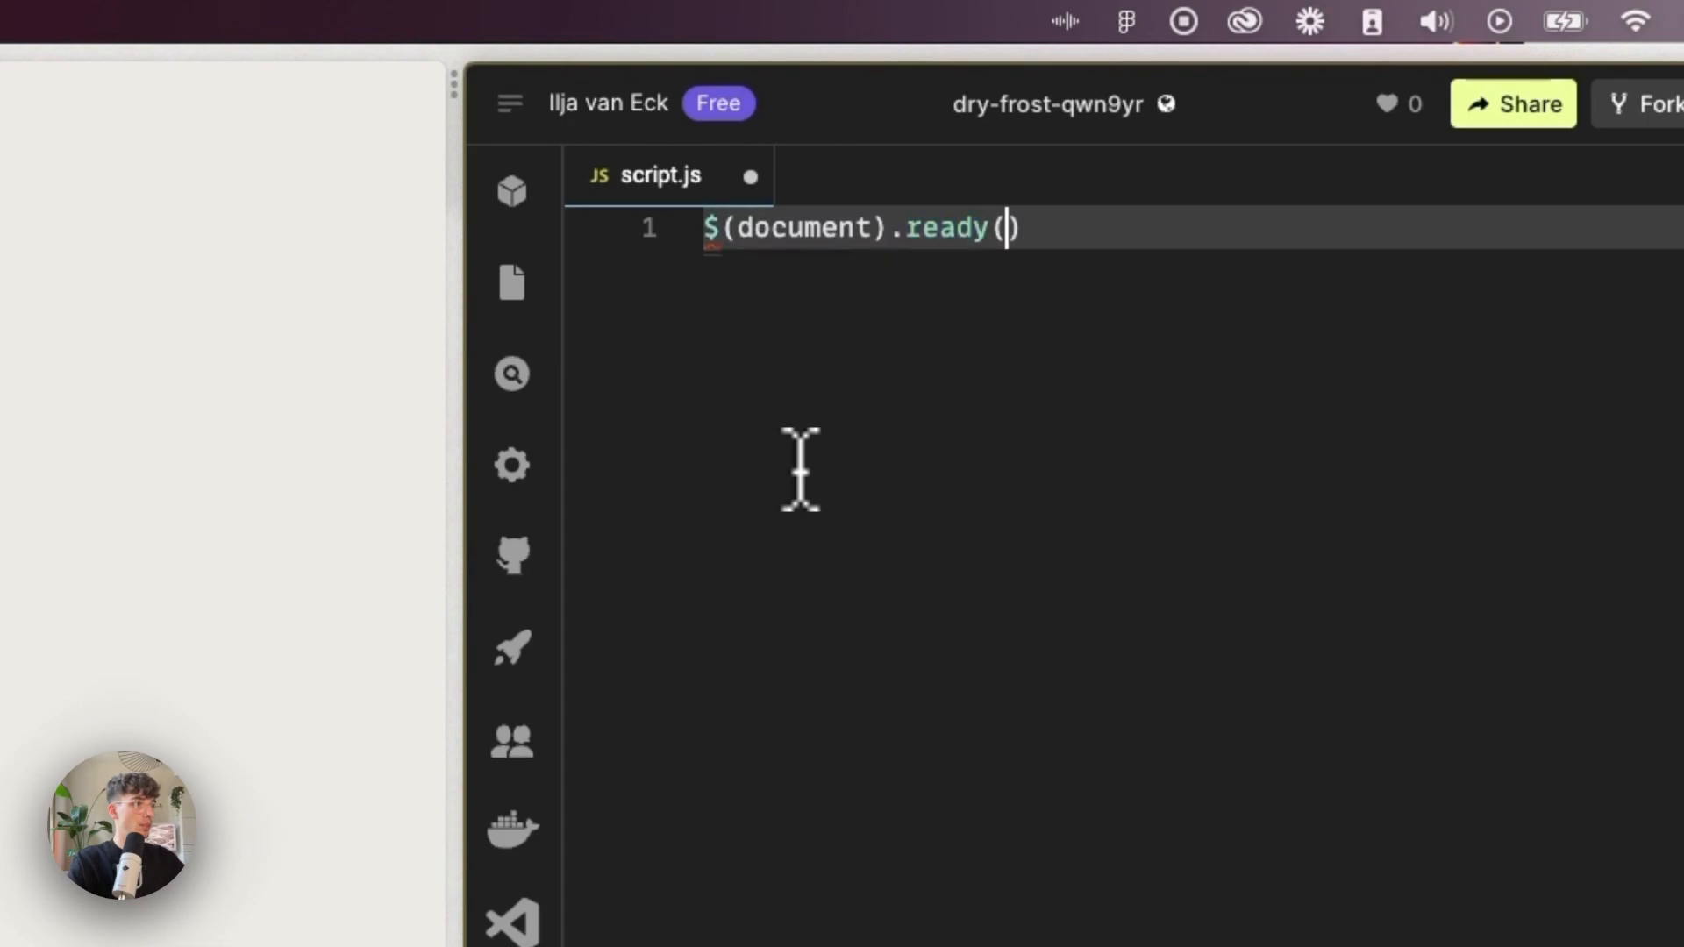
pyautogui.write('function')
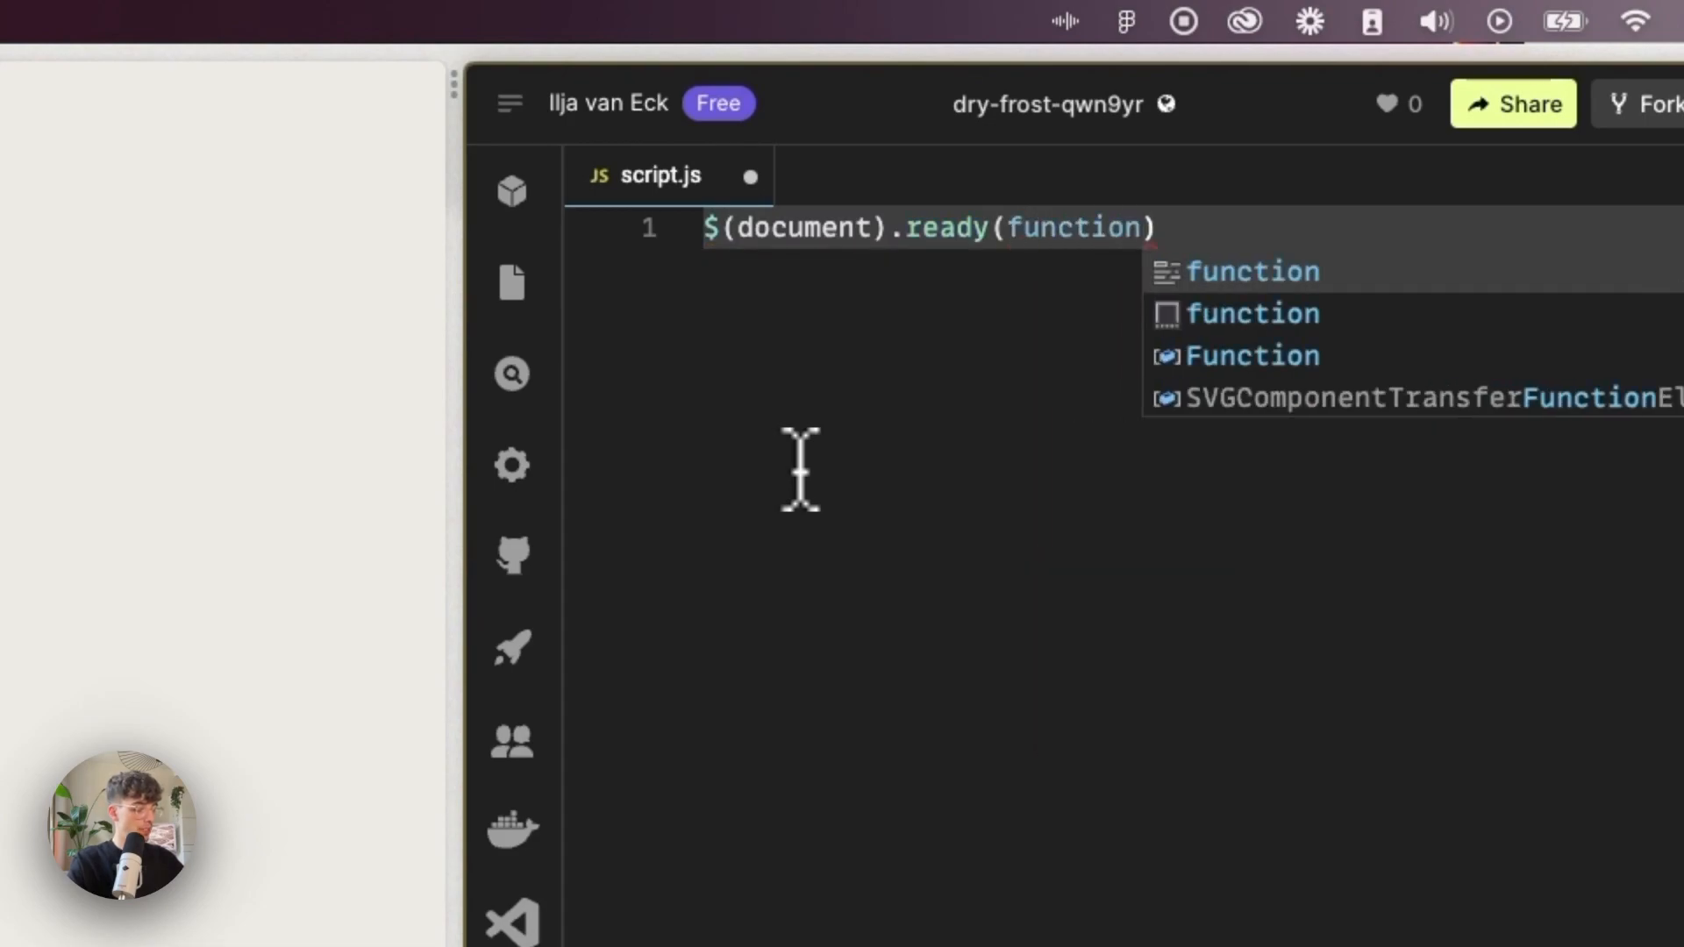
pyautogui.write('()')
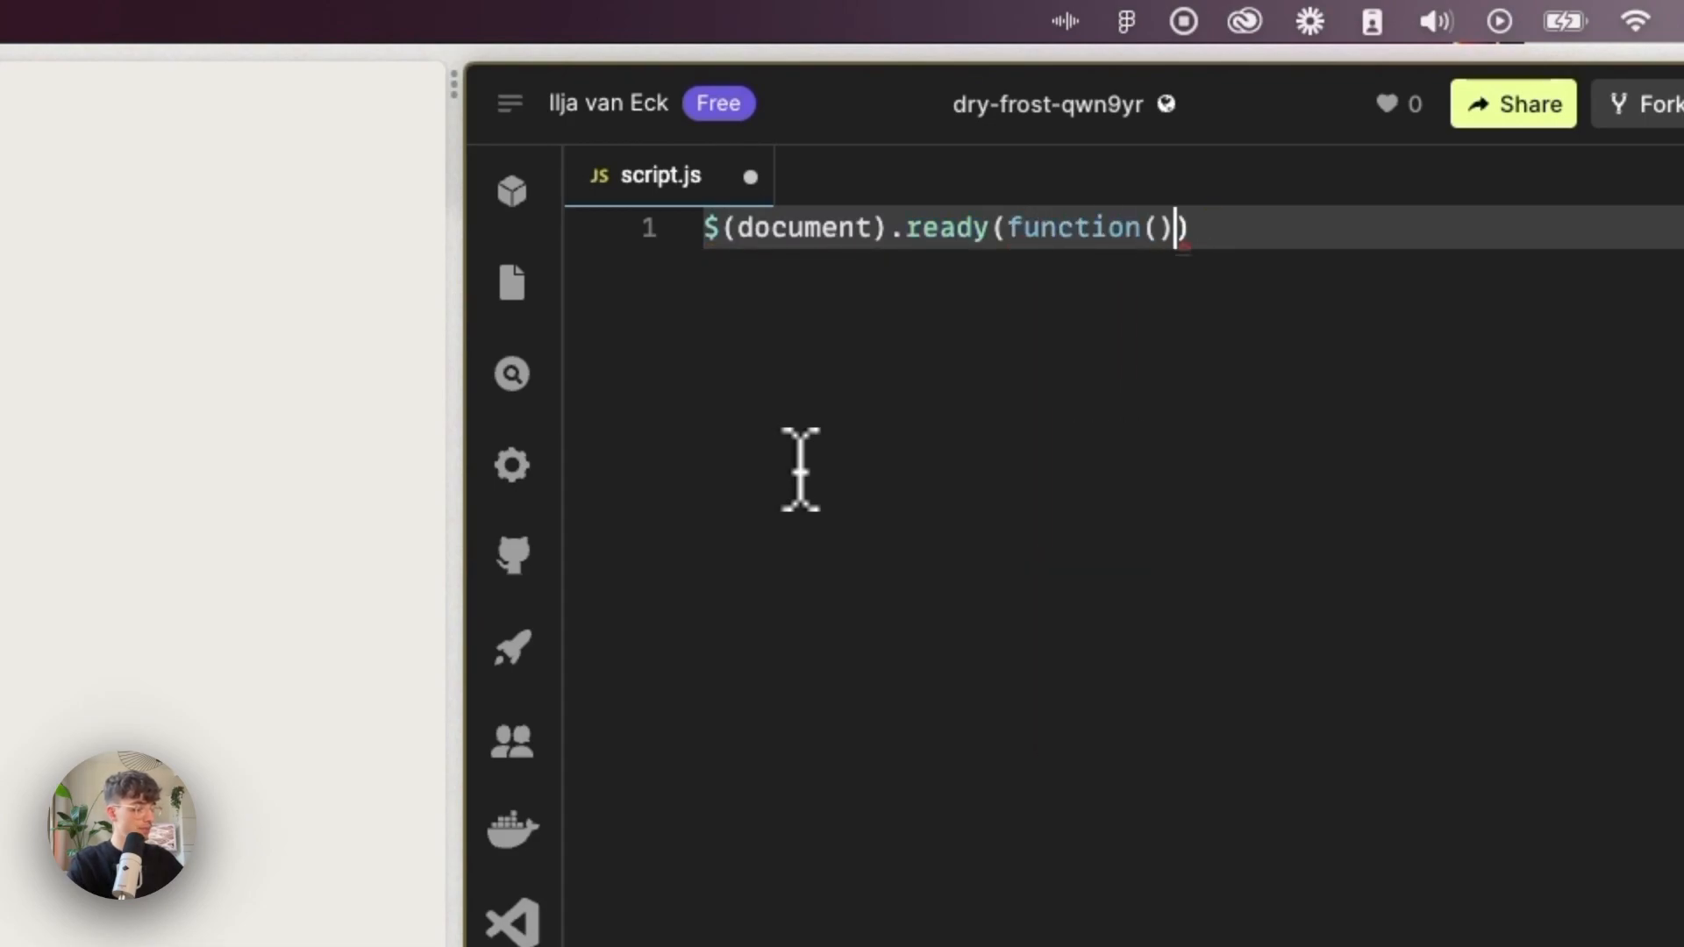
pyautogui.write('{')
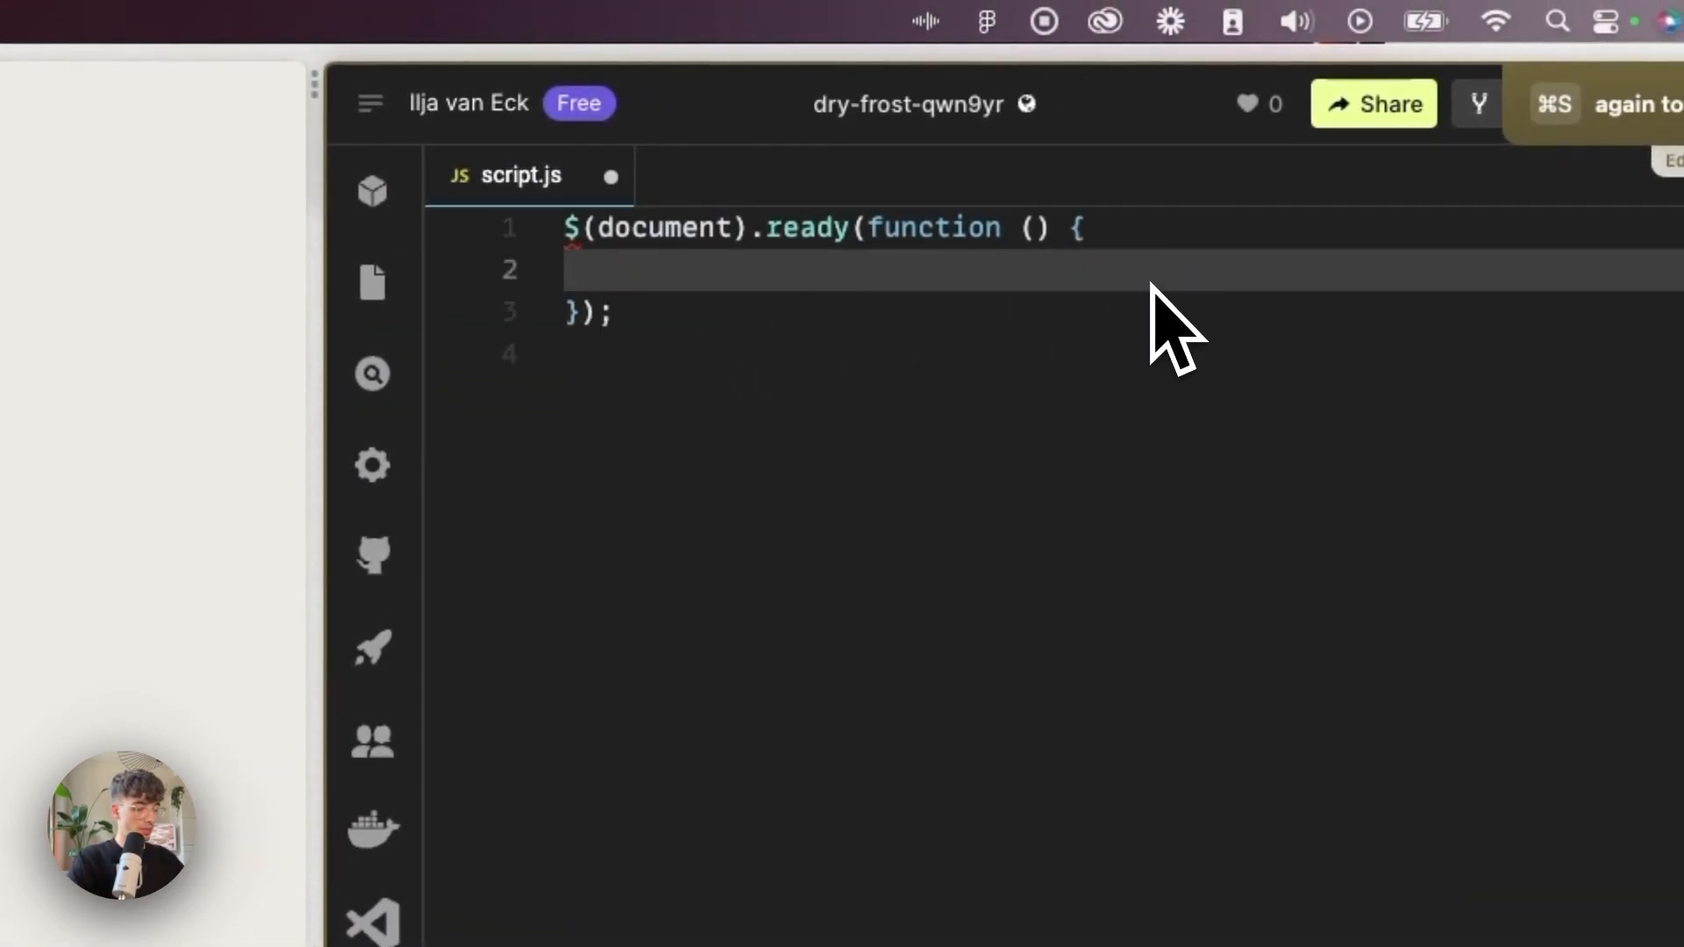
# Add an $("a").on("click") handler that calls e.preventDefault().
pyautogui.write('$()')
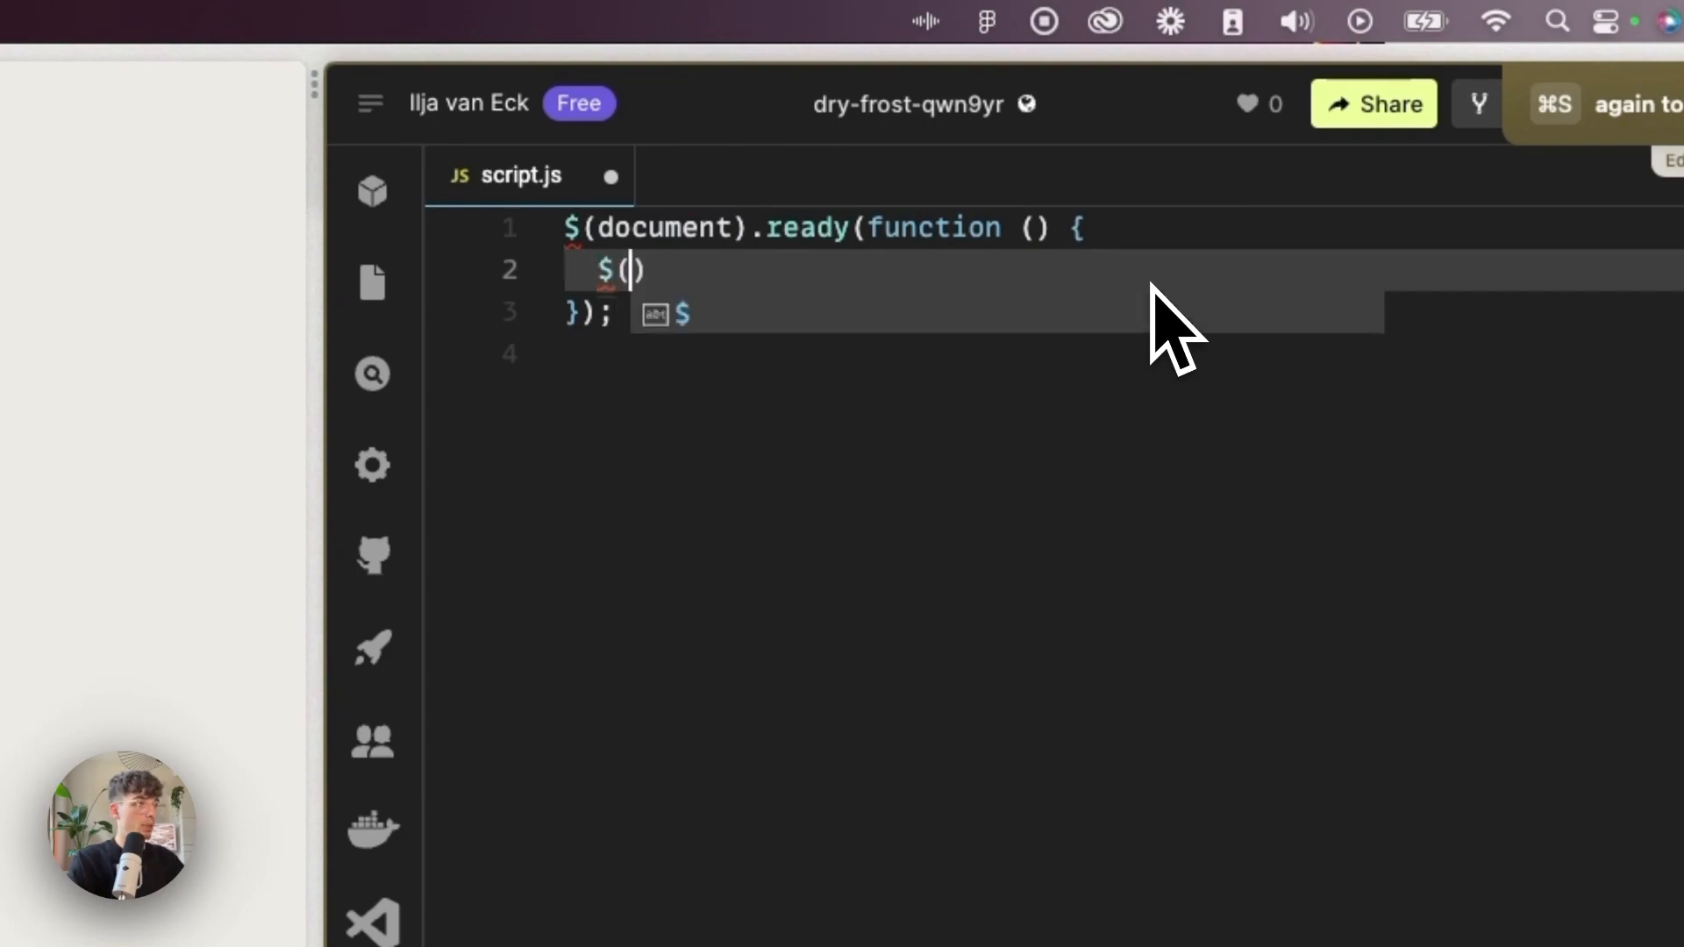
pyautogui.write('"a"')
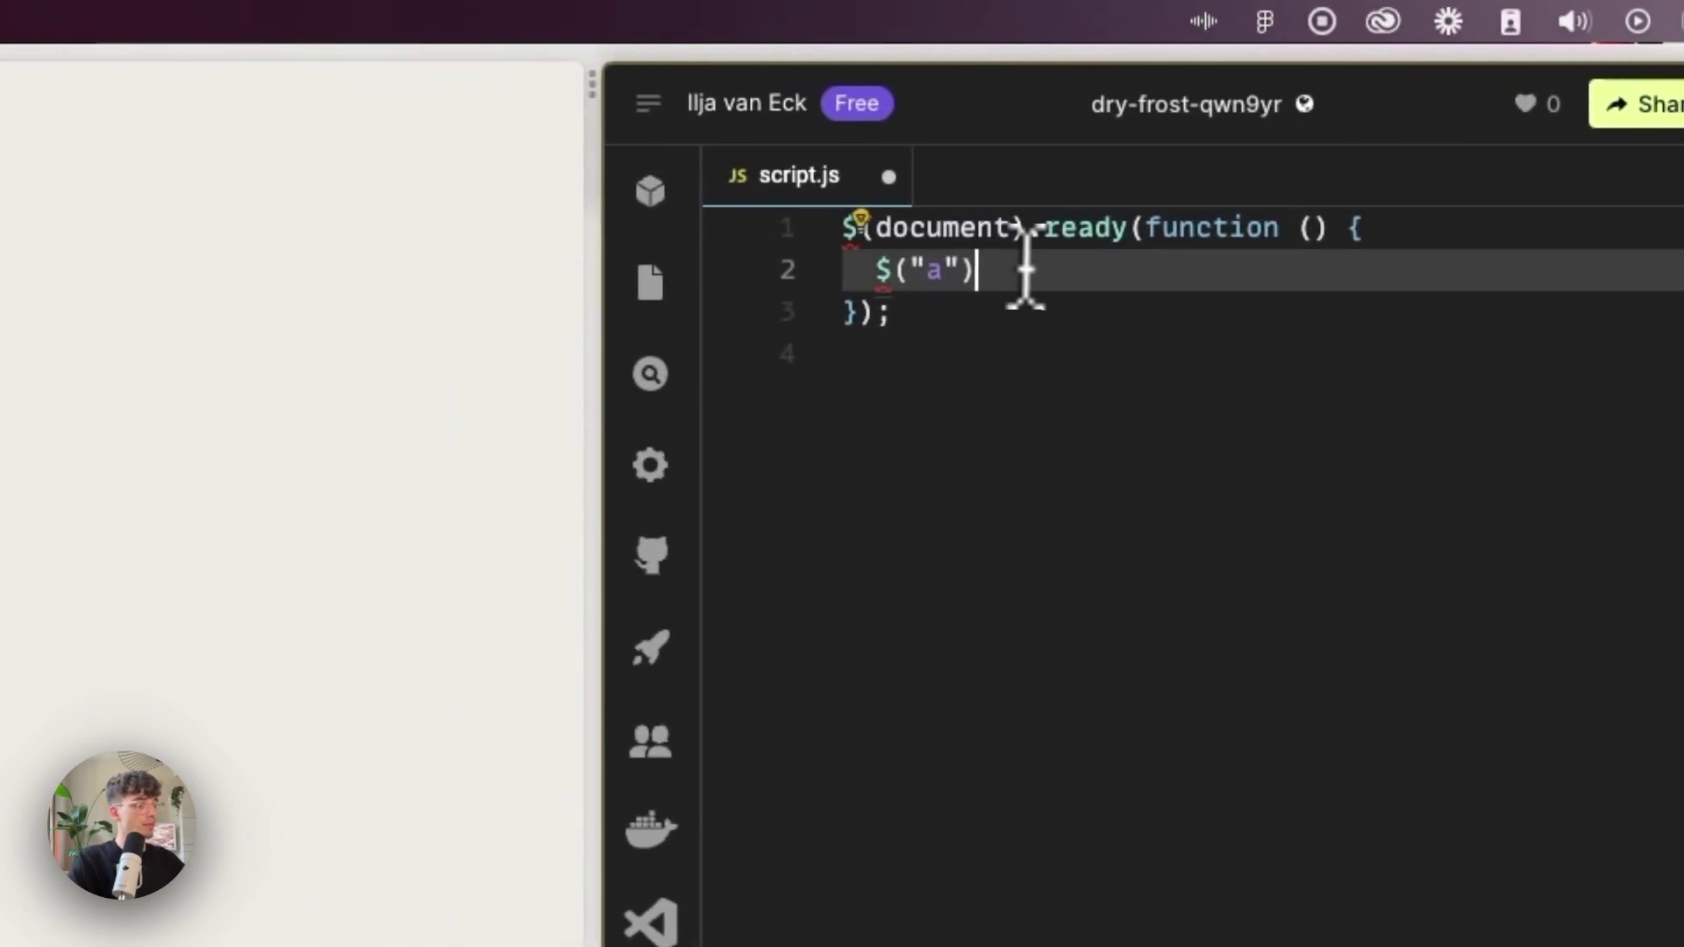
pyautogui.write('.on()')
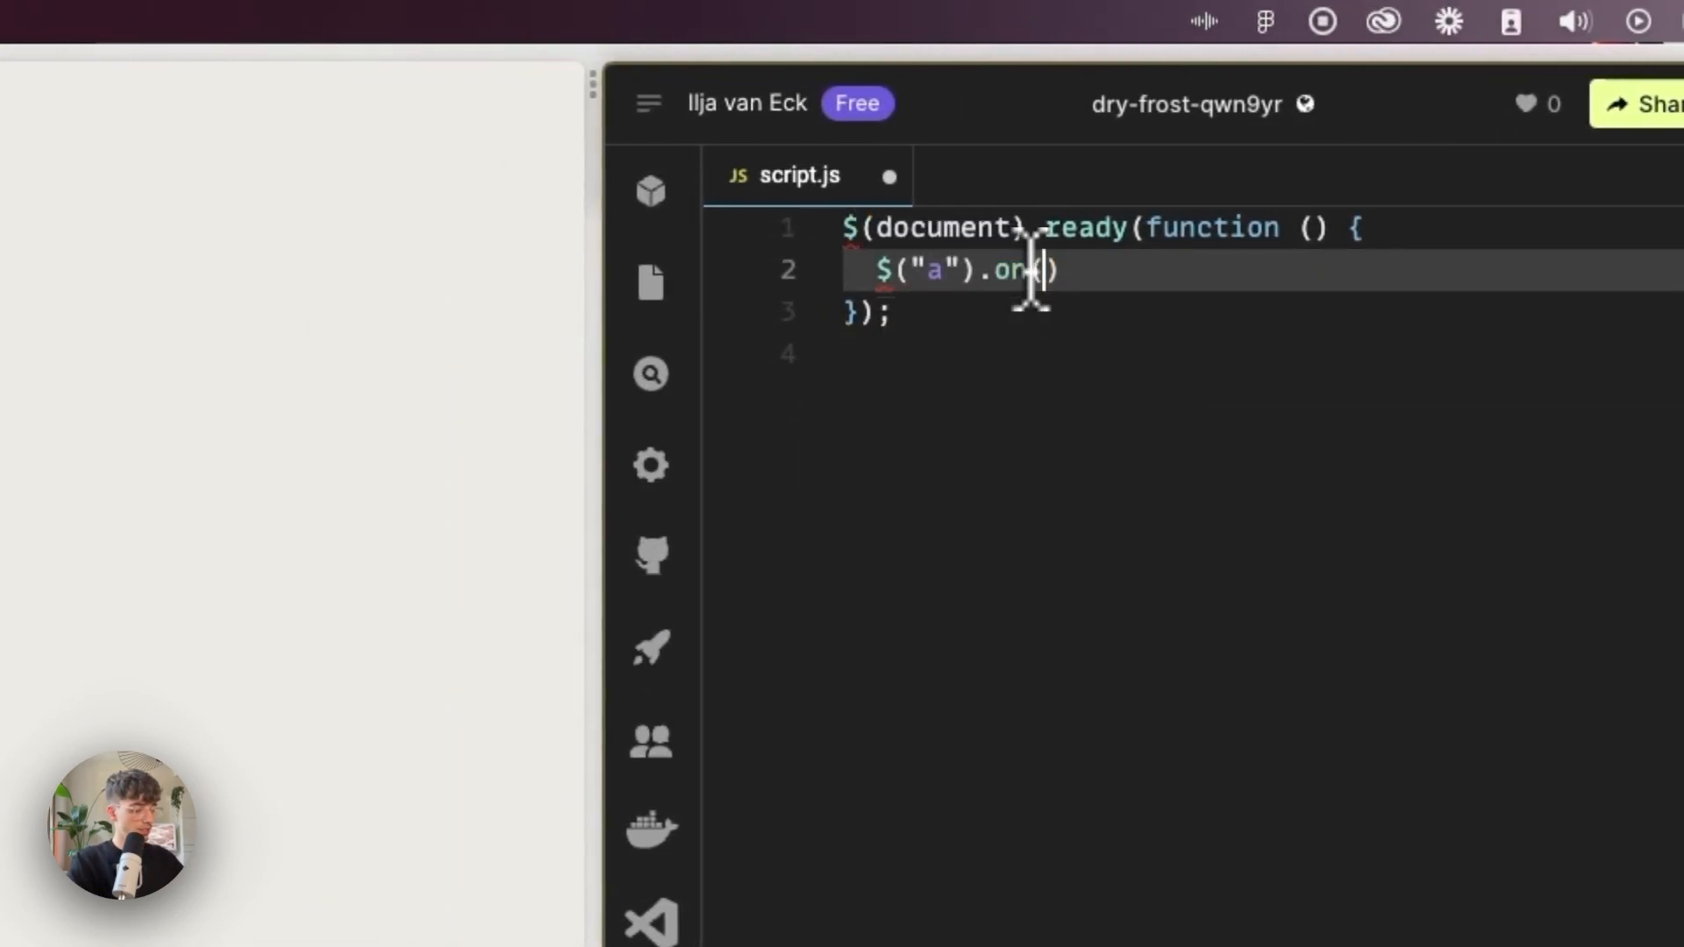
pyautogui.write('"click"')
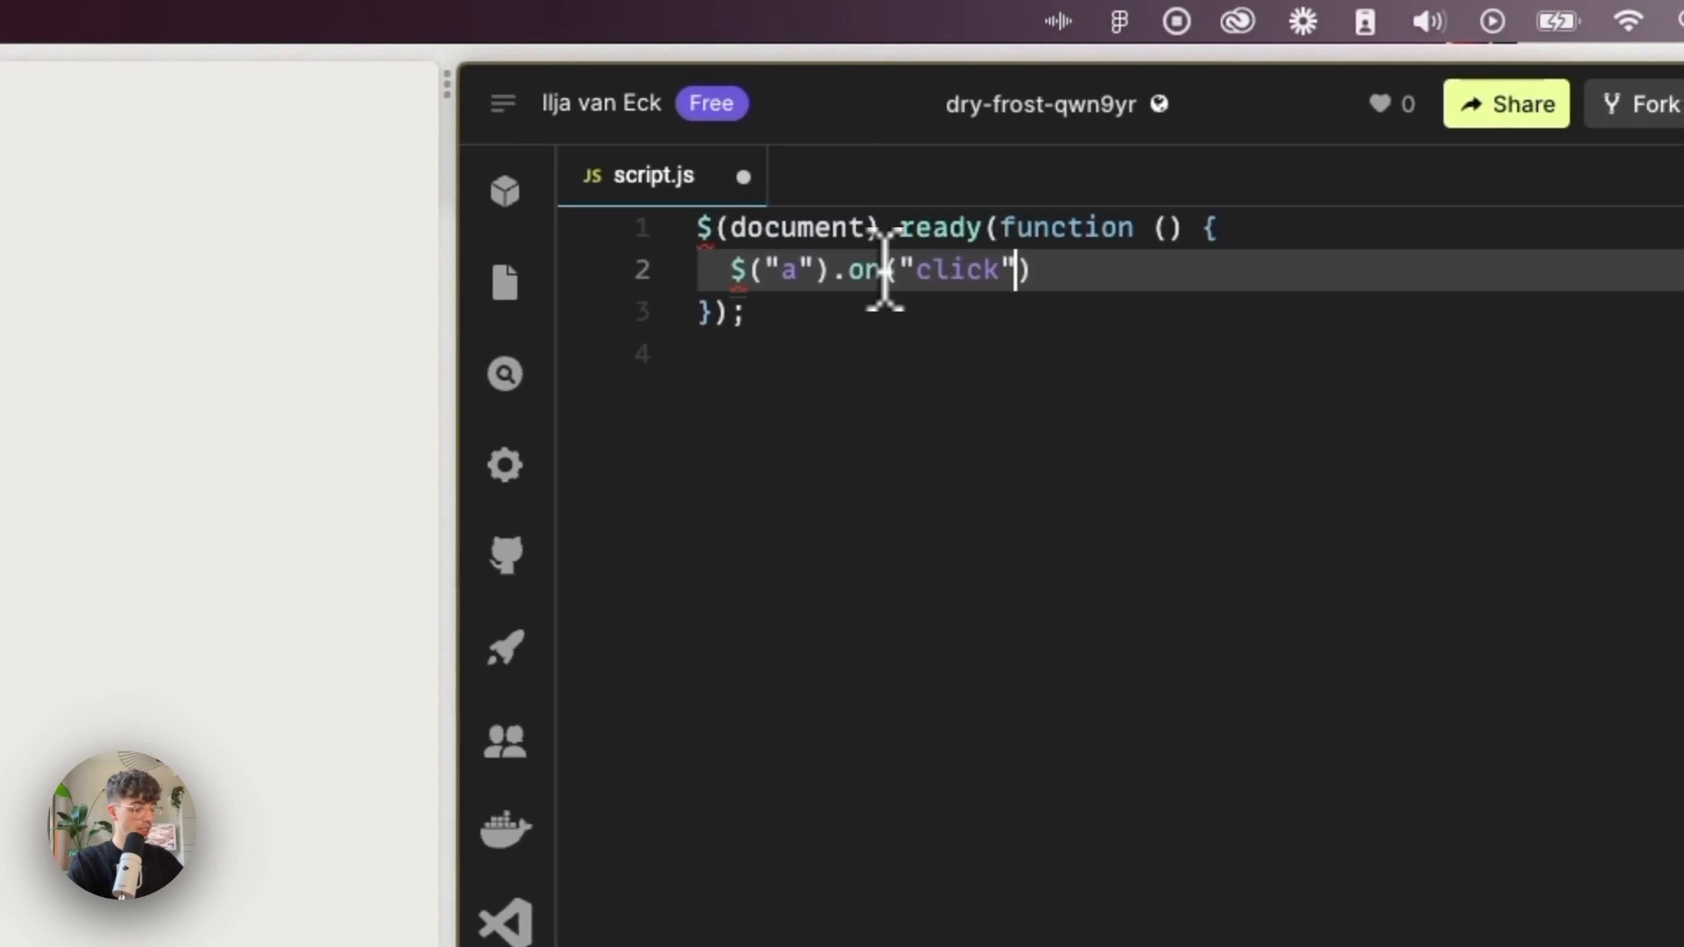
pyautogui.write(',fu')
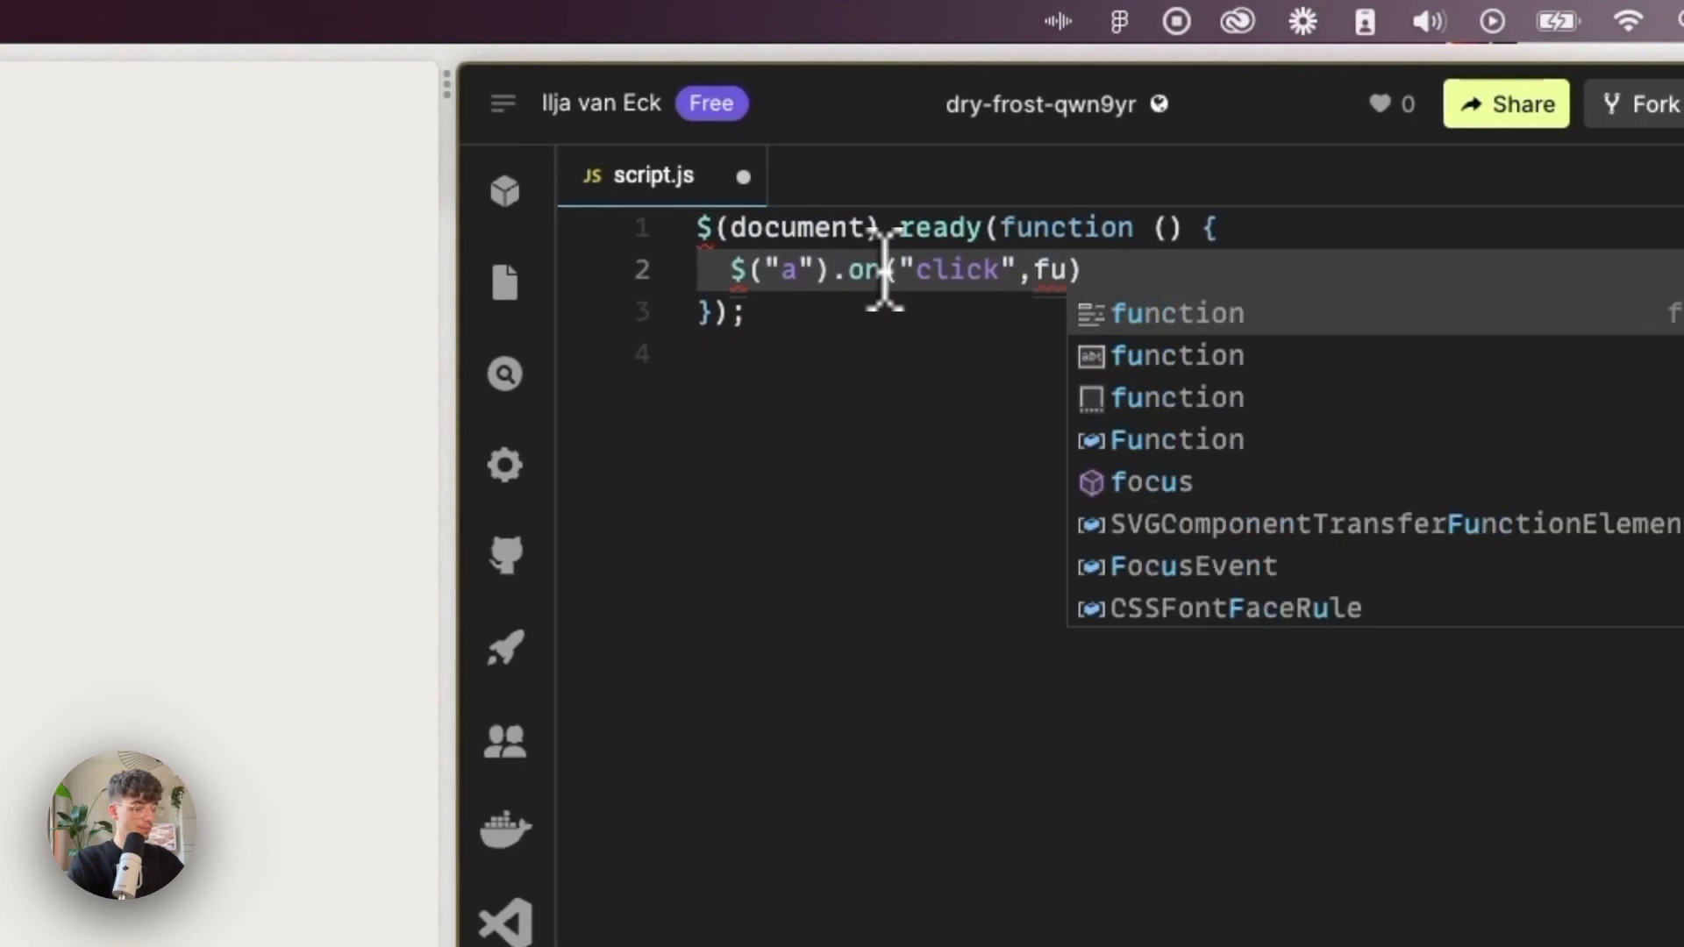
pyautogui.press('Tab')
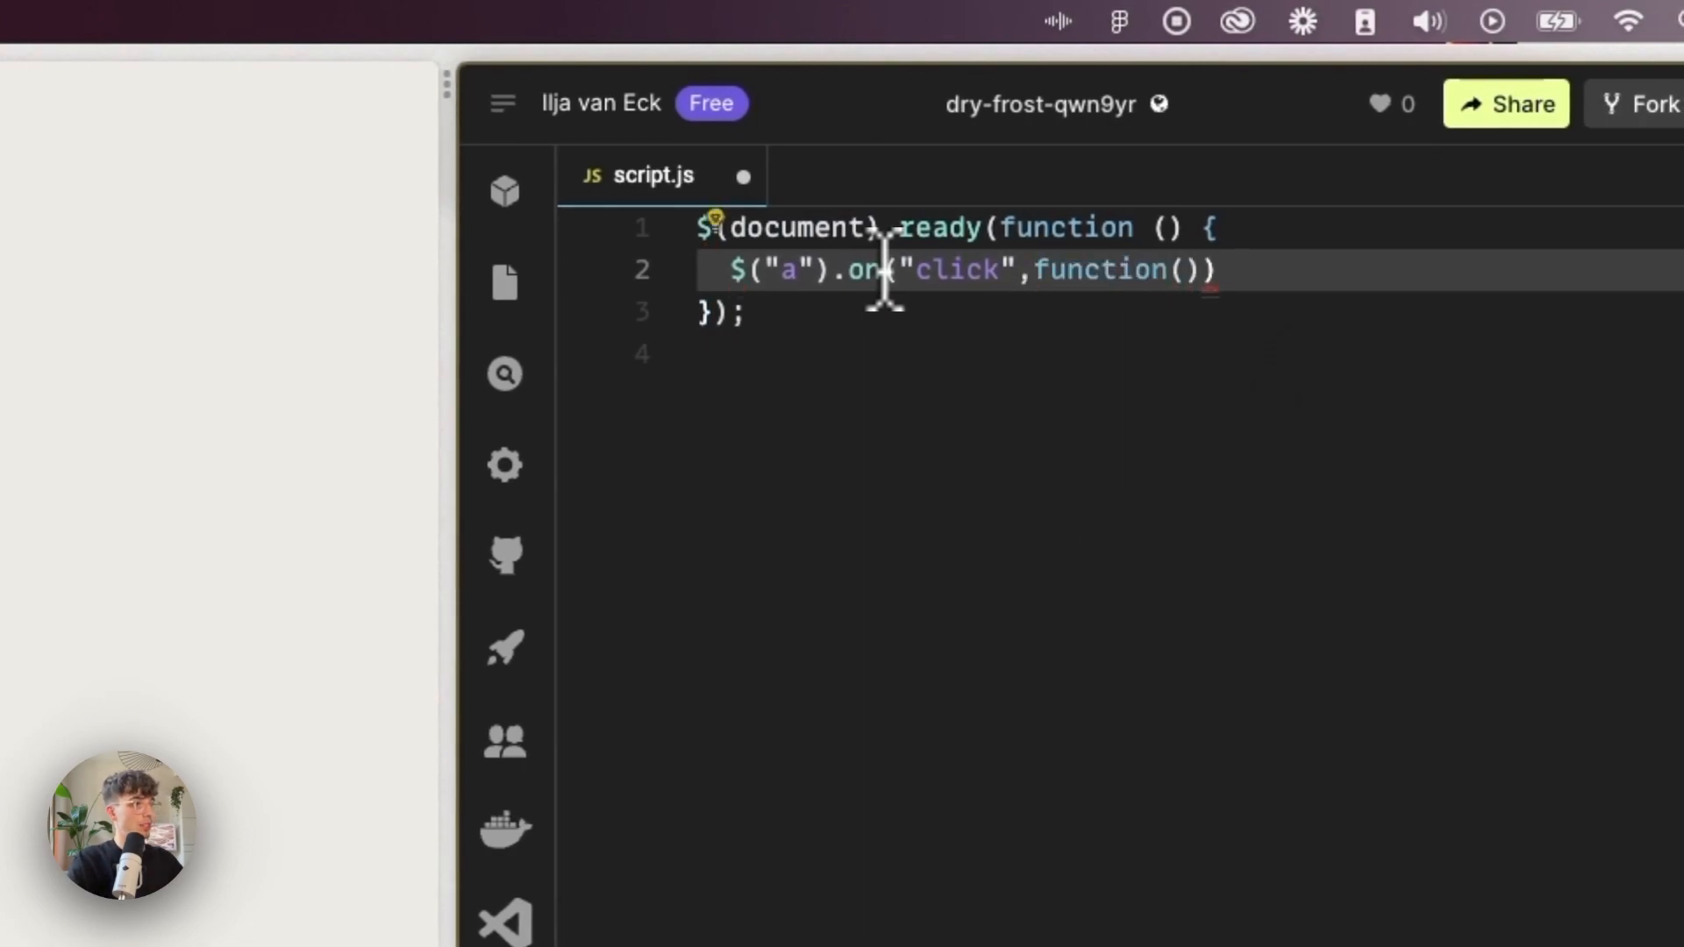
pyautogui.write('e')
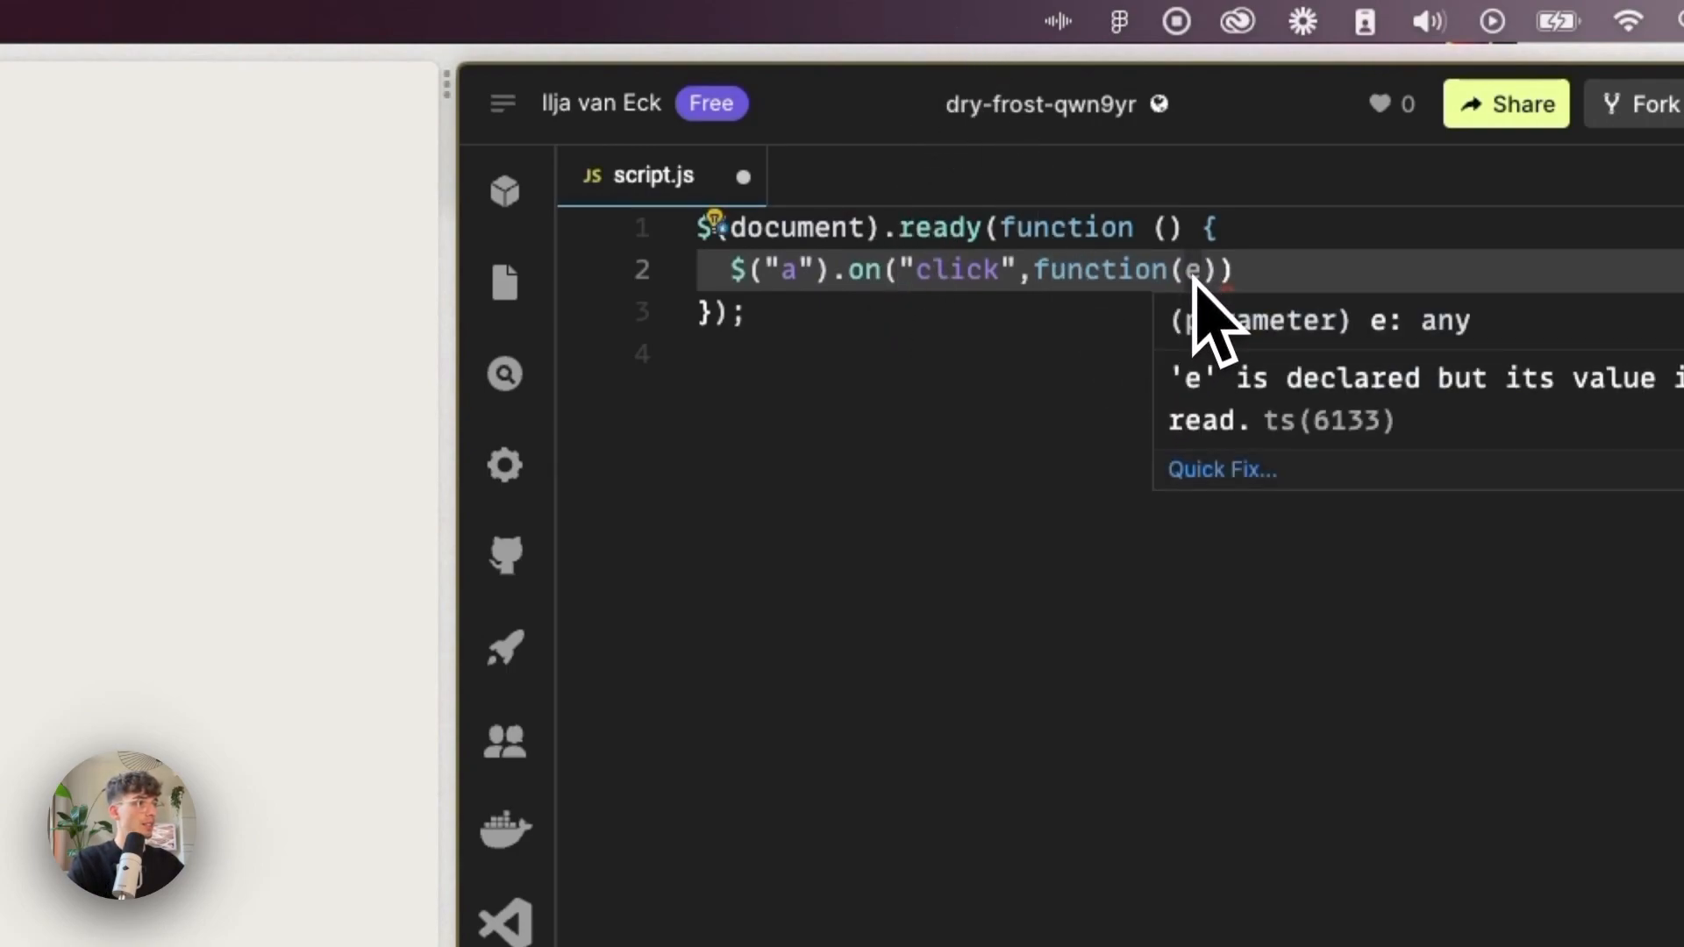
pyautogui.write('{')
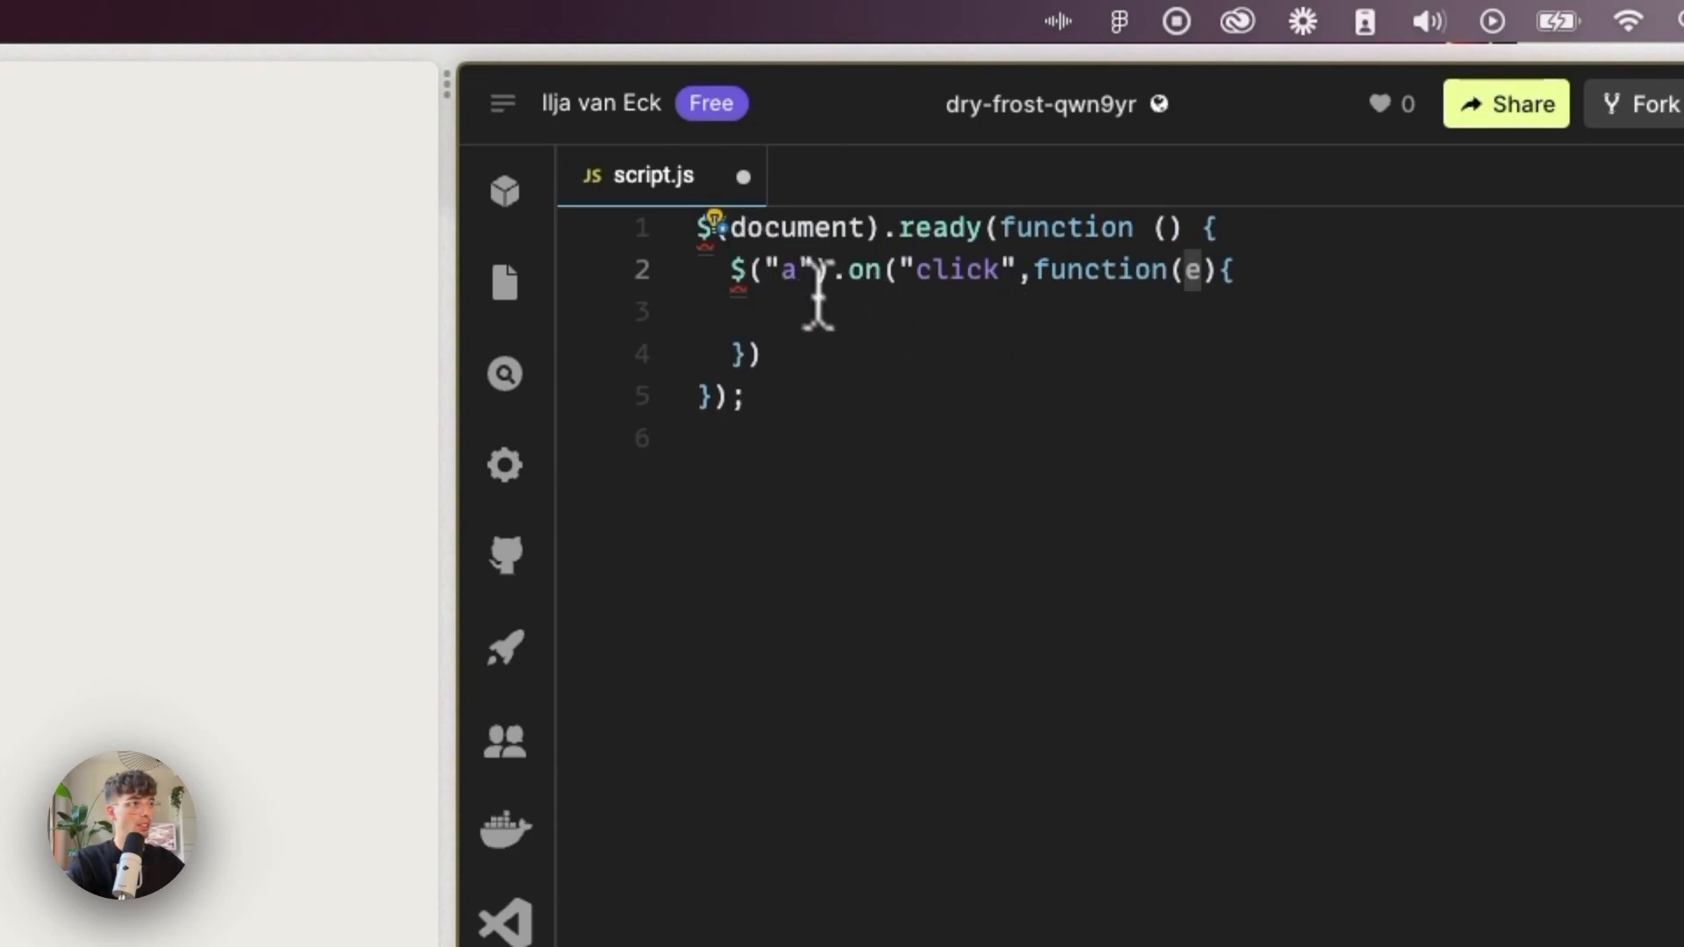
pyautogui.write('e.prev')
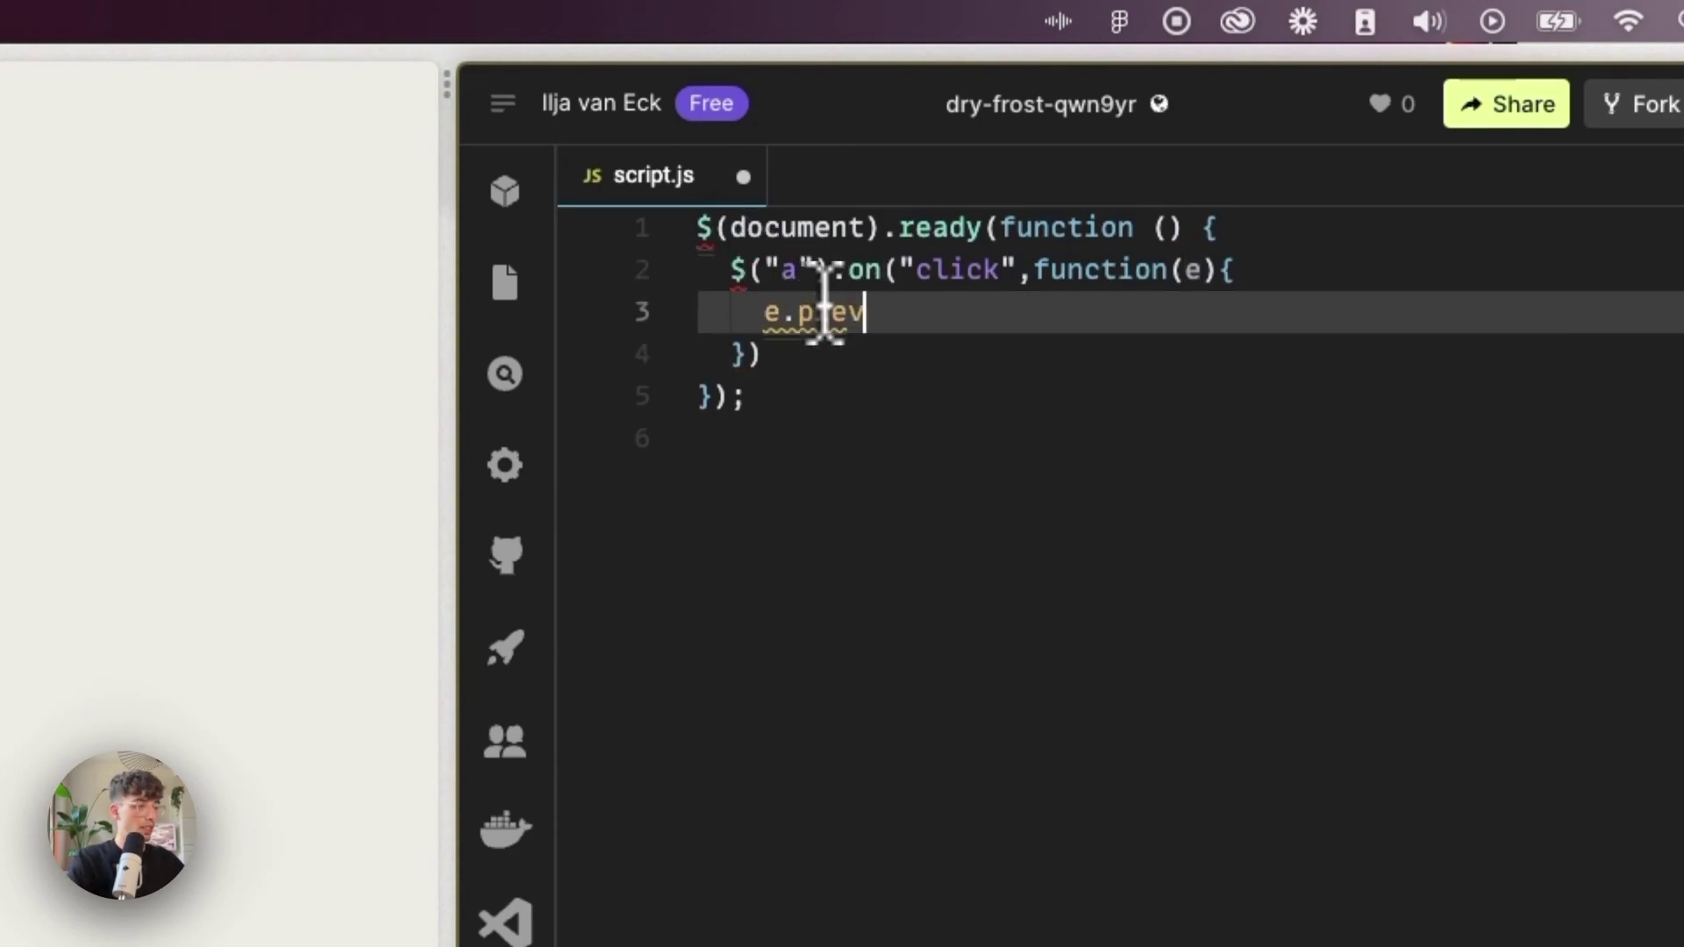
pyautogui.write('entDefault')
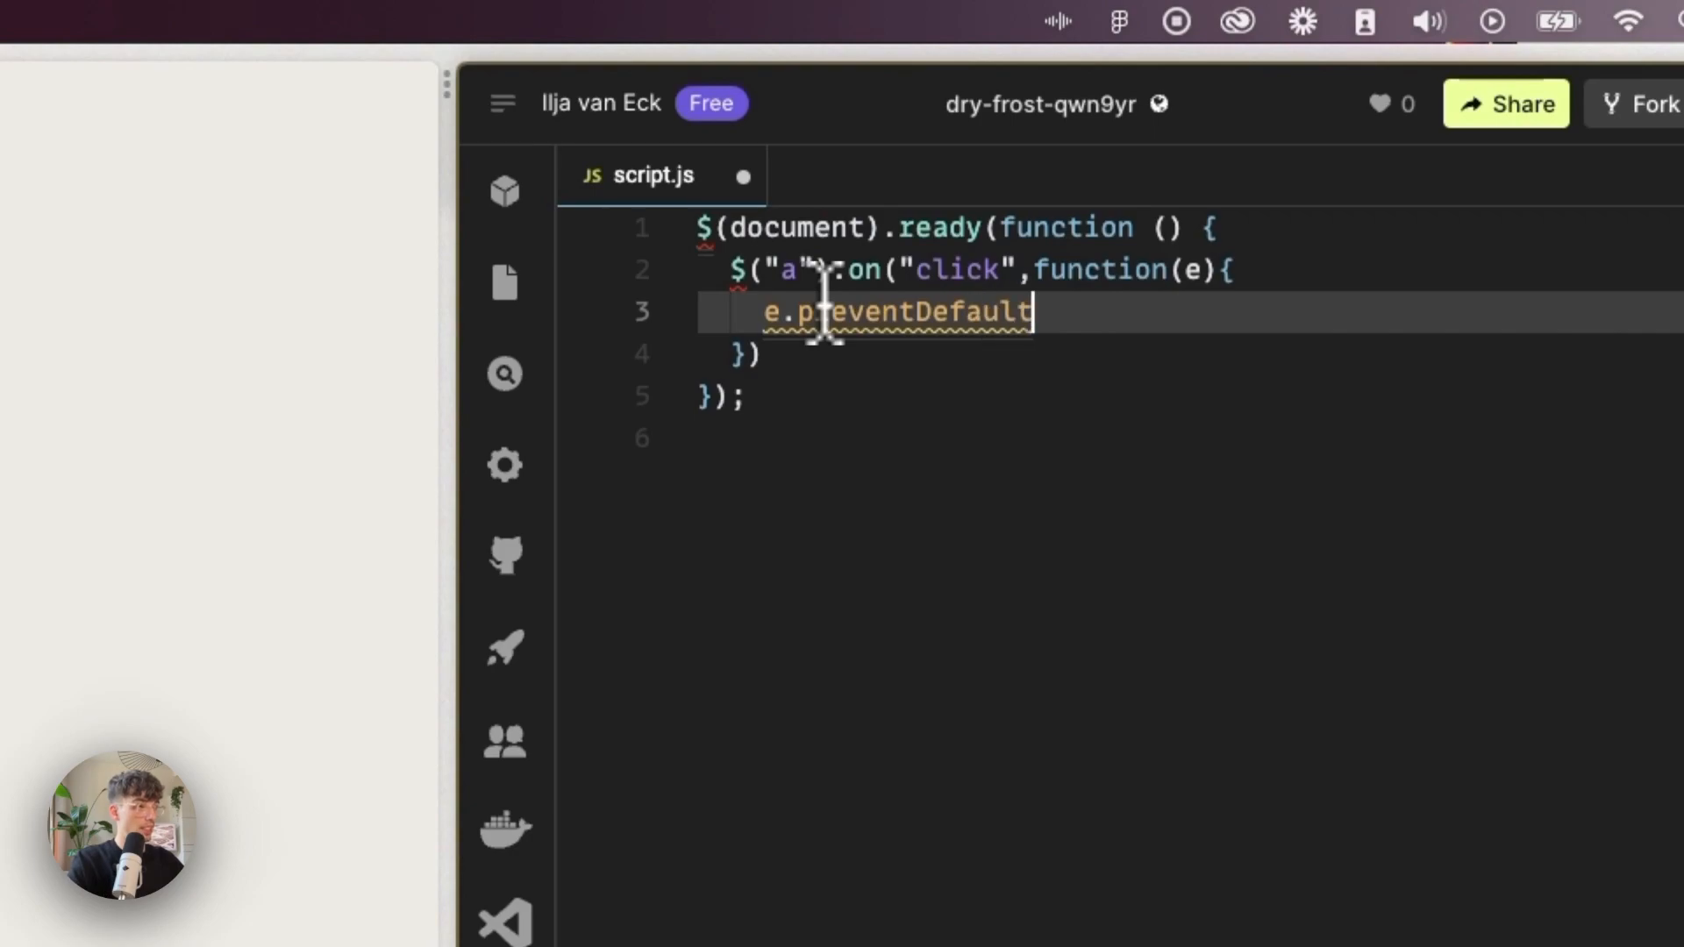
pyautogui.write('();')
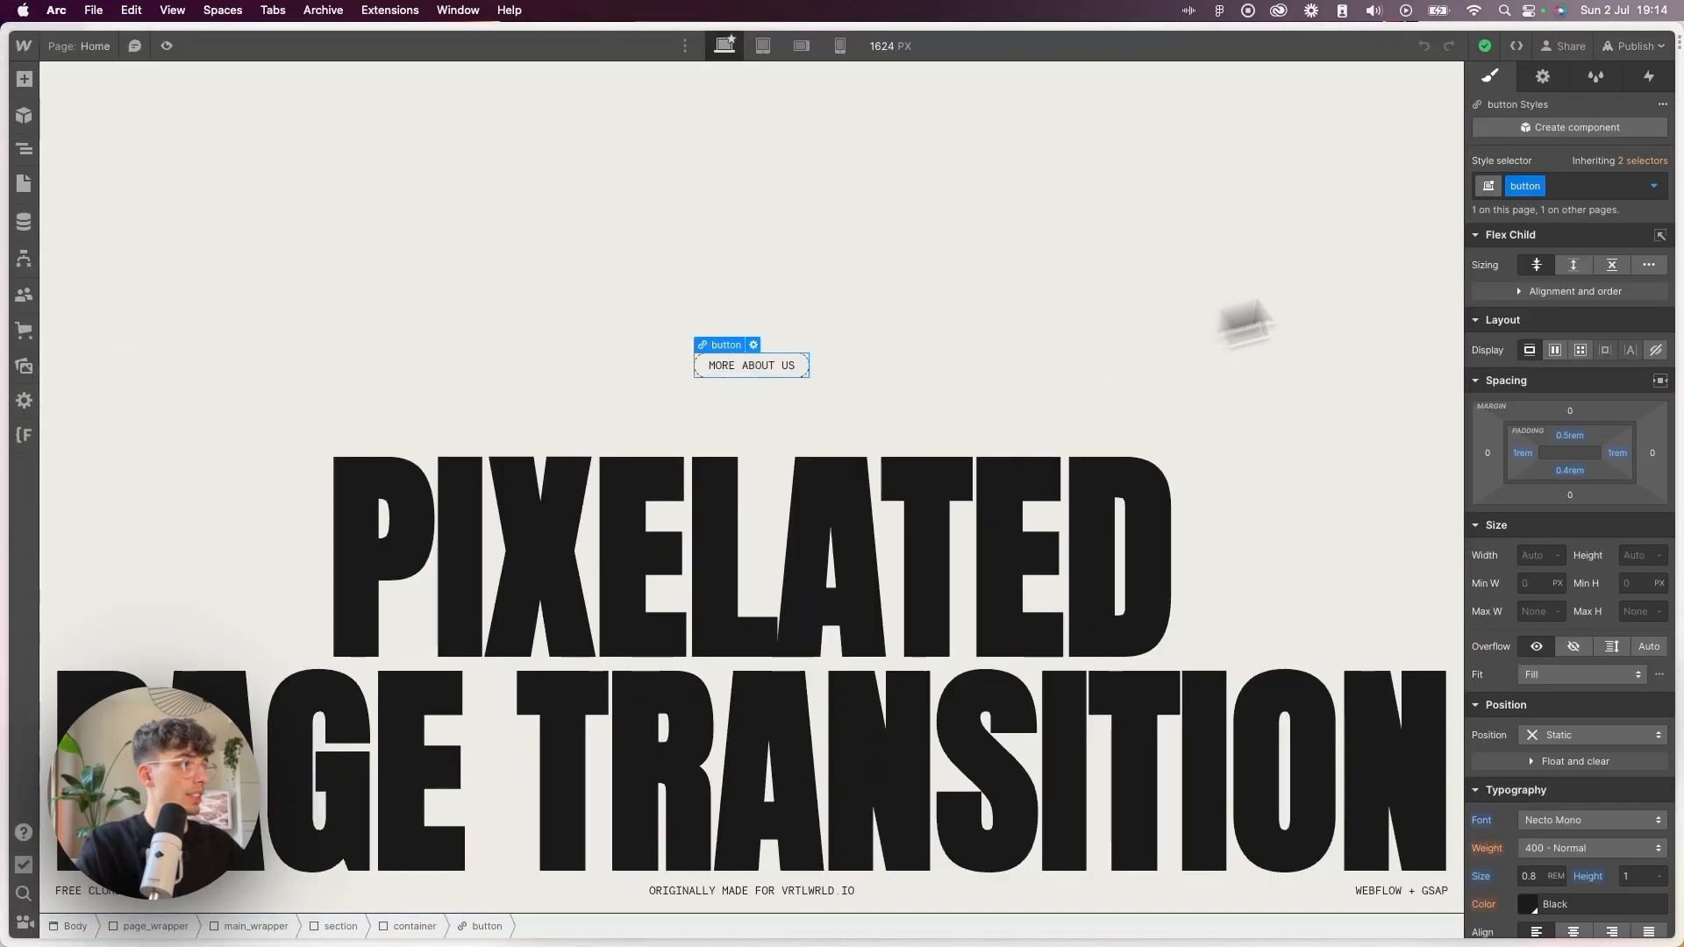
pyautogui.click(1542, 75)
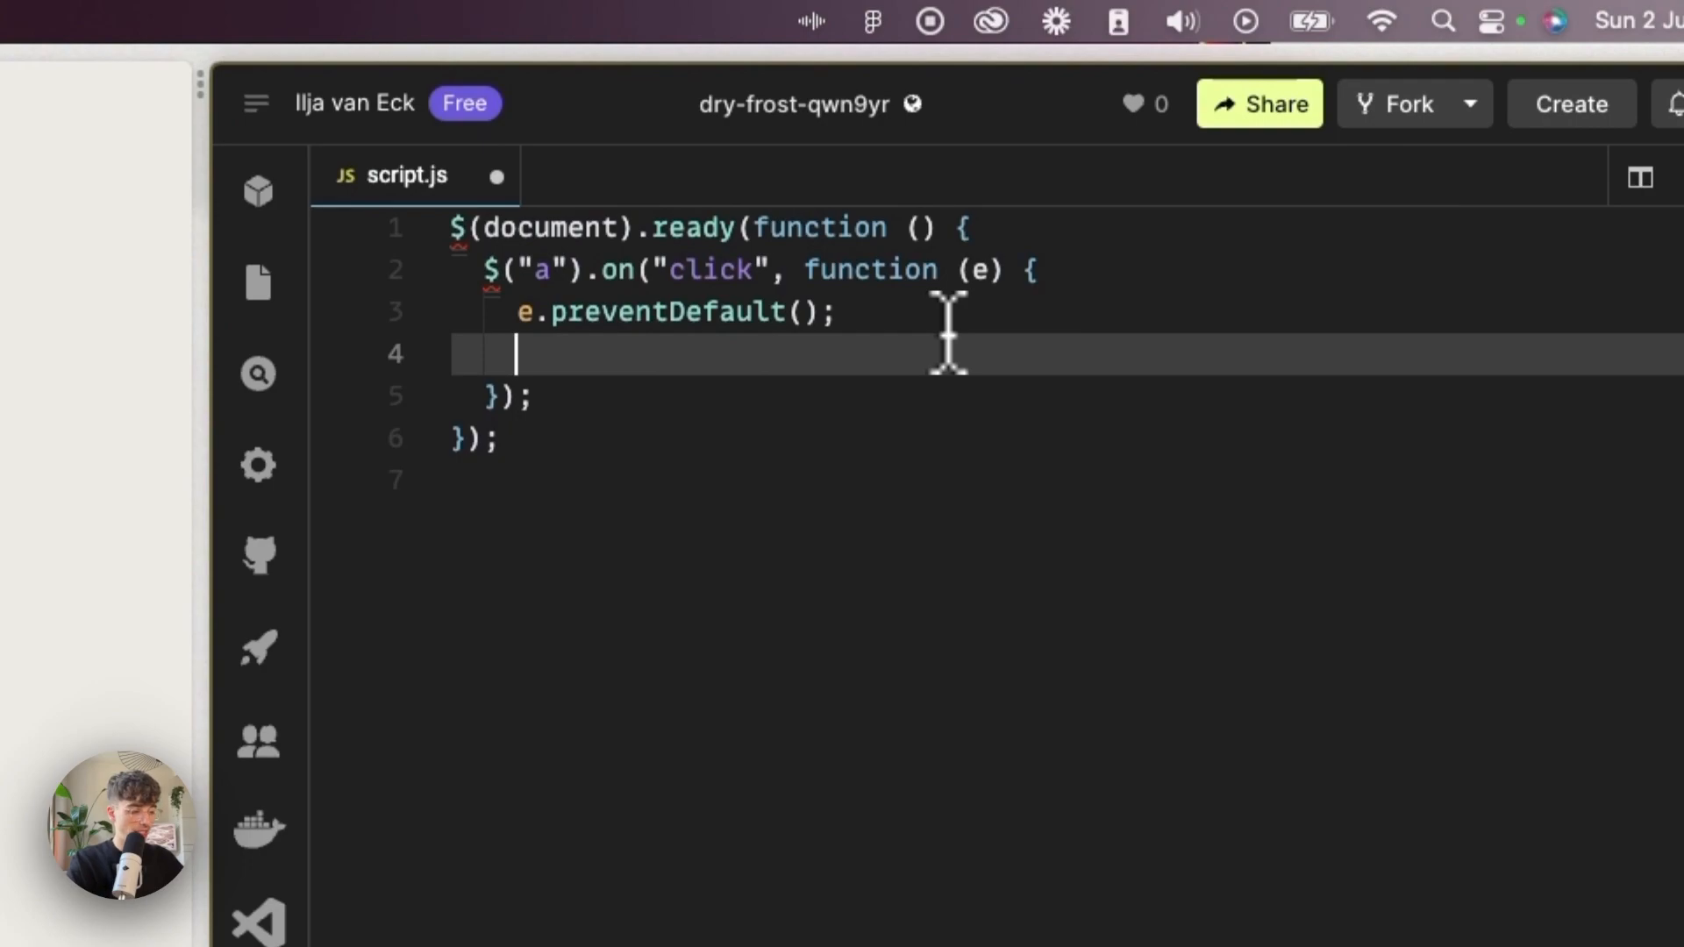
# Write let destination = $(this).attr("href") below e.preventDefault().
pyautogui.write('let')
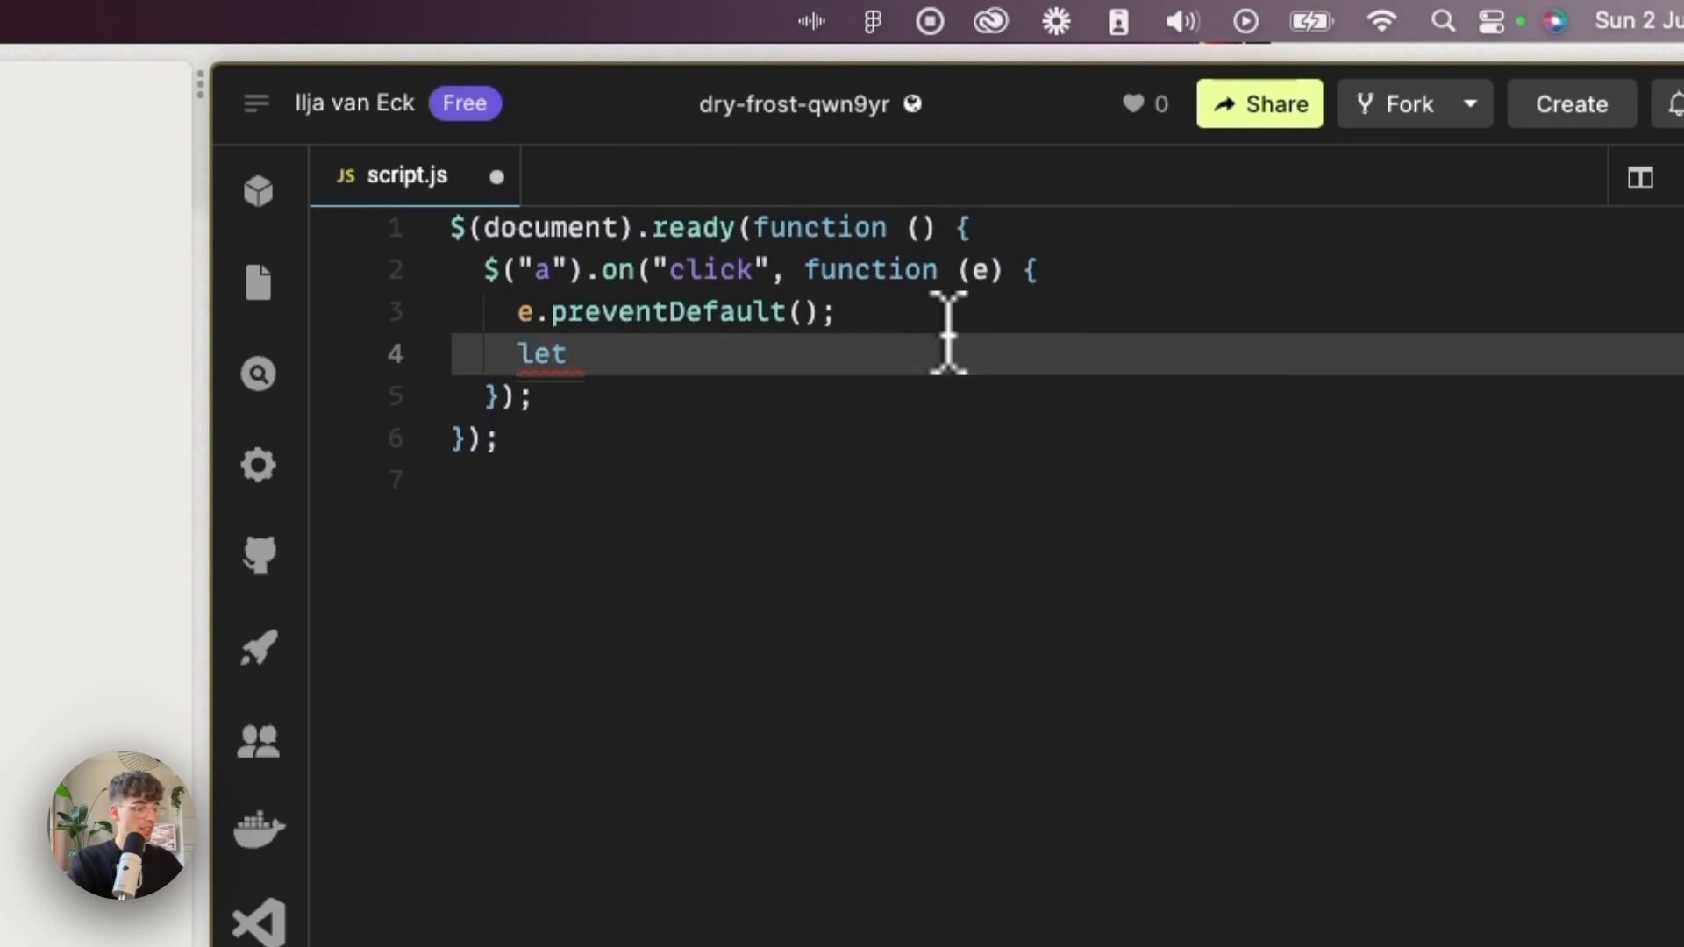
pyautogui.write('destination')
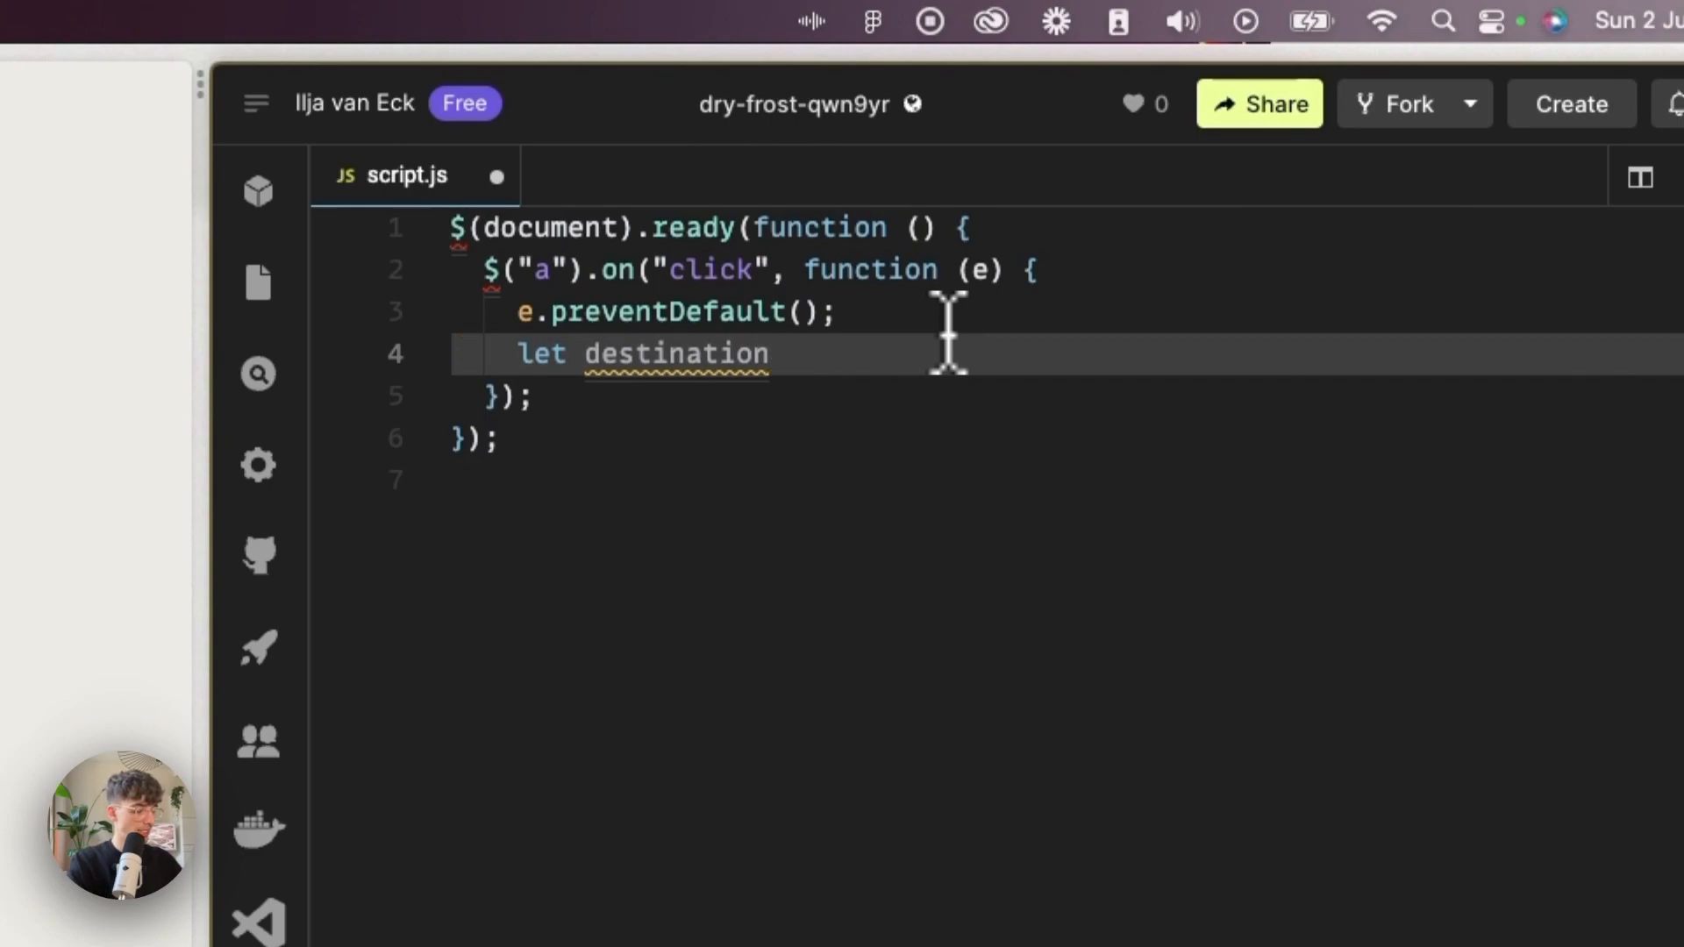
pyautogui.write('= $T')
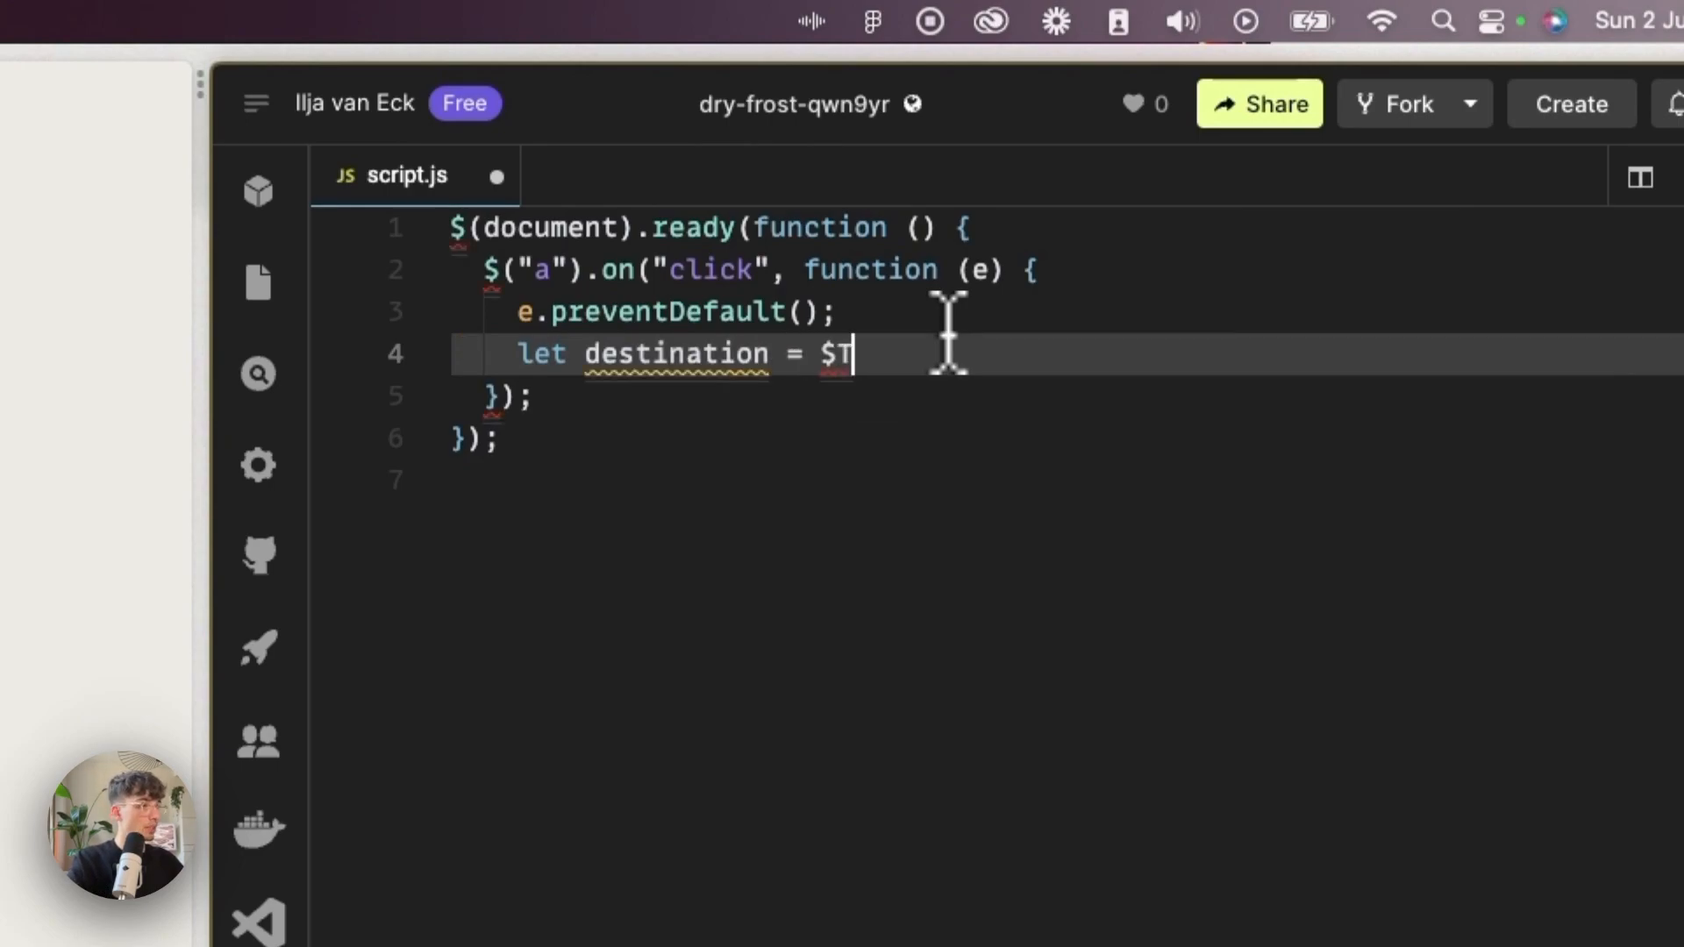
pyautogui.write('(this)')
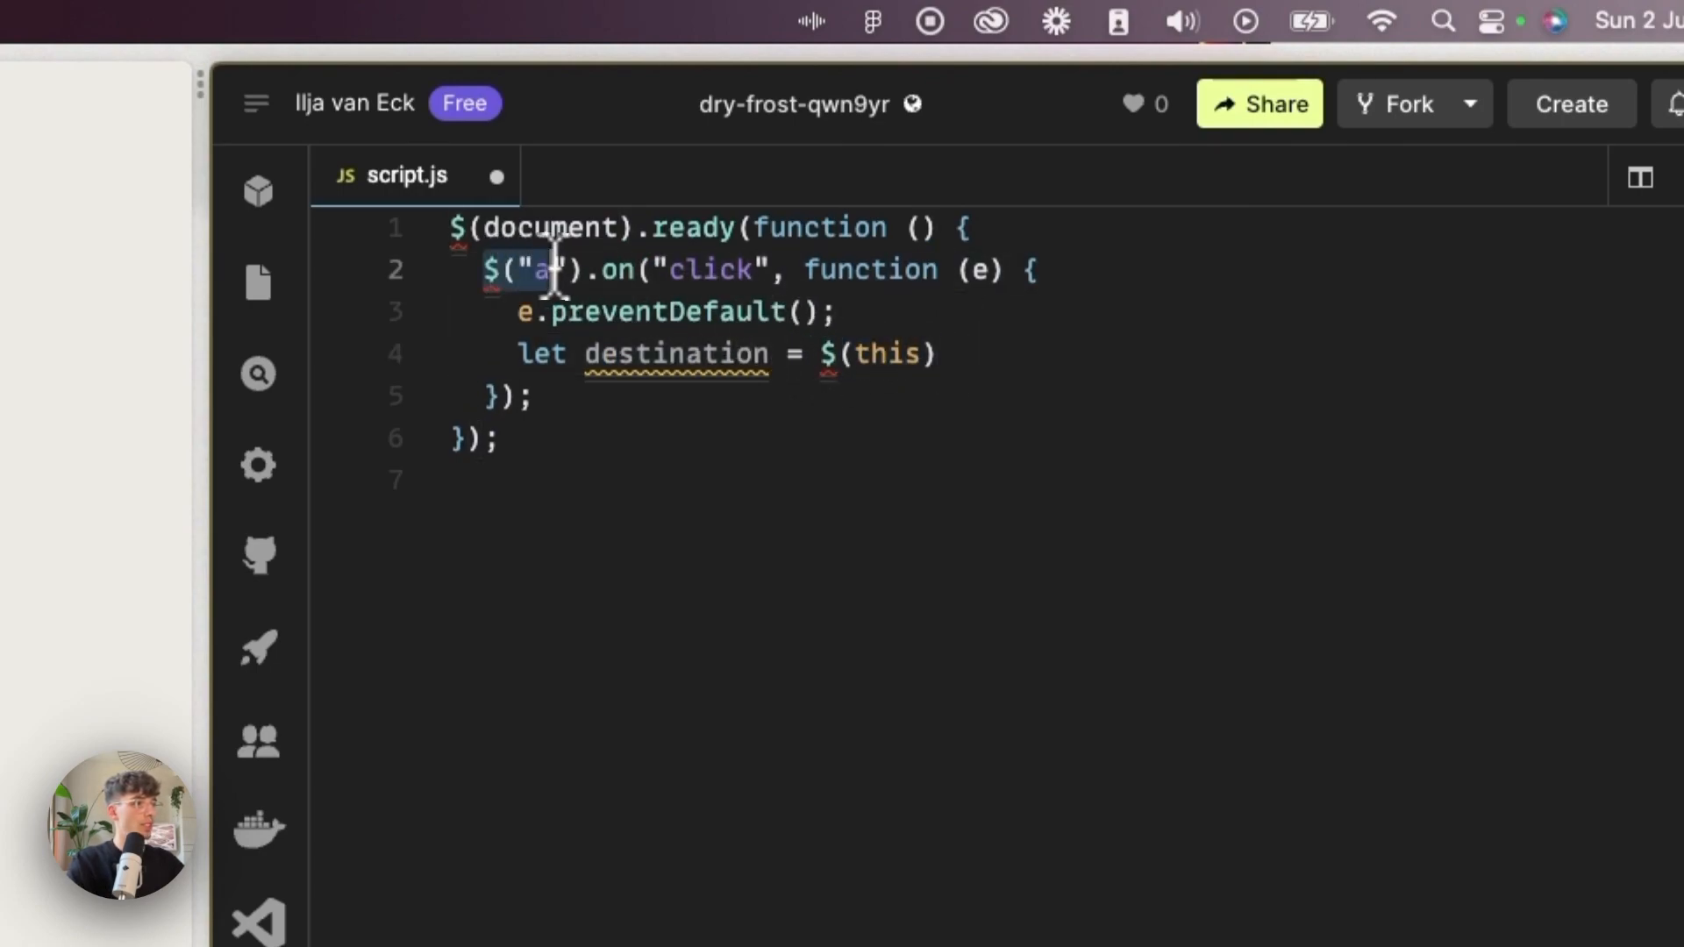
pyautogui.write('.attr("')
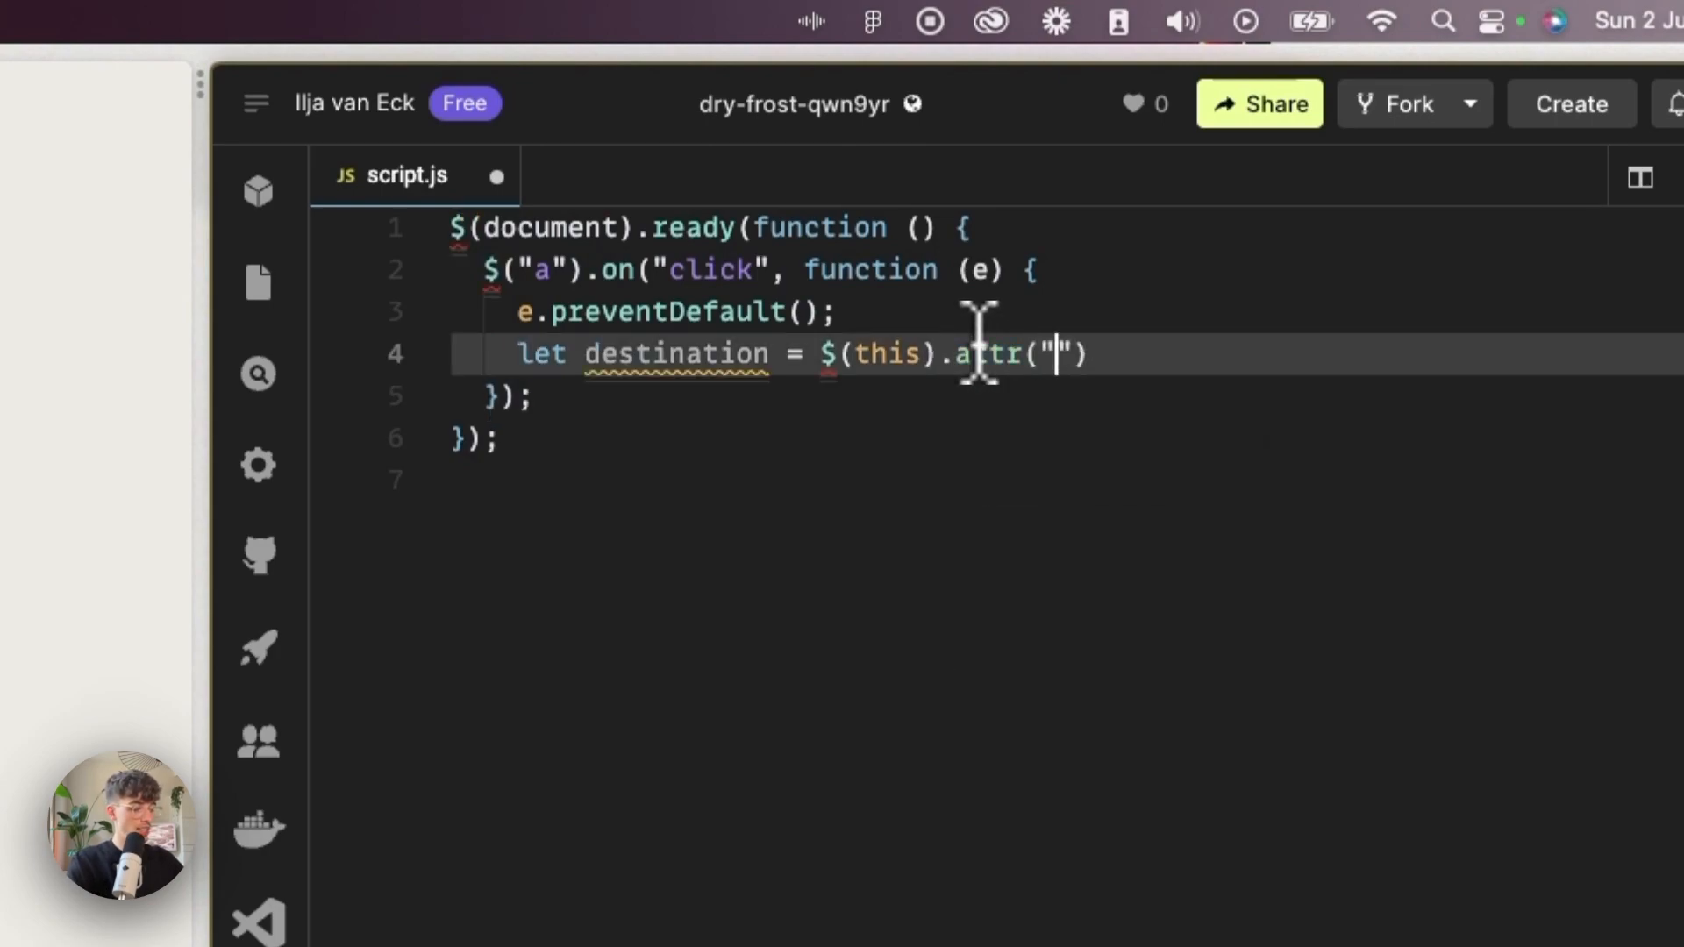
pyautogui.write('href')
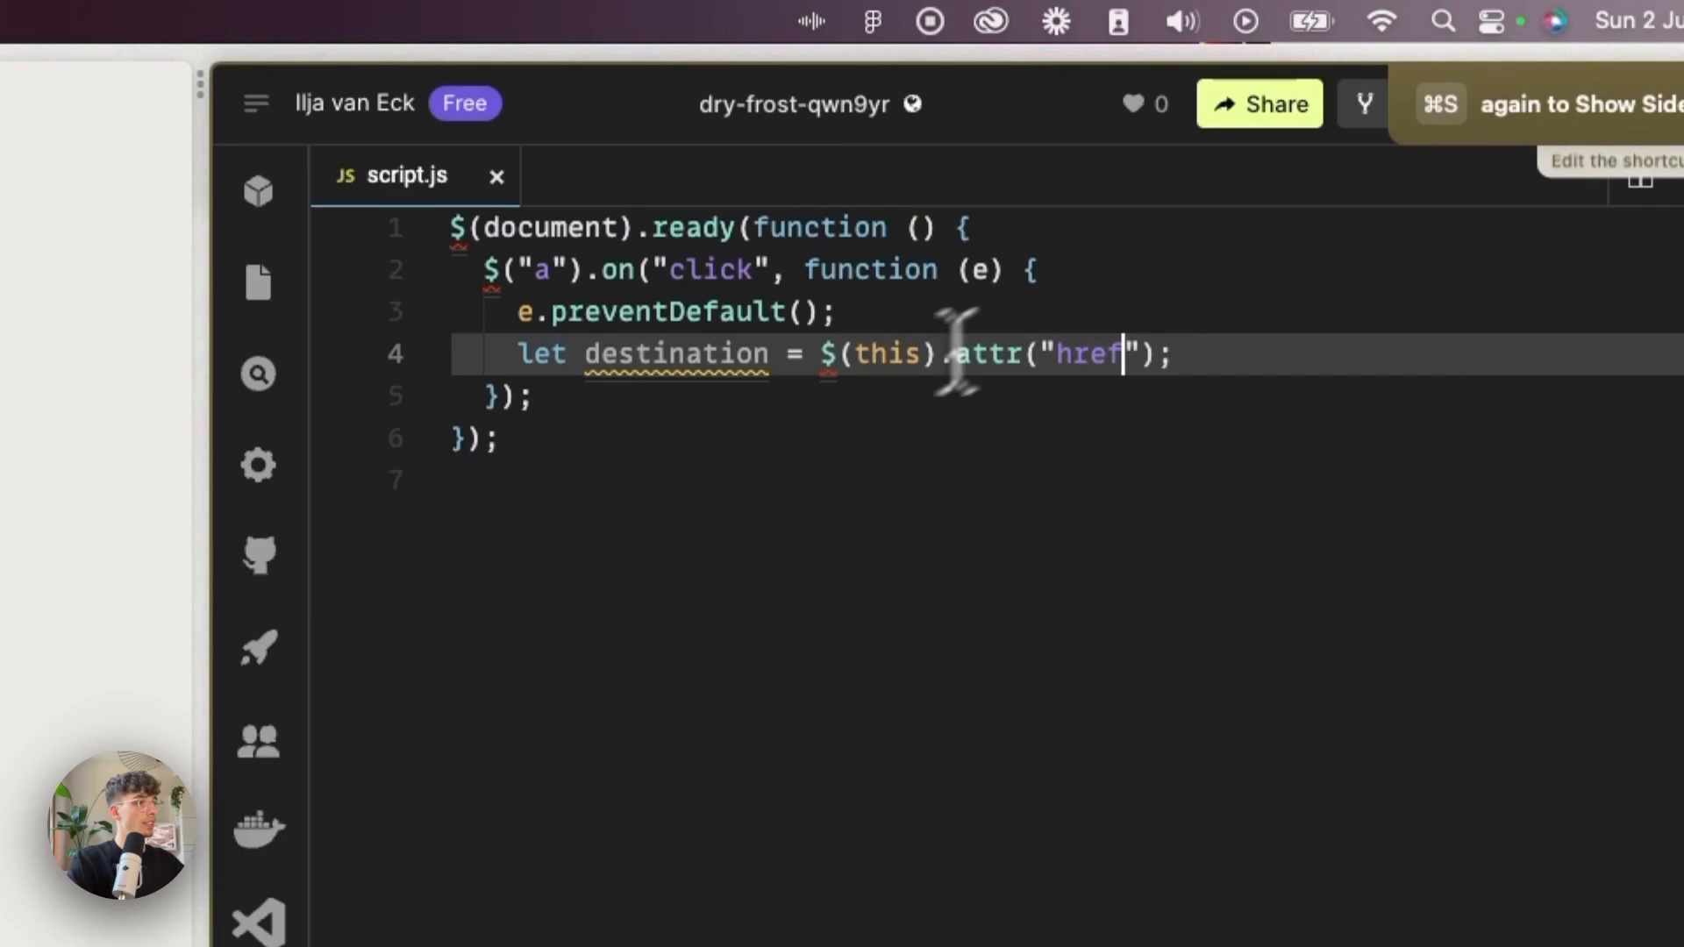
pyautogui.rightClick(726, 273)
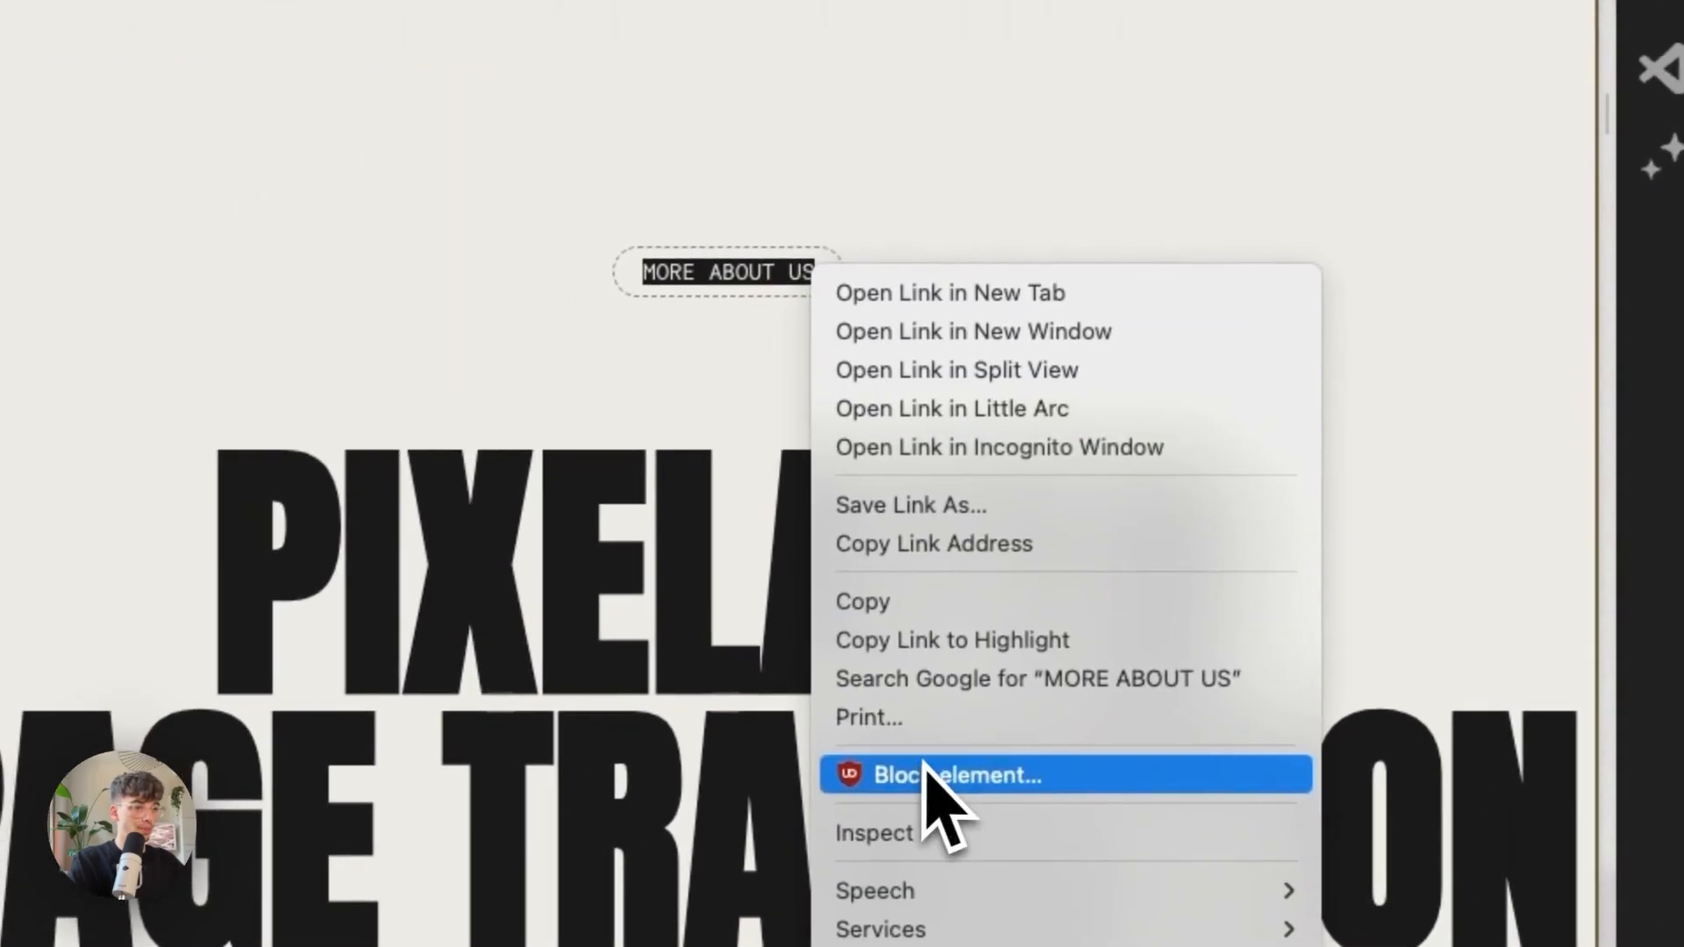
pyautogui.click(873, 833)
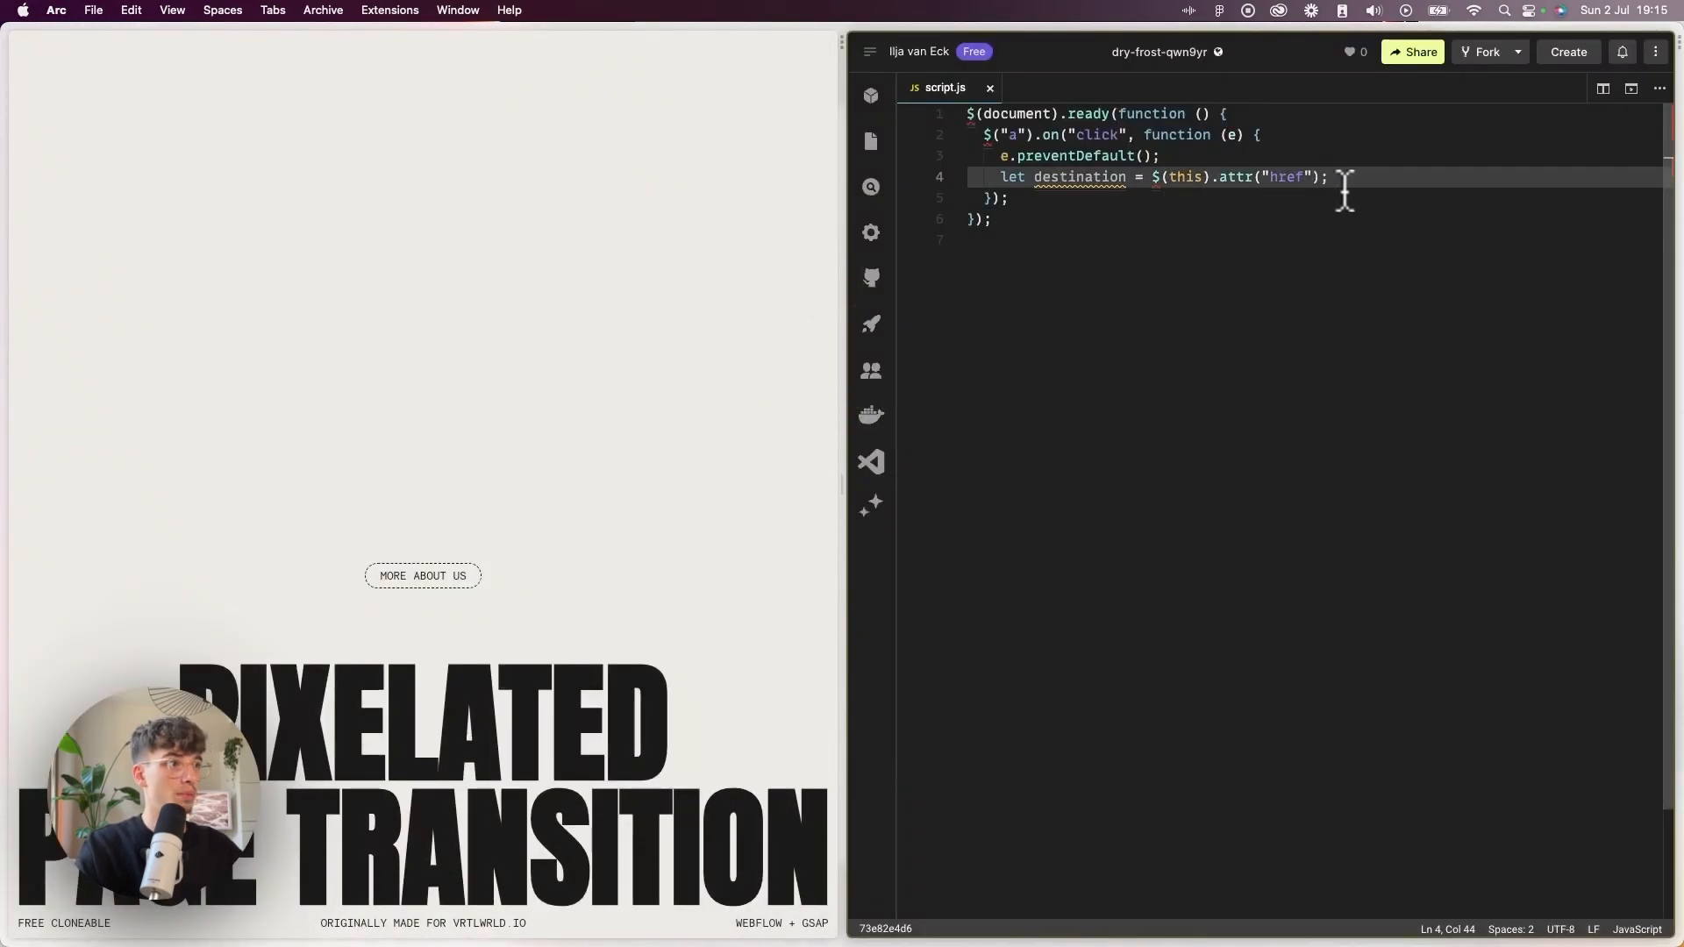
pyautogui.moveTo(607, 454)
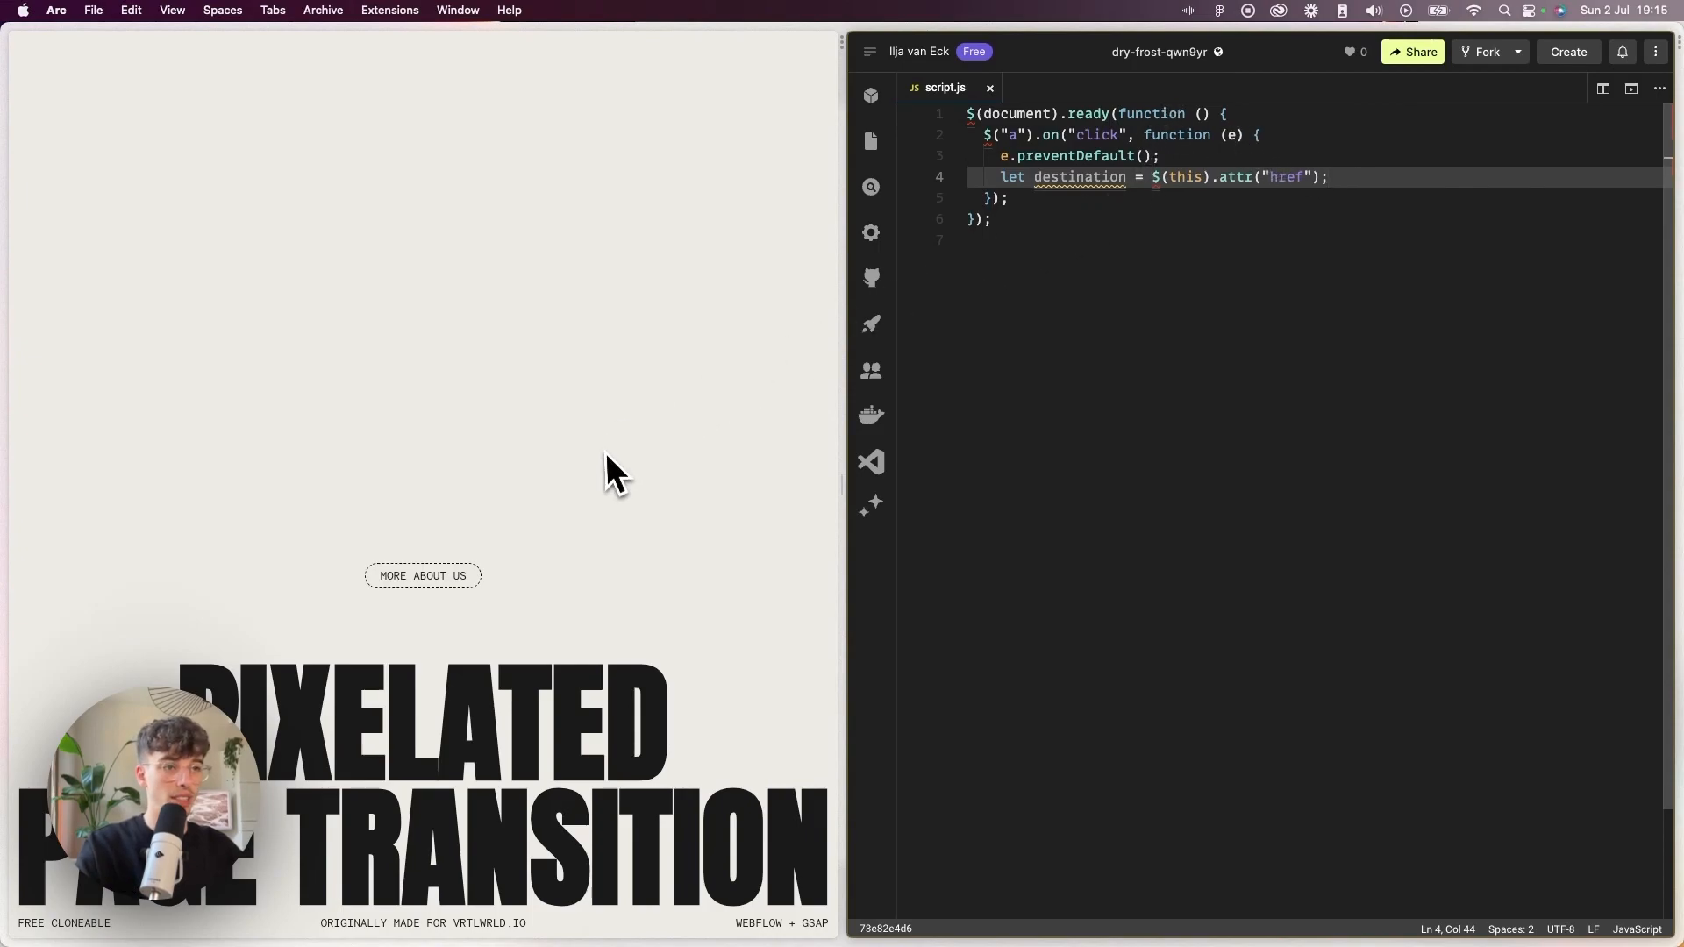
pyautogui.moveTo(1272, 220)
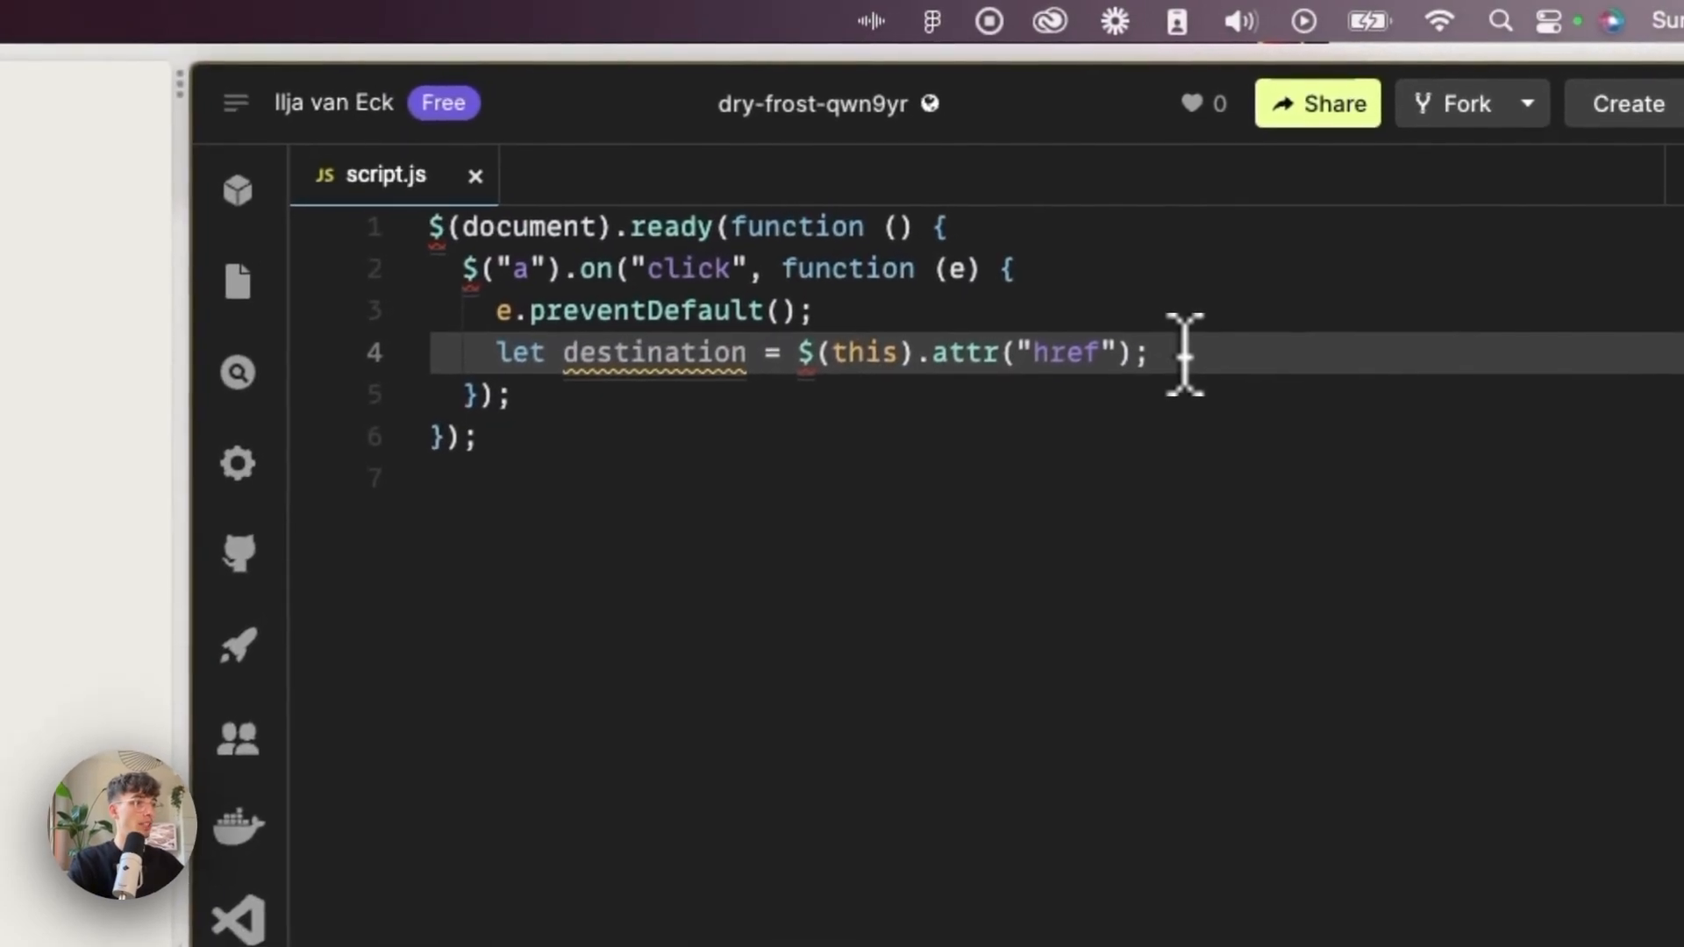
# Write gsap.set(".load_grid", { display: "grid" }) on a new line and start the next gsap call.
pyautogui.press('Enter')
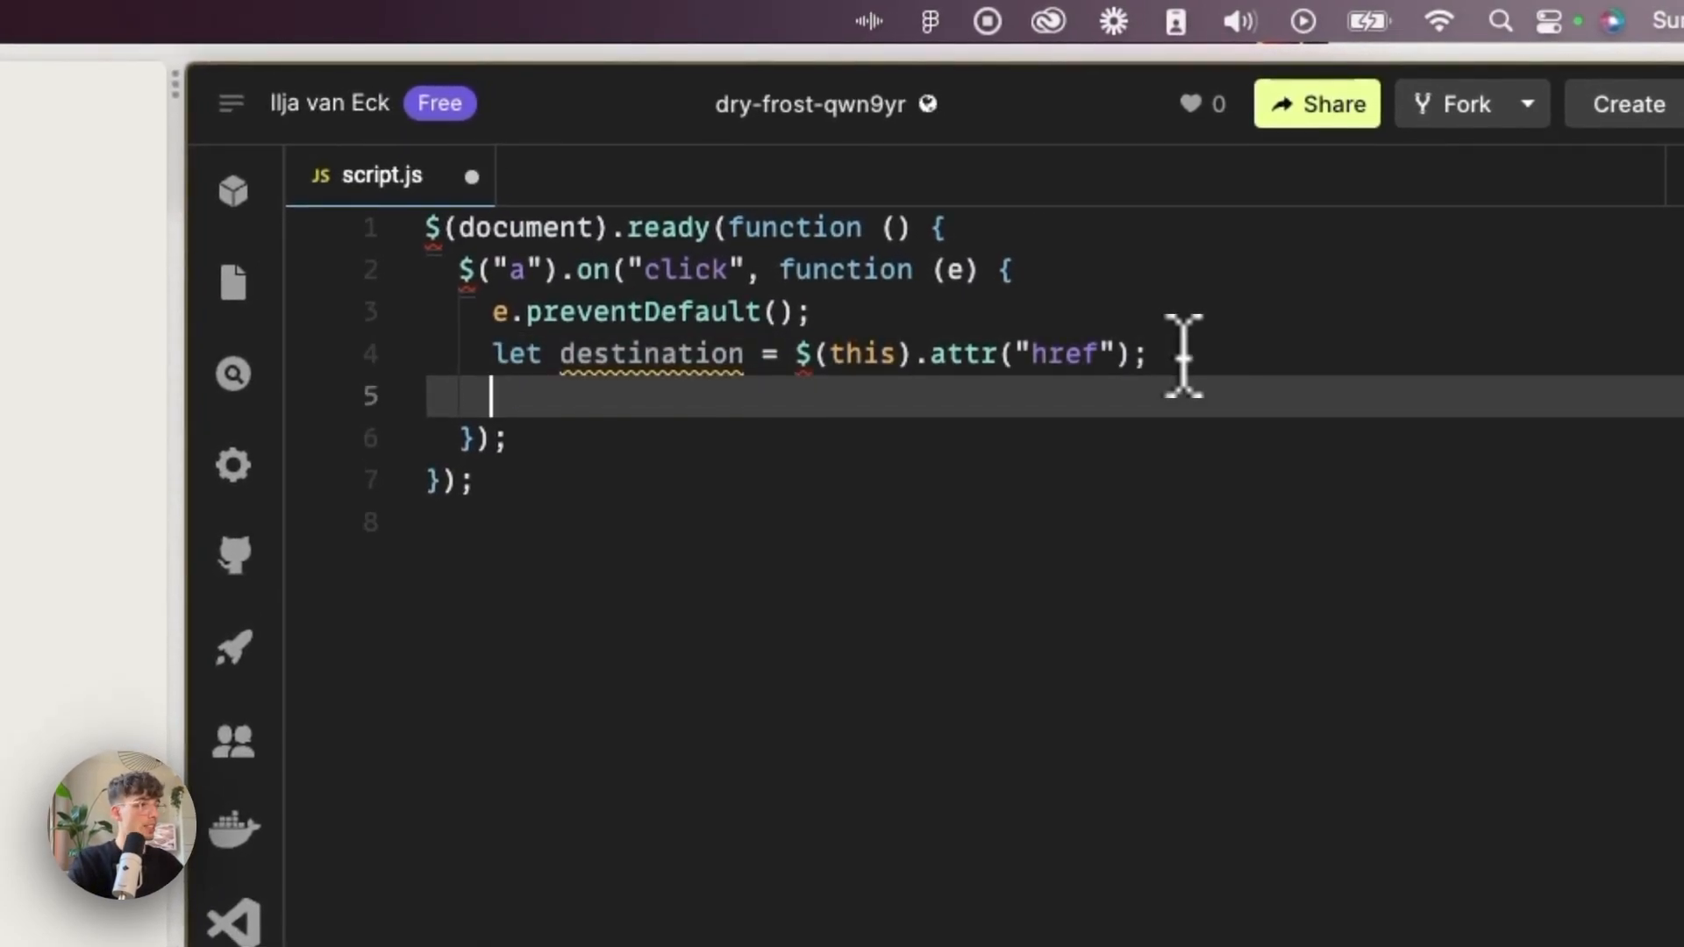
pyautogui.write('gsap')
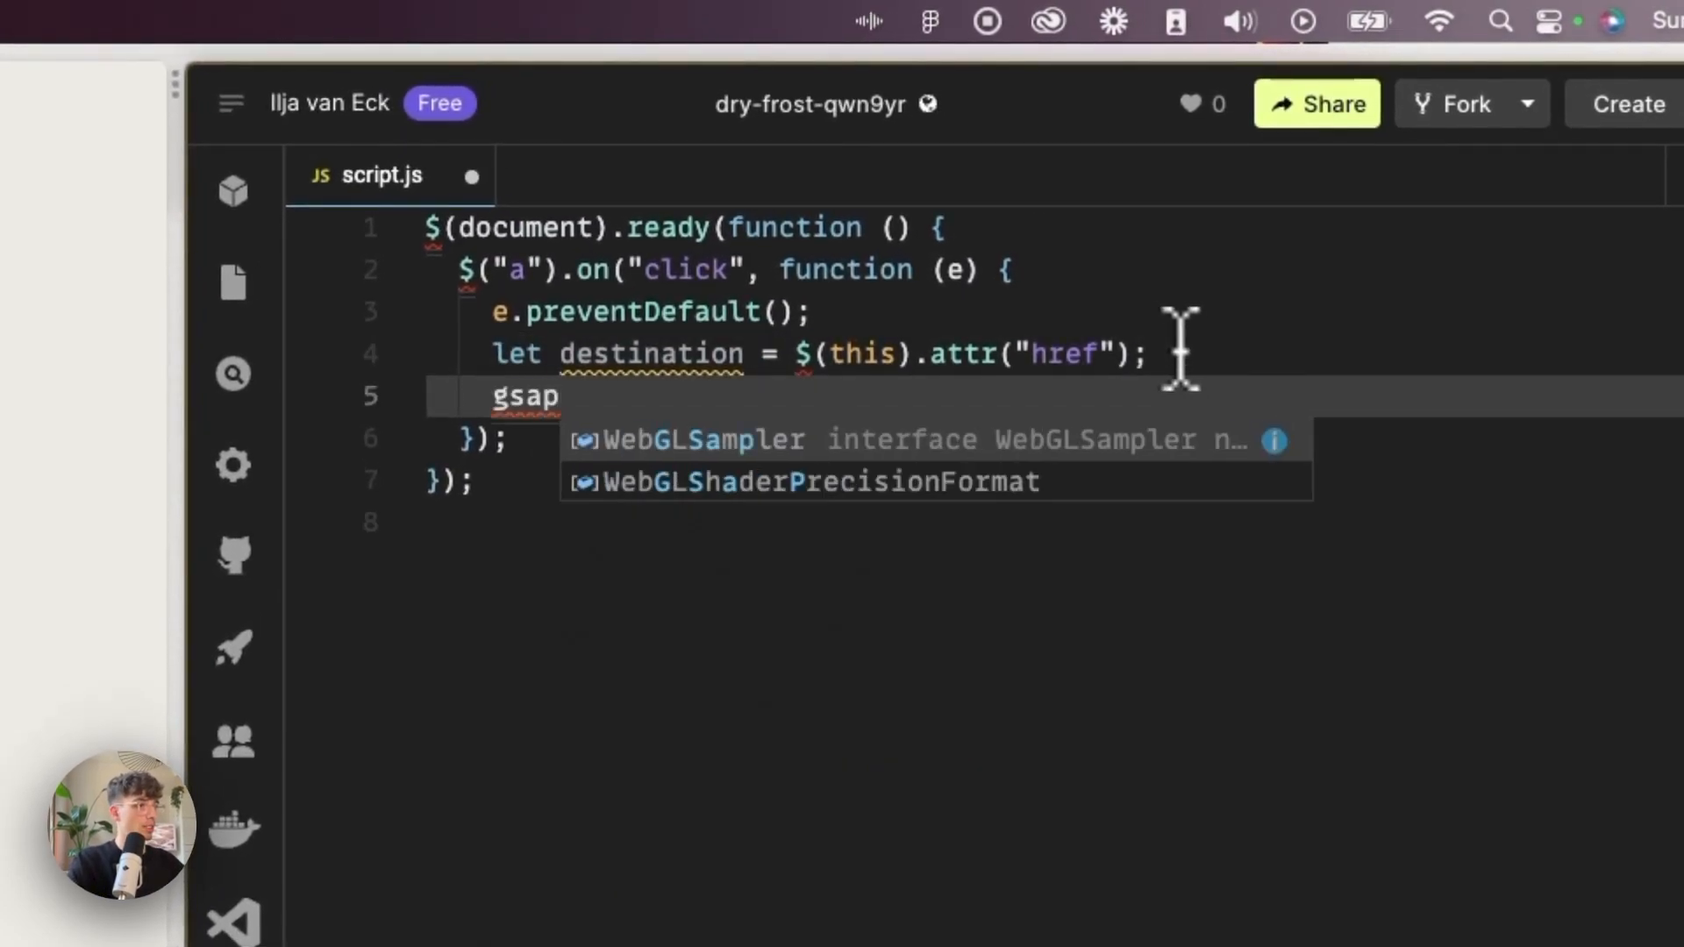
pyautogui.write('.')
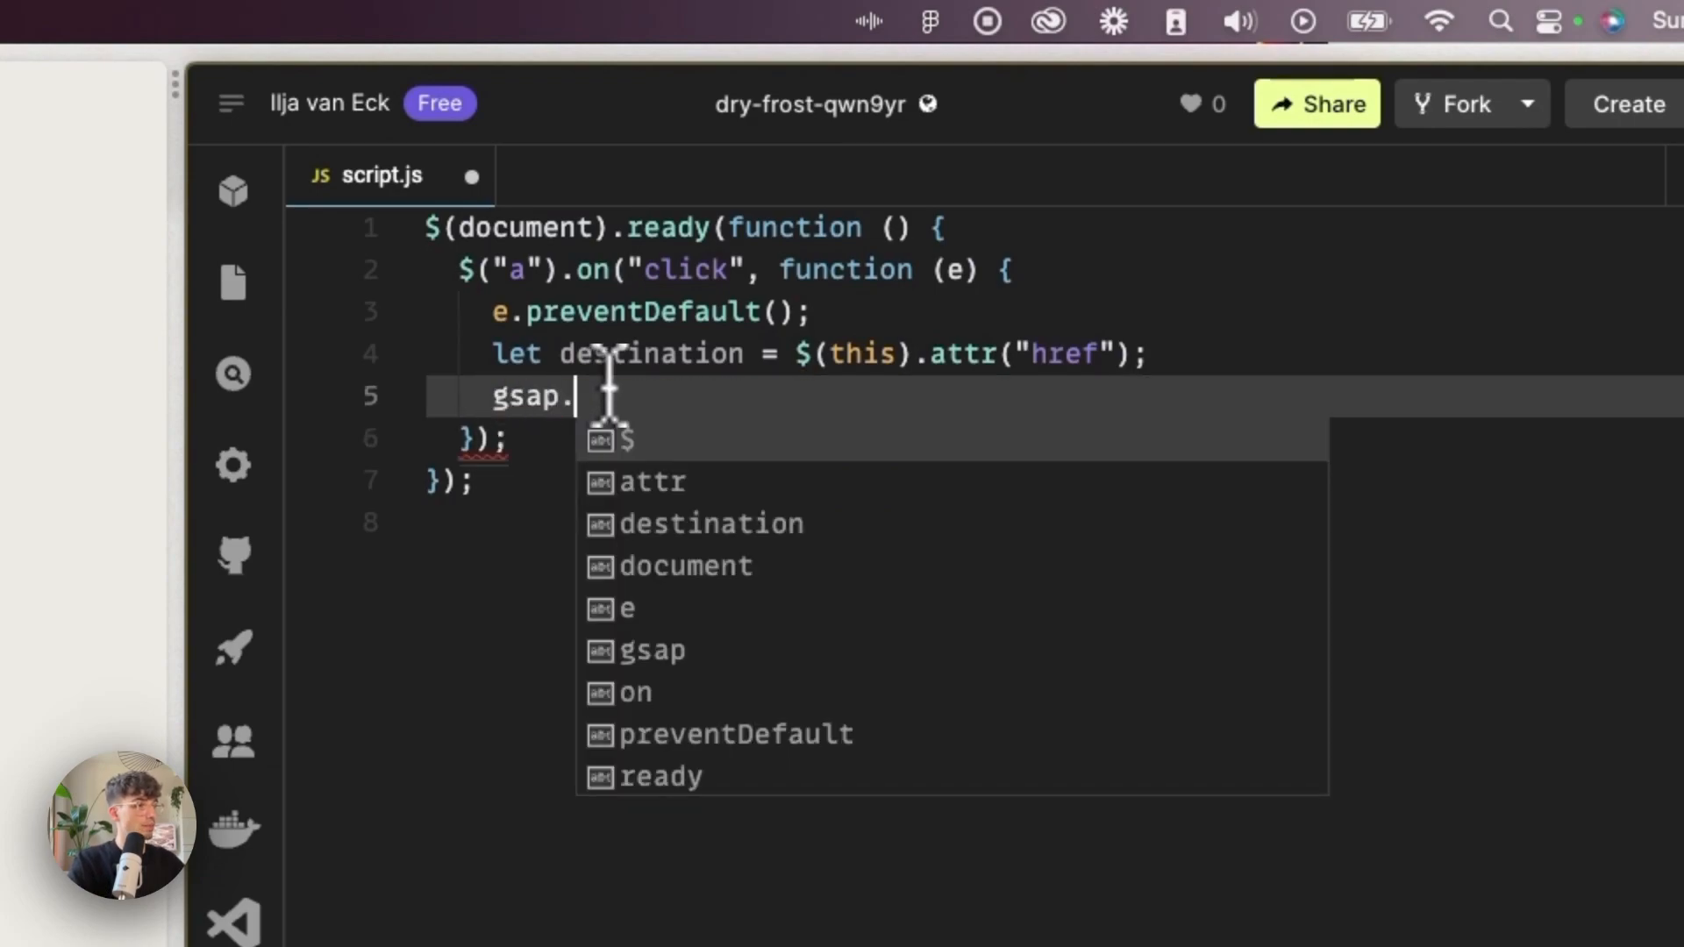
pyautogui.write('se')
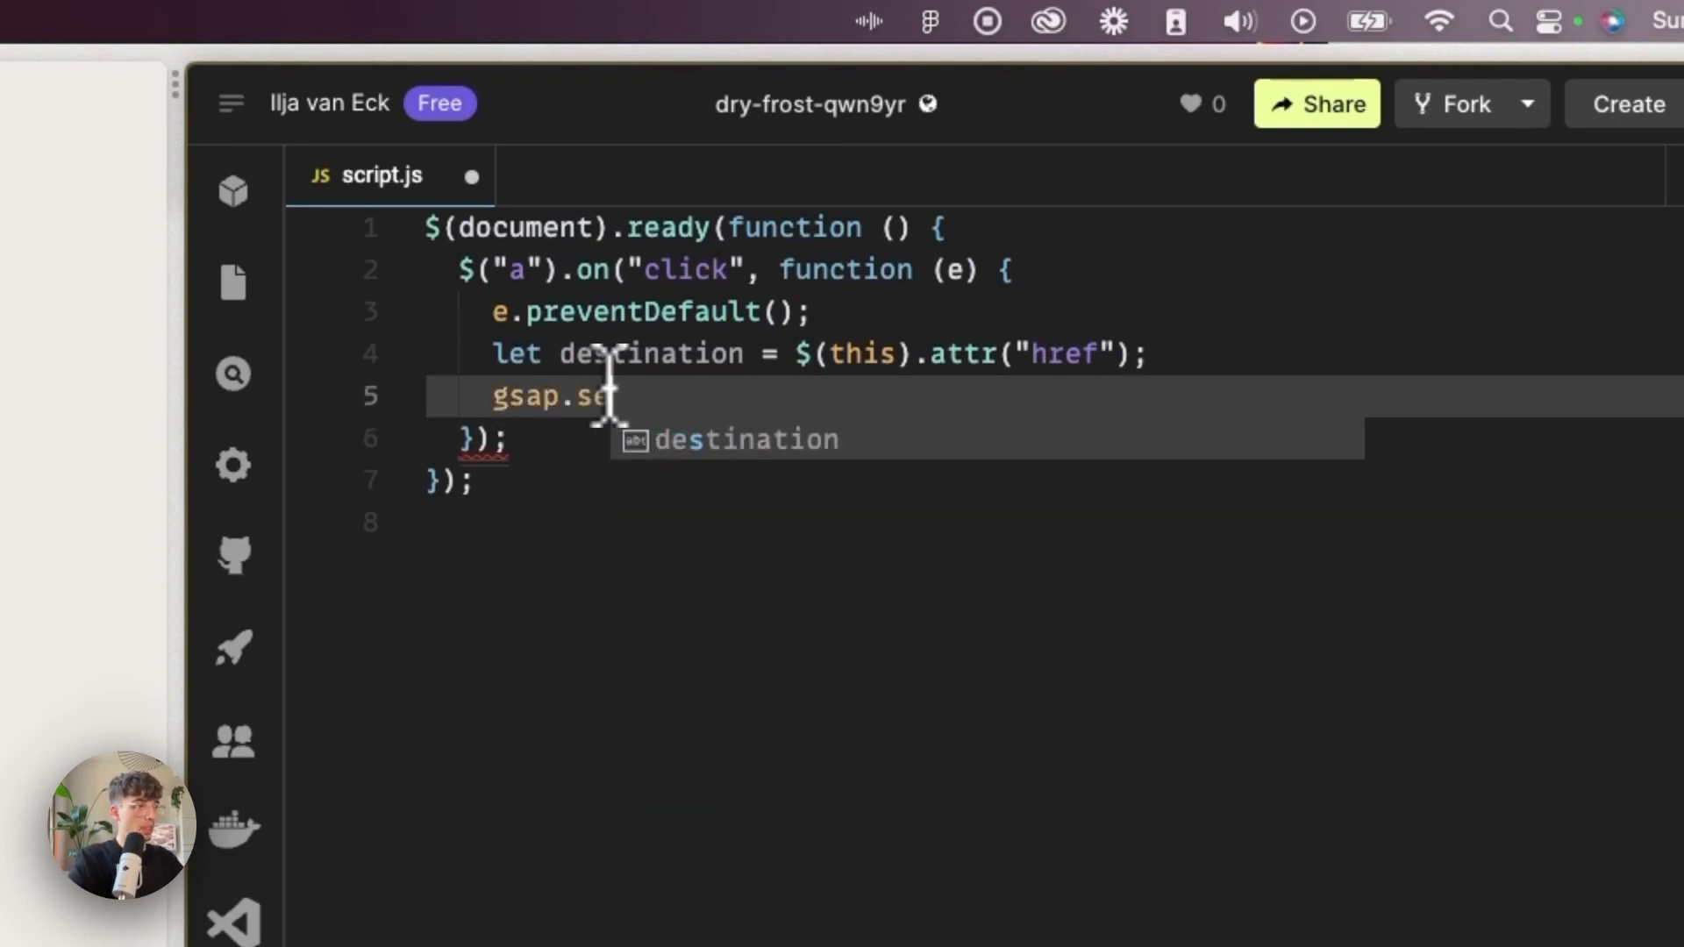
pyautogui.write('t(".l')
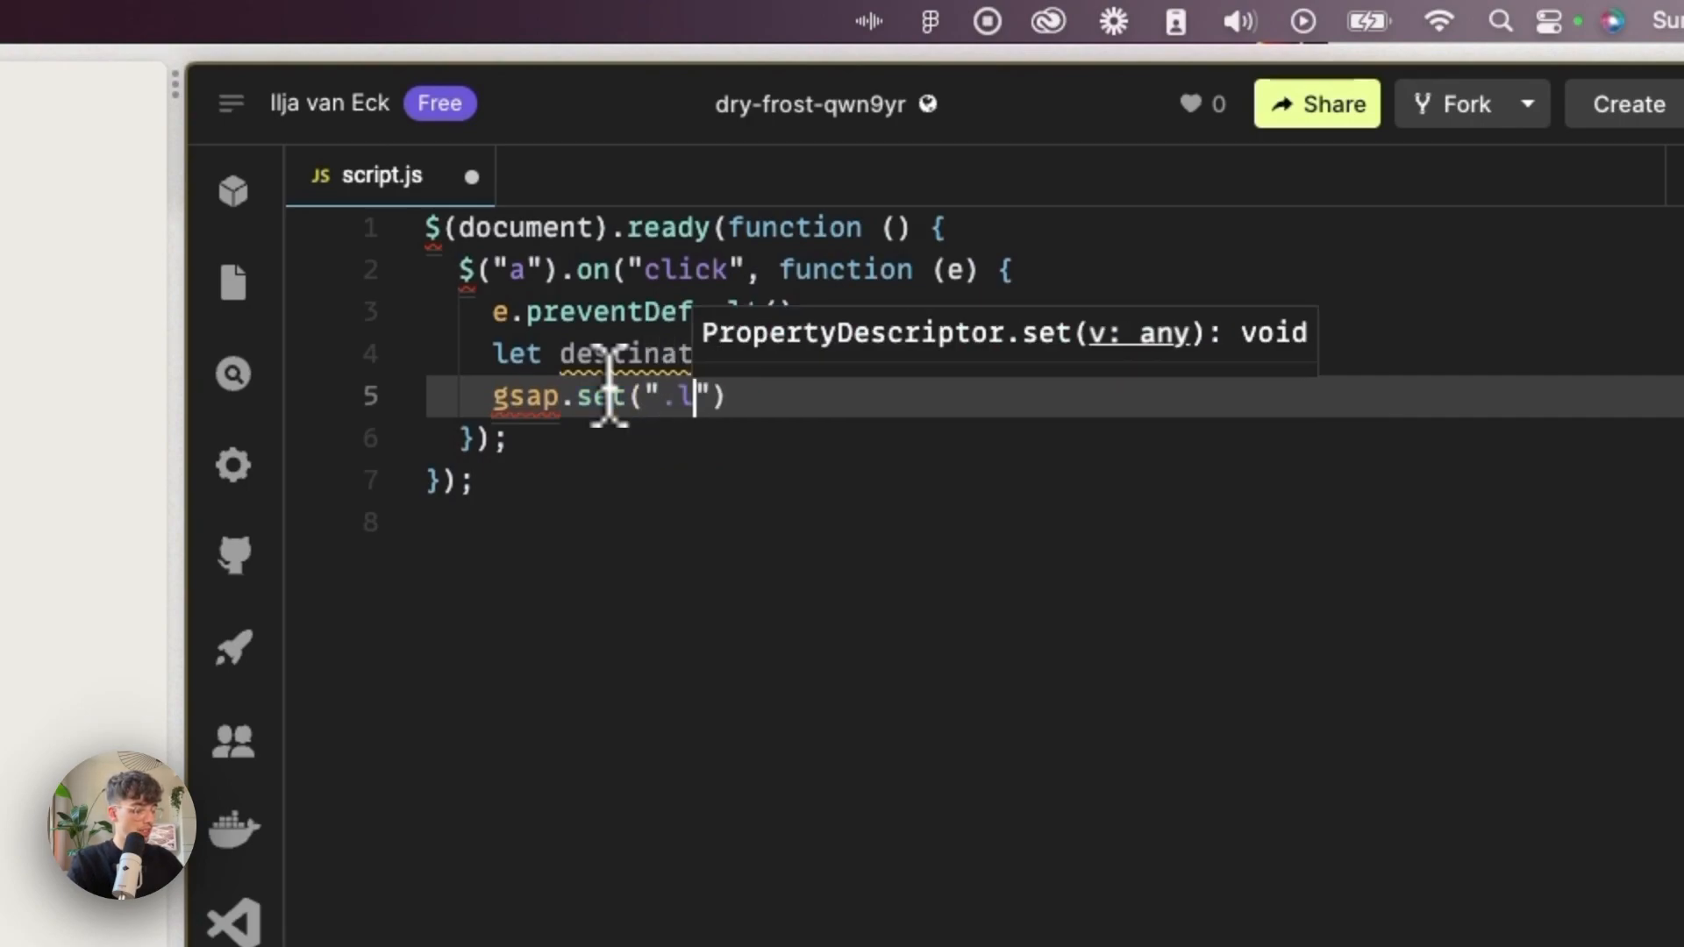
pyautogui.write('oad_gri')
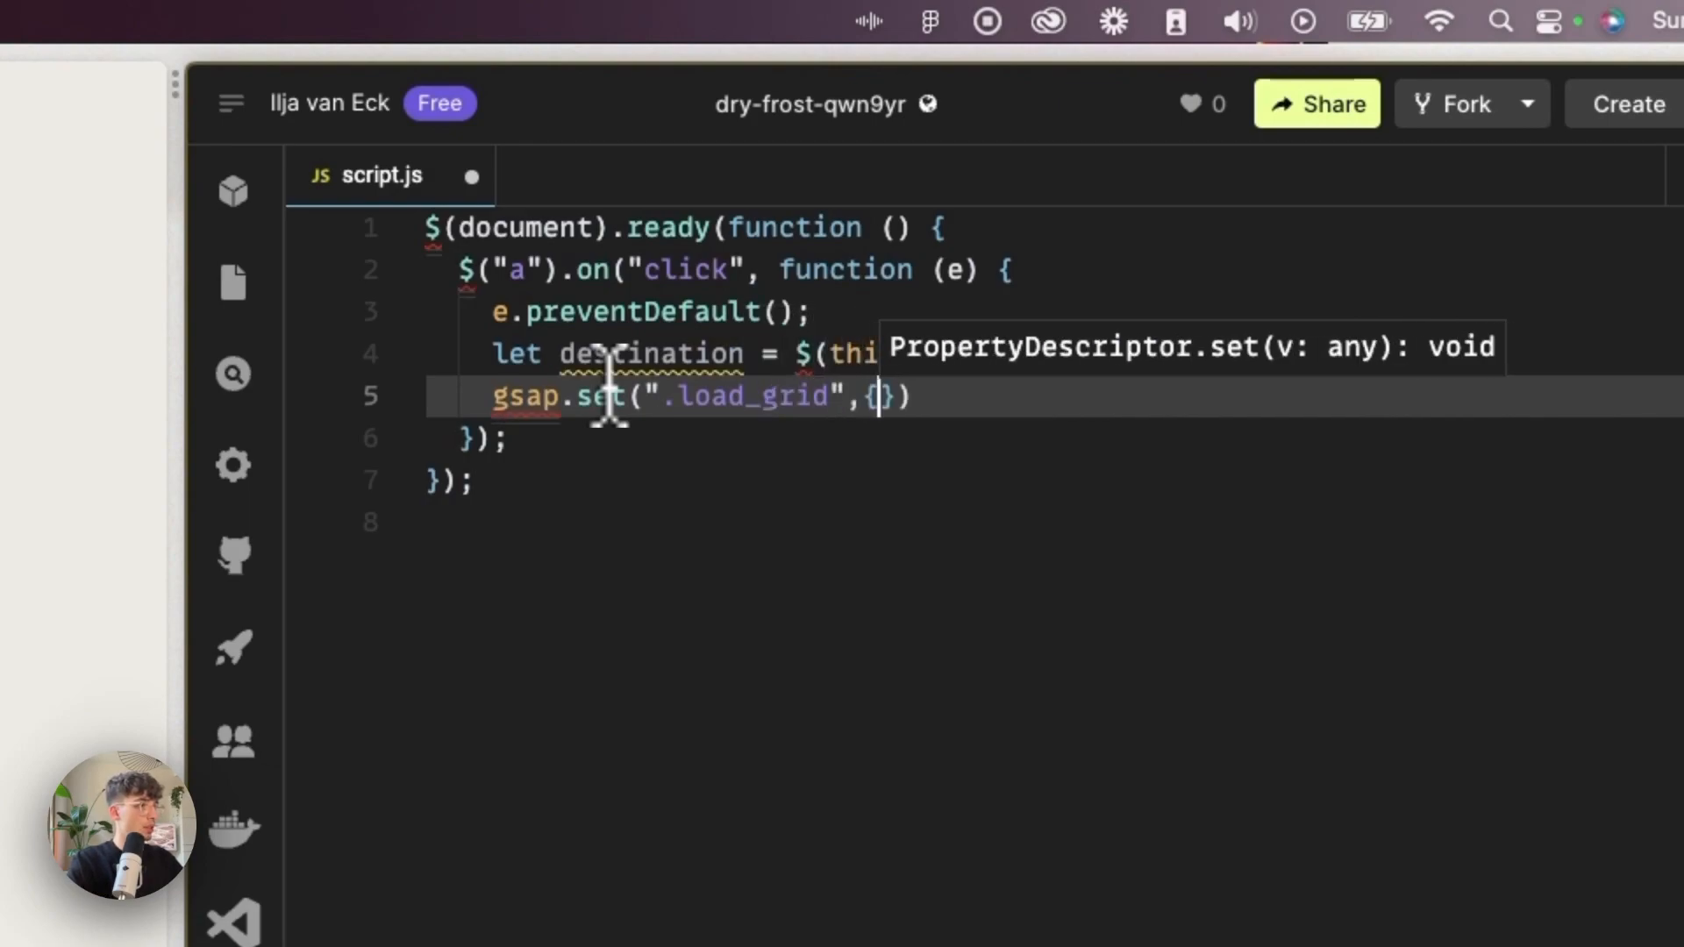
pyautogui.write('displa')
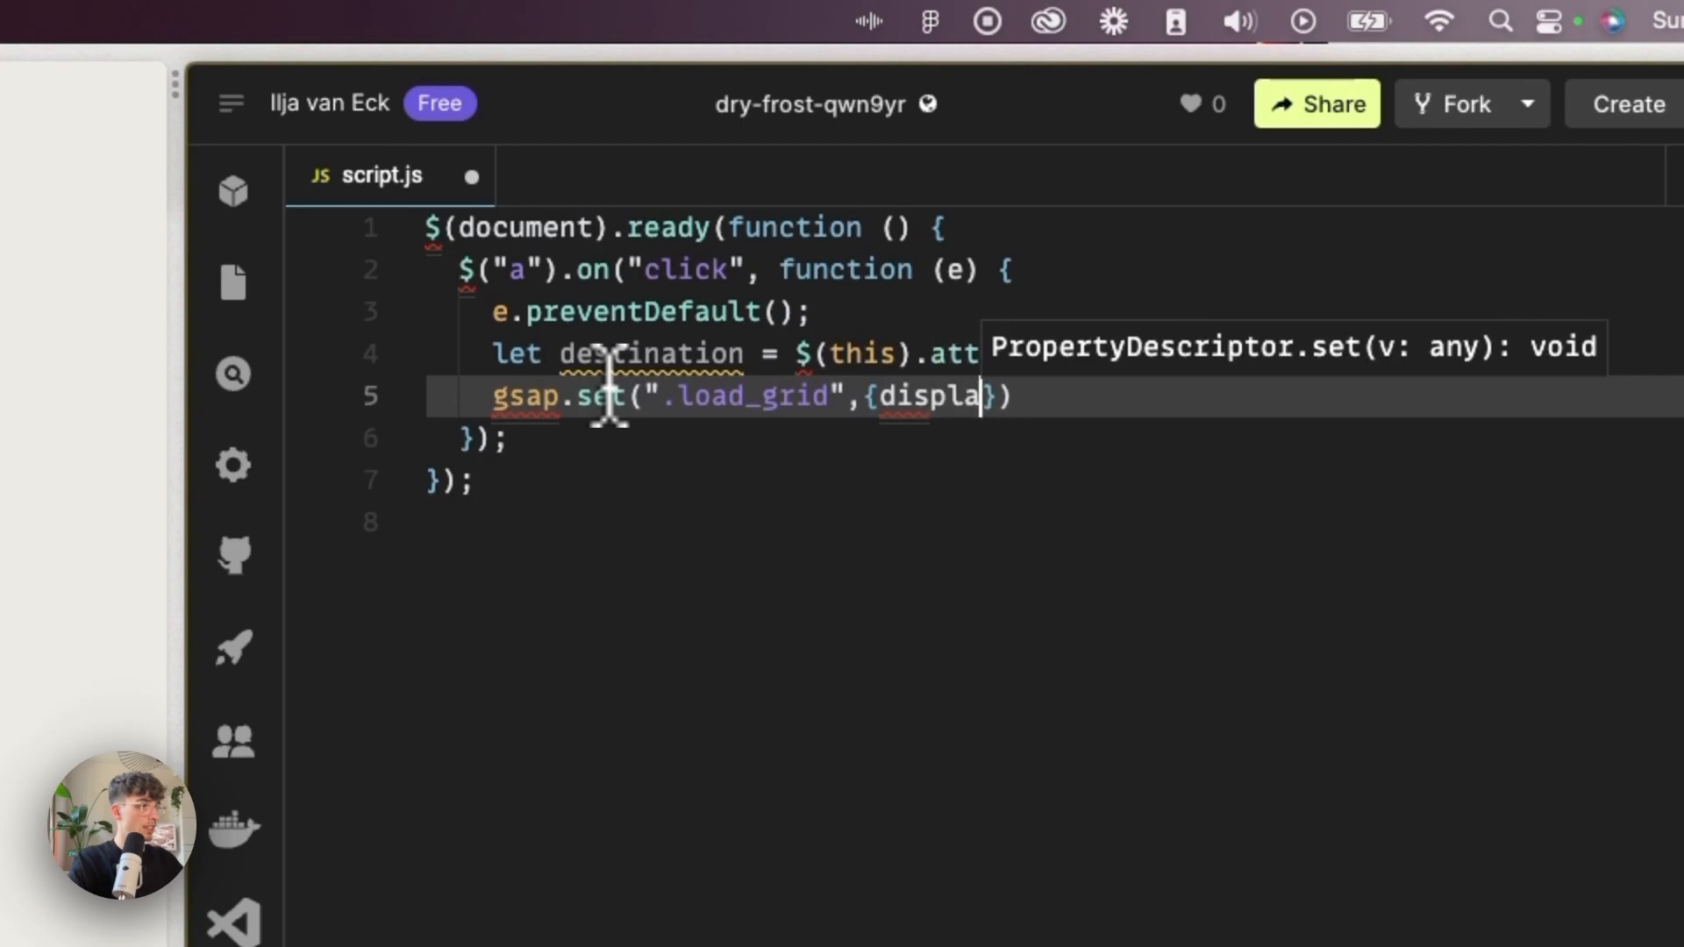
pyautogui.write('y:"grid"')
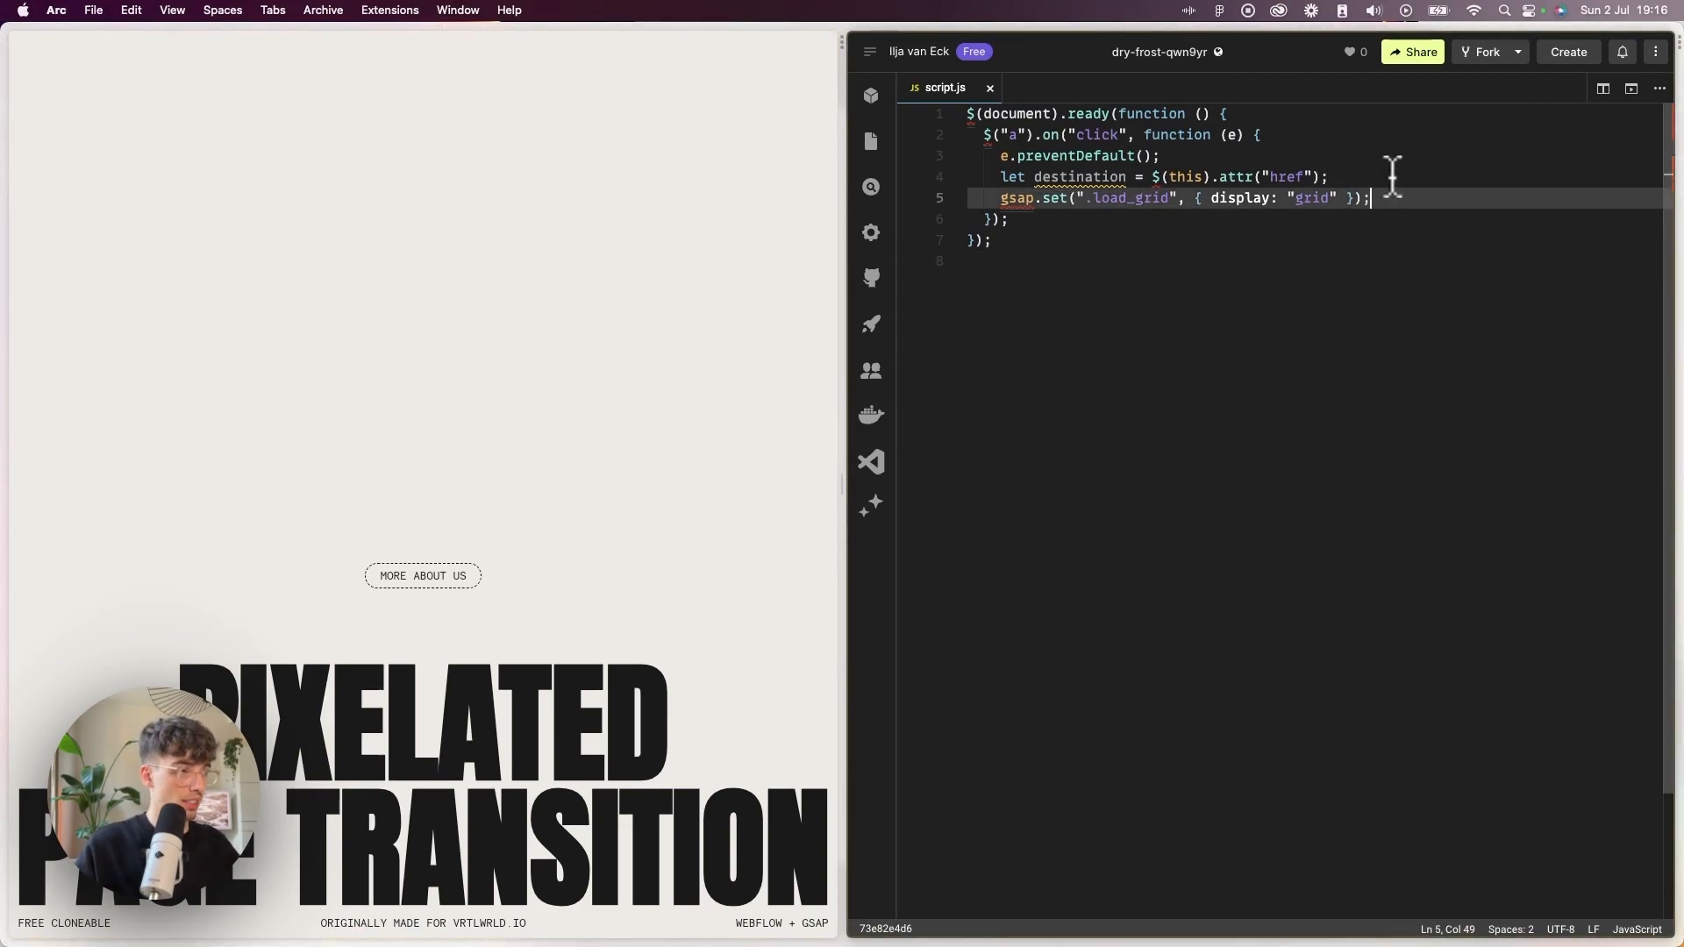
pyautogui.write('gsap.')
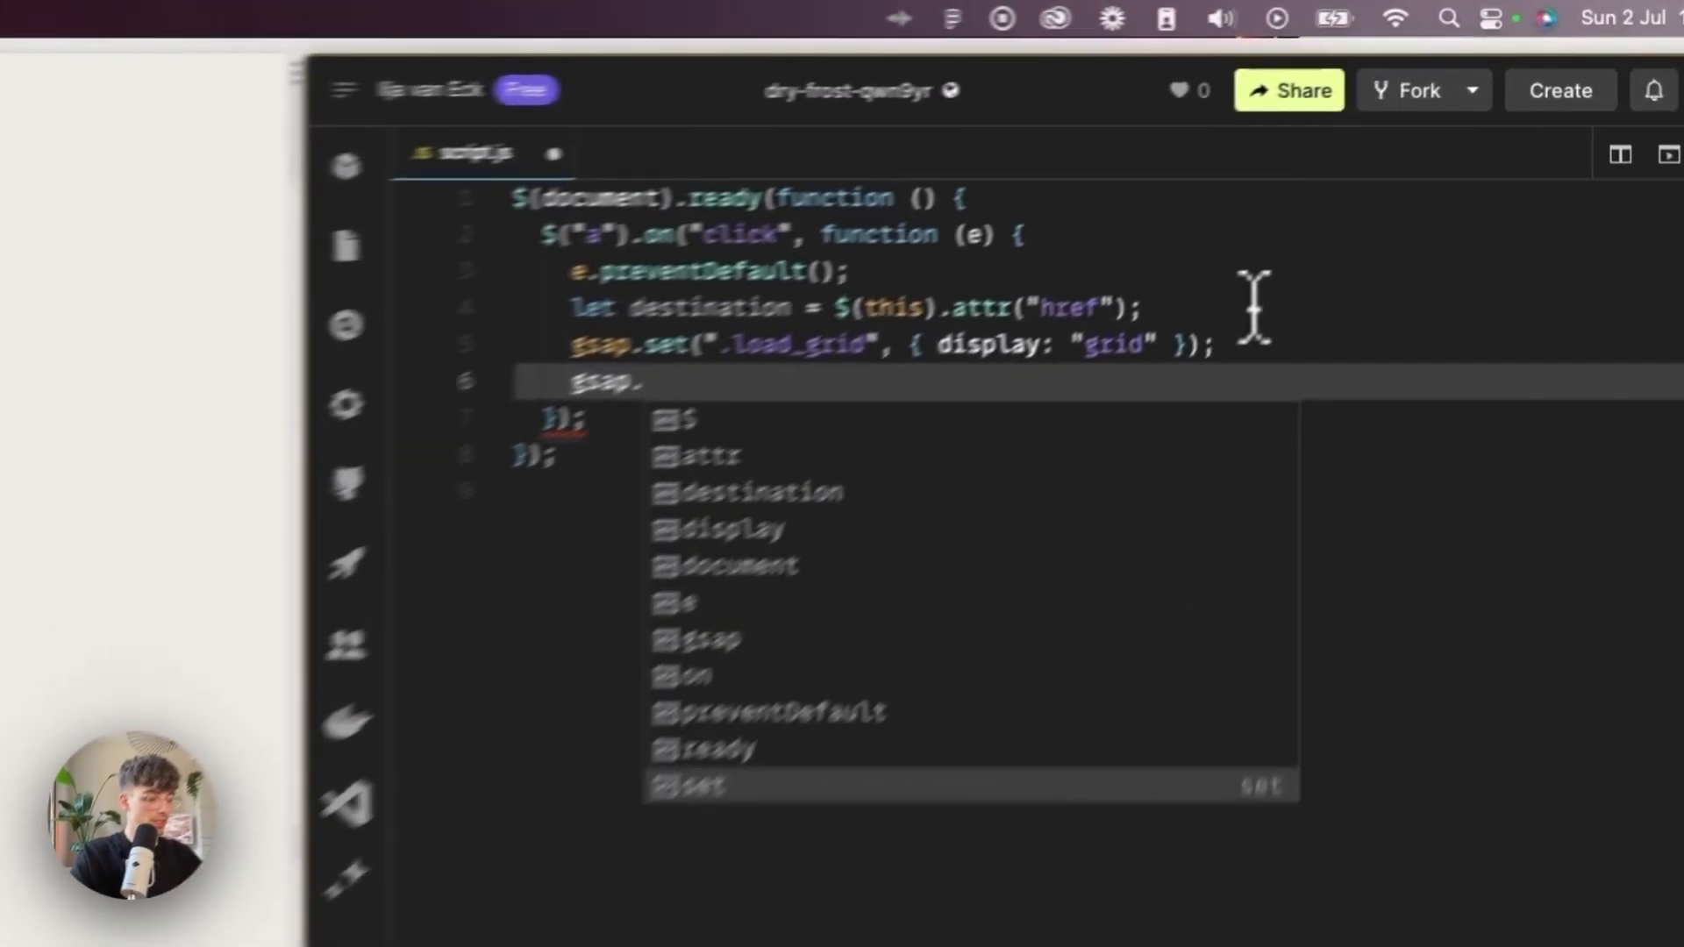
# Write gsap.fromTo targeting ".load_grid-item" with a from object of opacity: 0.
pyautogui.write('fromTo')
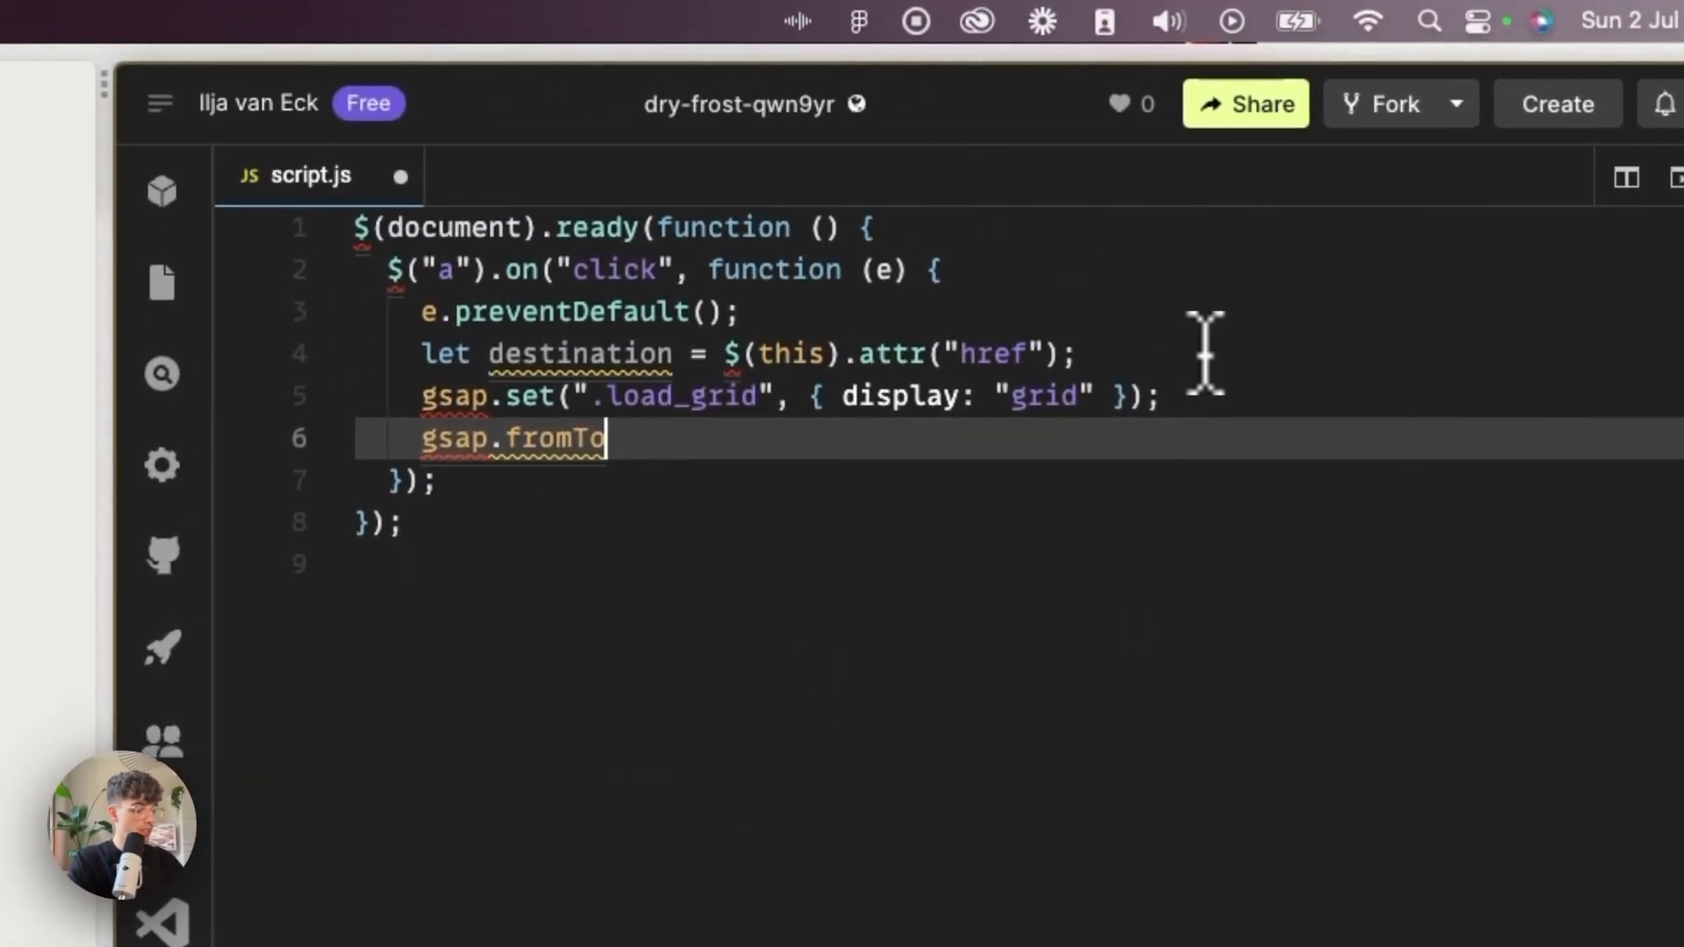
pyautogui.write('()')
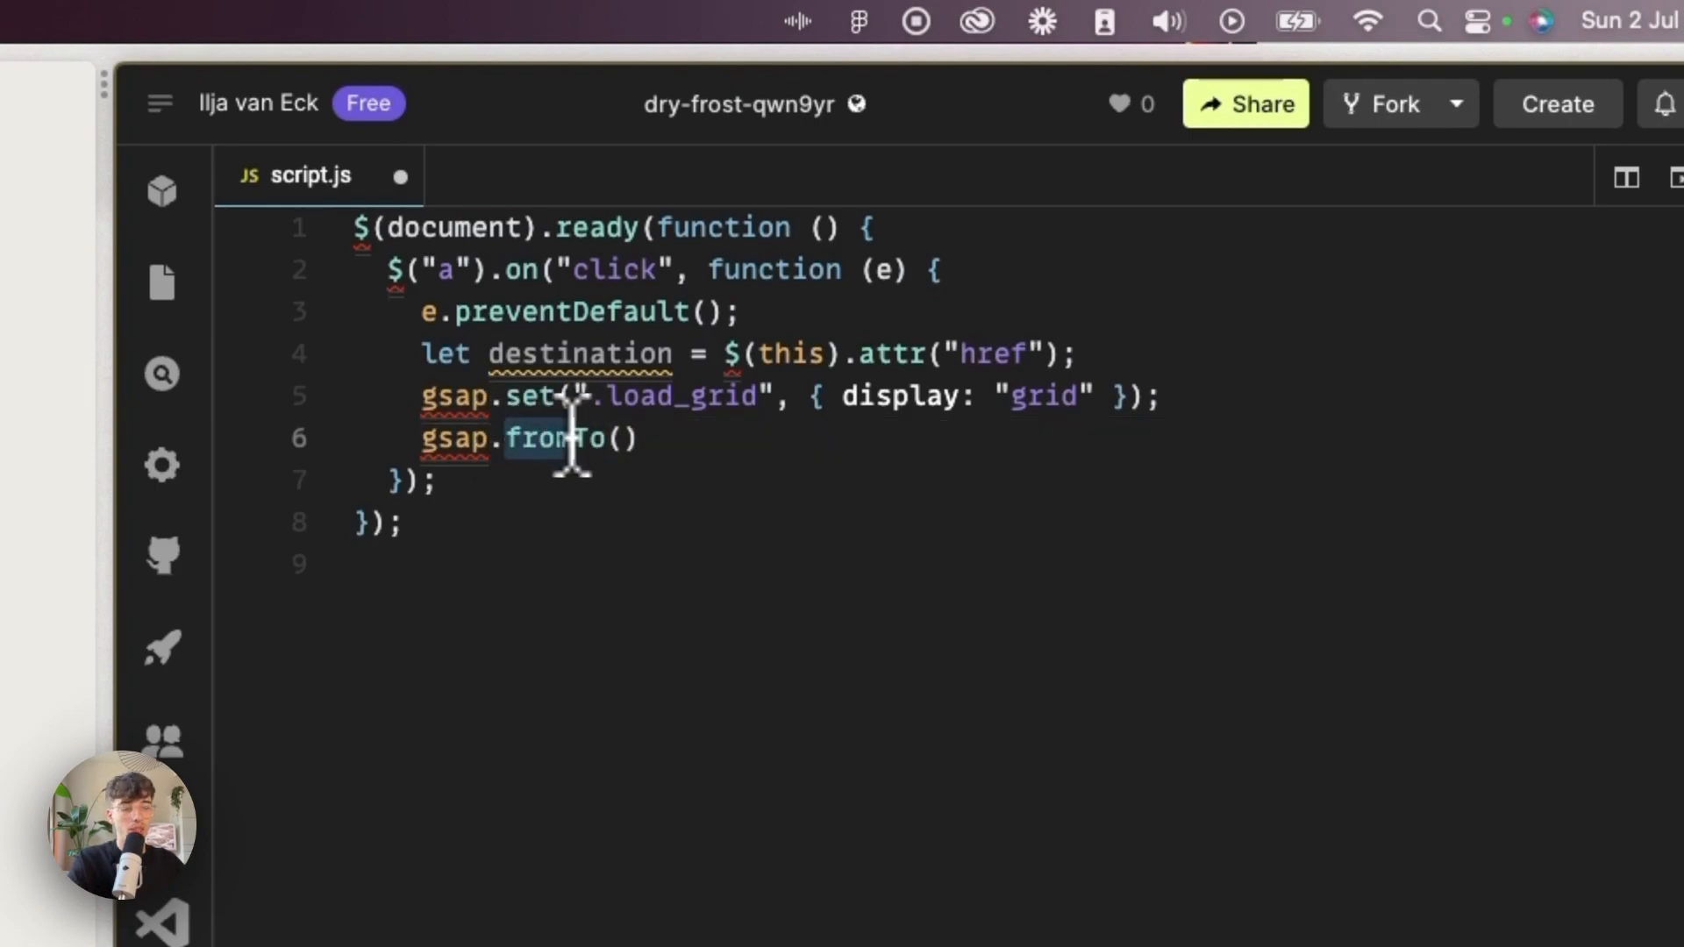
pyautogui.click(552, 440)
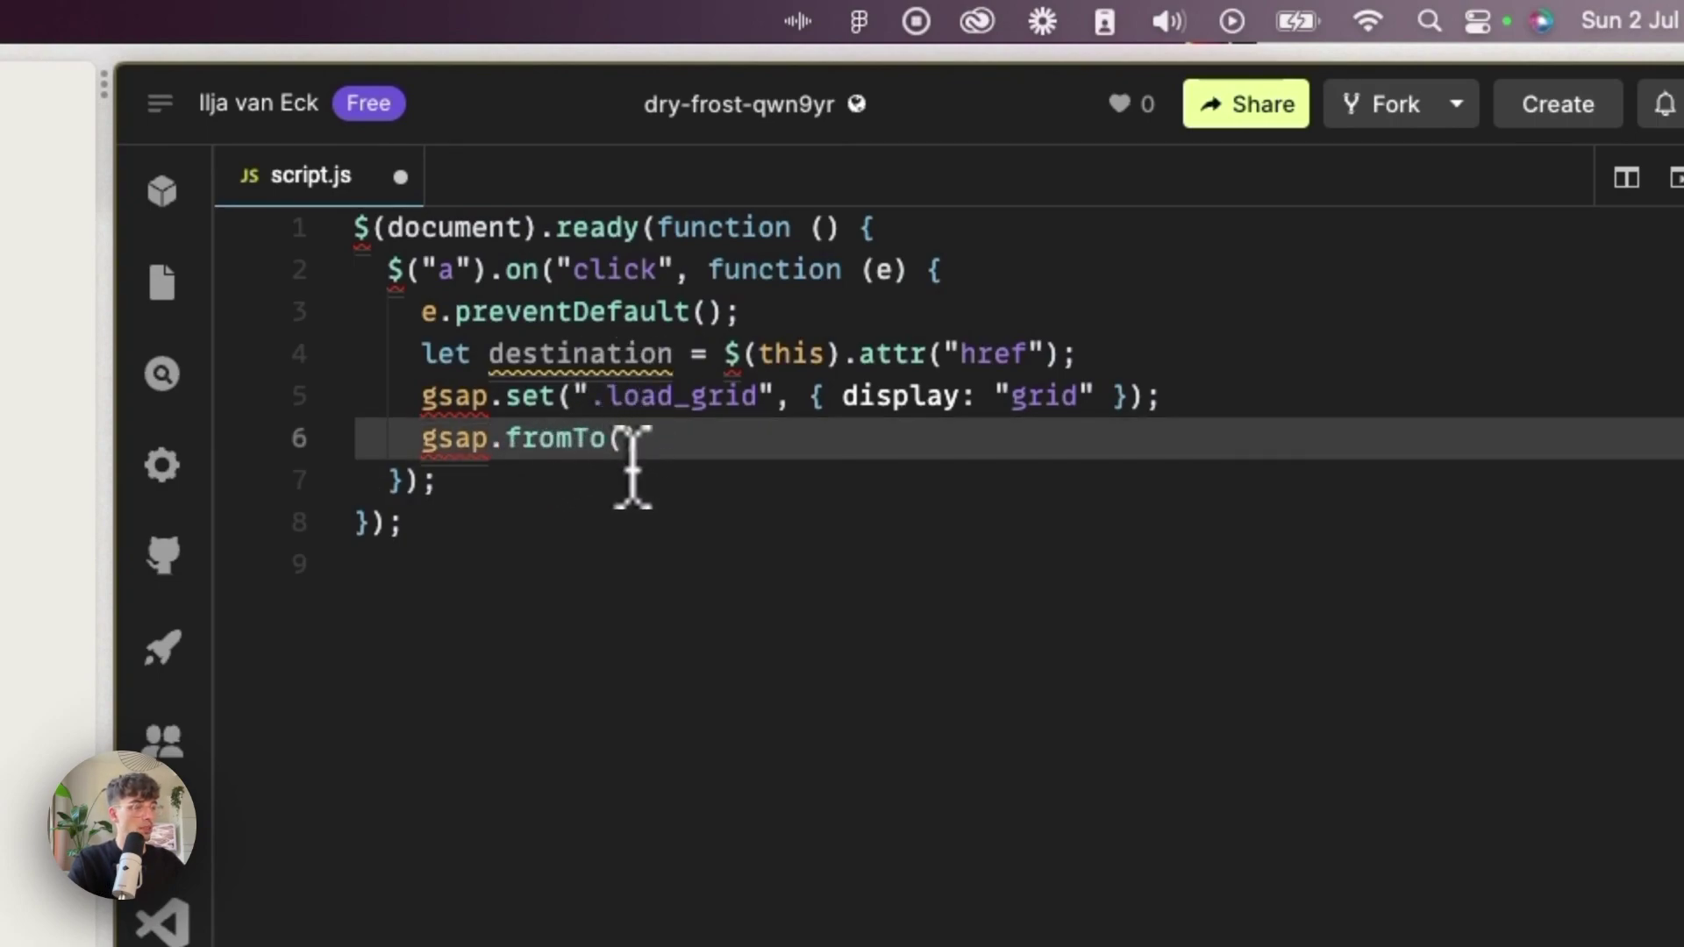
pyautogui.press('Enter')
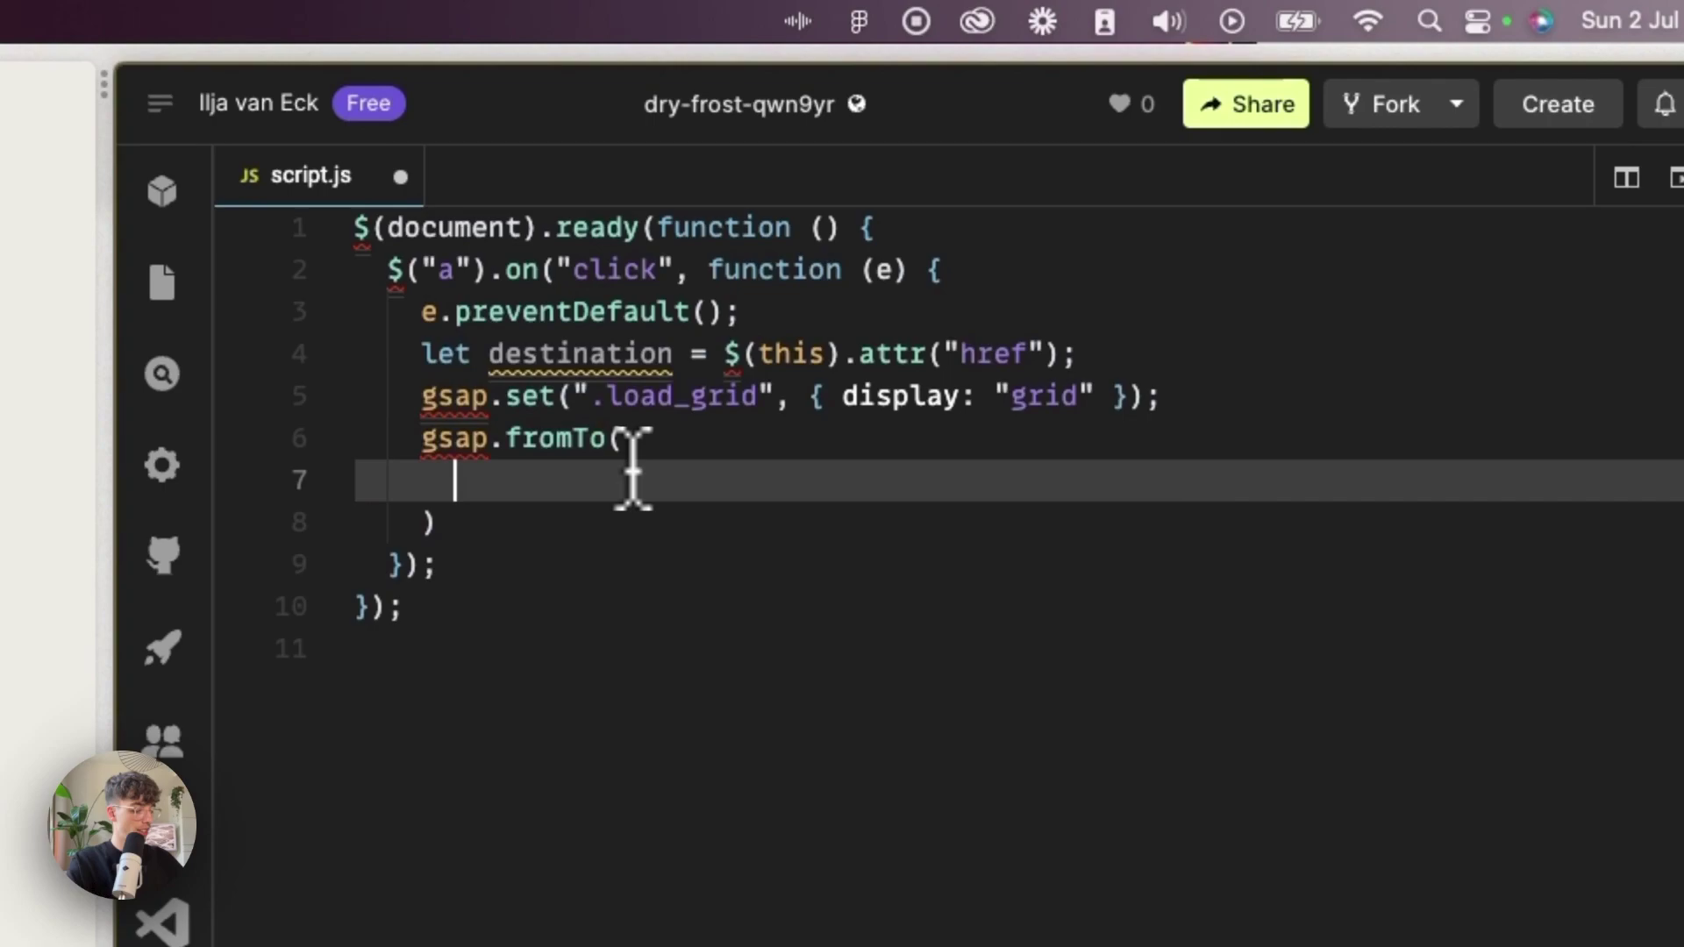
pyautogui.write('".loa"')
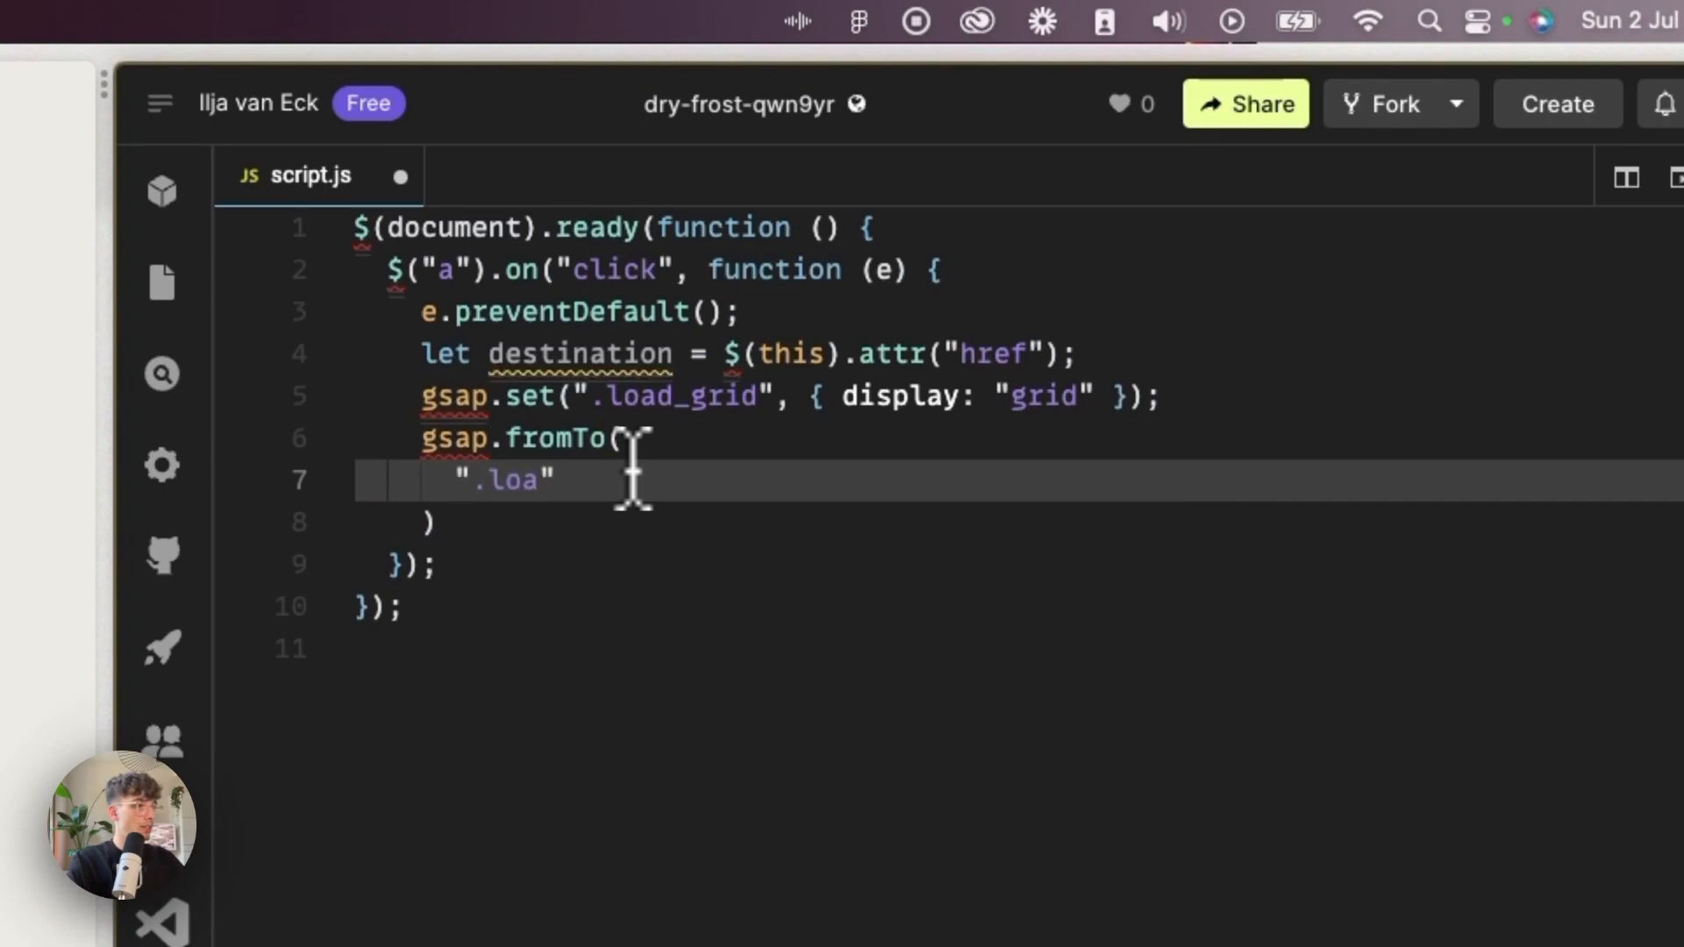
pyautogui.write('d_grid')
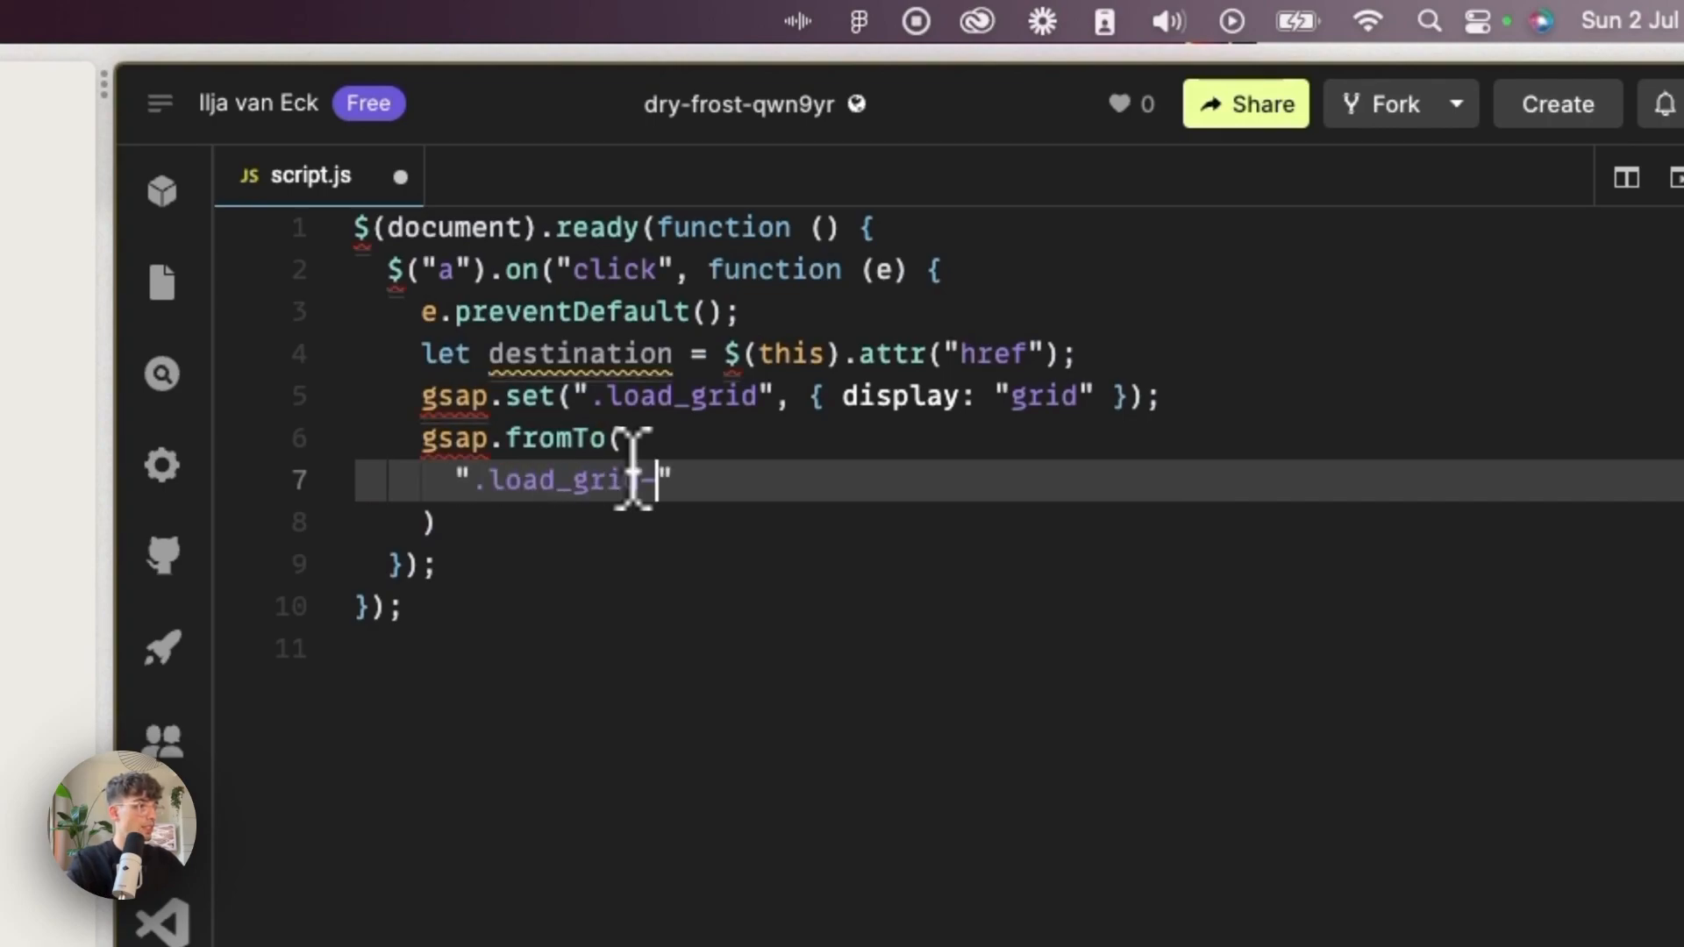
pyautogui.write('-item')
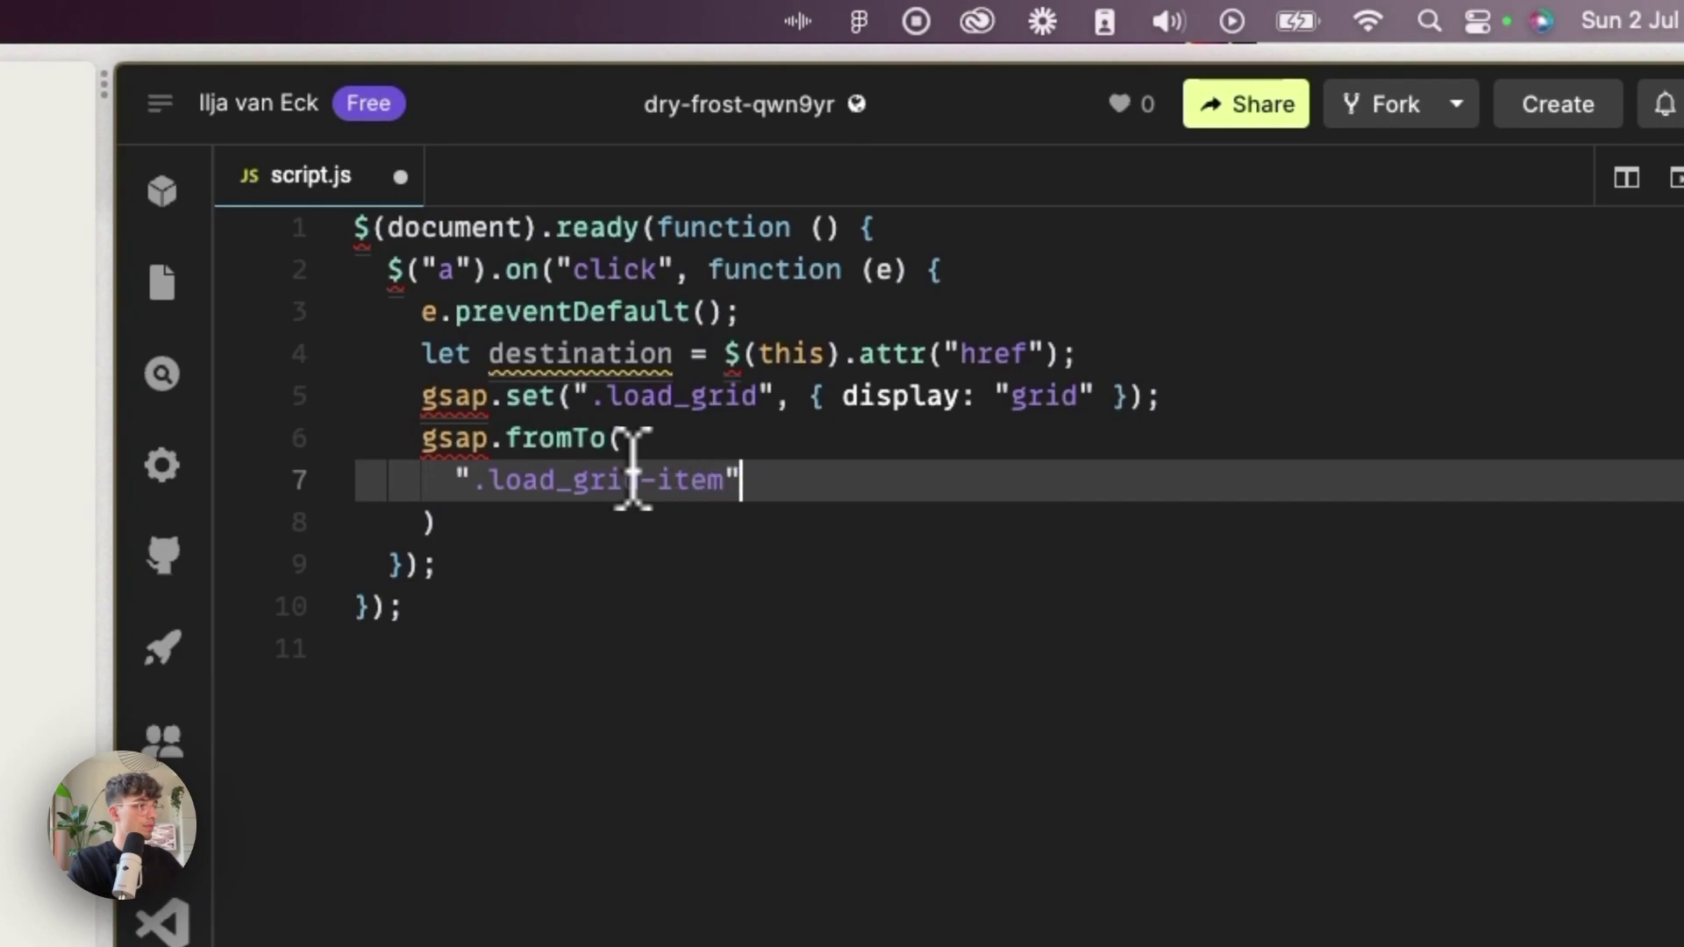
pyautogui.write(',{')
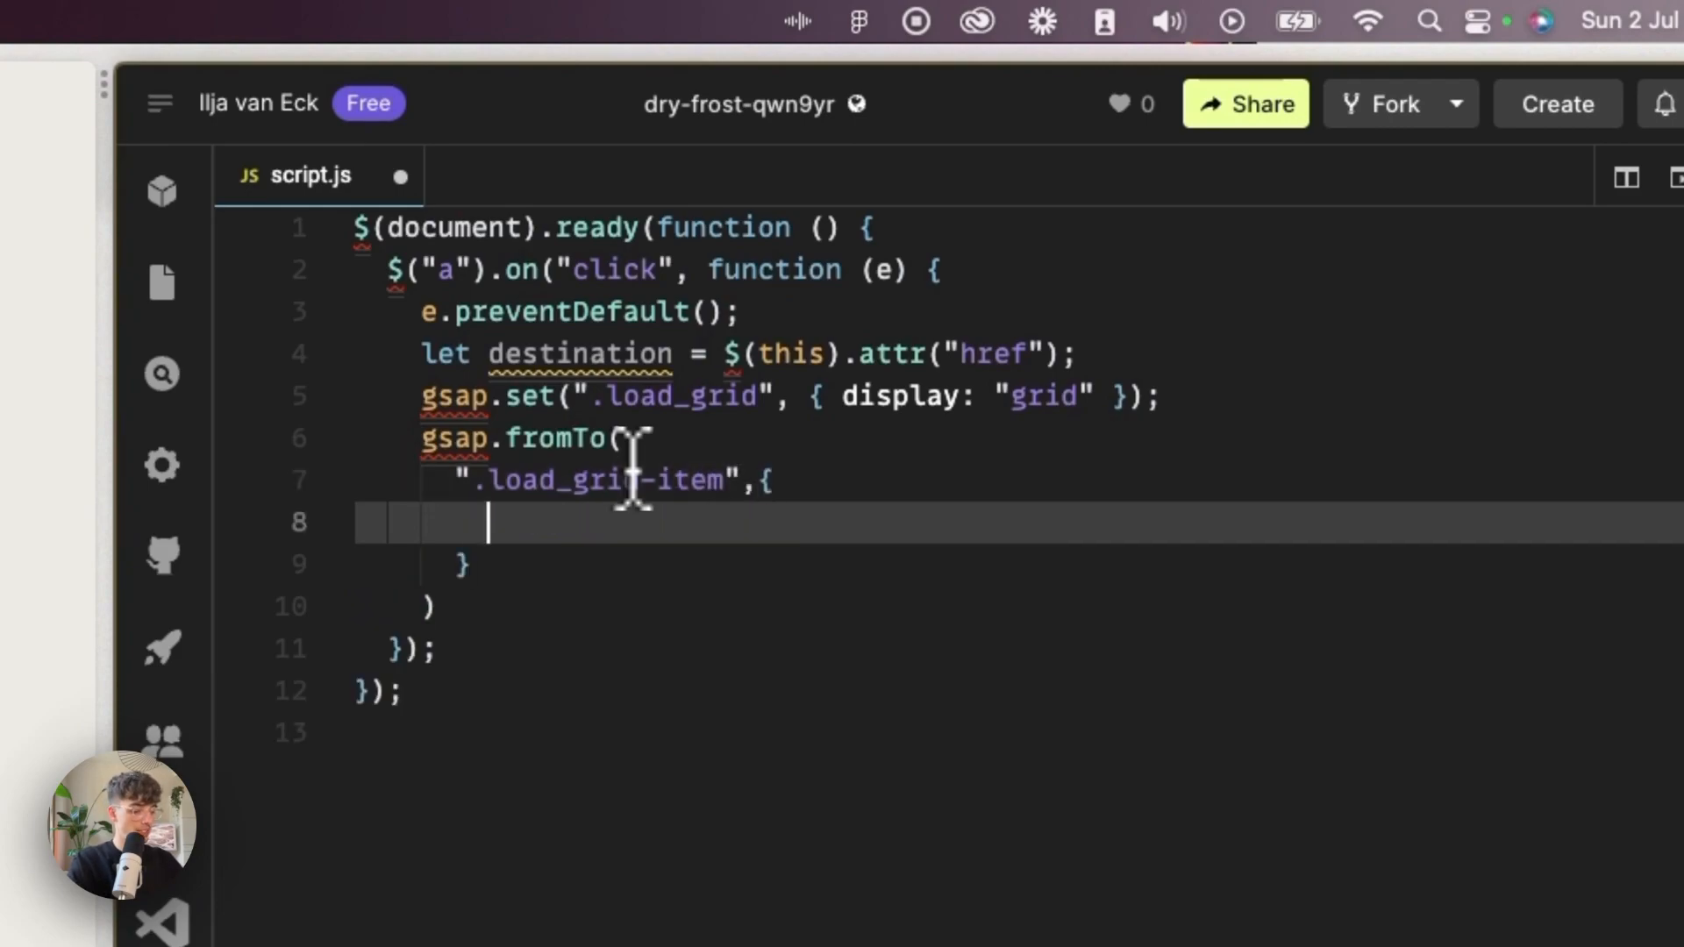
pyautogui.write('opacity: 0')
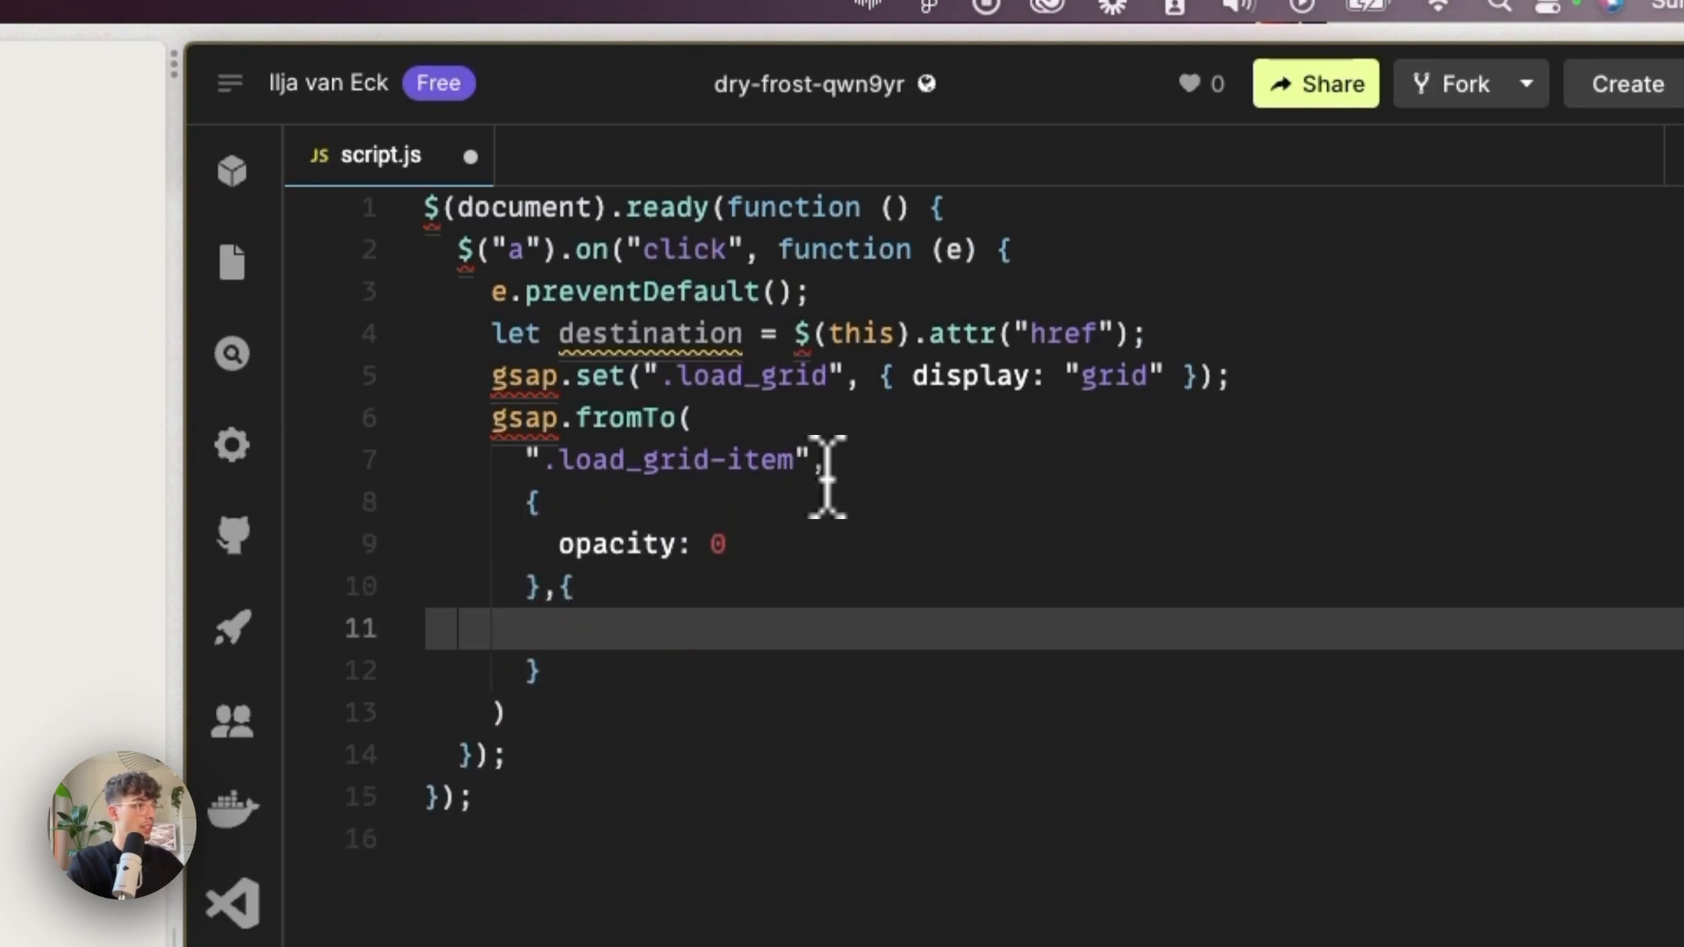
# Add the to object with opacity: 1 on its own line.
pyautogui.press('Enter')
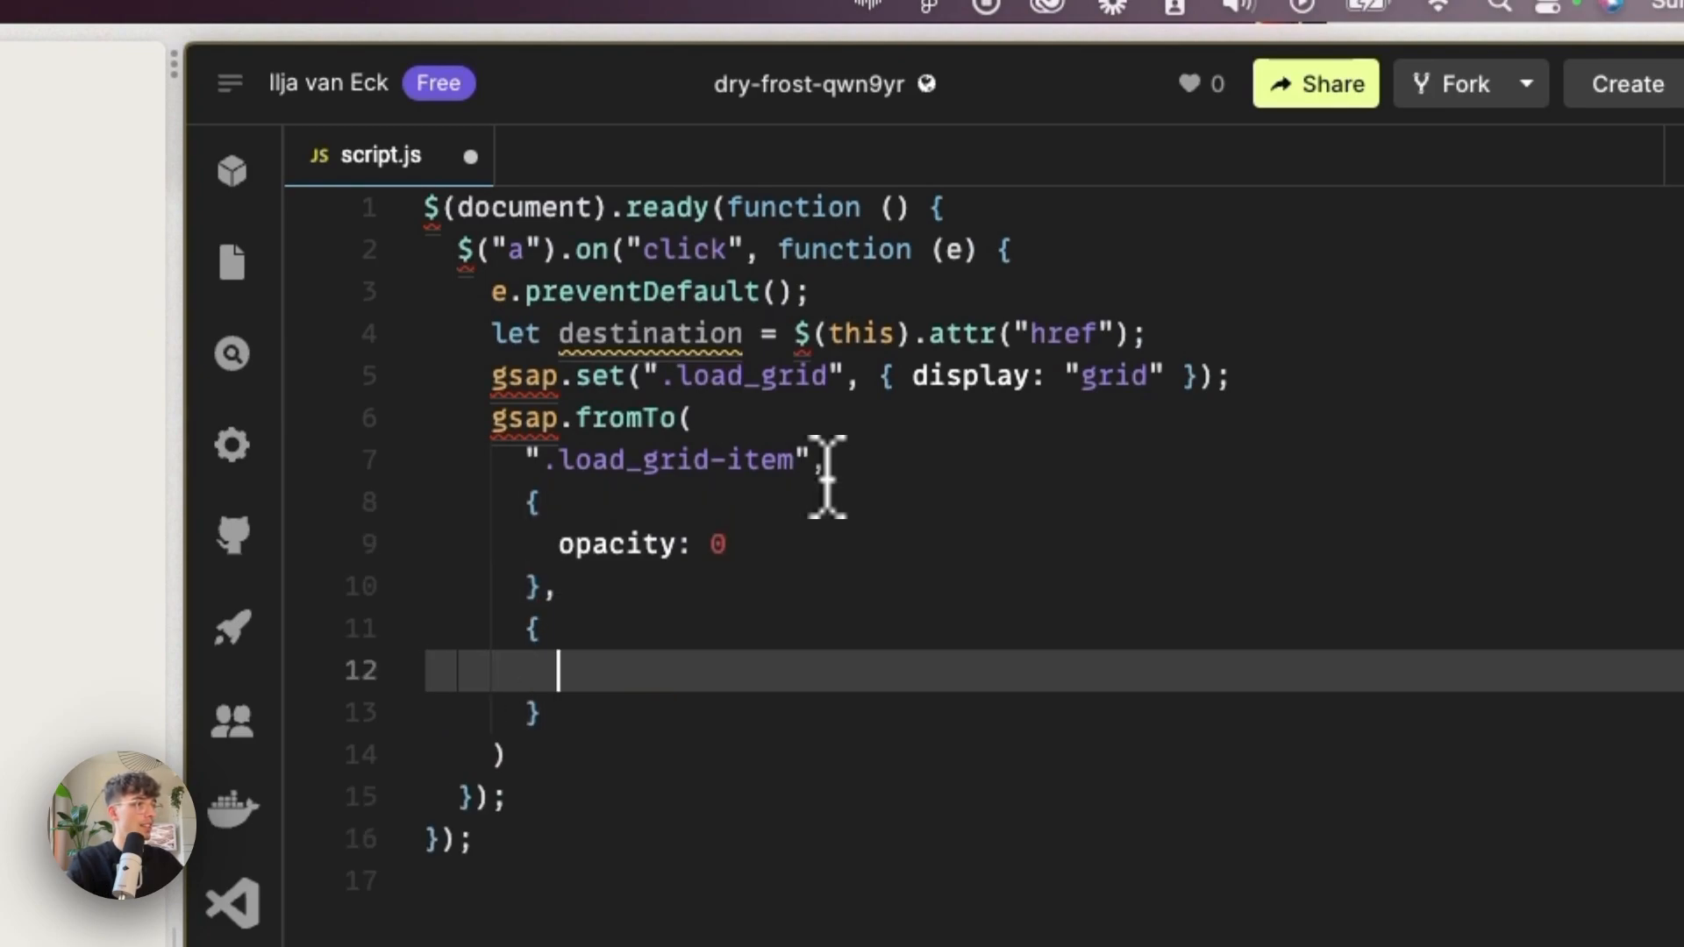
pyautogui.write('opacity:')
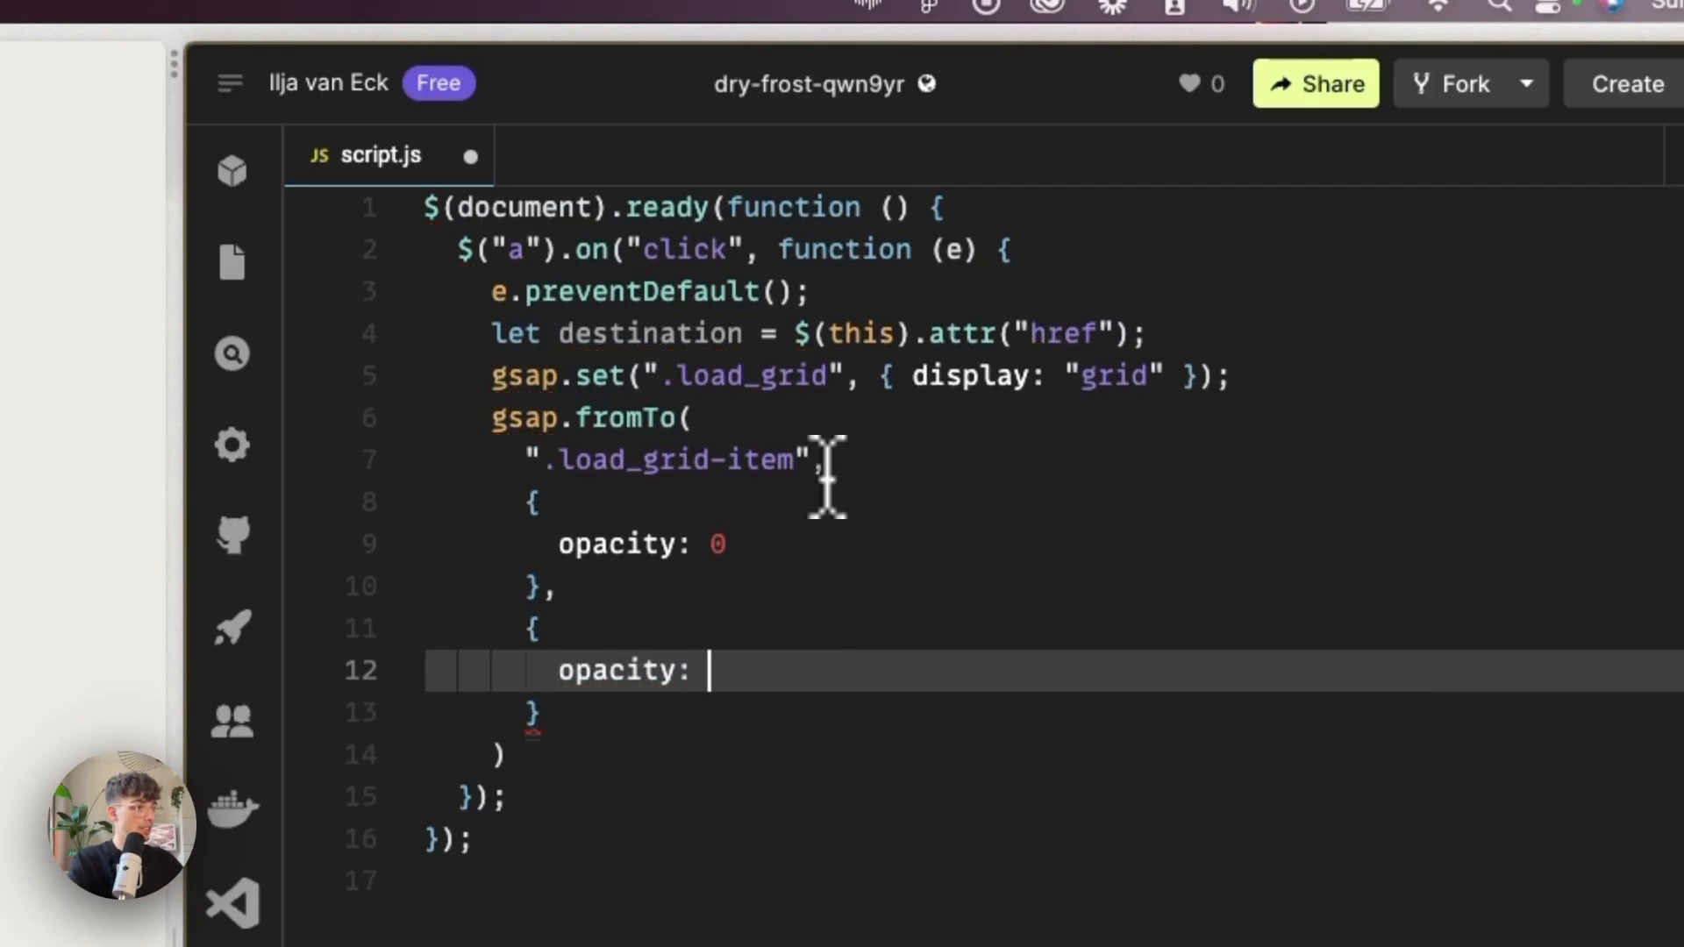
pyautogui.write('1')
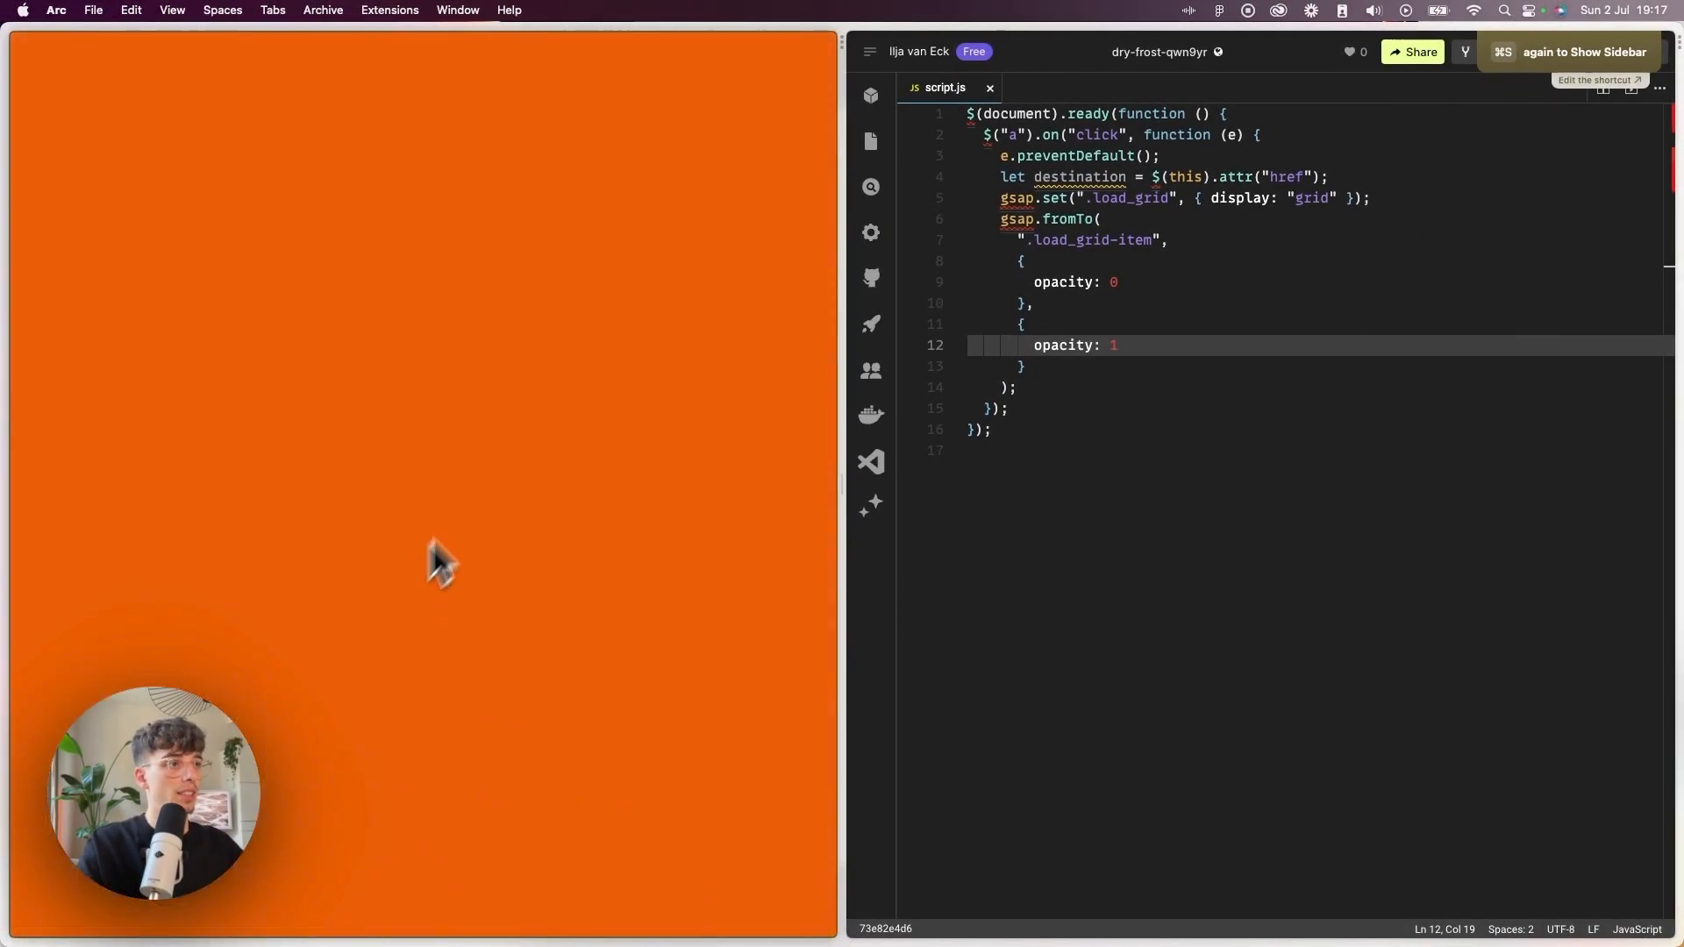
pyautogui.moveTo(590, 423)
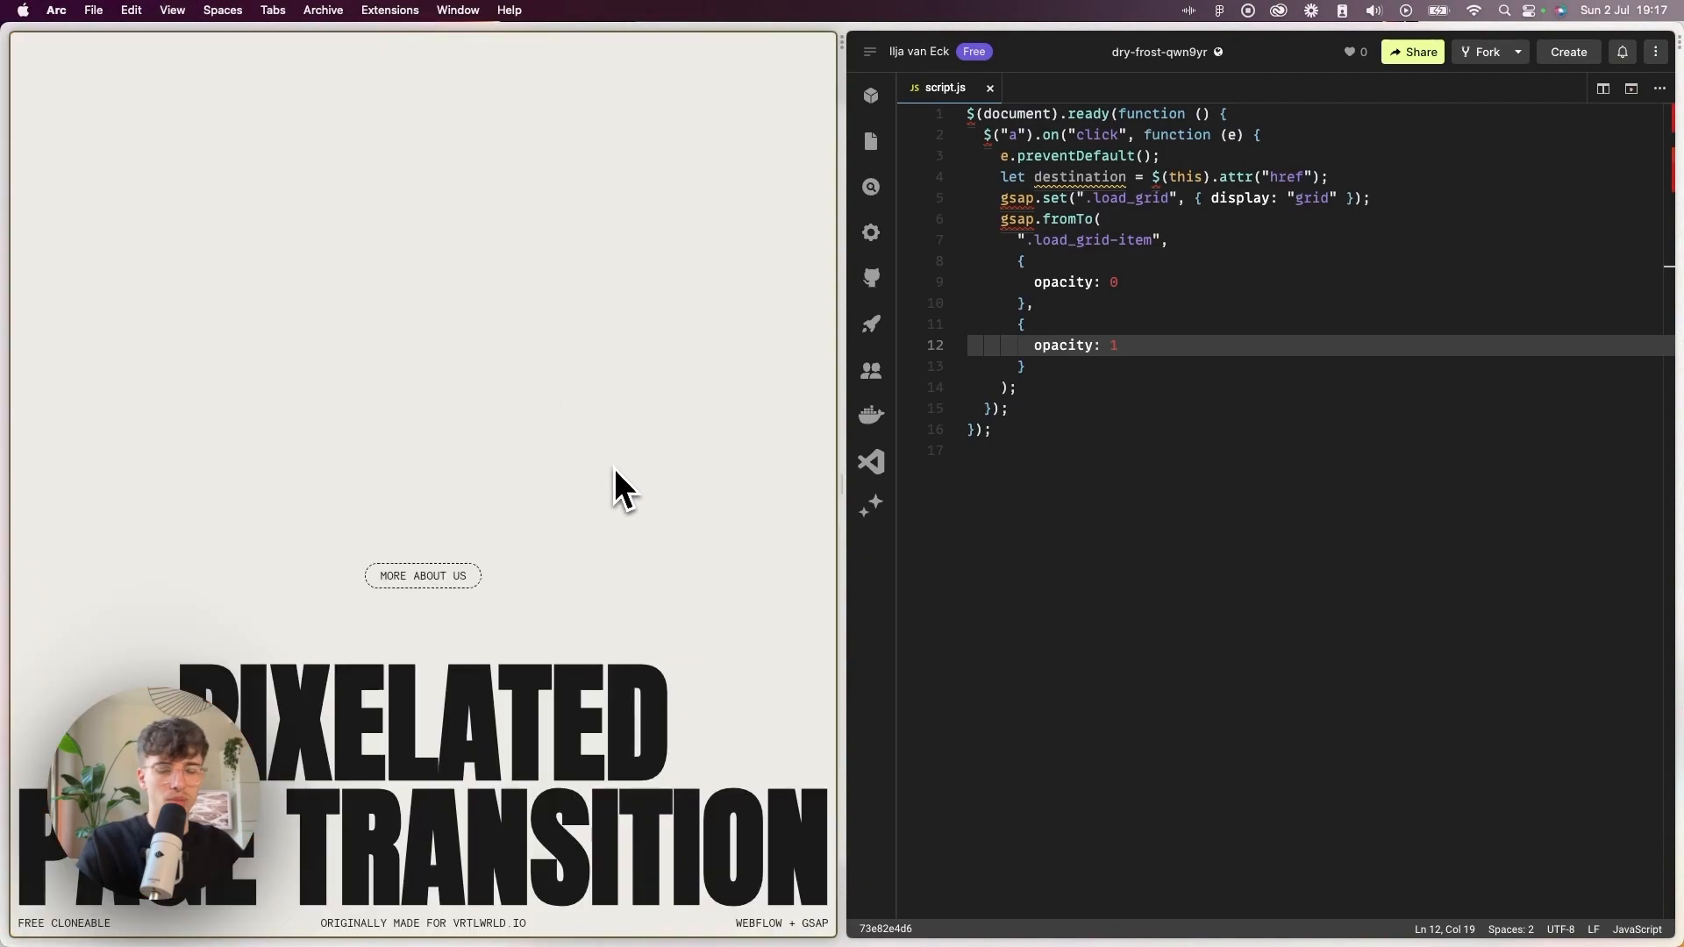
# Add duration: 0.001 to the to object after the opacity value.
pyautogui.press('Backspace')
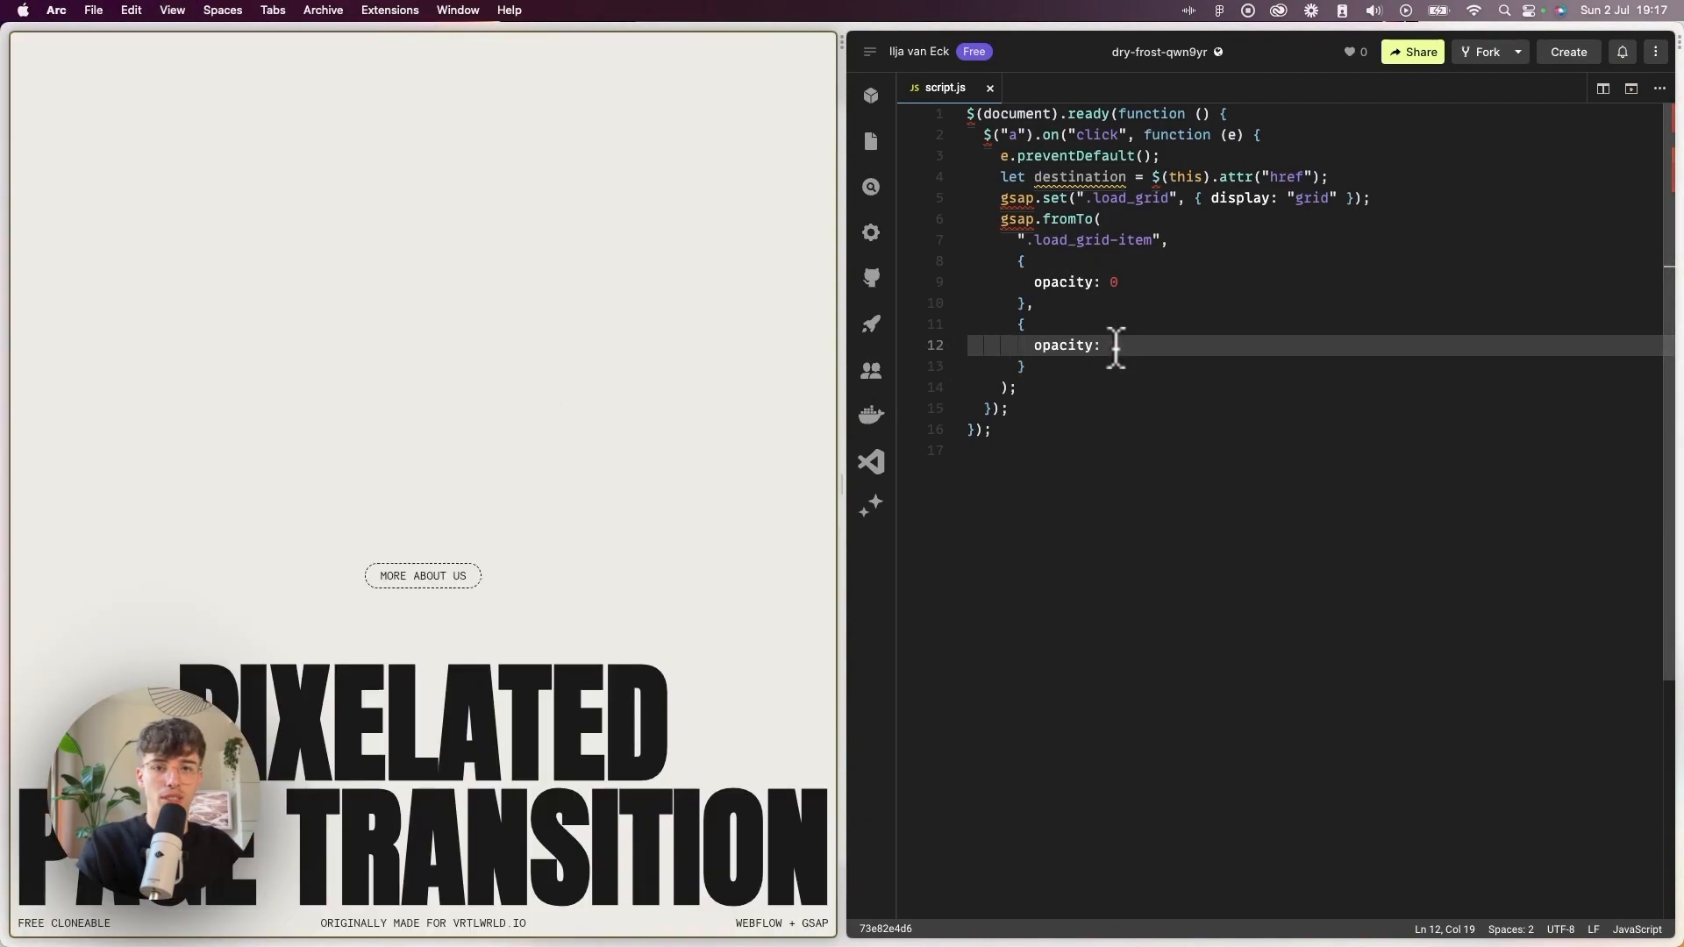
pyautogui.write('1')
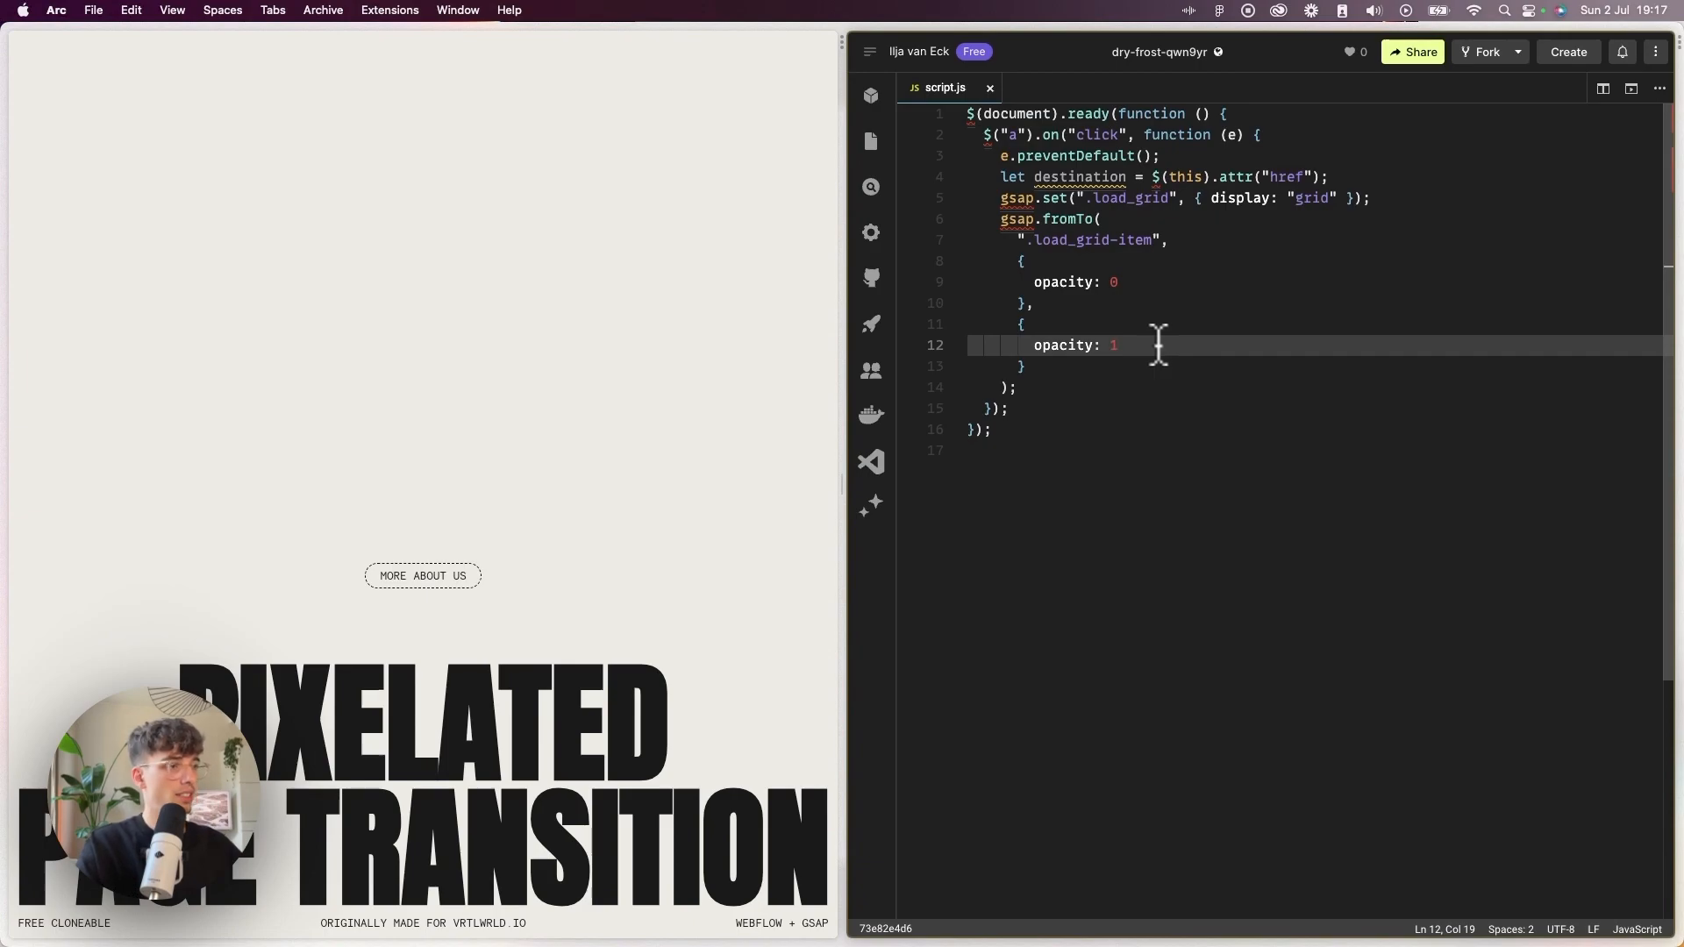
pyautogui.write(',')
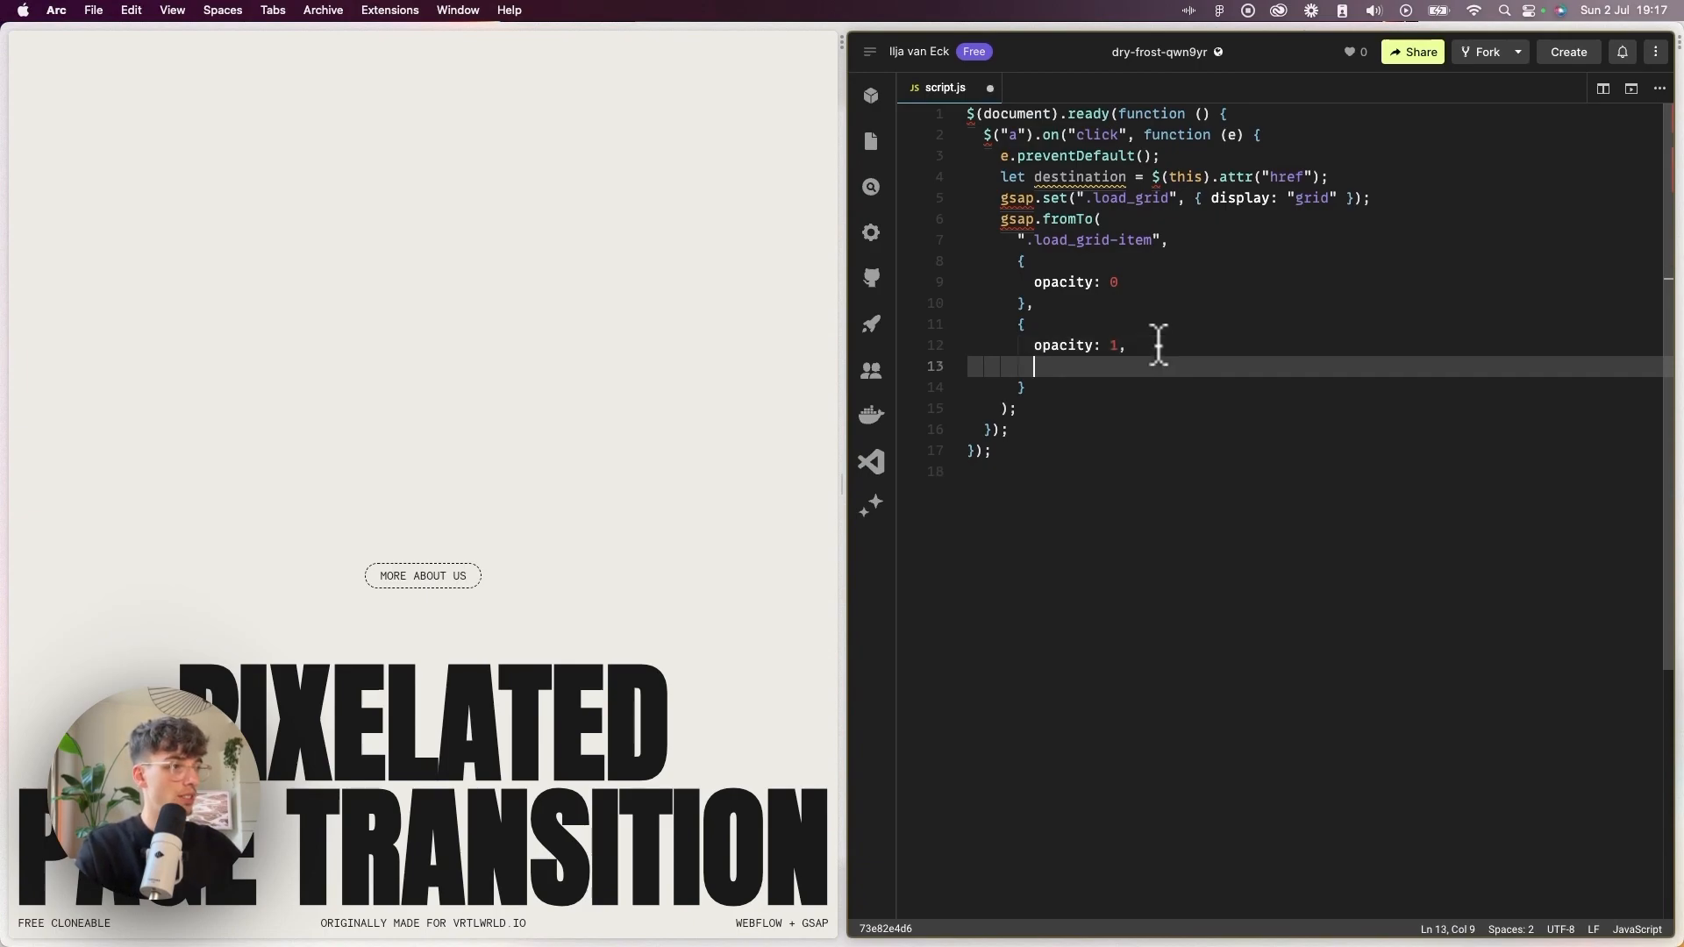
pyautogui.write('duration:')
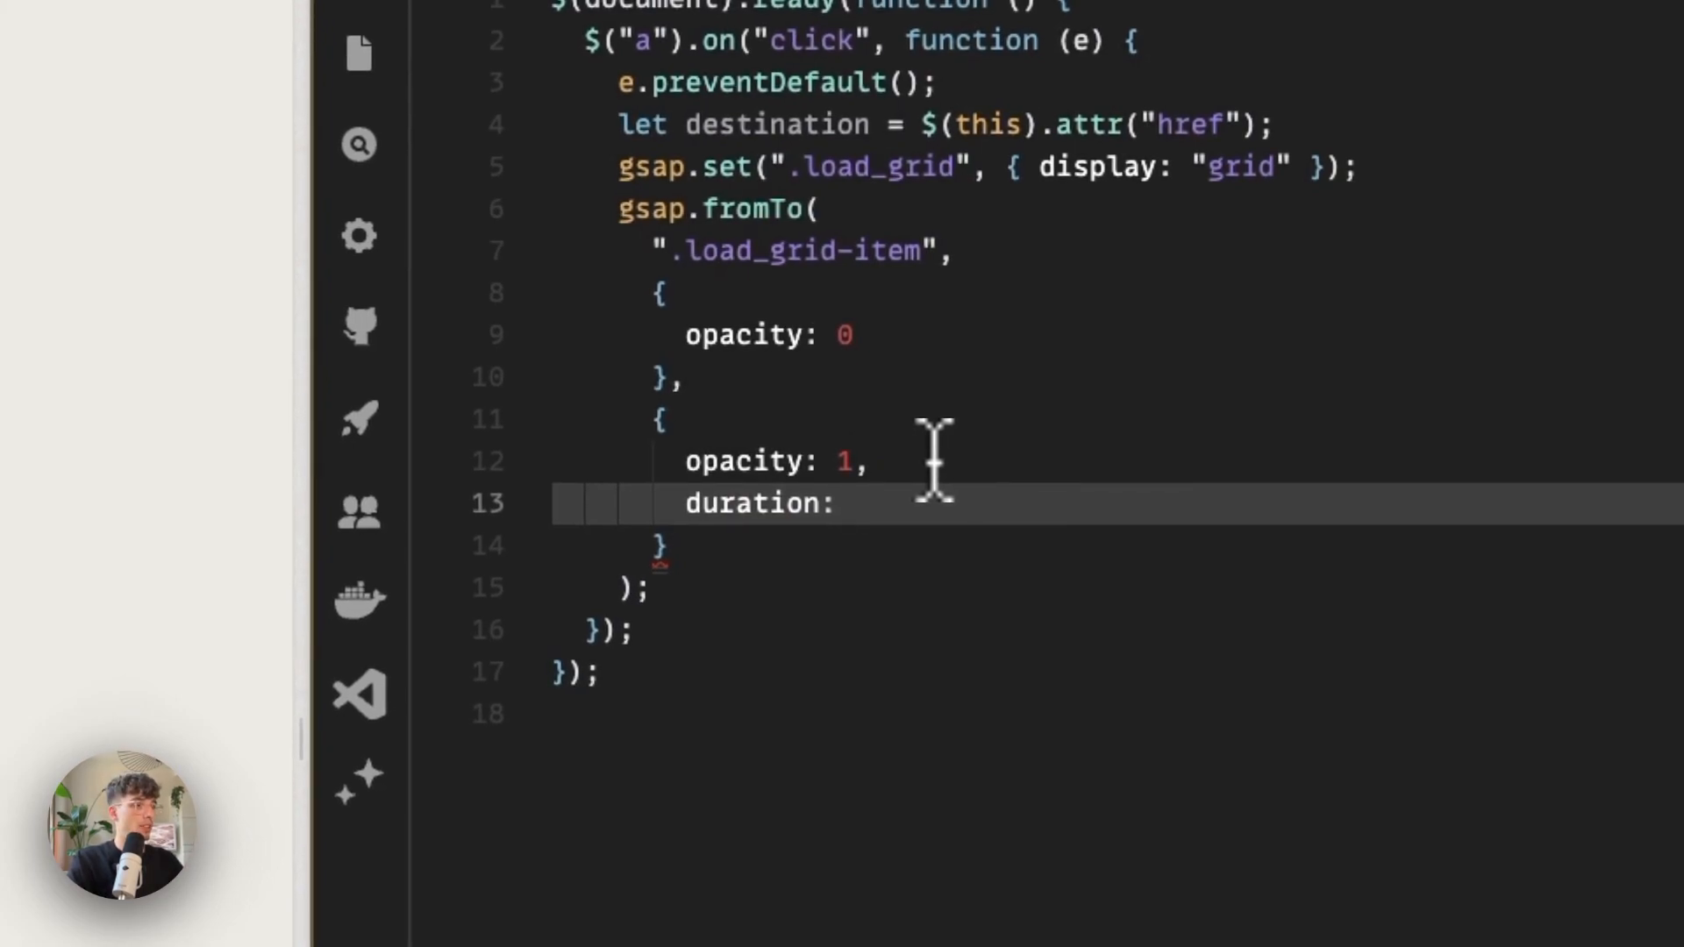
pyautogui.write('0.00')
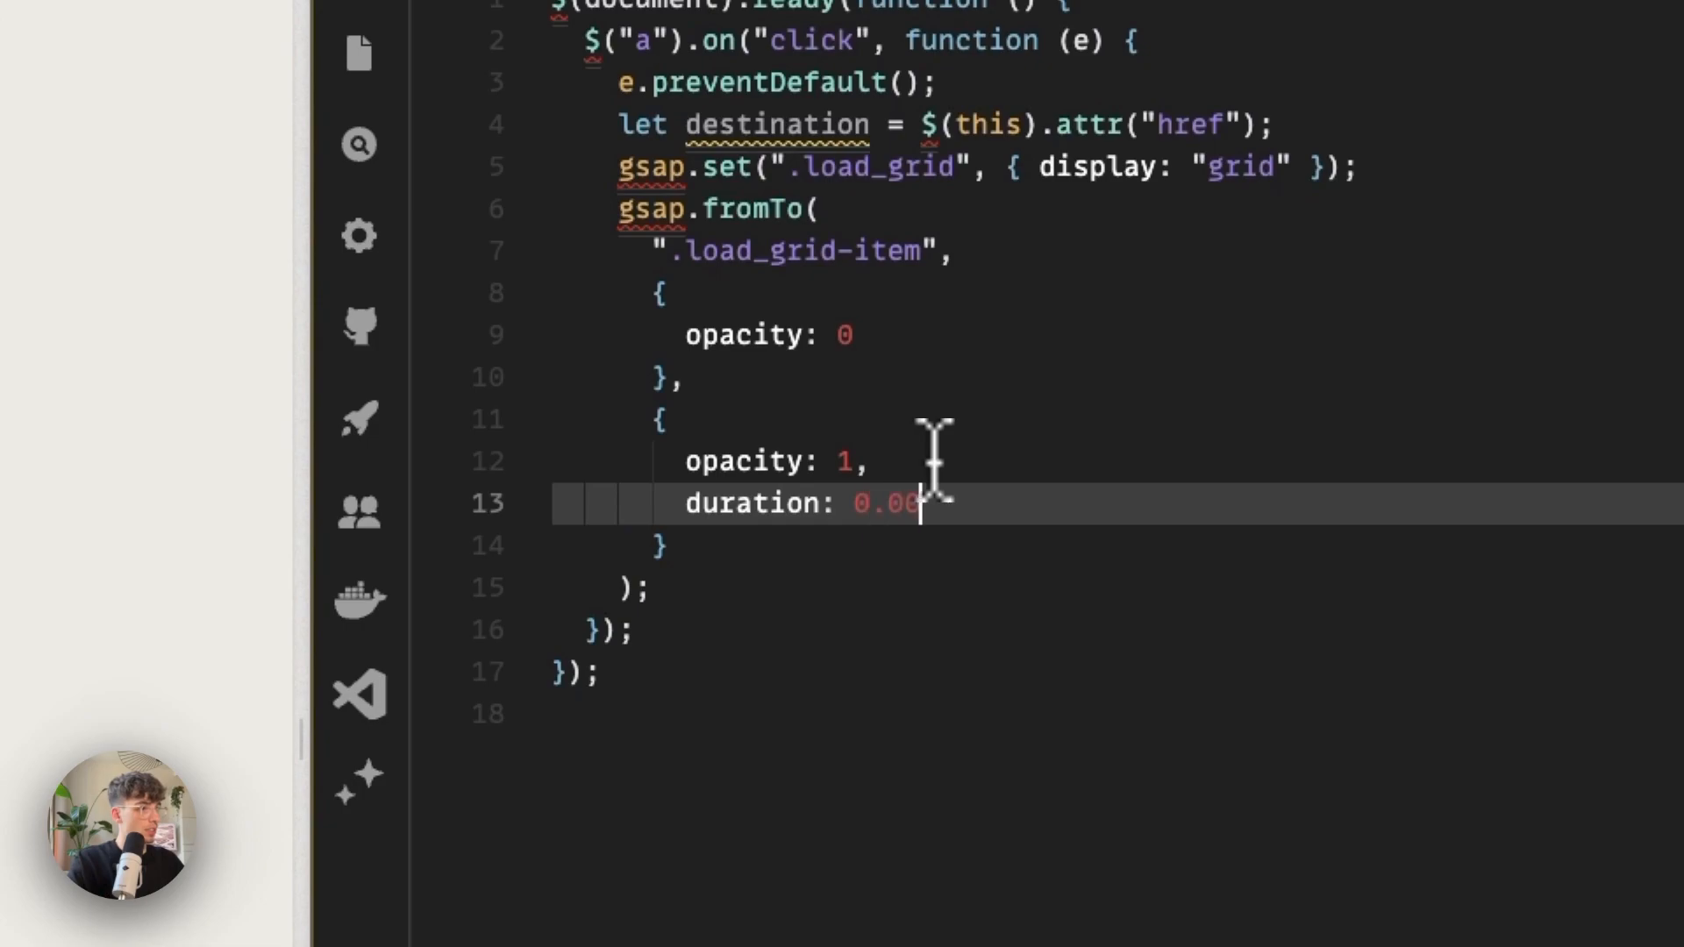
pyautogui.write('1,')
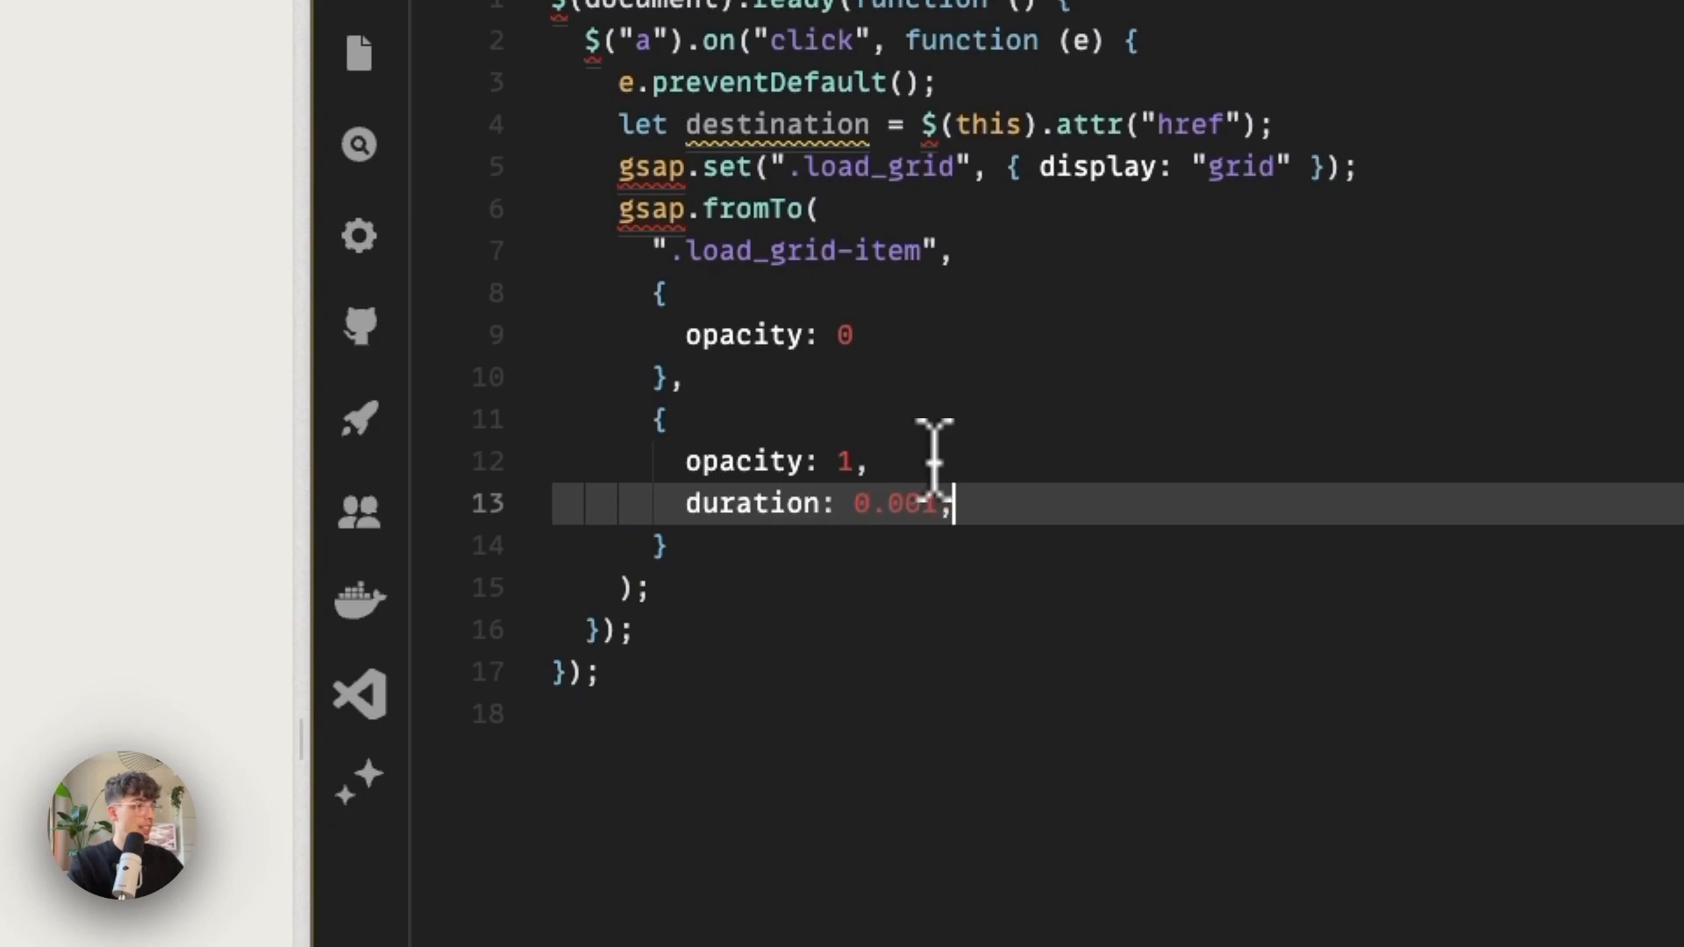
# Add stagger: { amount: 0.5, from: "random" } and test it on the More About Us link.
pyautogui.write('stagger:')
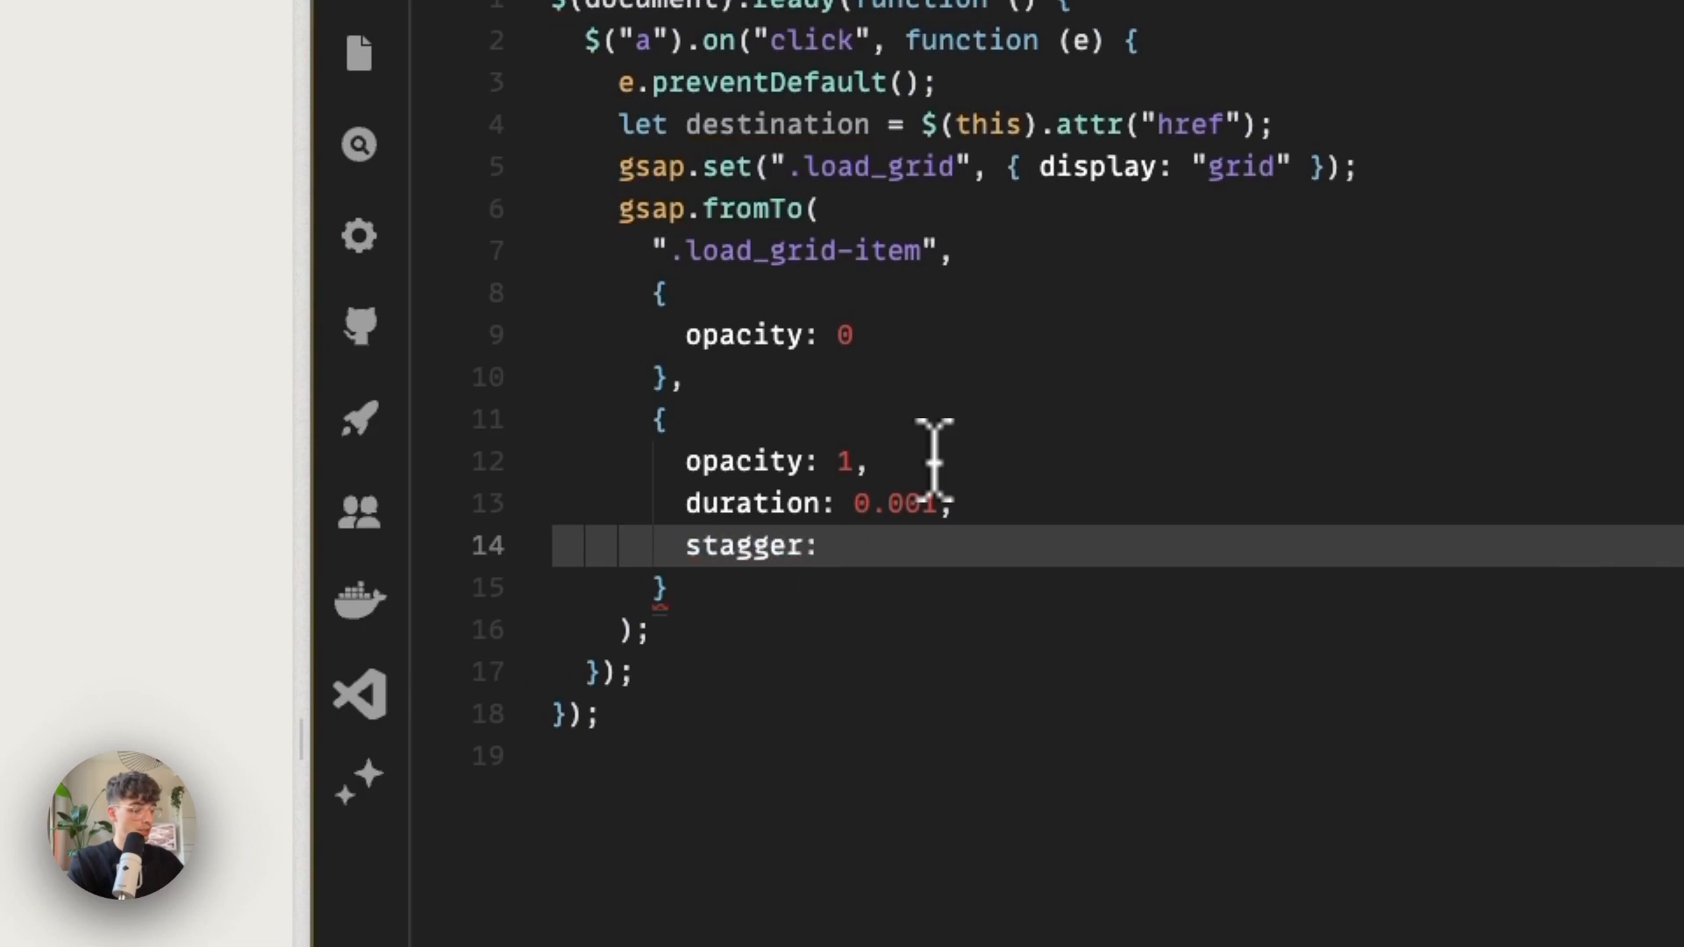
pyautogui.write('{amo')
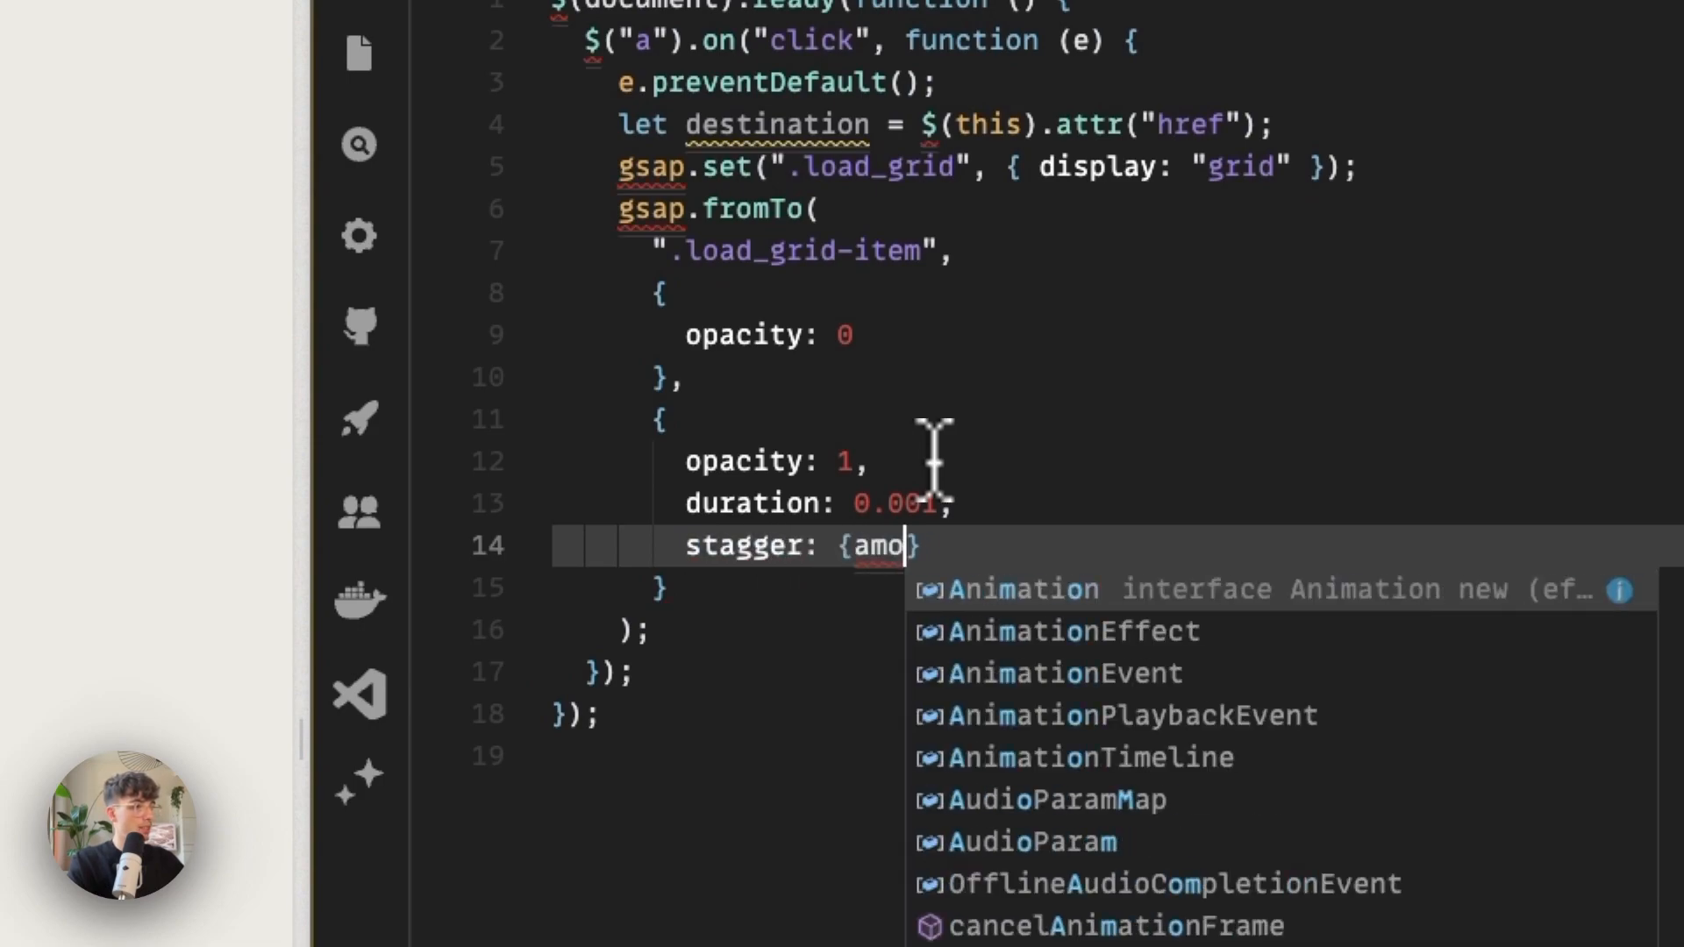
pyautogui.write('unt: 0.5}')
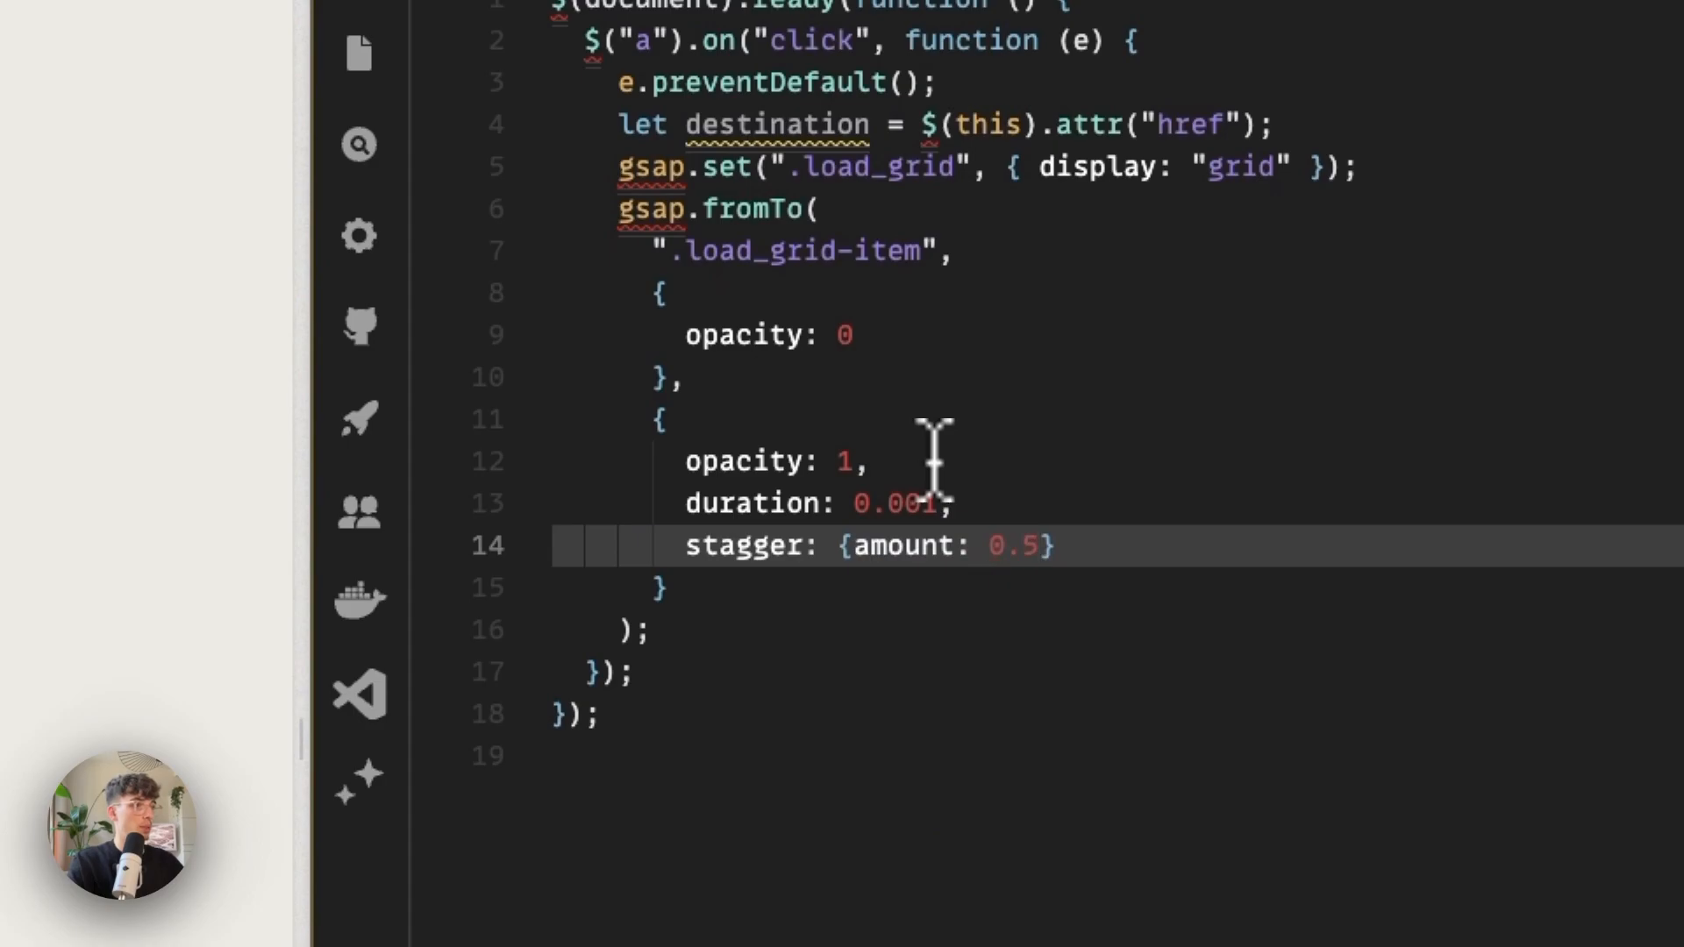
pyautogui.moveTo(977, 553)
pyautogui.write(',')
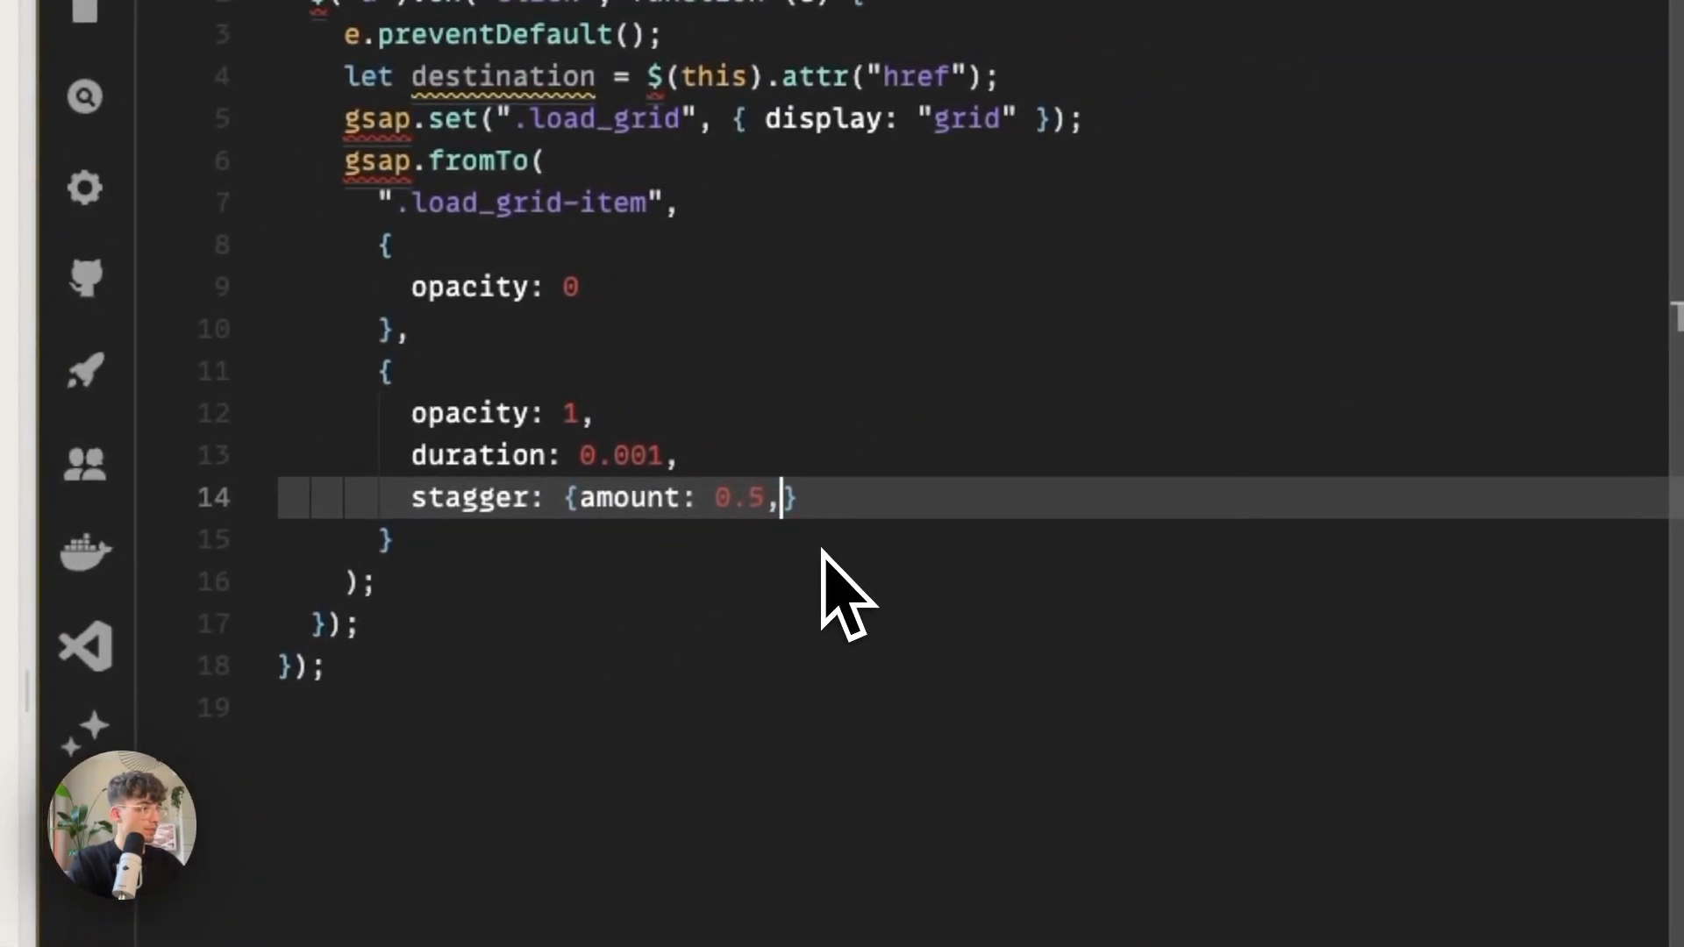
pyautogui.write('from')
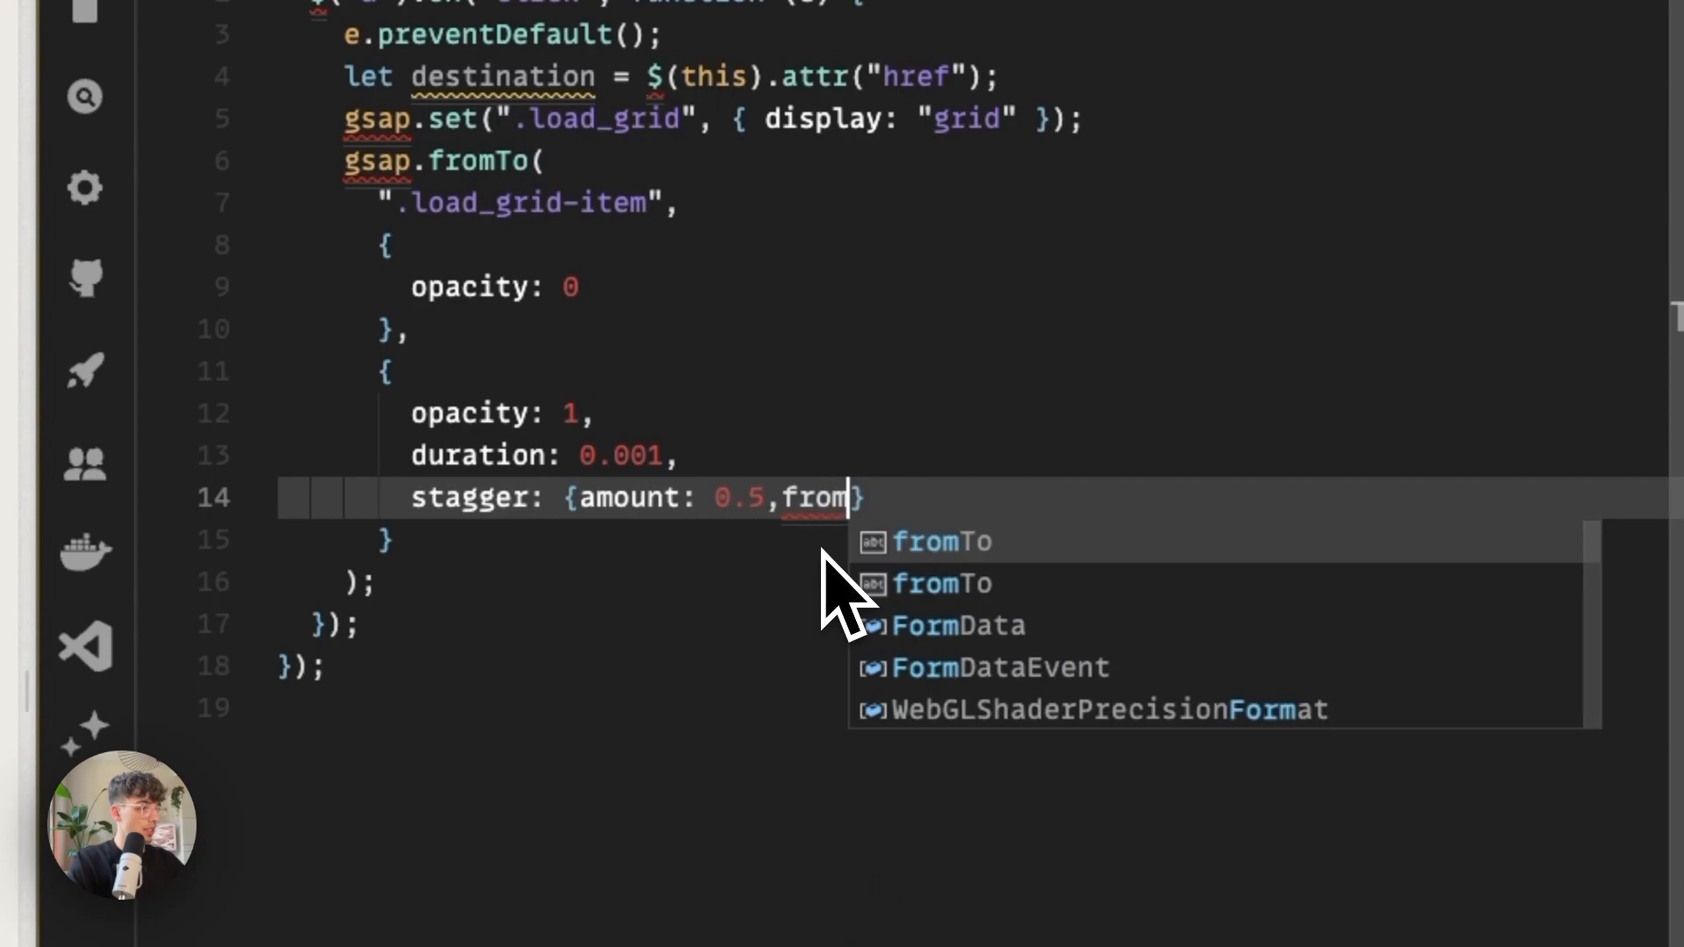
pyautogui.write(':"random"')
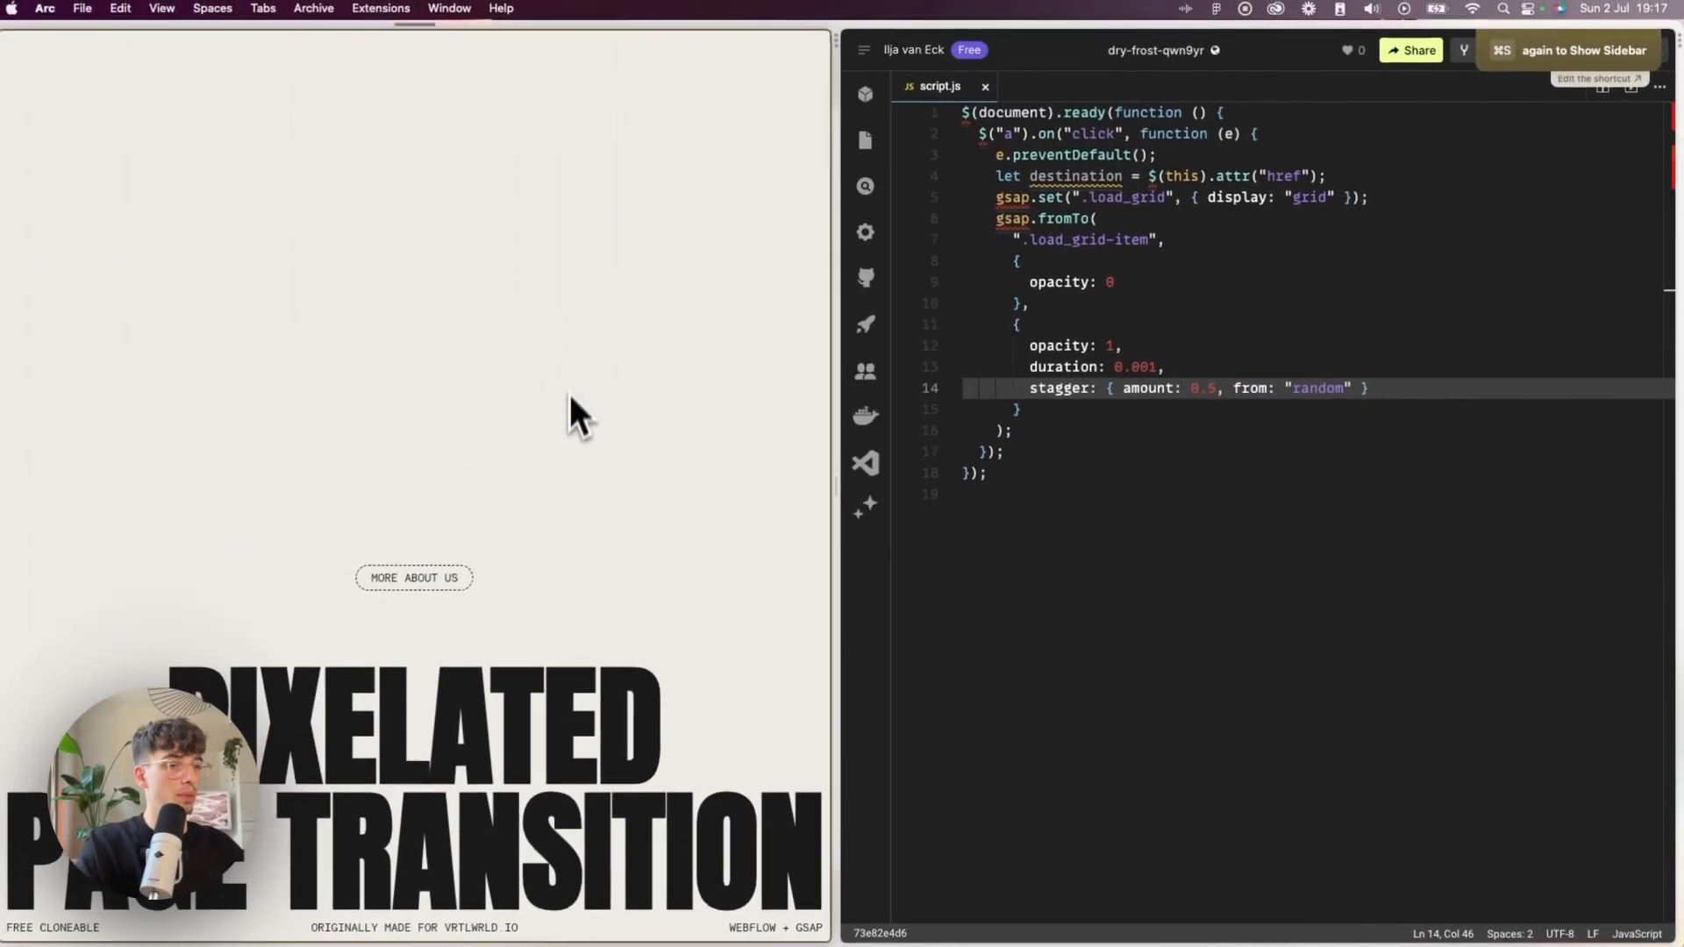
pyautogui.click(416, 577)
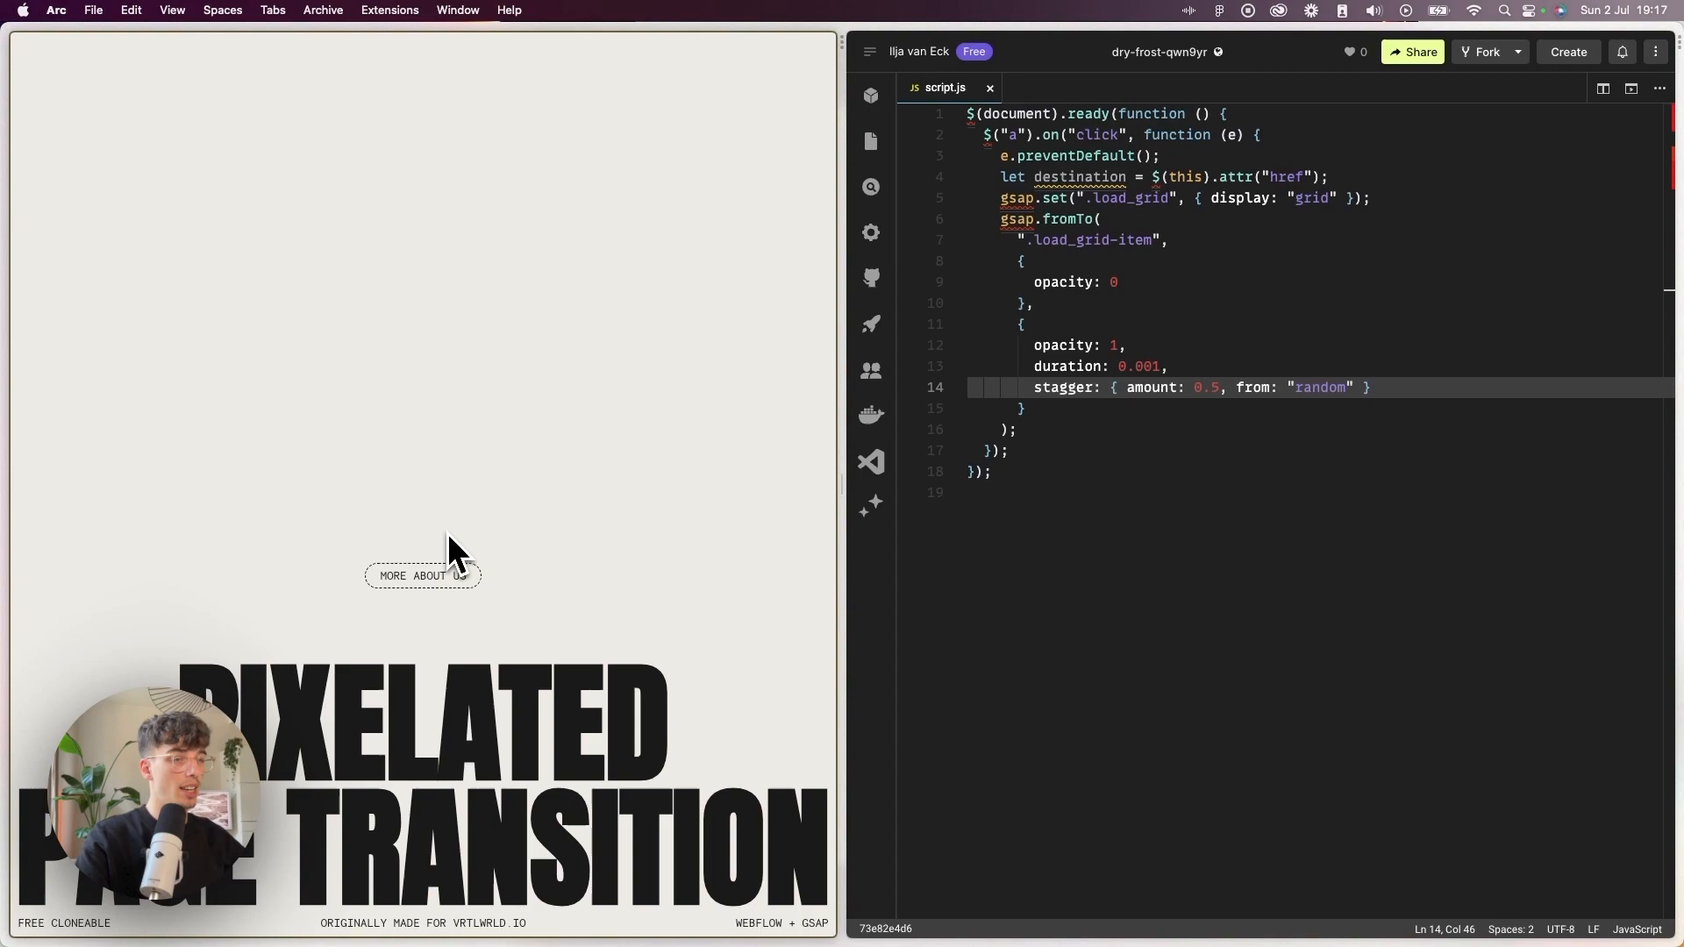
pyautogui.click(424, 575)
pyautogui.write('o')
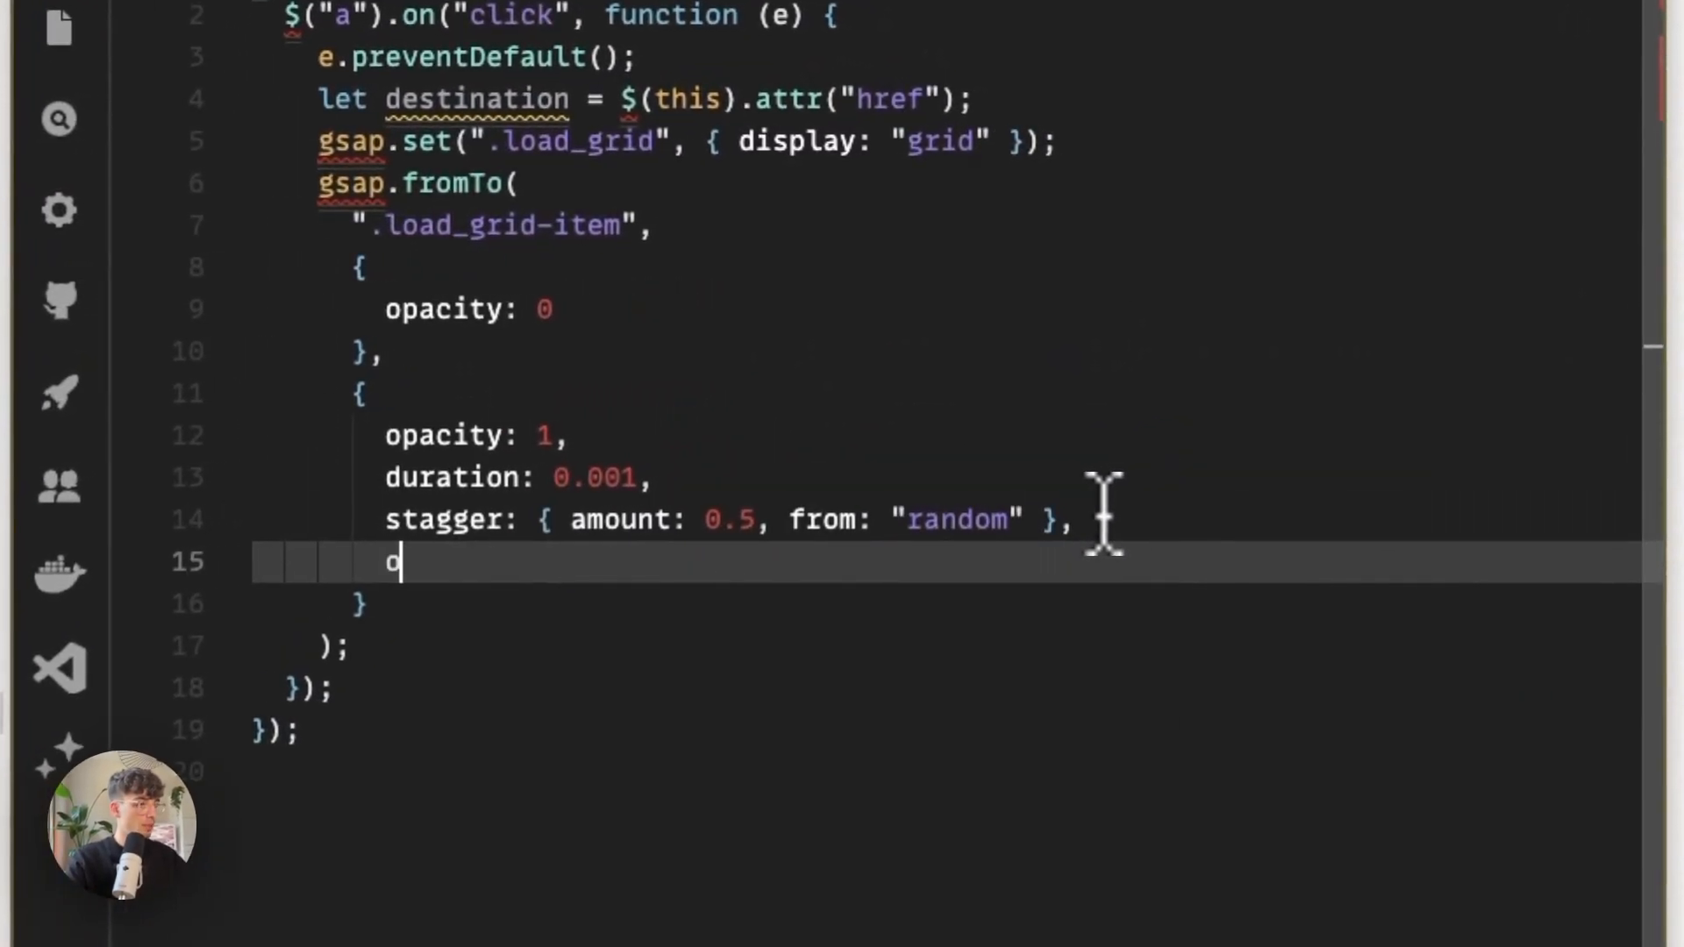
# Add onComplete: () => { window.location = destination; } and test the link navigation.
pyautogui.write('nComplete:')
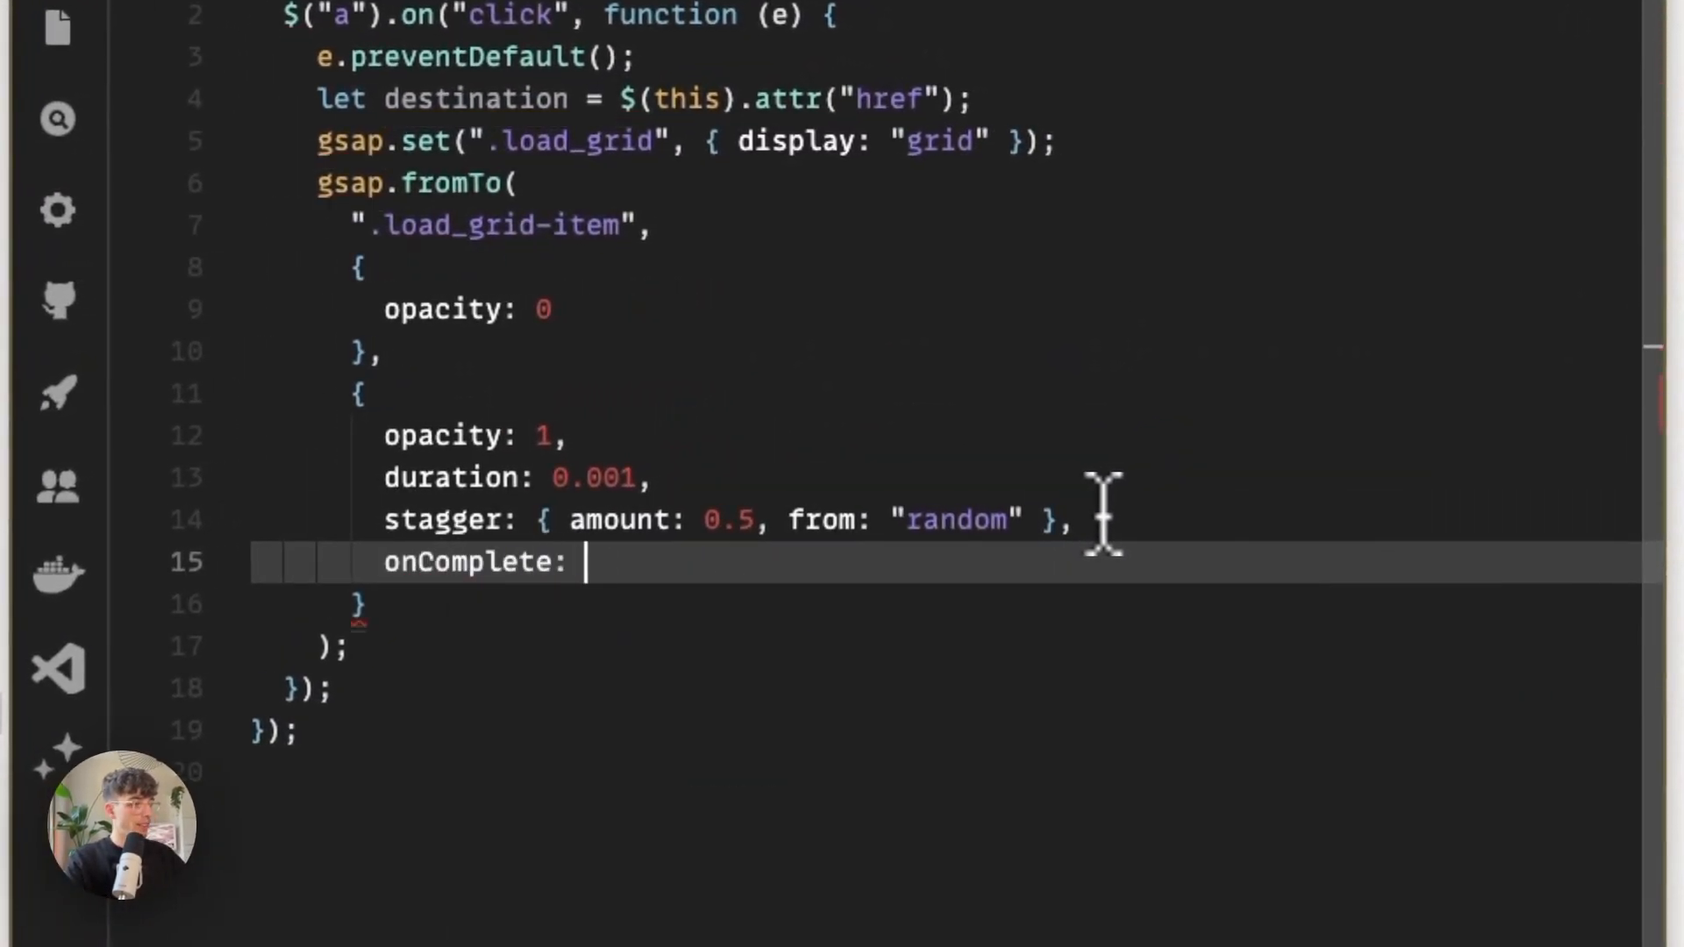
pyautogui.write('() => {}')
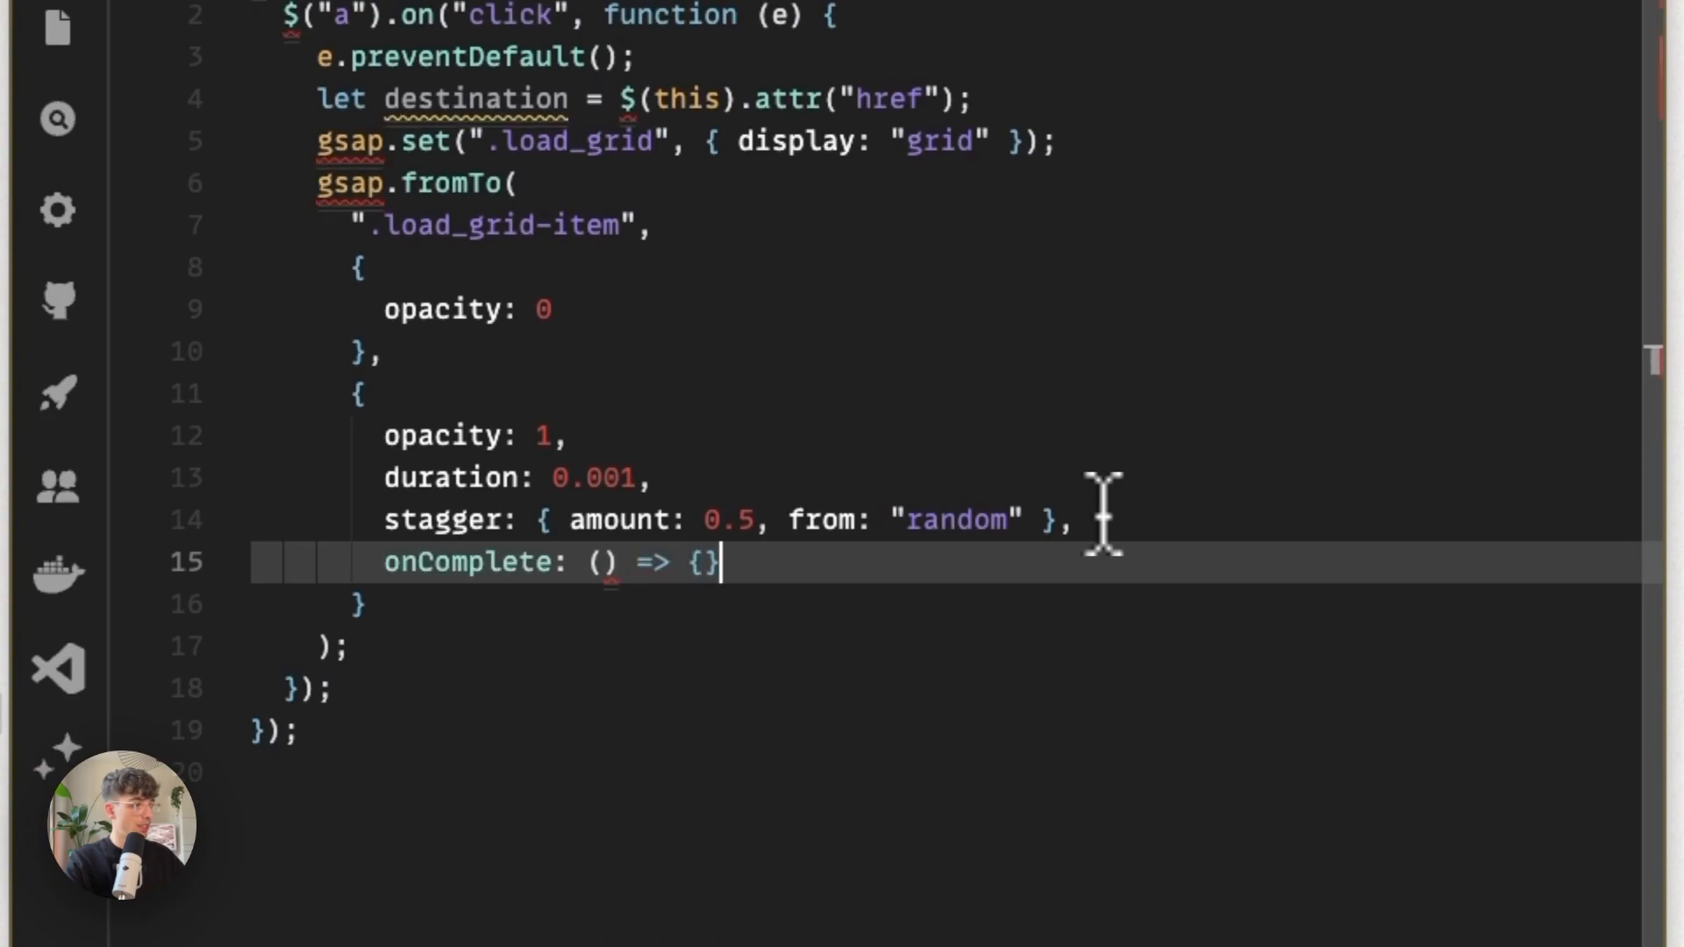
pyautogui.press('Enter')
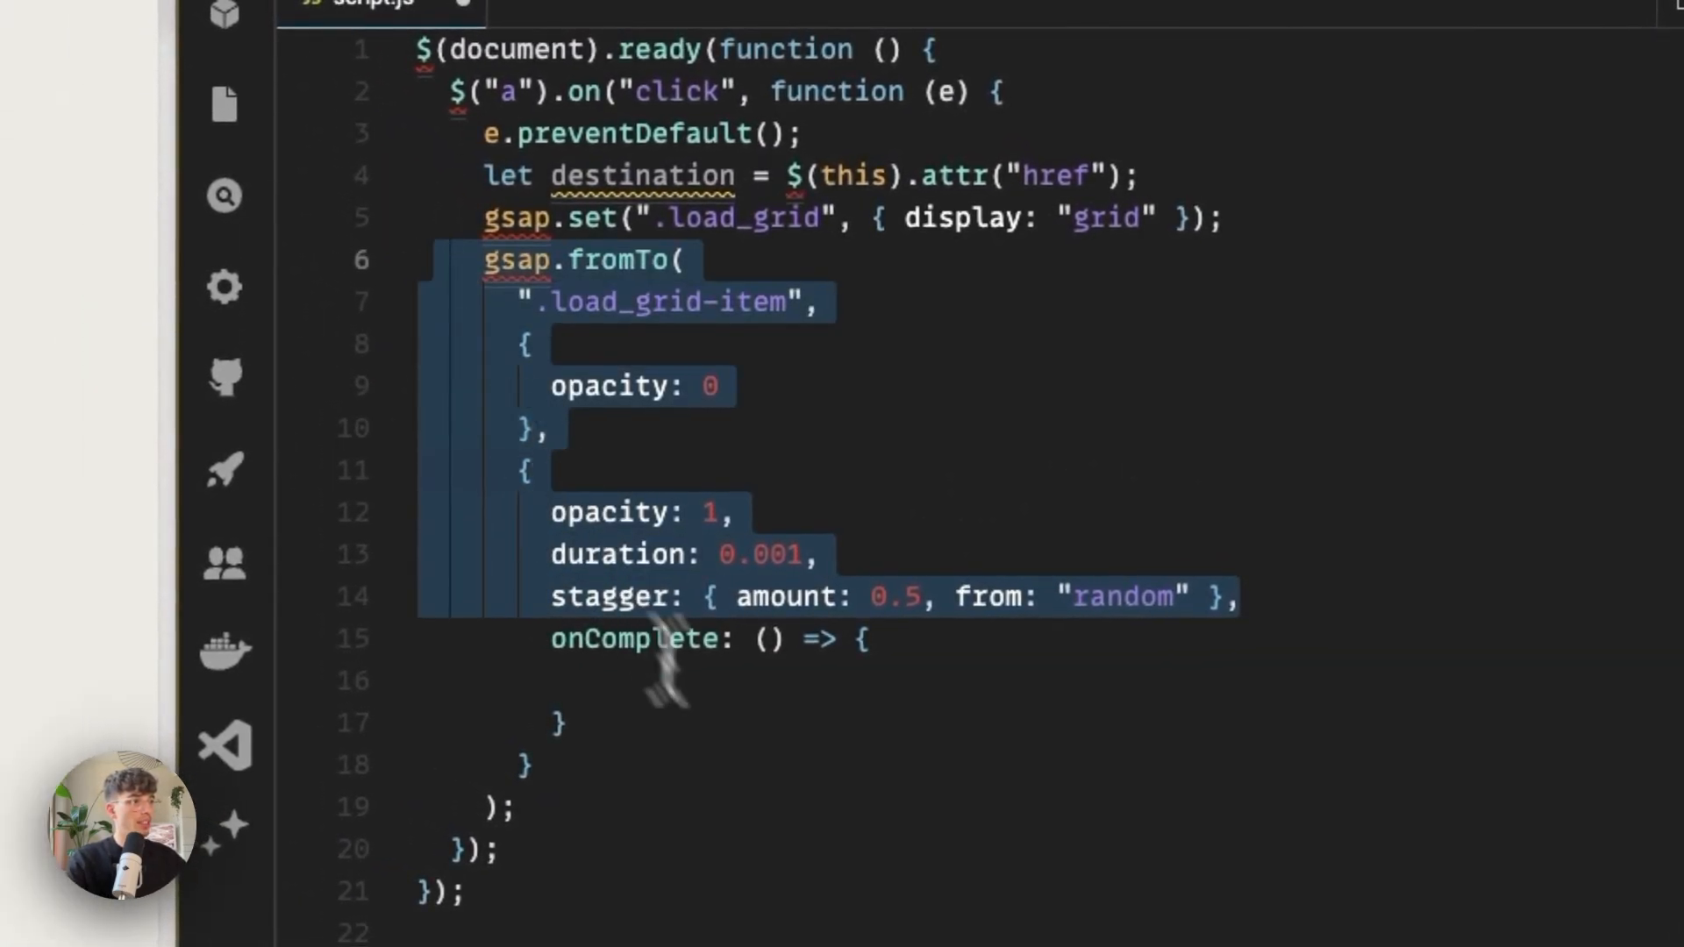
pyautogui.write('window')
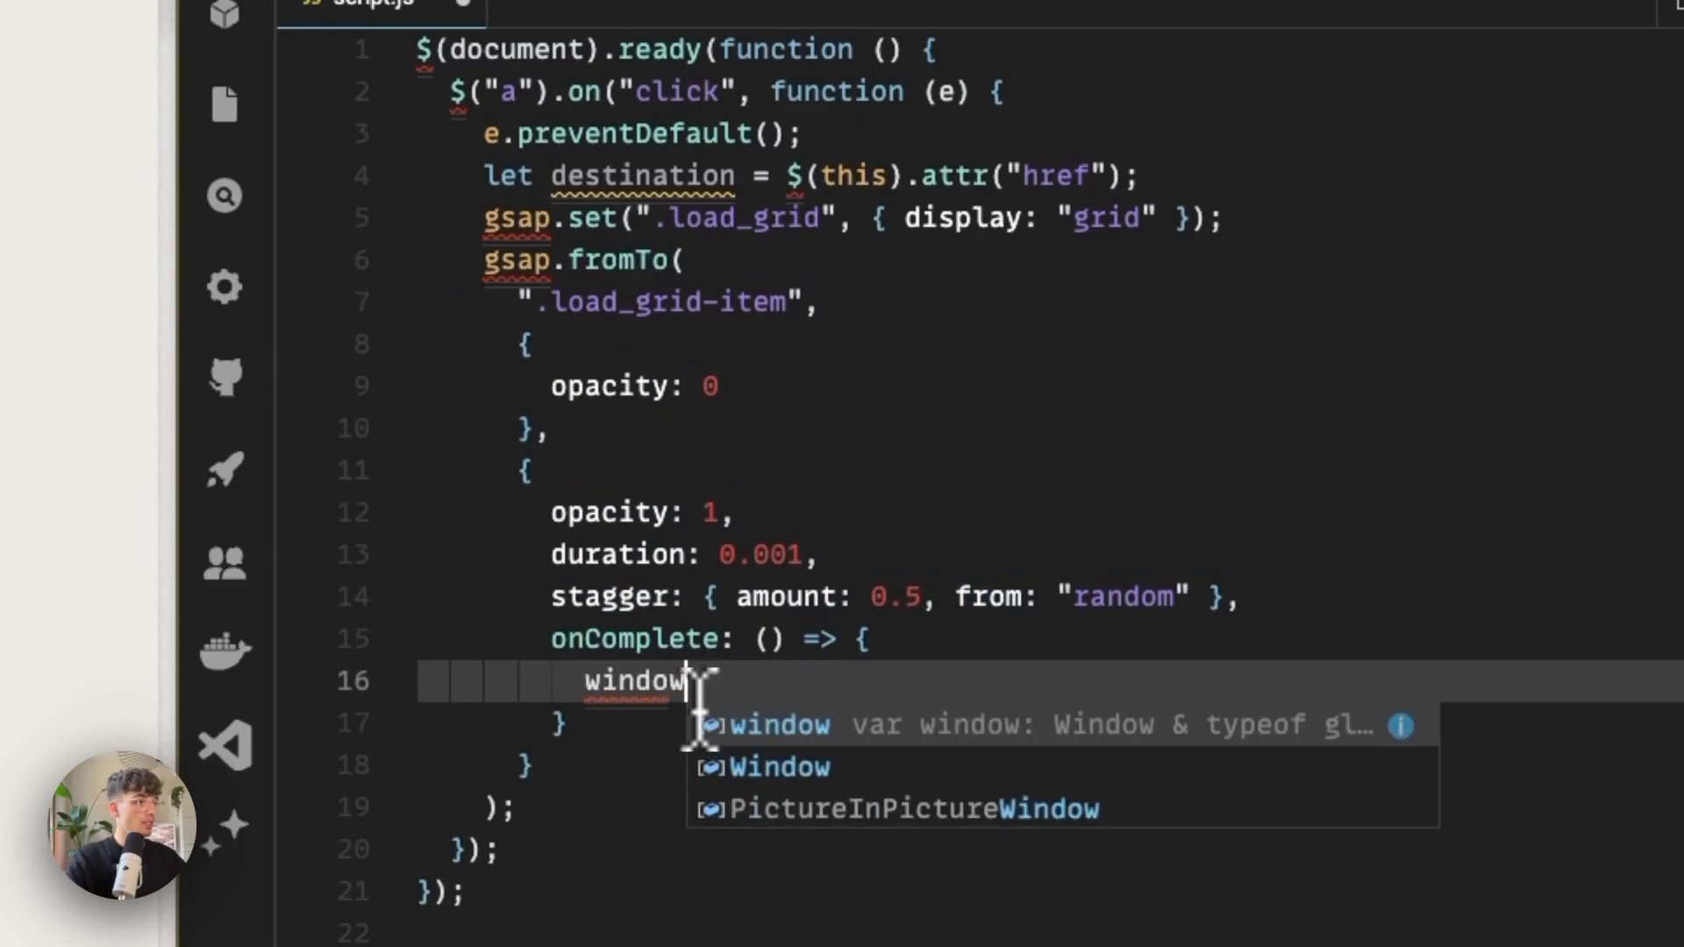
pyautogui.write('.location = destination;')
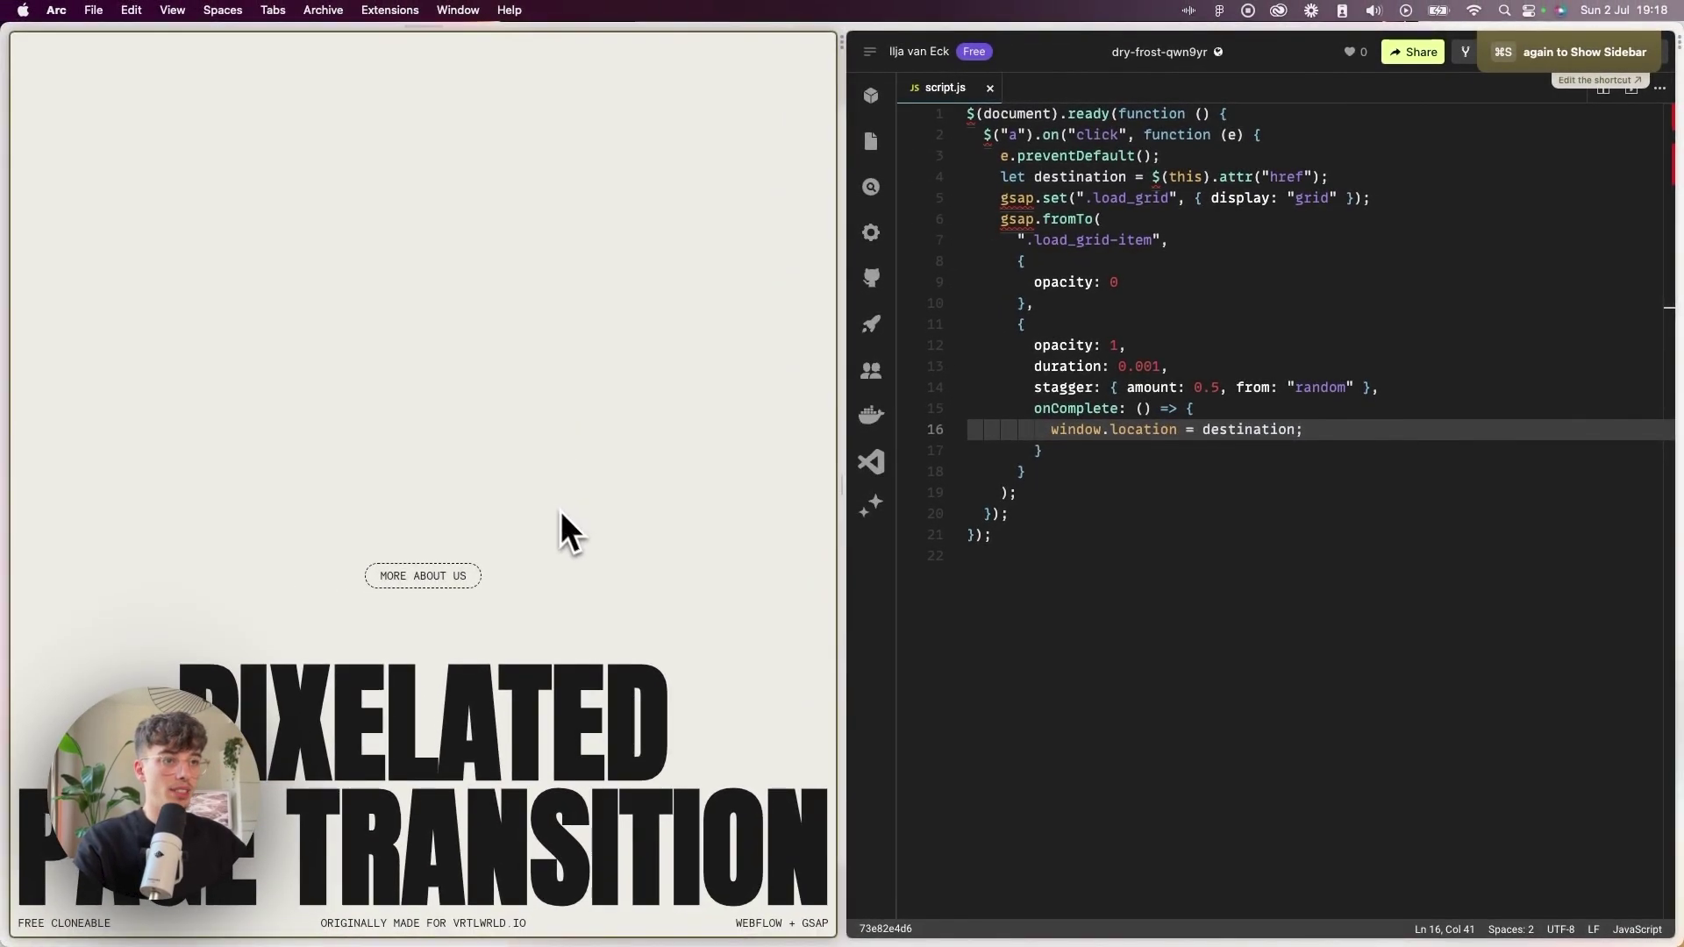
pyautogui.click(423, 575)
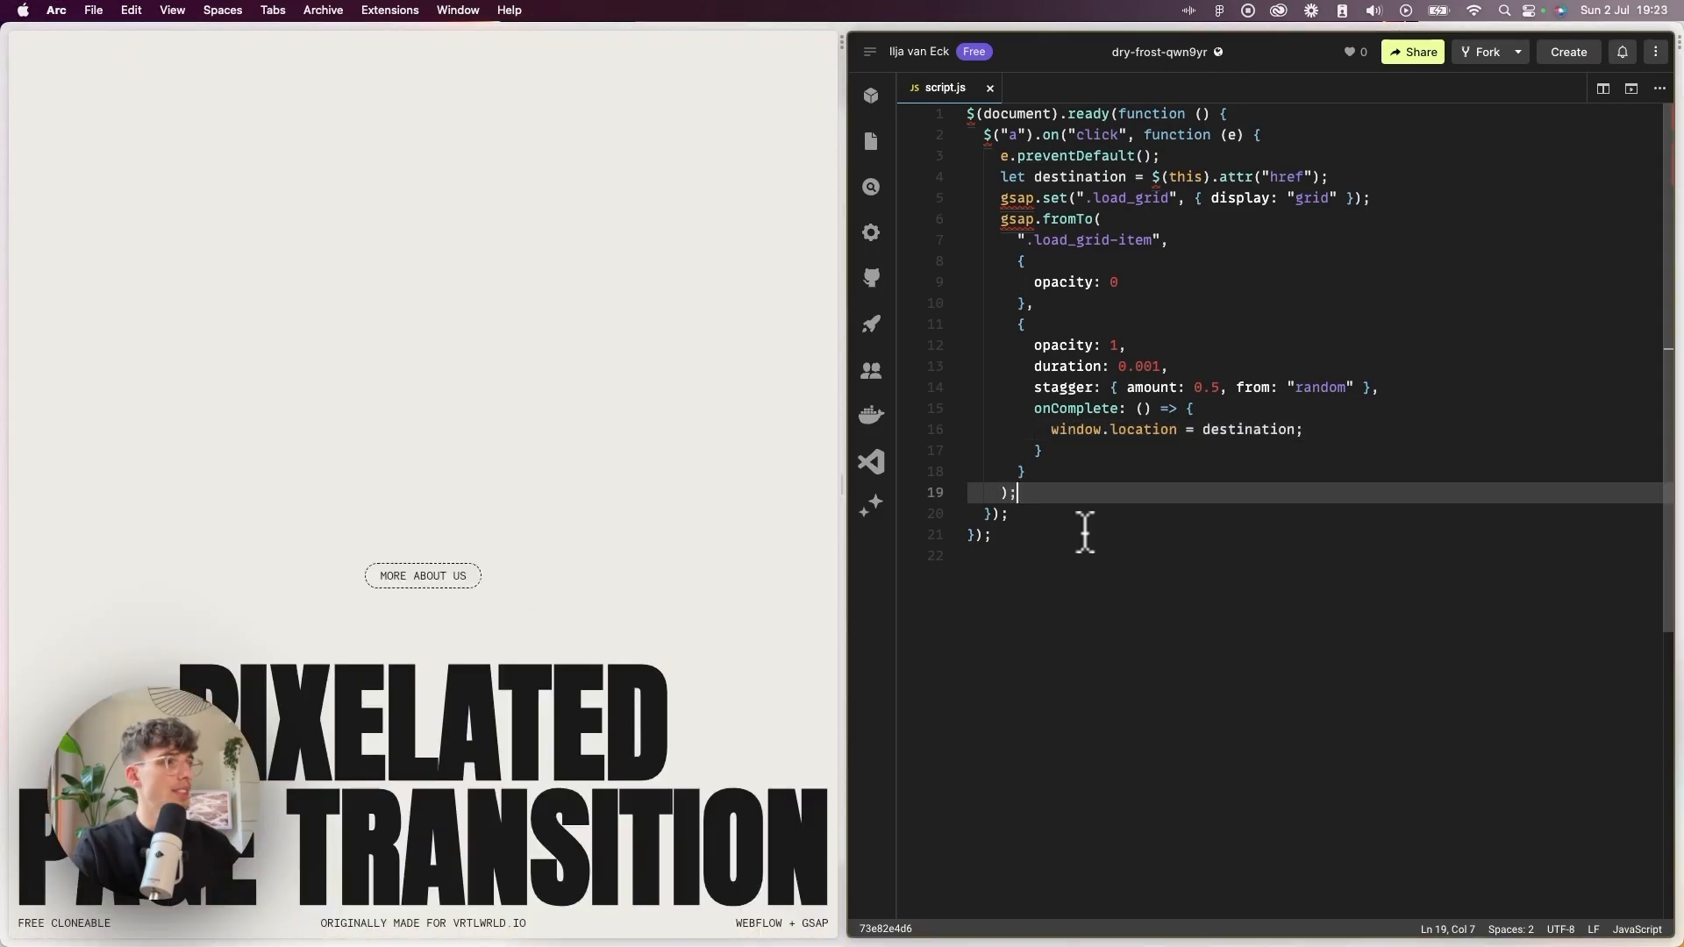
pyautogui.moveTo(733, 421)
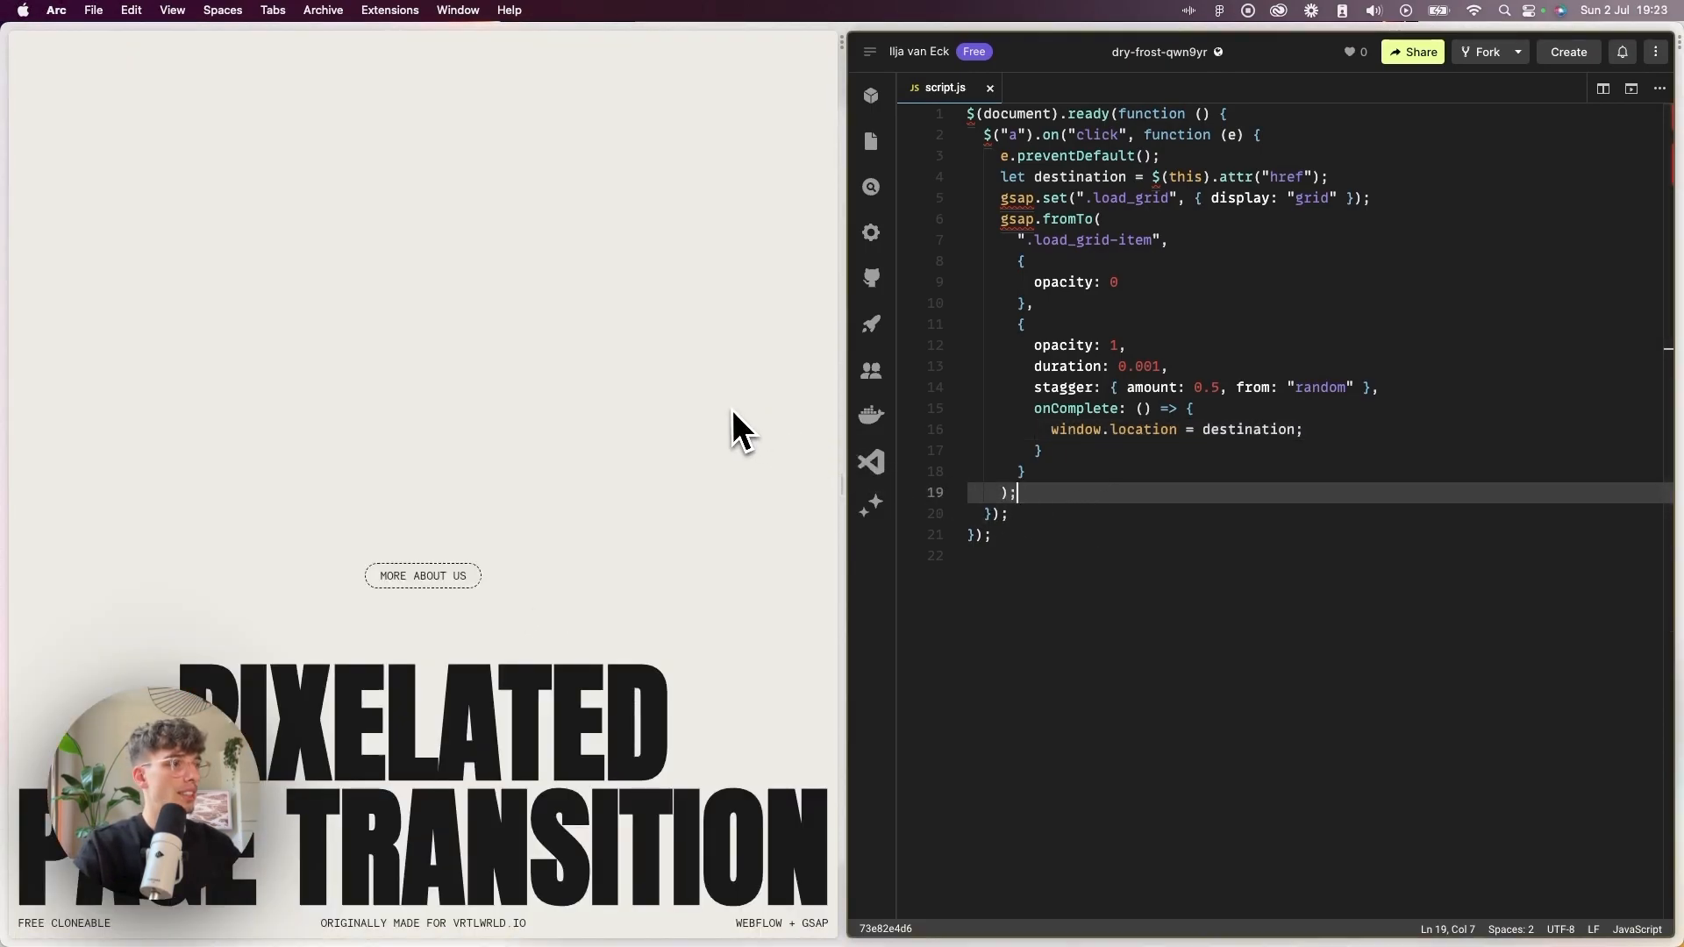
pyautogui.moveTo(650, 481)
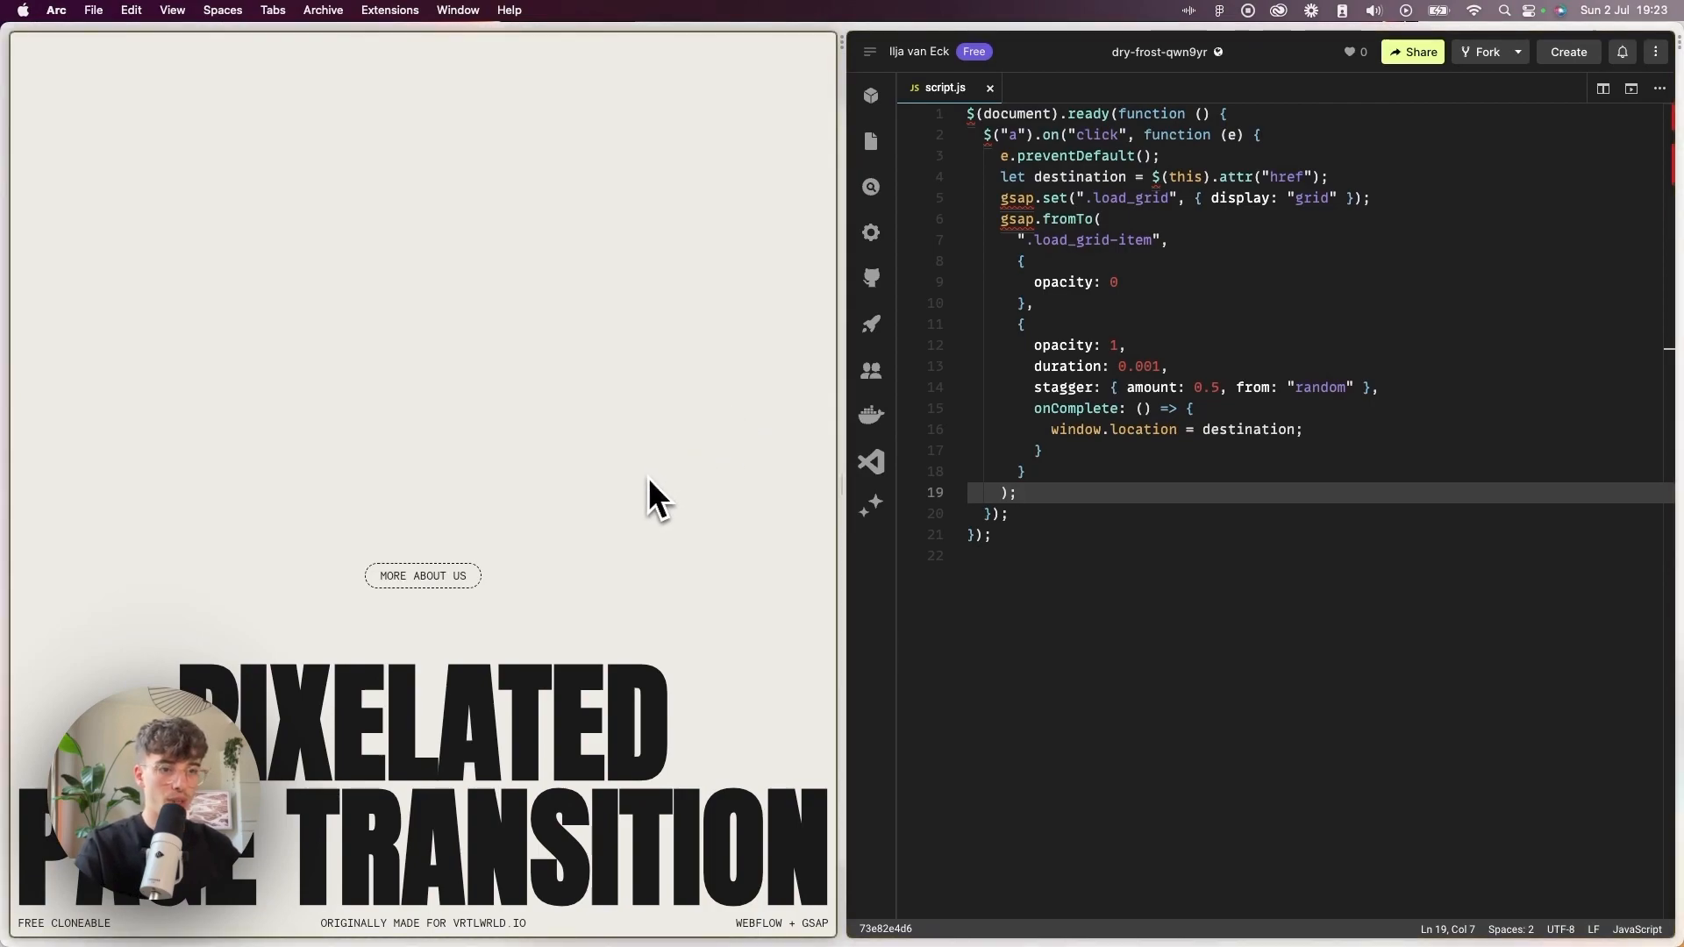
pyautogui.moveTo(662, 479)
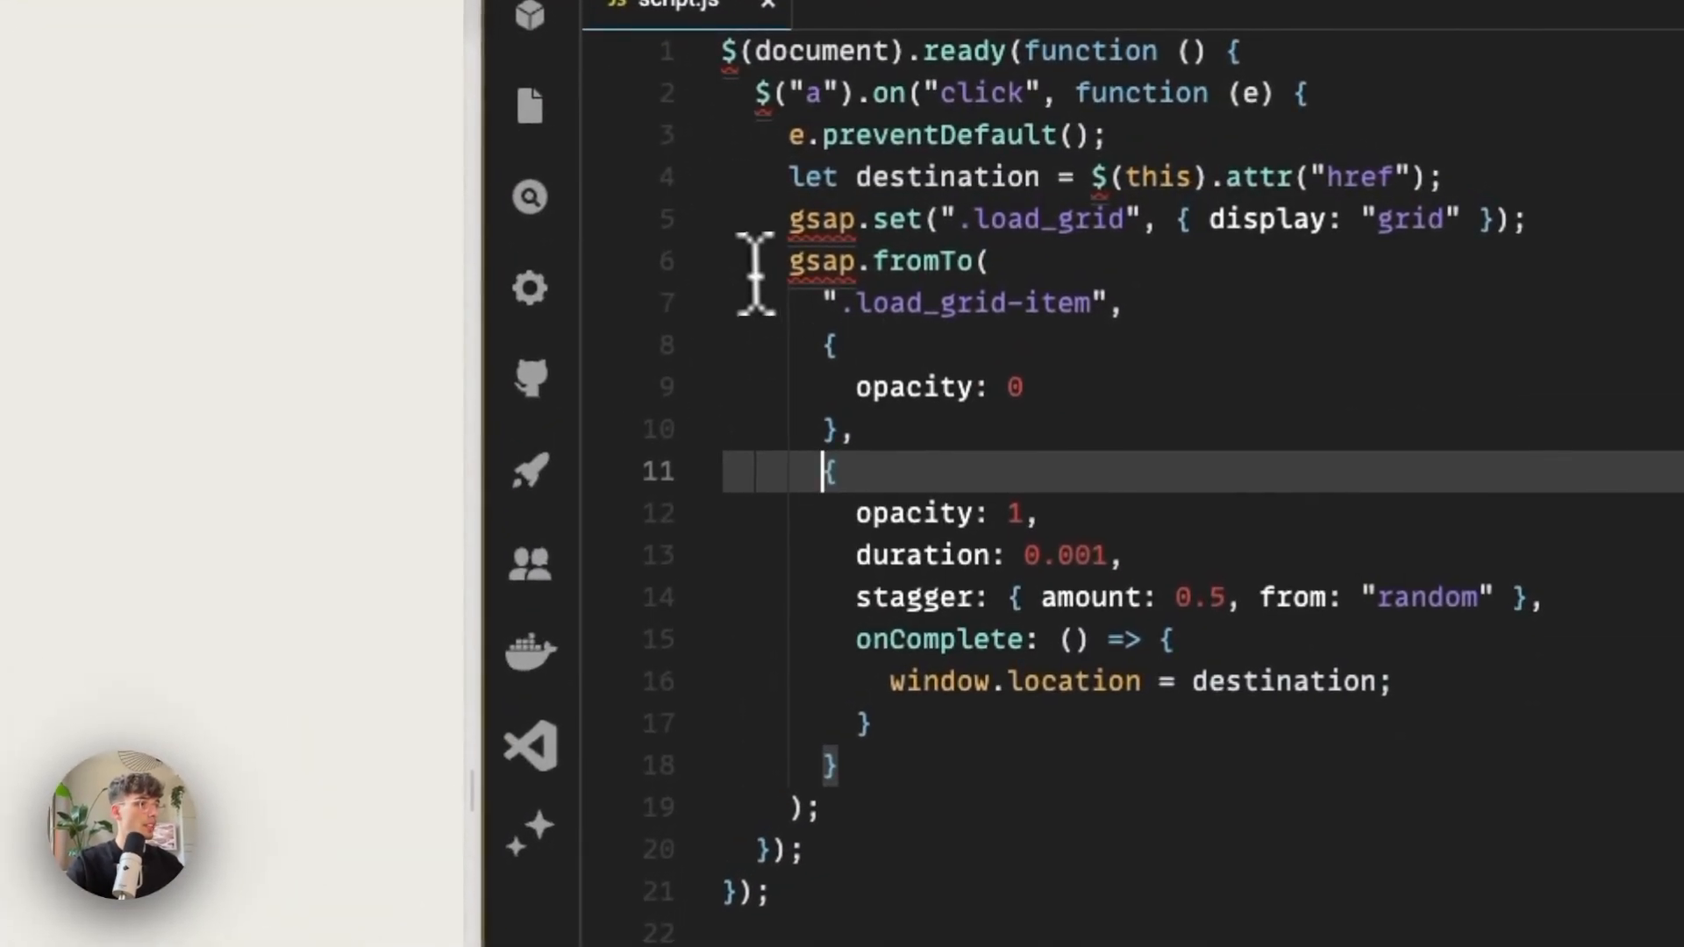
# Select the fromTo tween code to reuse it as a page-load gsap.to above $(document).ready.
pyautogui.moveTo(784, 260); pyautogui.dragTo(832, 765)
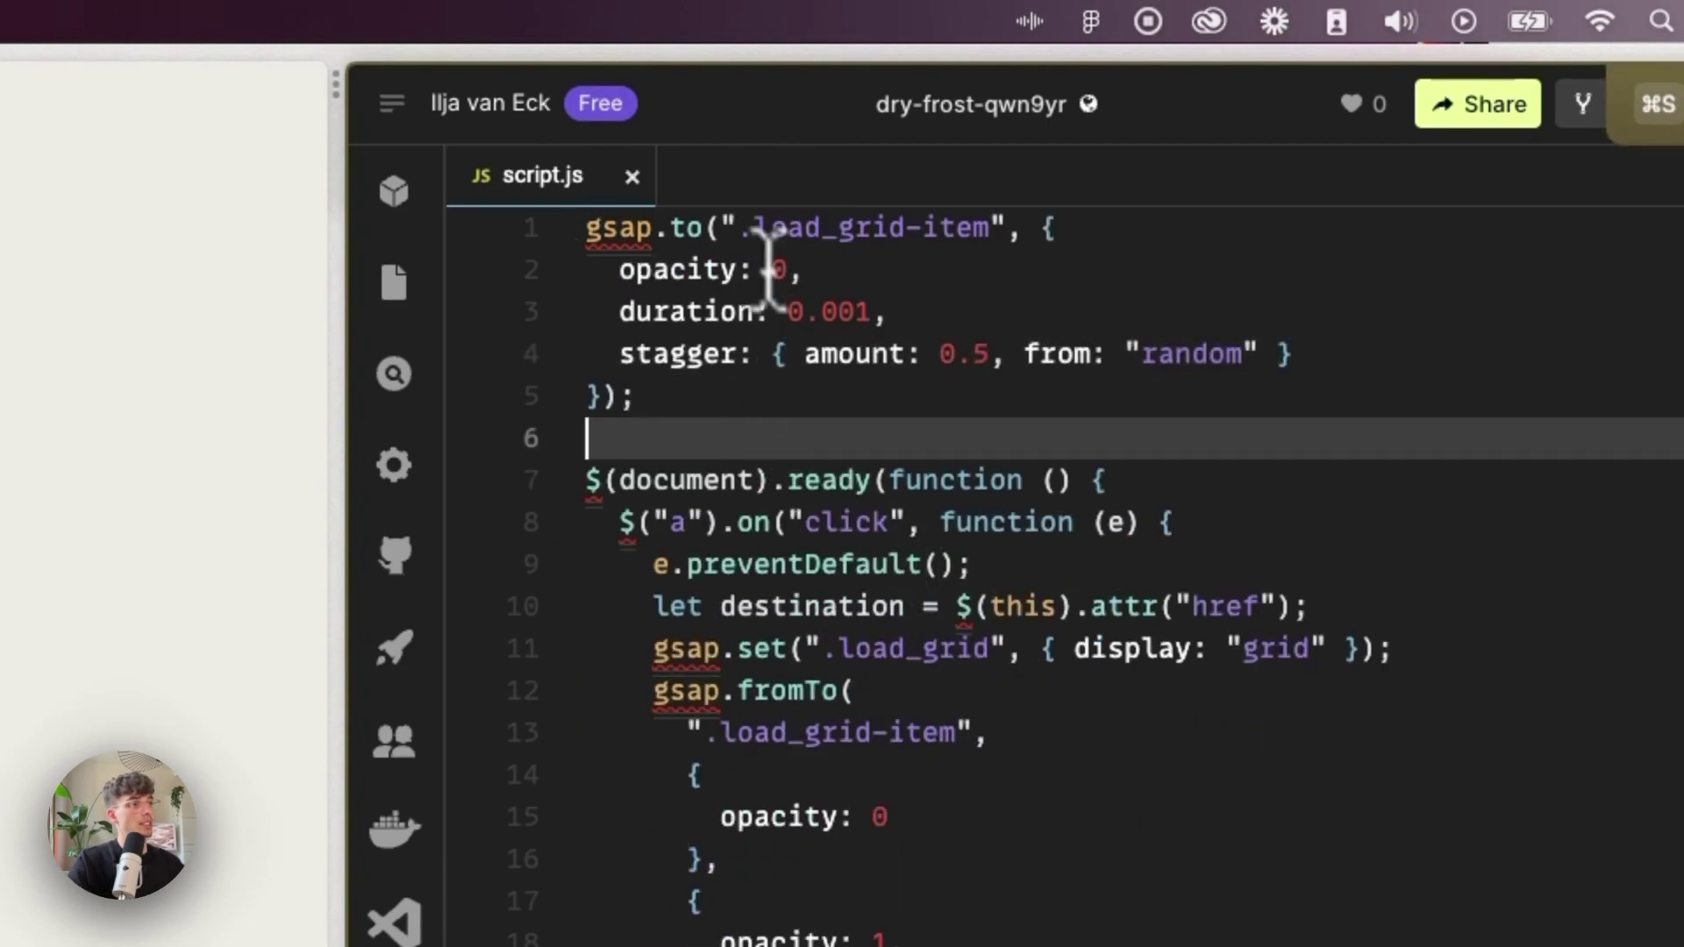
pyautogui.moveTo(863, 276)
pyautogui.write('gsap.set(".load_grid", { display: "grid" });')
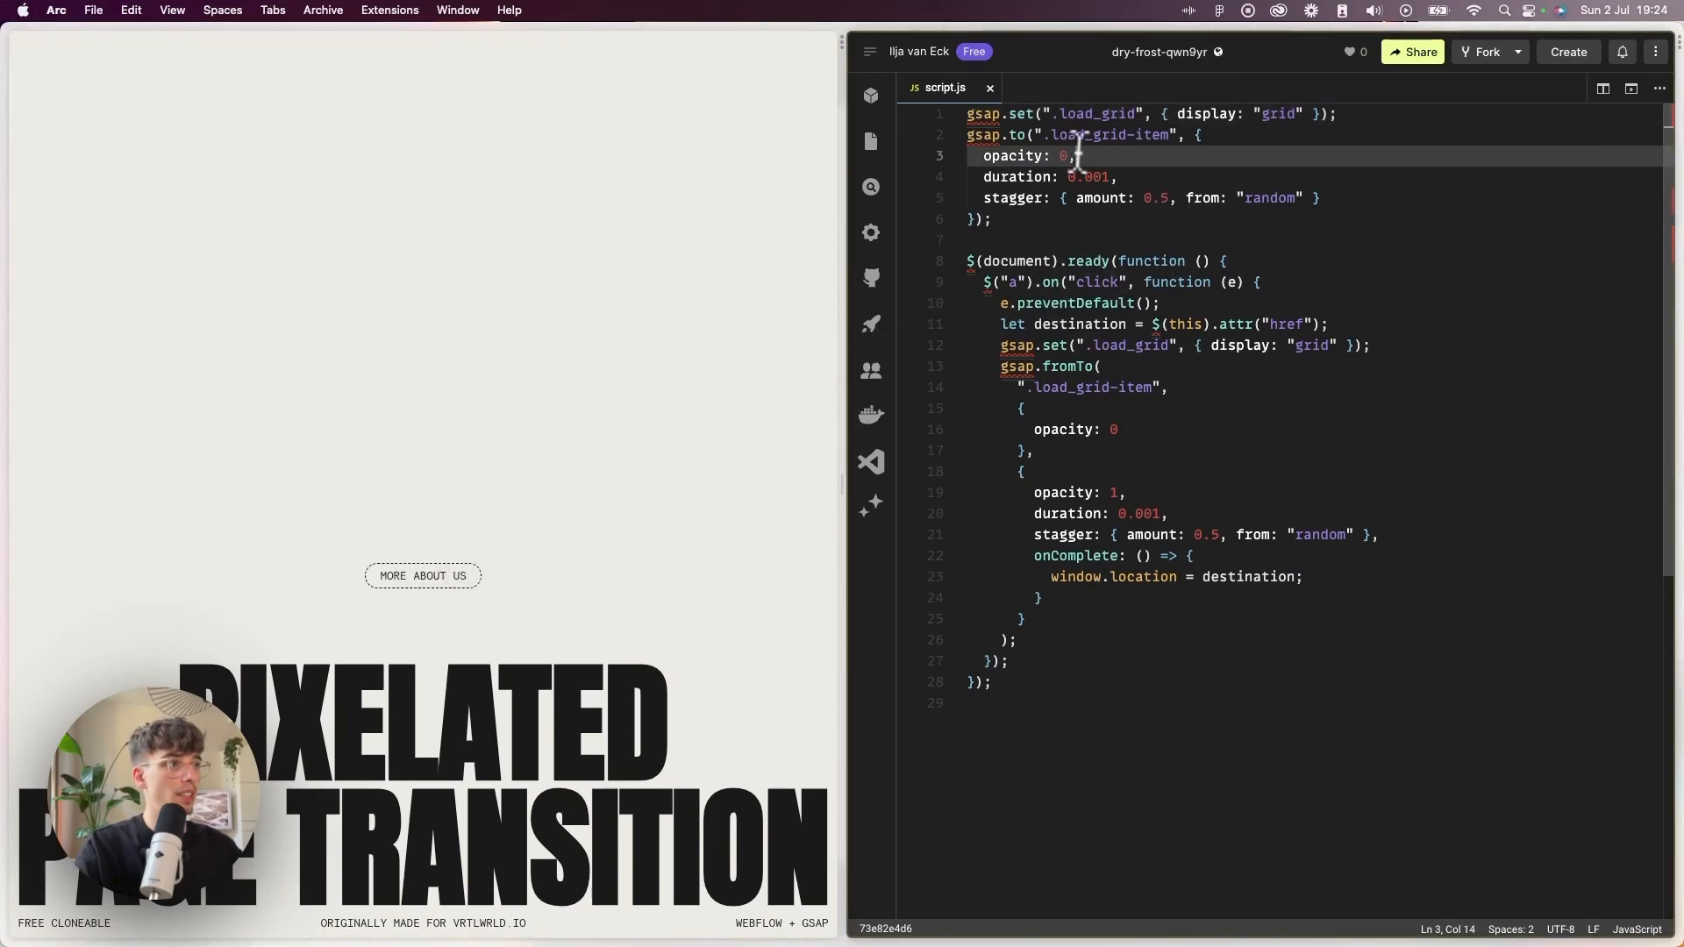
# Add onComplete: () => { gsap.set(".load_grid", { display: "none" }); } to the page-load tween and test it.
pyautogui.doubleClick(1106, 135)
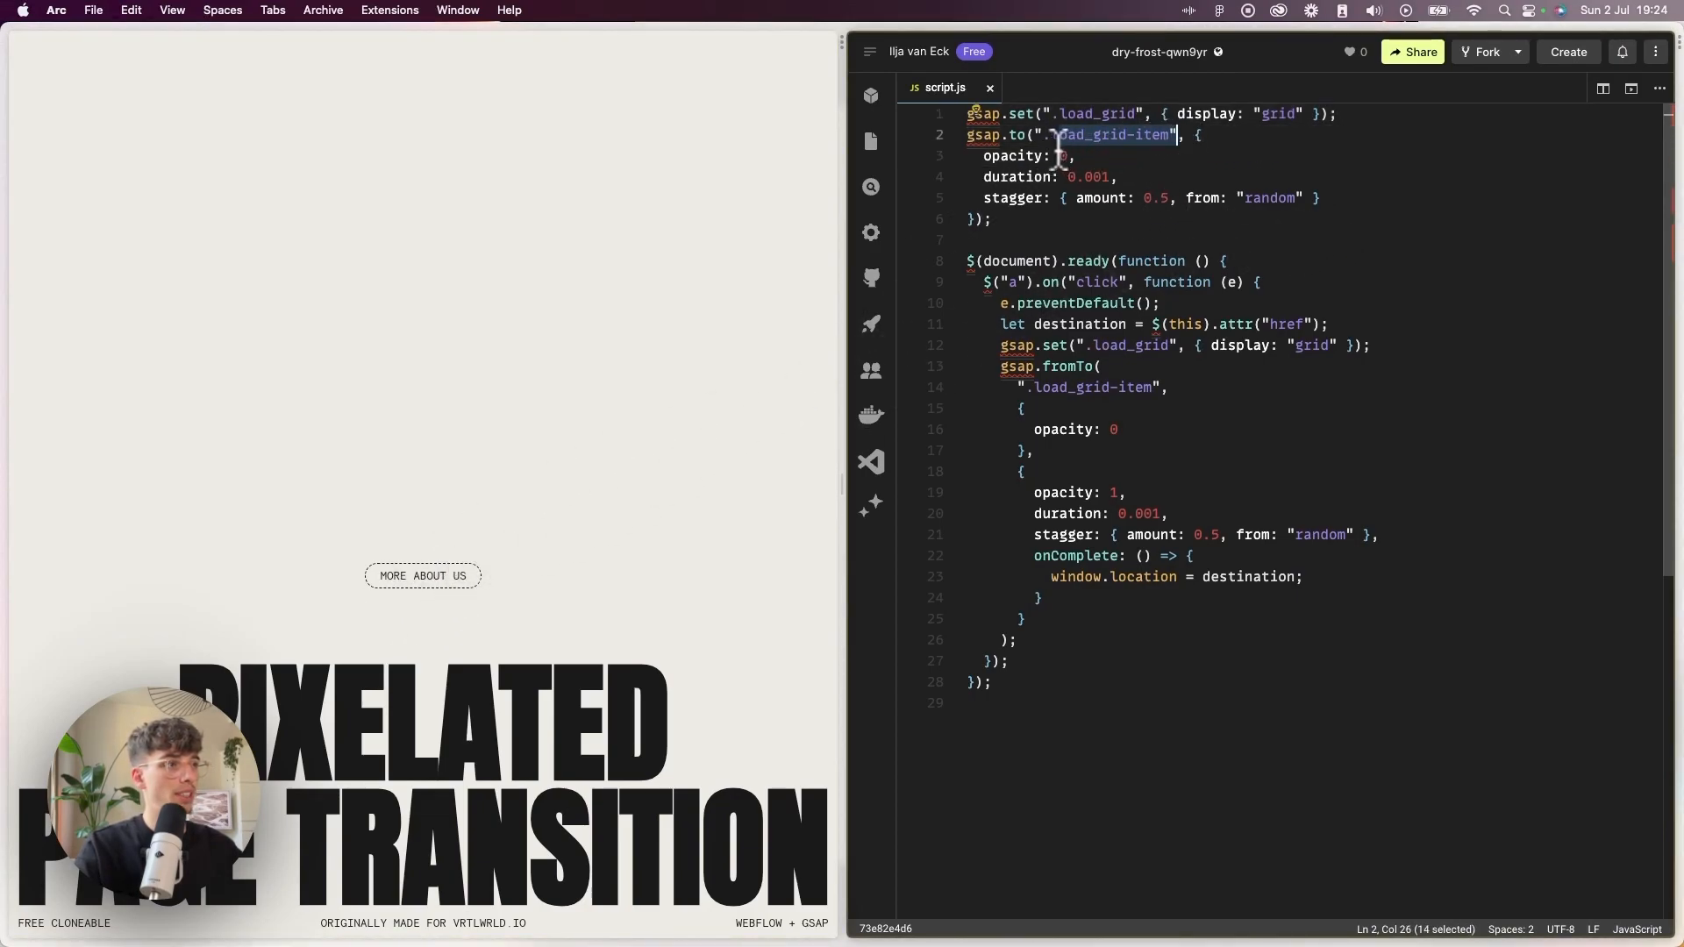
pyautogui.moveTo(1321, 299)
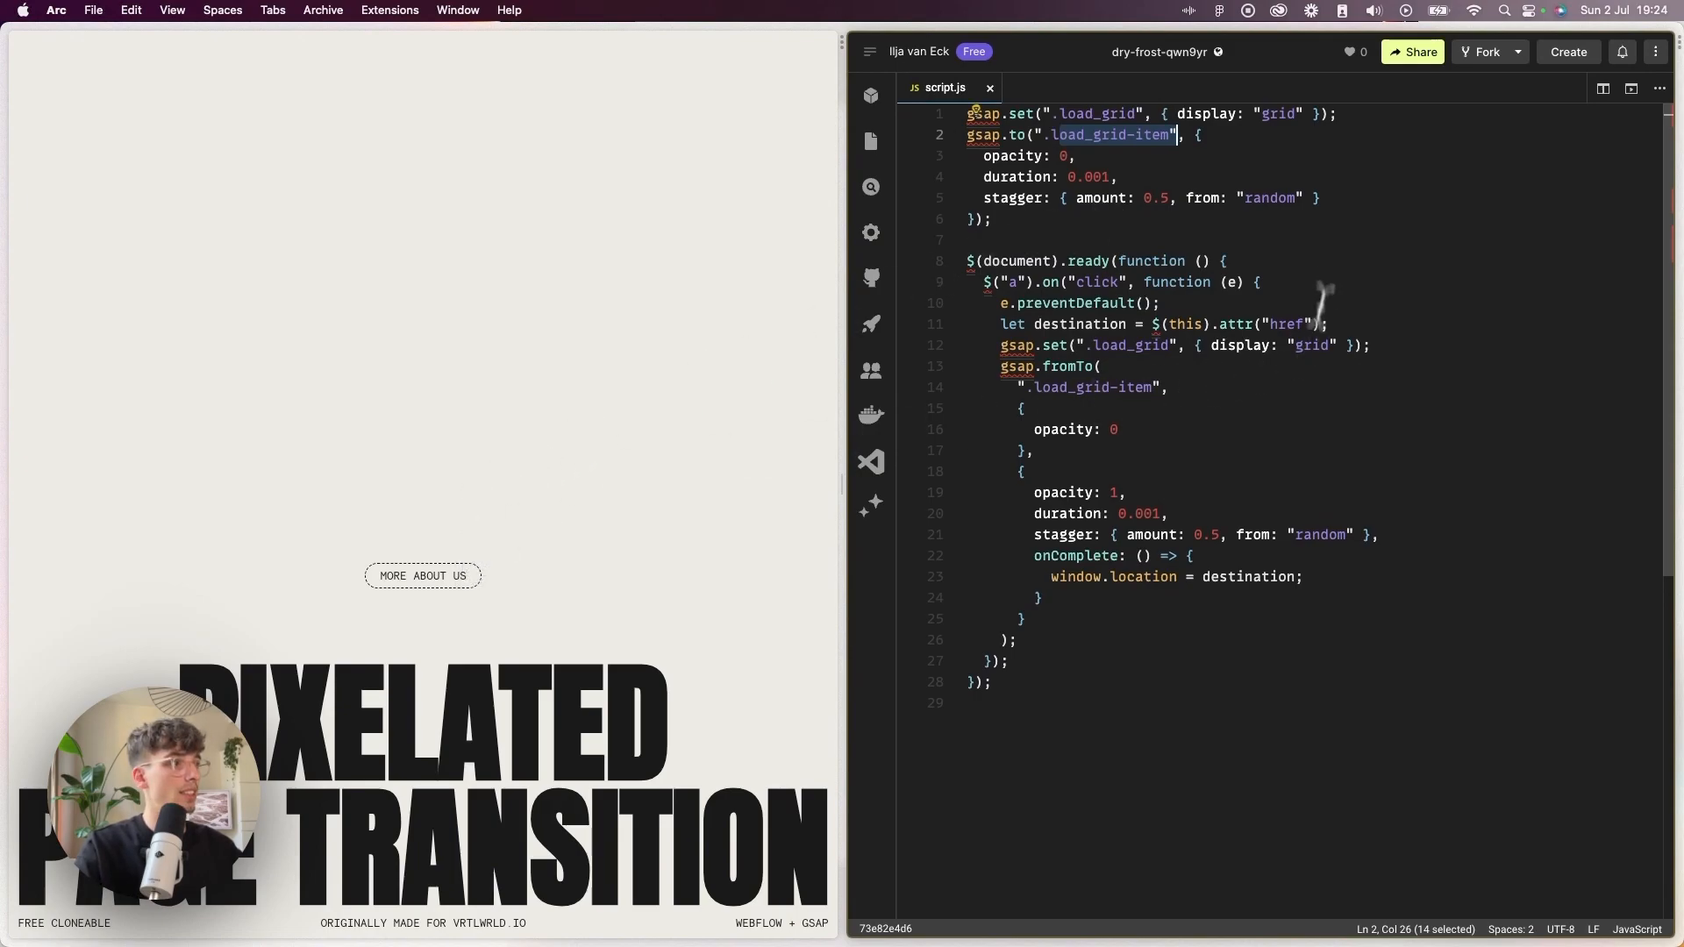
pyautogui.write('matchMedi')
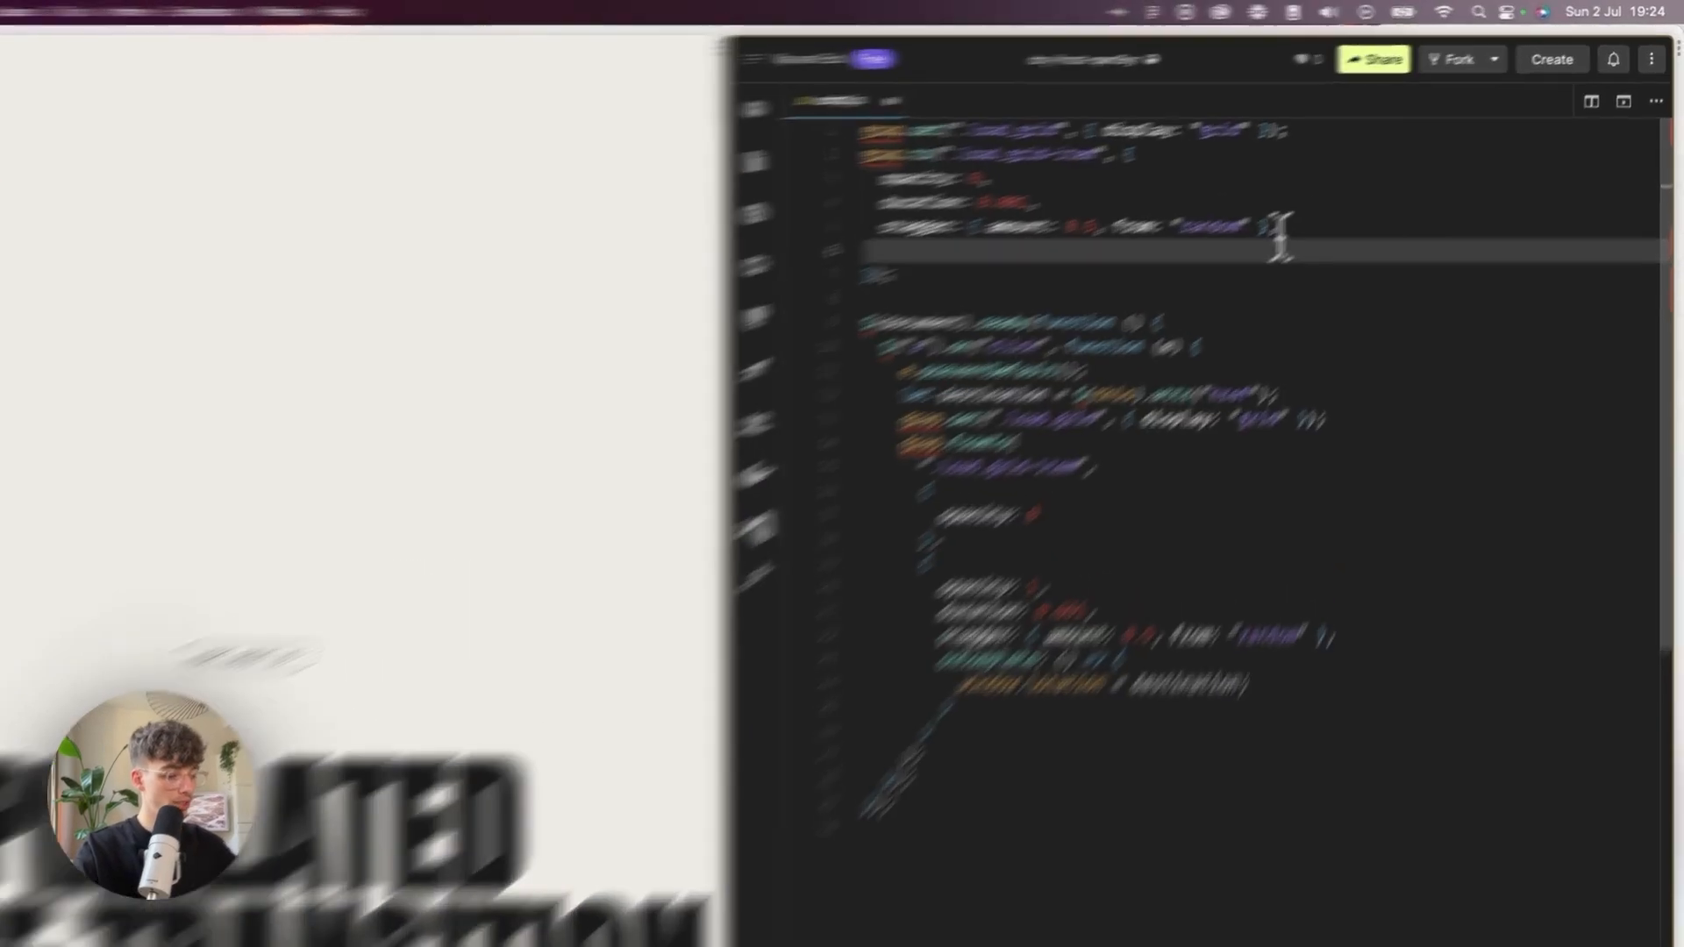
pyautogui.write('onComplete: (')
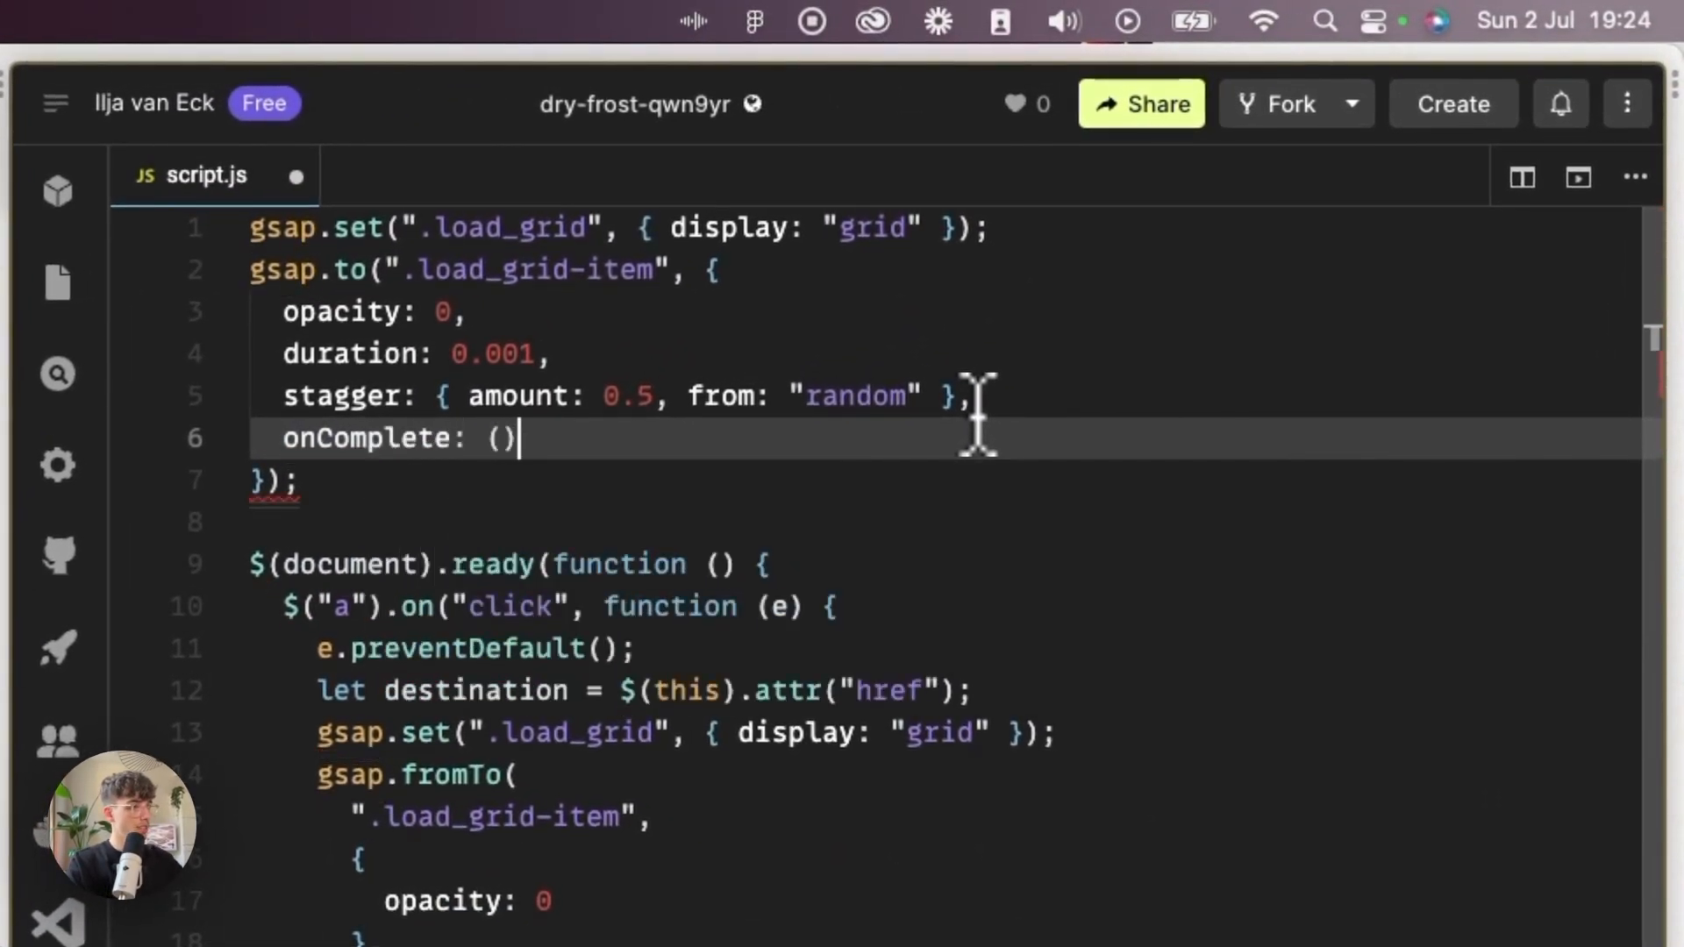
pyautogui.write('=>')
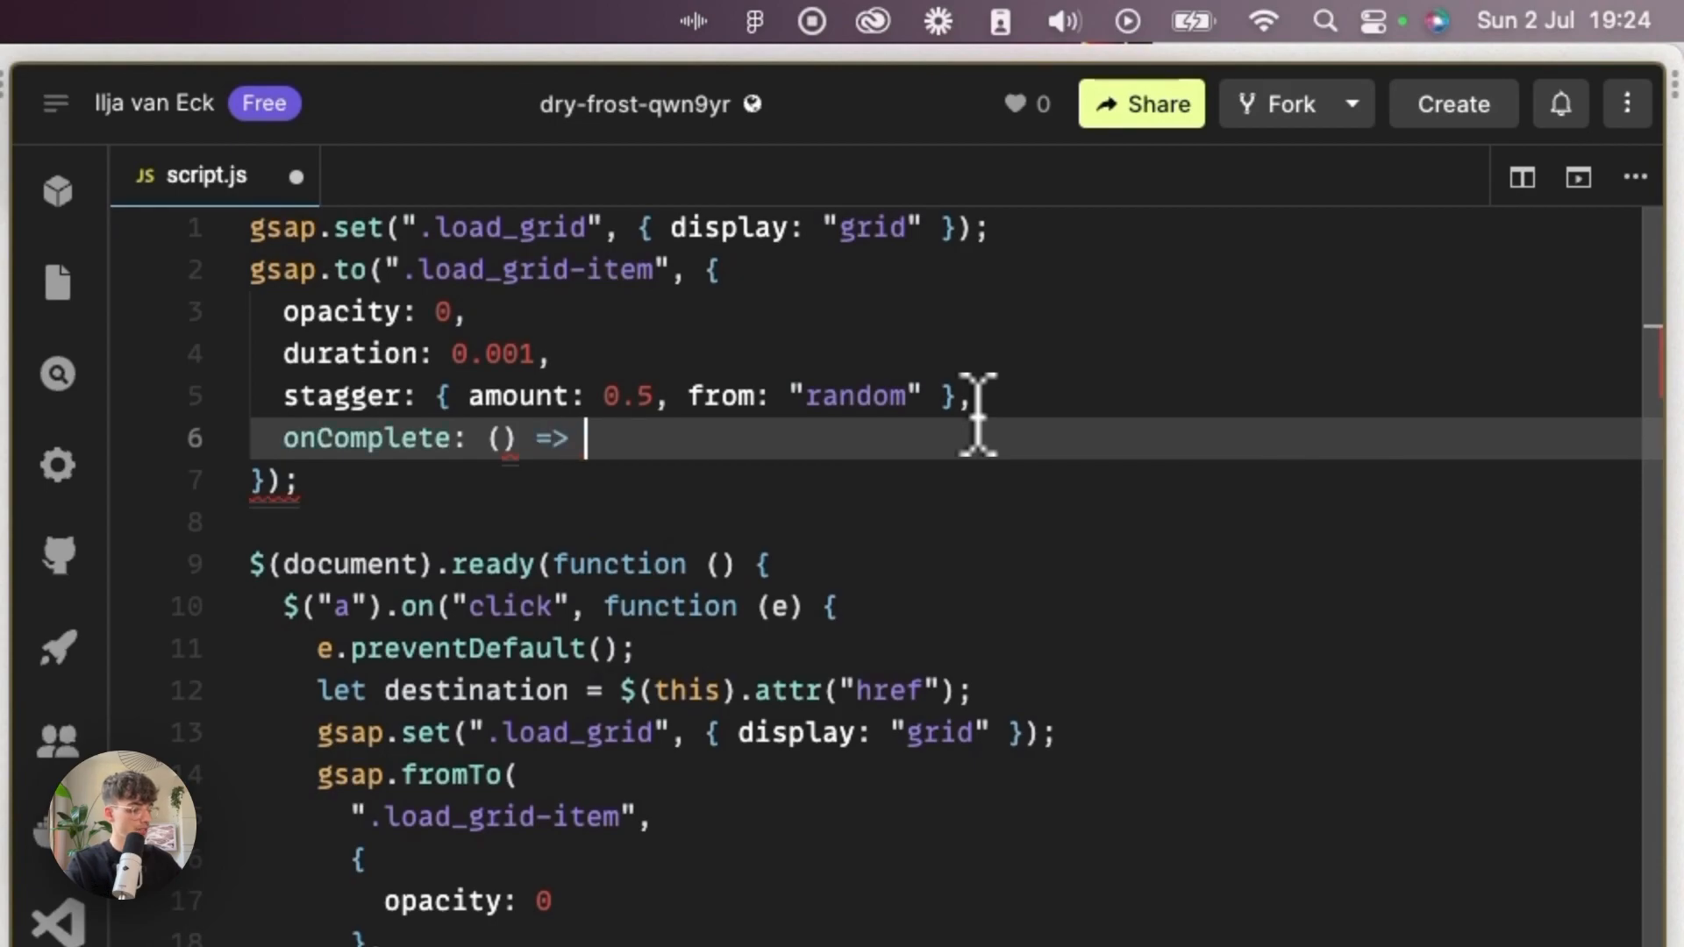
pyautogui.write('{')
pyautogui.write('gsap.set(".load_grid", { display: "none" });')
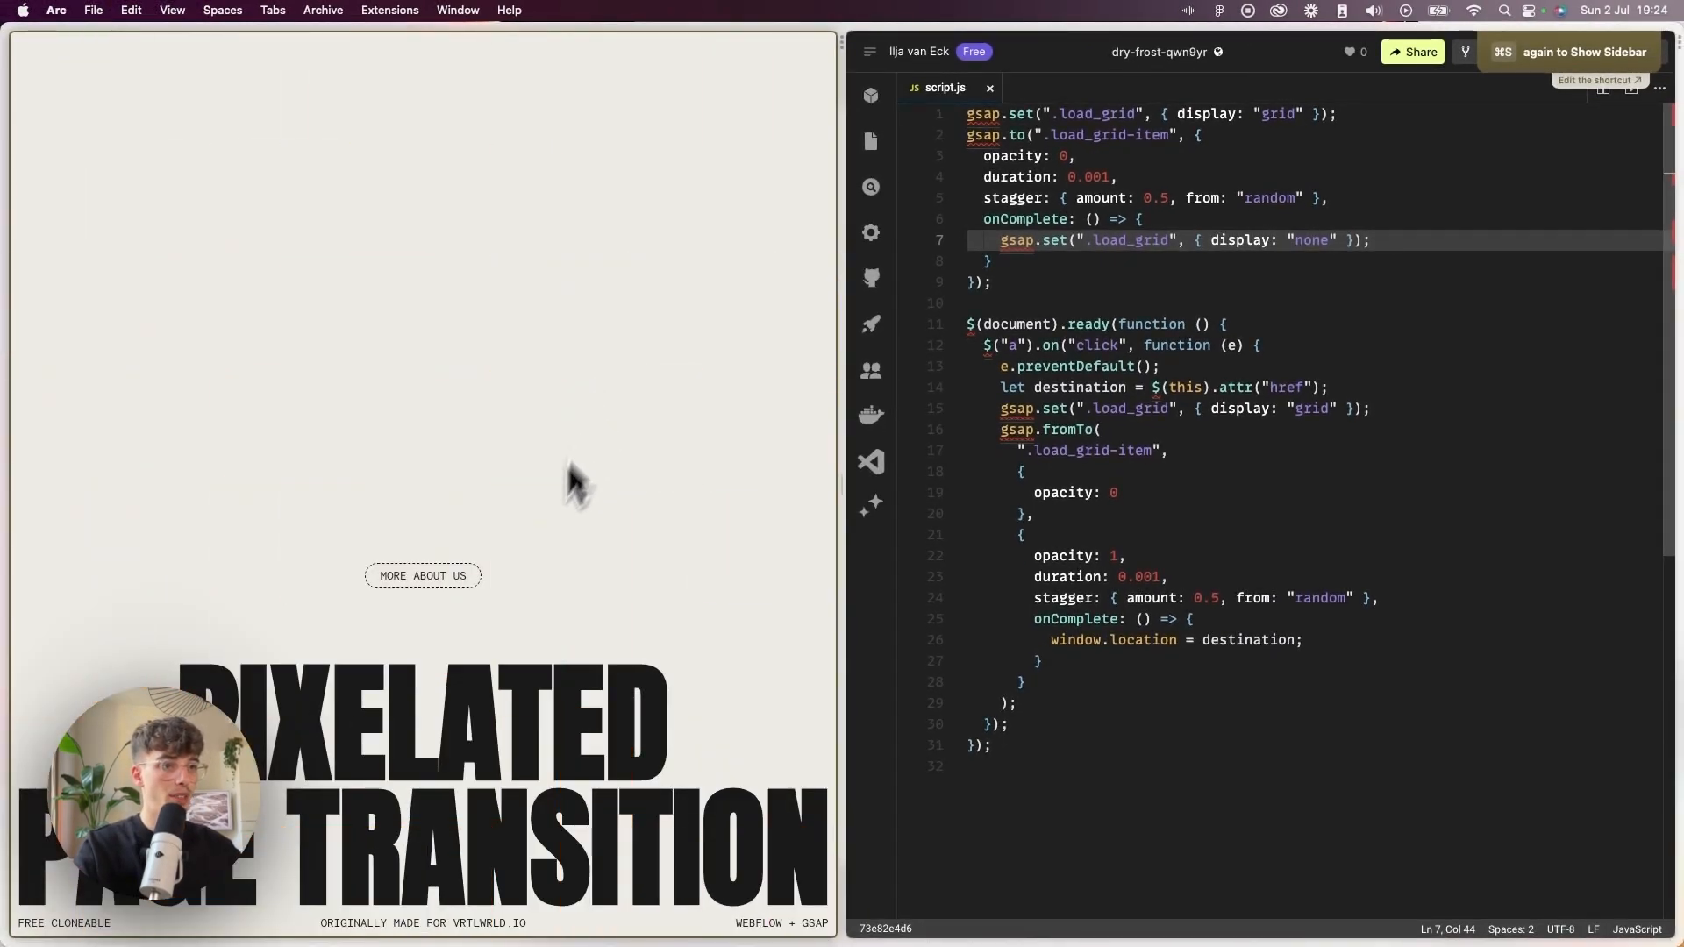
pyautogui.click(423, 575)
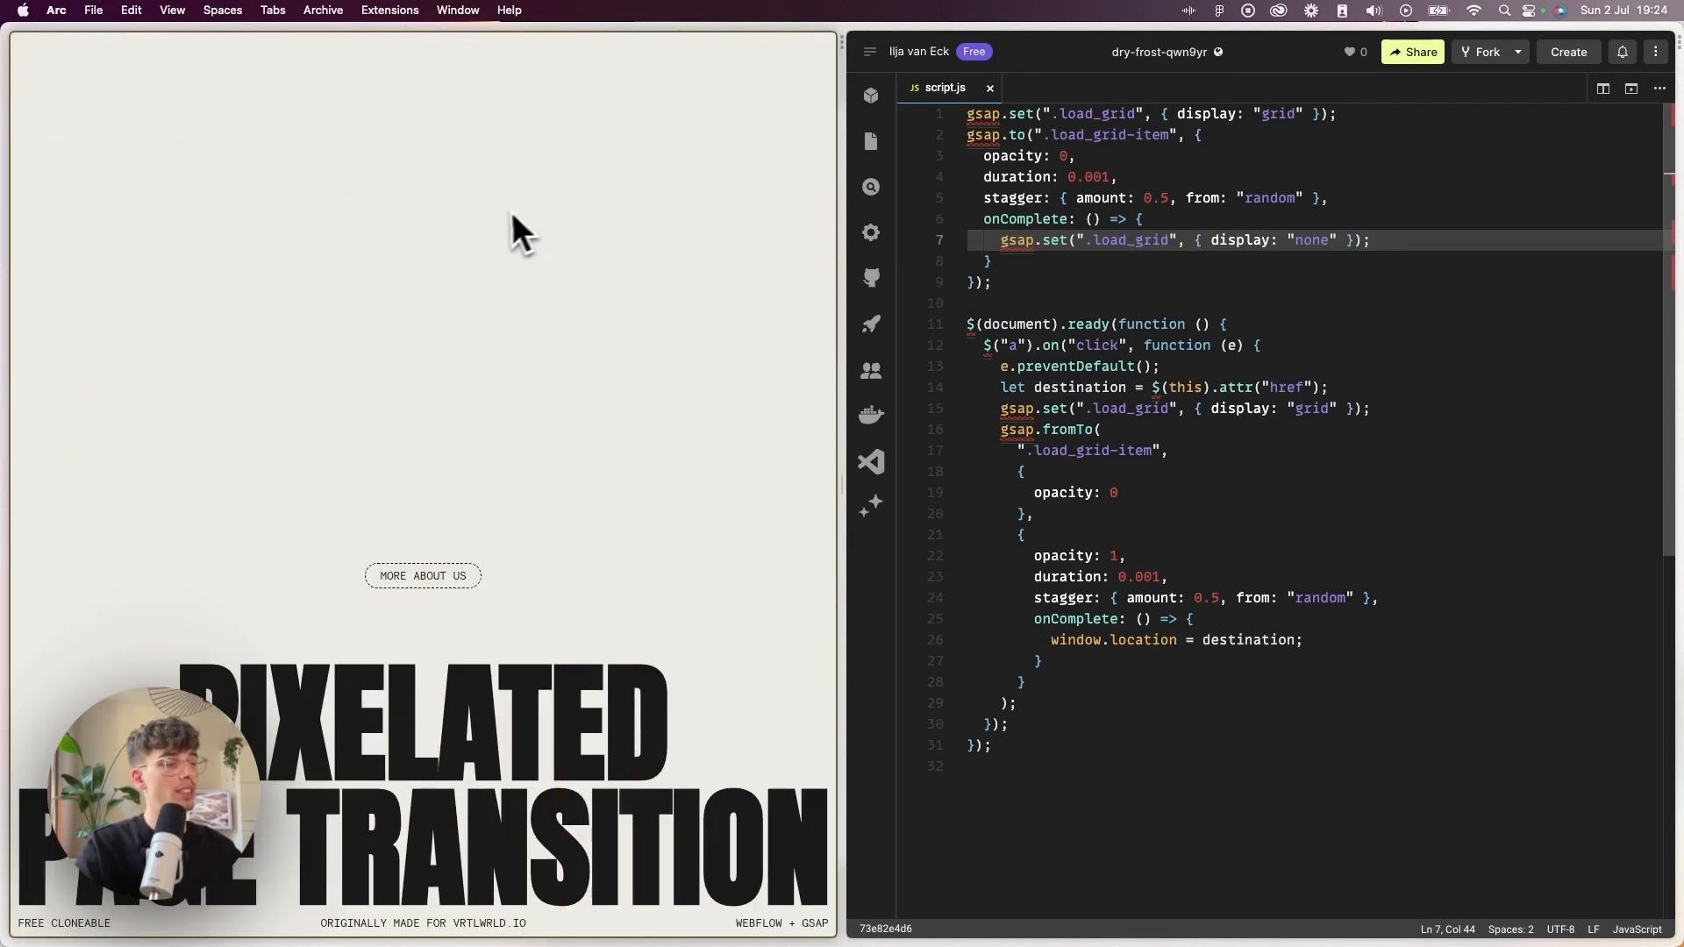
pyautogui.moveTo(1051, 166)
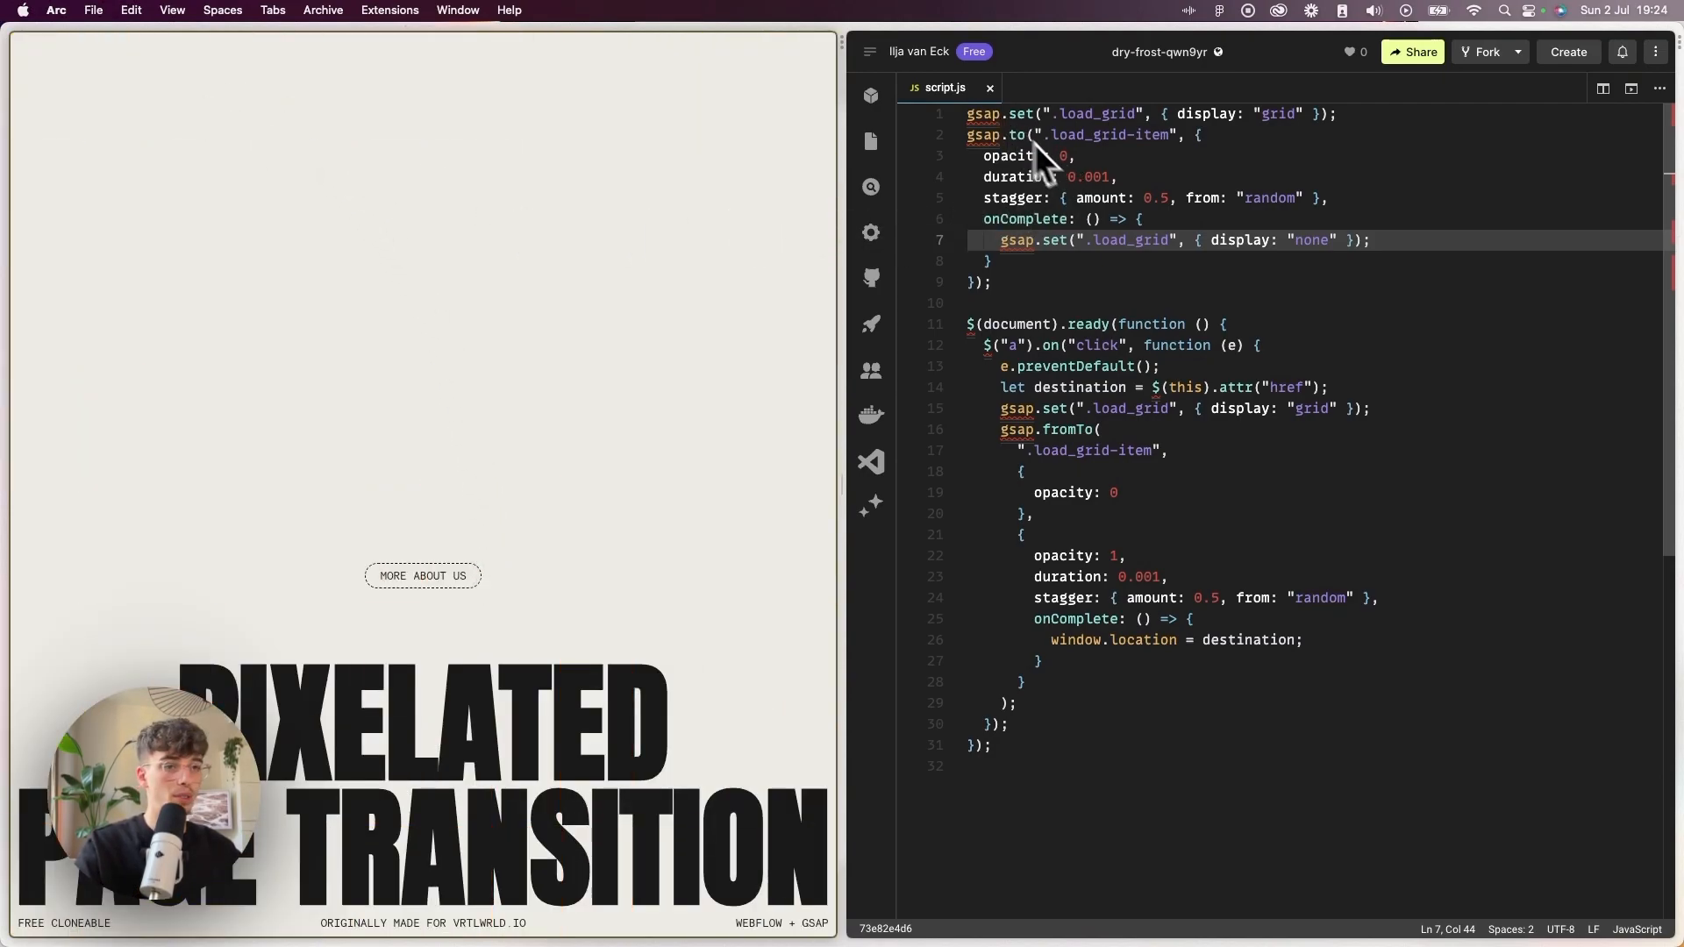
pyautogui.moveTo(1011, 226)
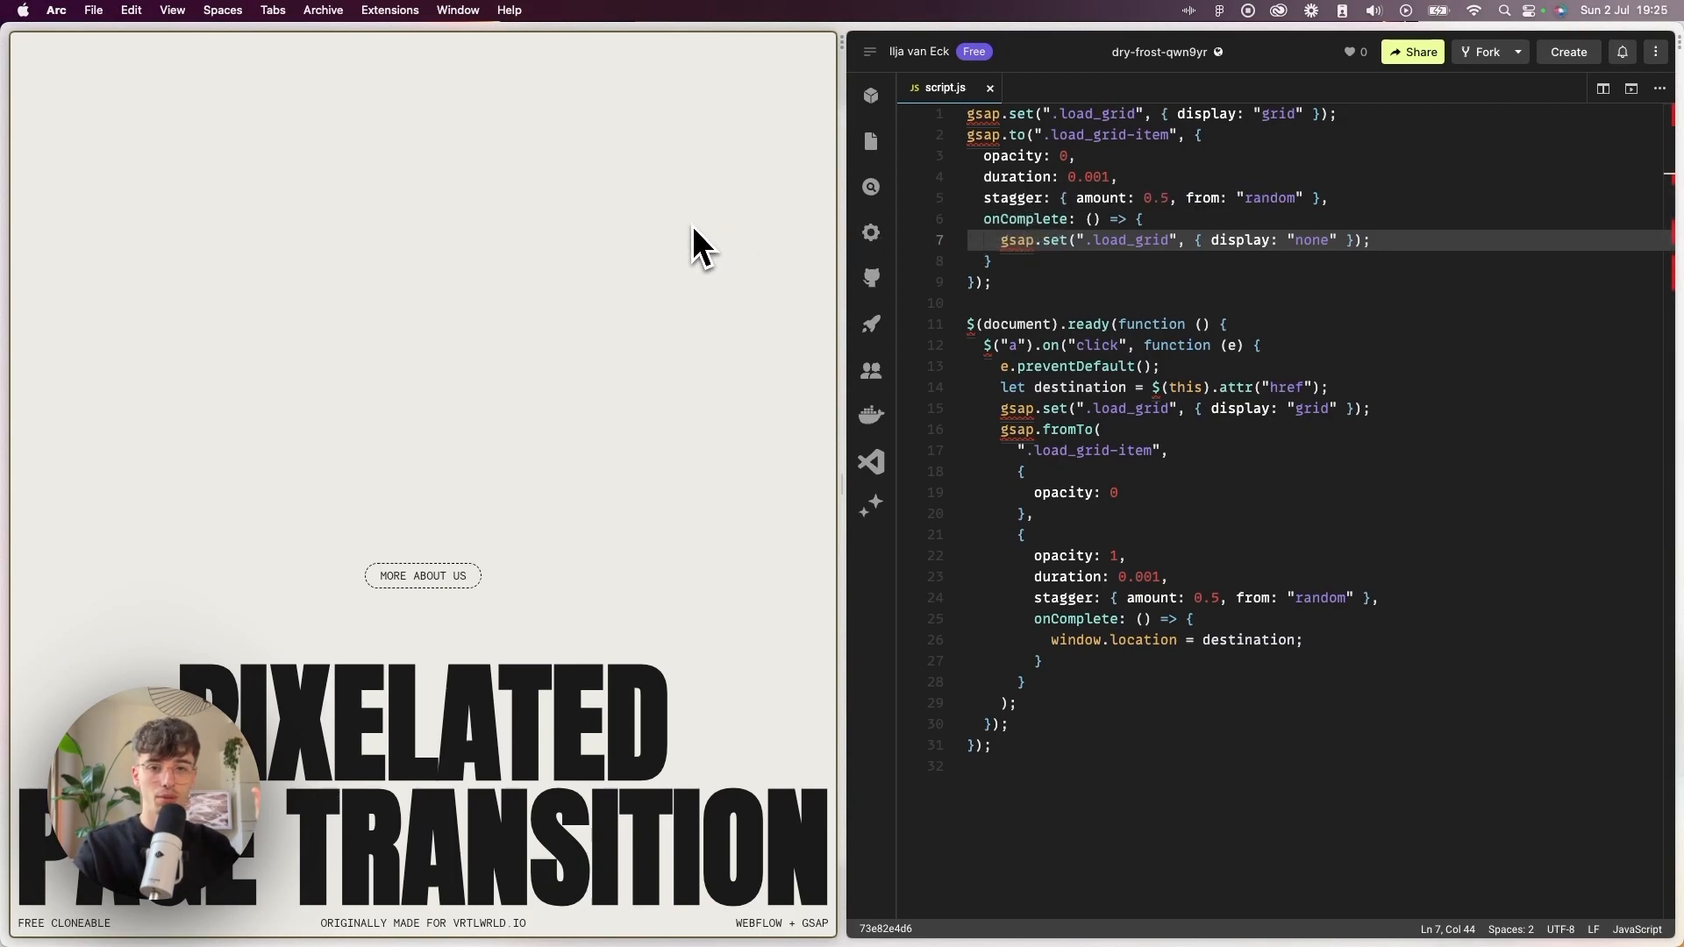
pyautogui.moveTo(734, 237)
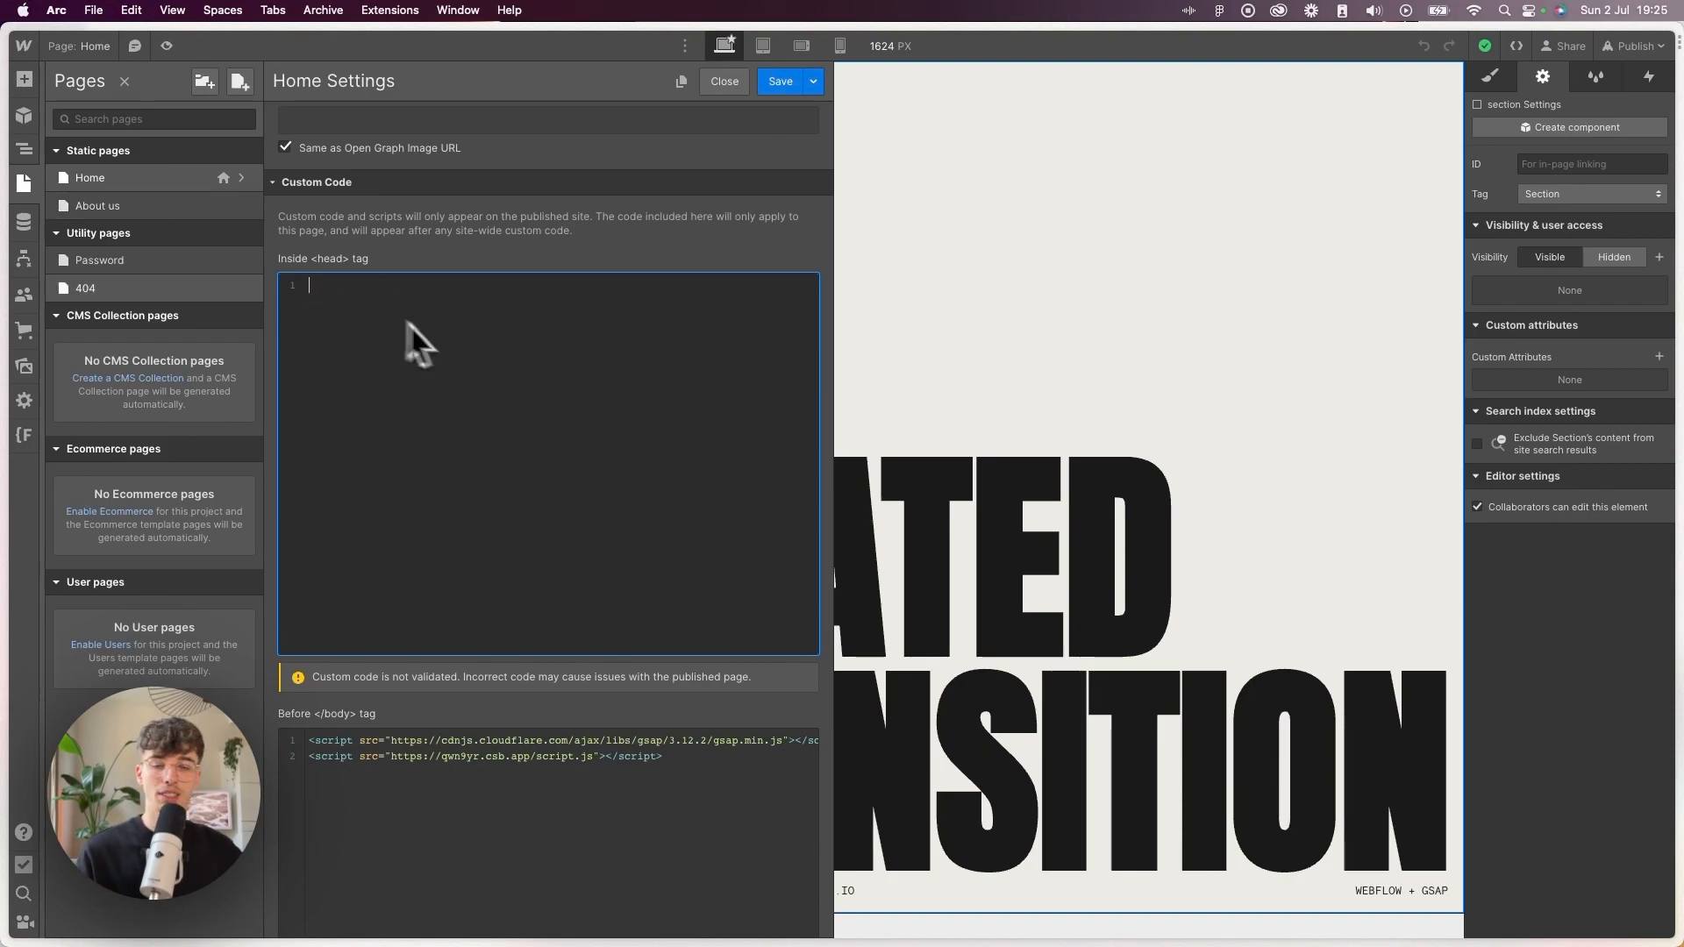
pyautogui.moveTo(361, 644)
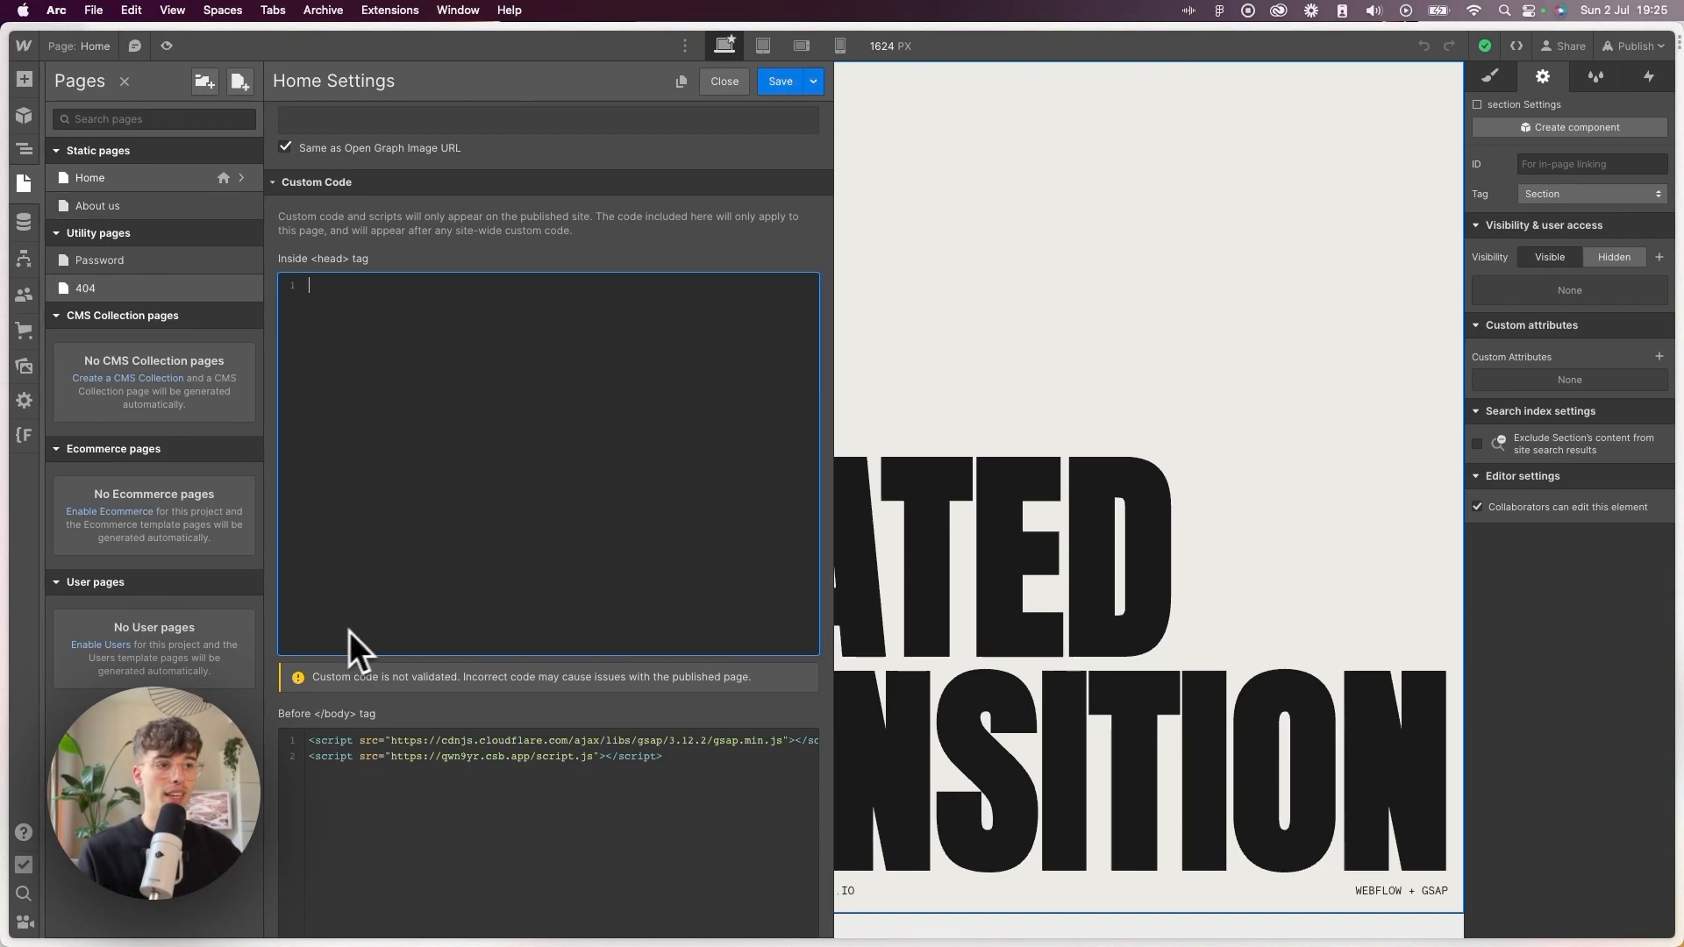
pyautogui.moveTo(571, 809)
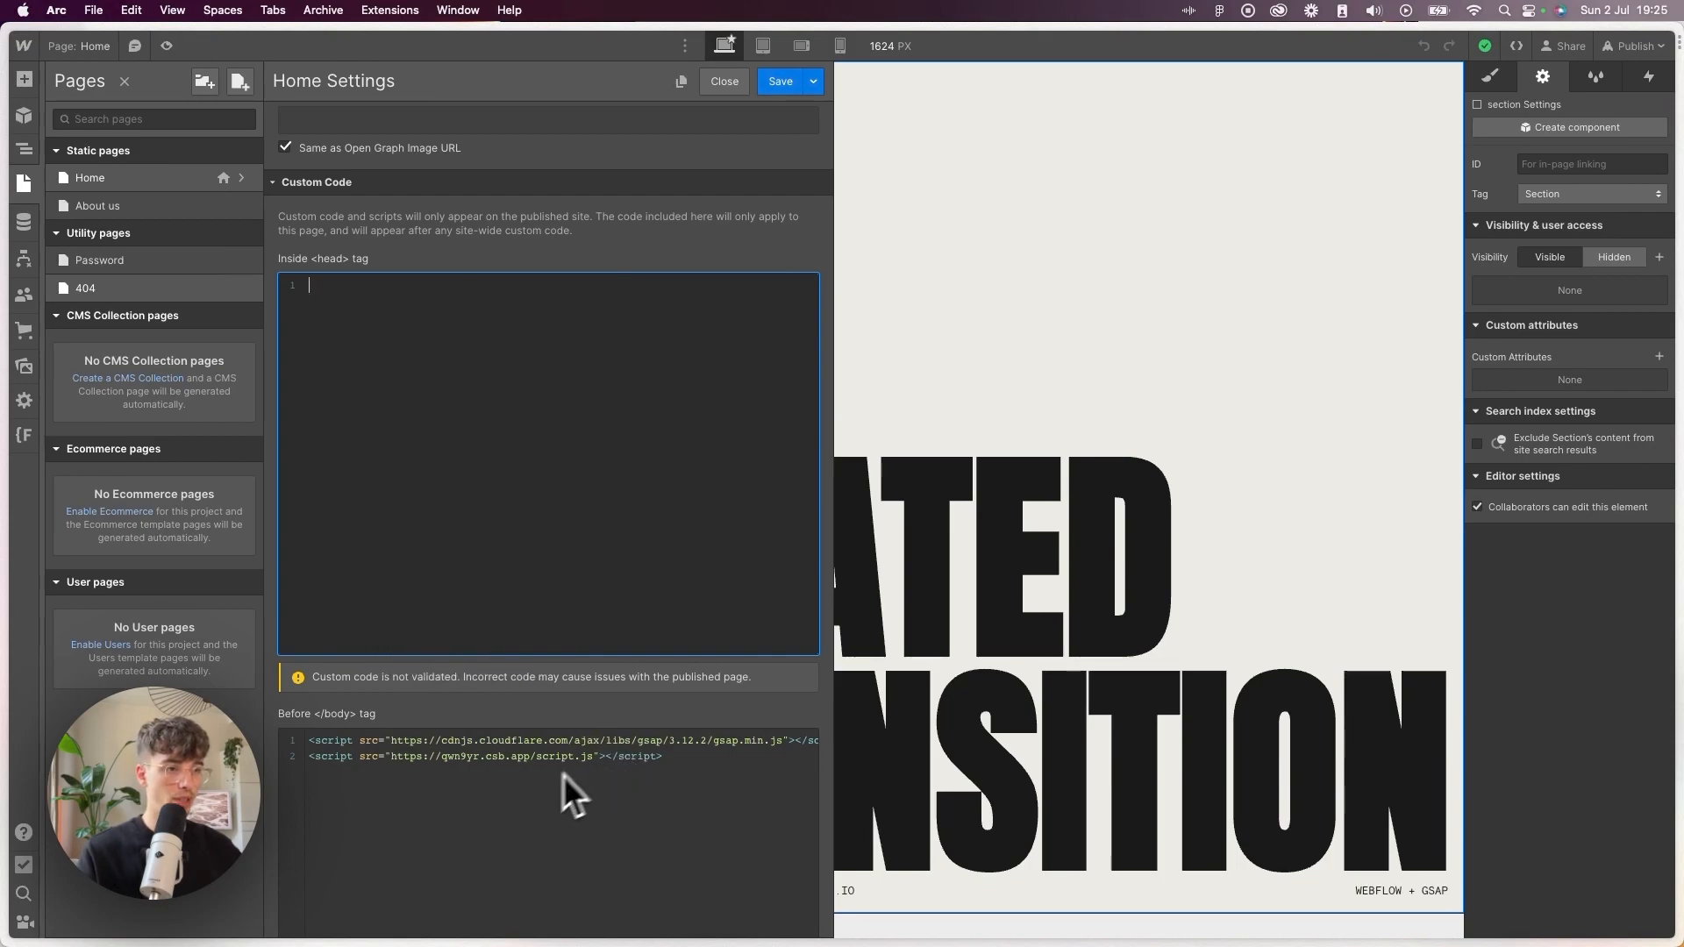
pyautogui.moveTo(542, 724)
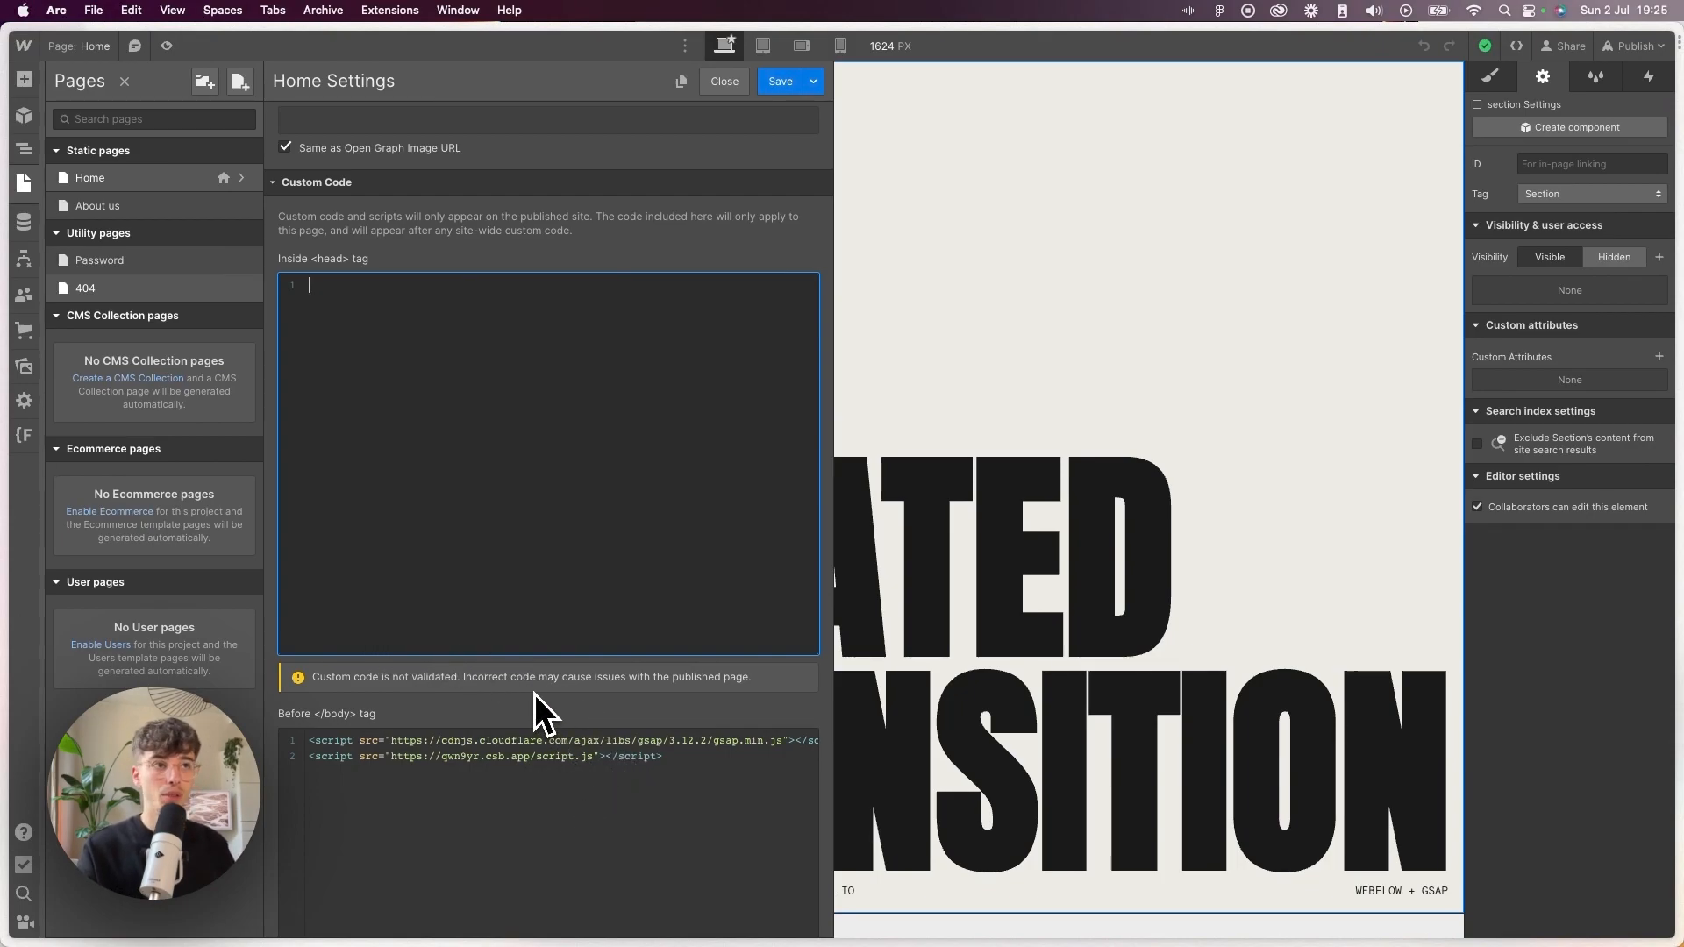
# Write <style>.load_grid{display: grid;}</style> in the page head custom code.
pyautogui.write('<style>')
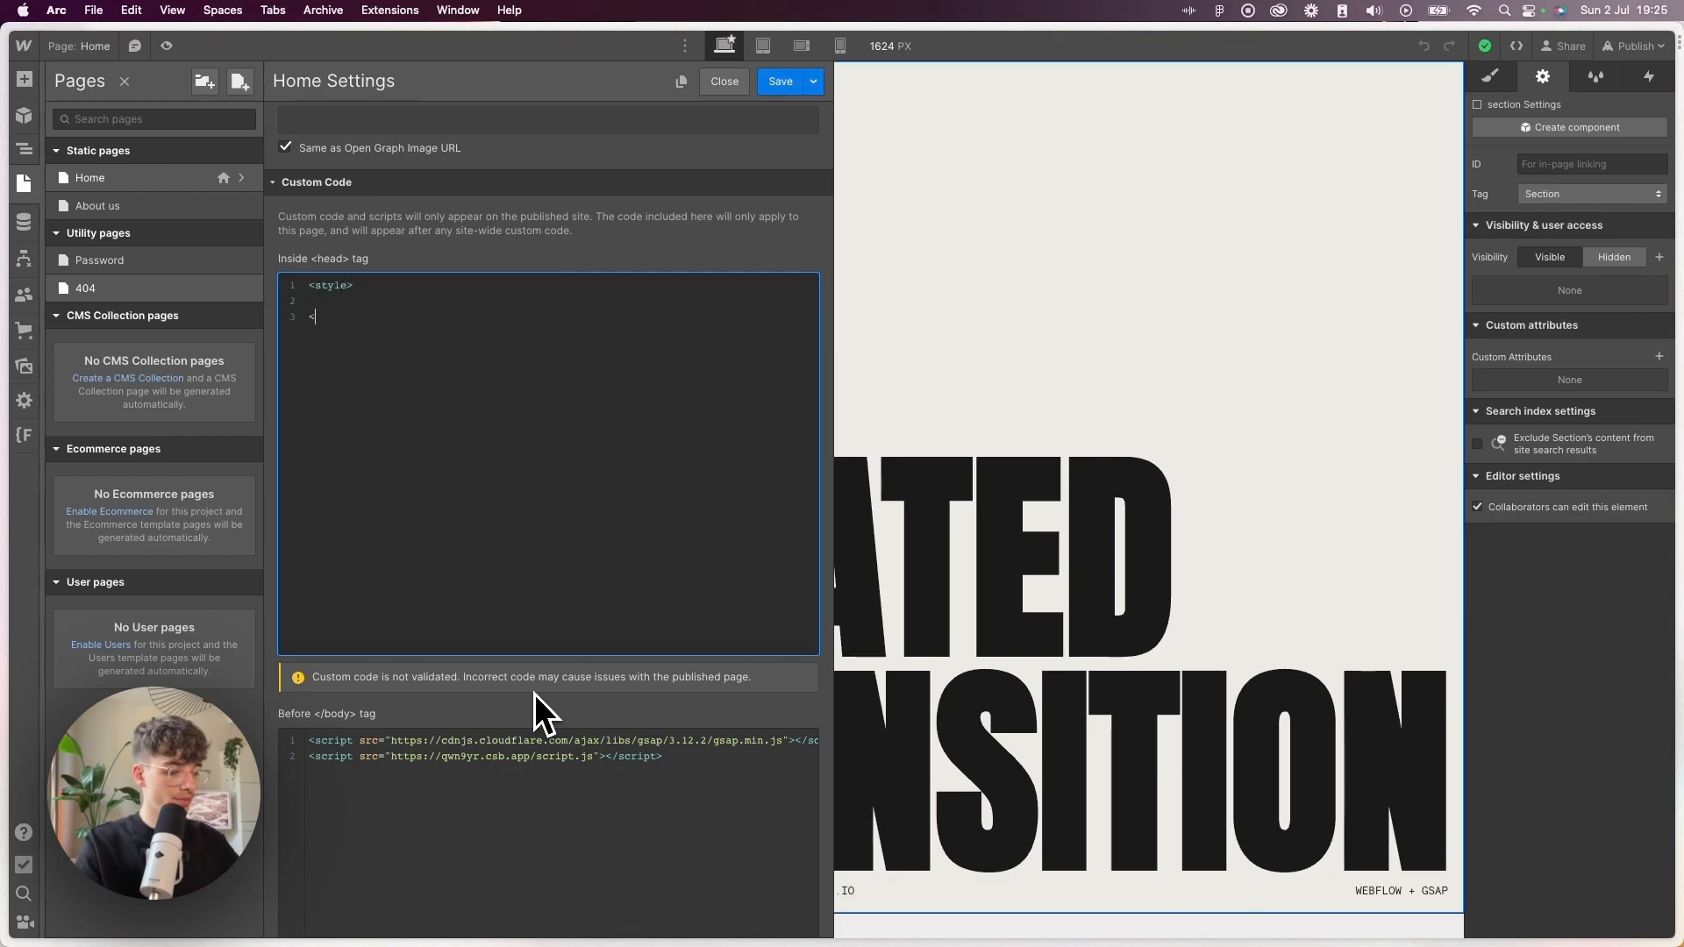
pyautogui.write('</style>')
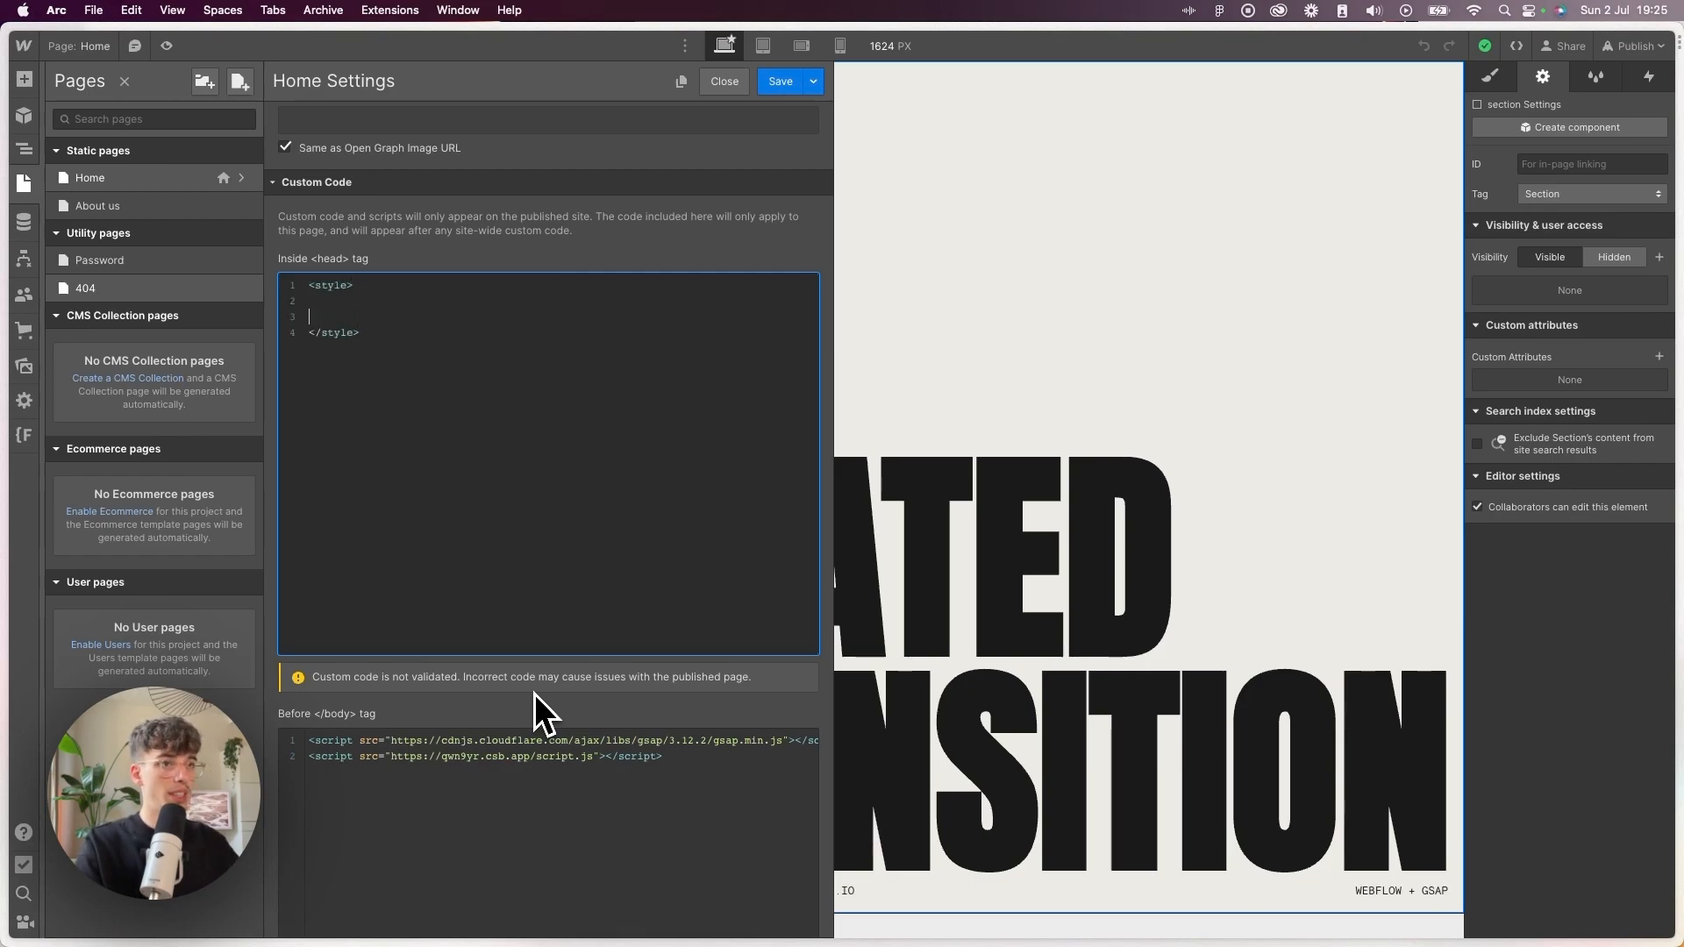
pyautogui.write('.load')
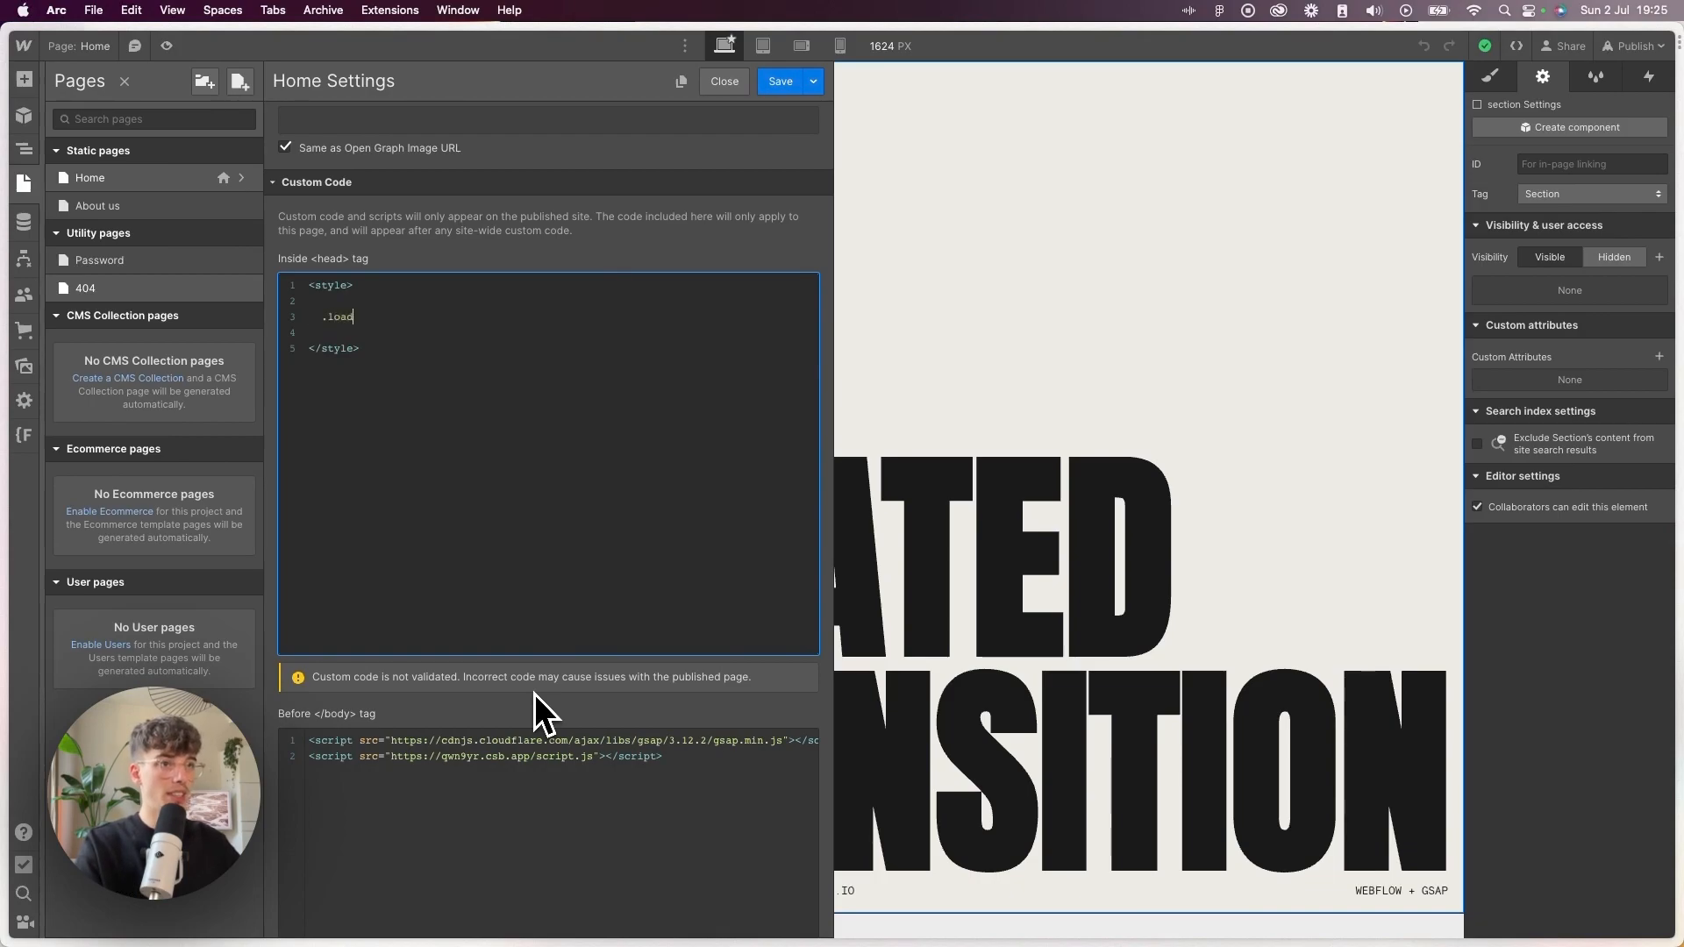
pyautogui.write('_grid{')
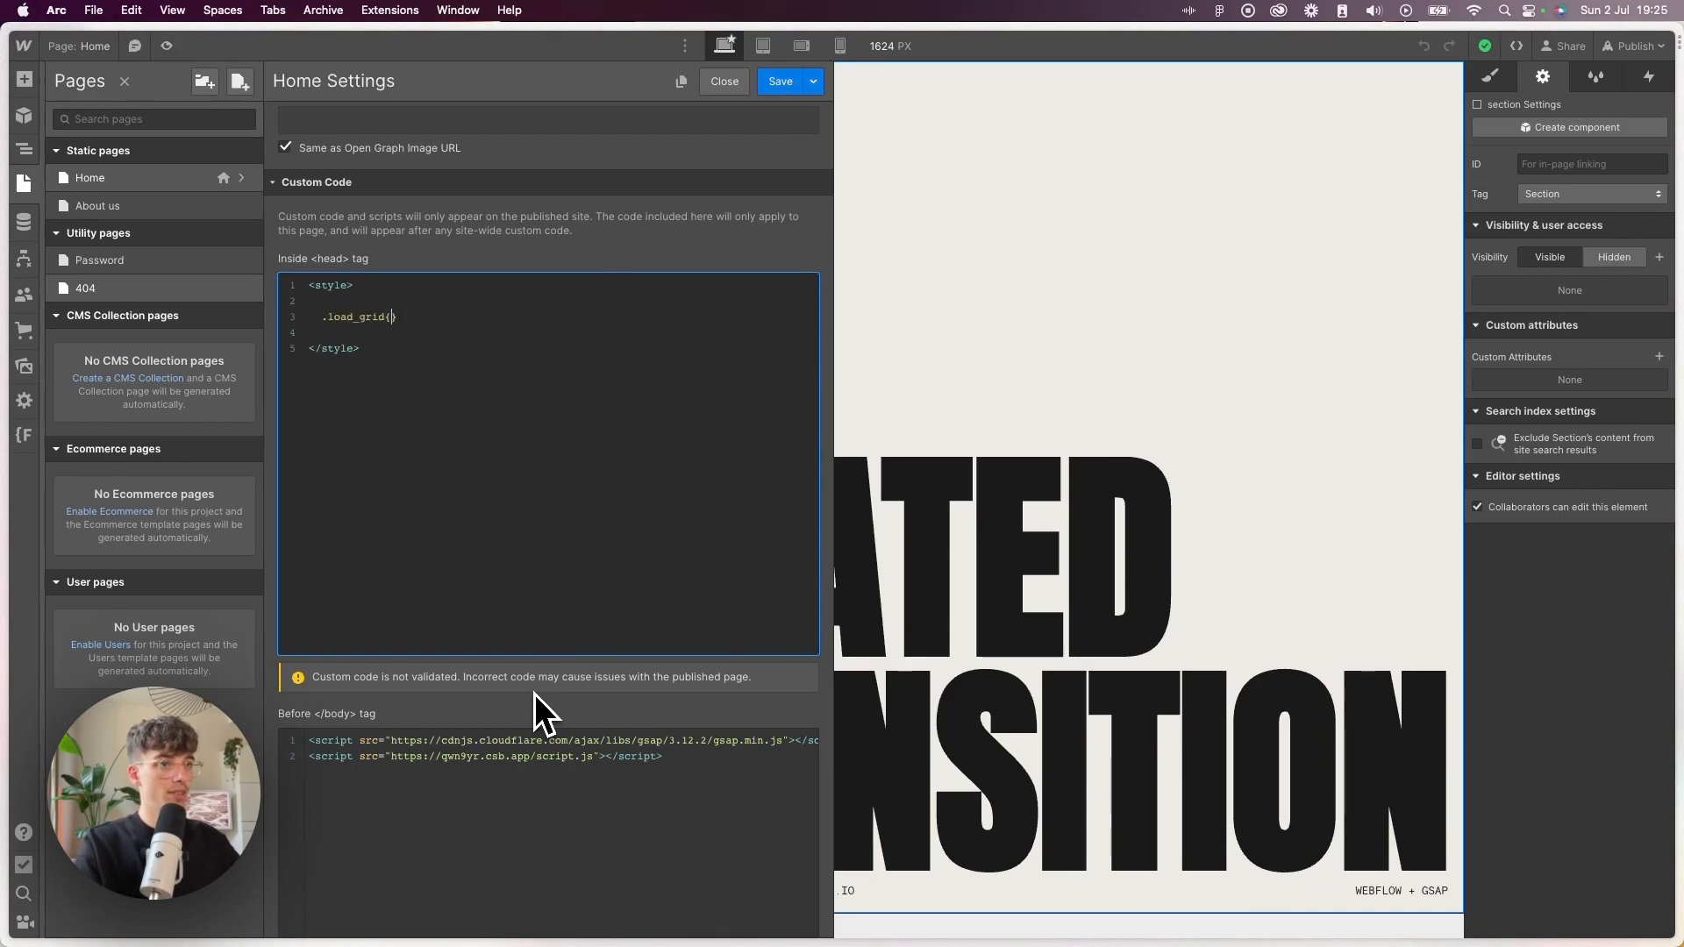
pyautogui.write('{')
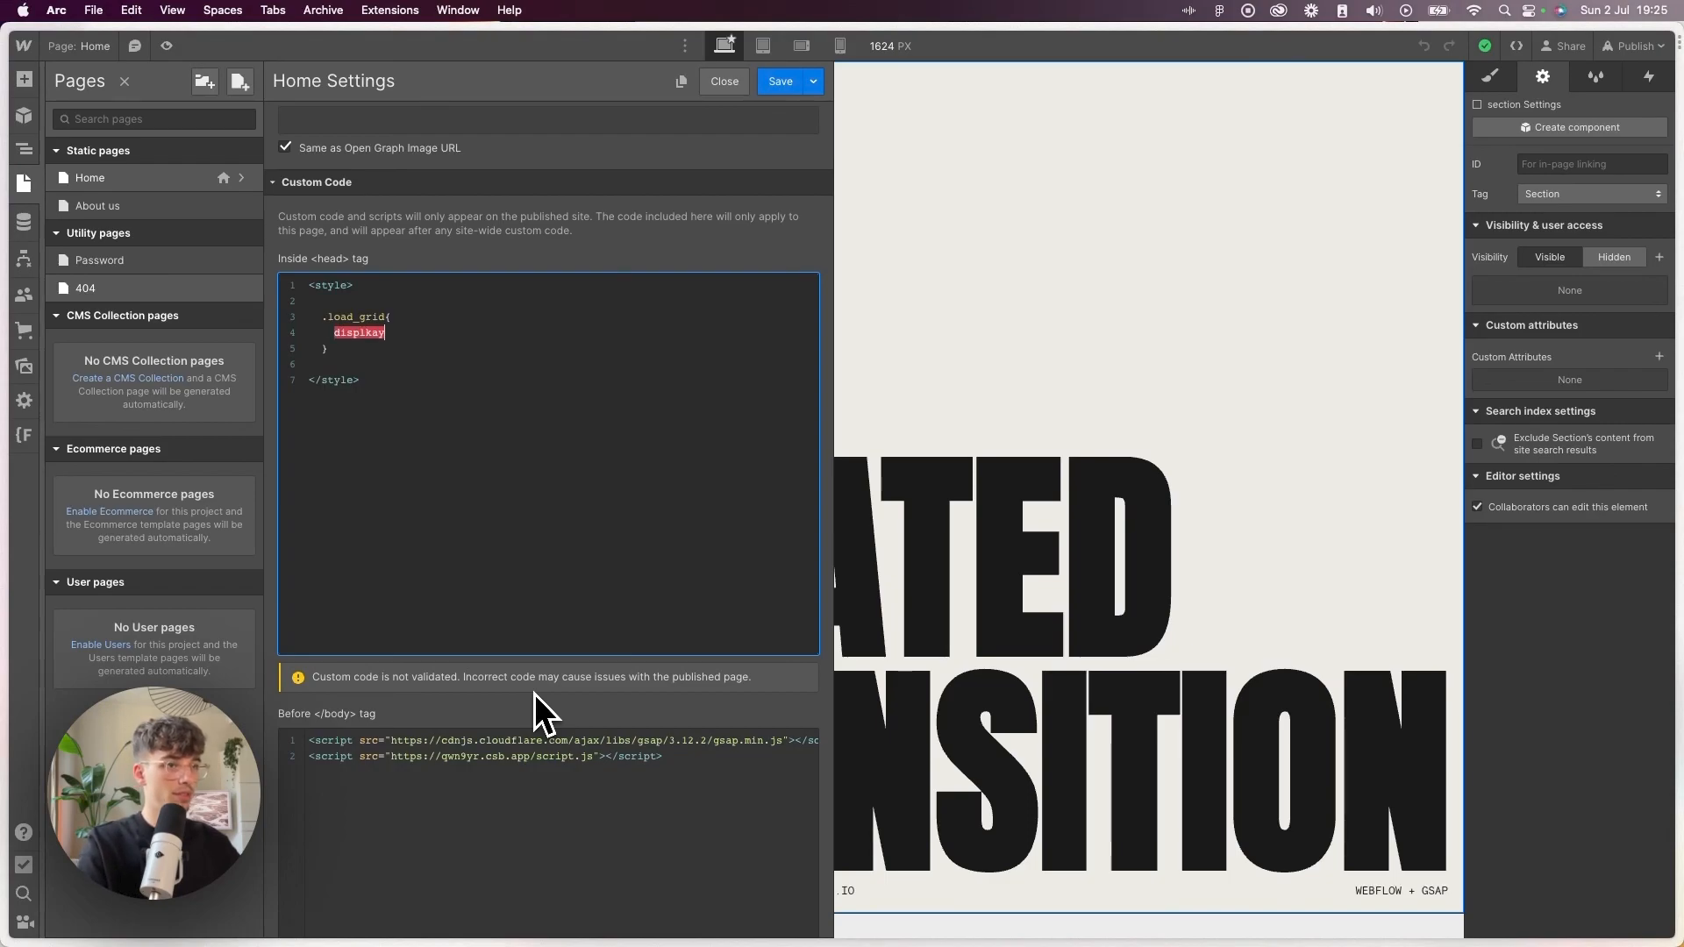
pyautogui.write('display:')
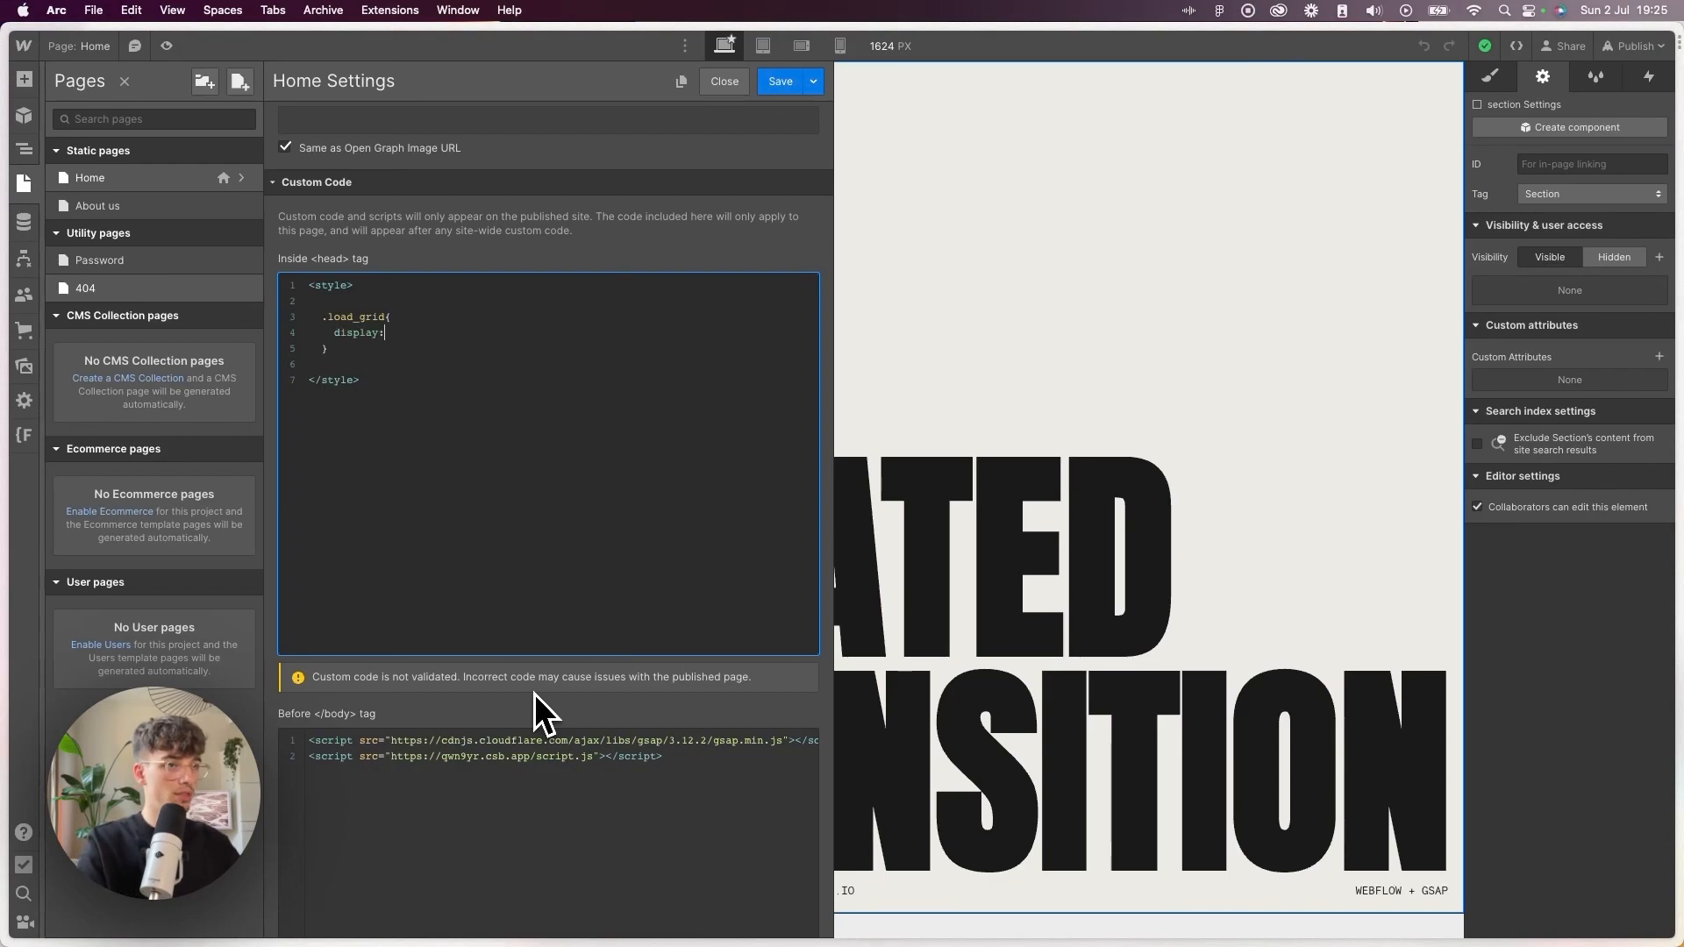
pyautogui.write('grid;')
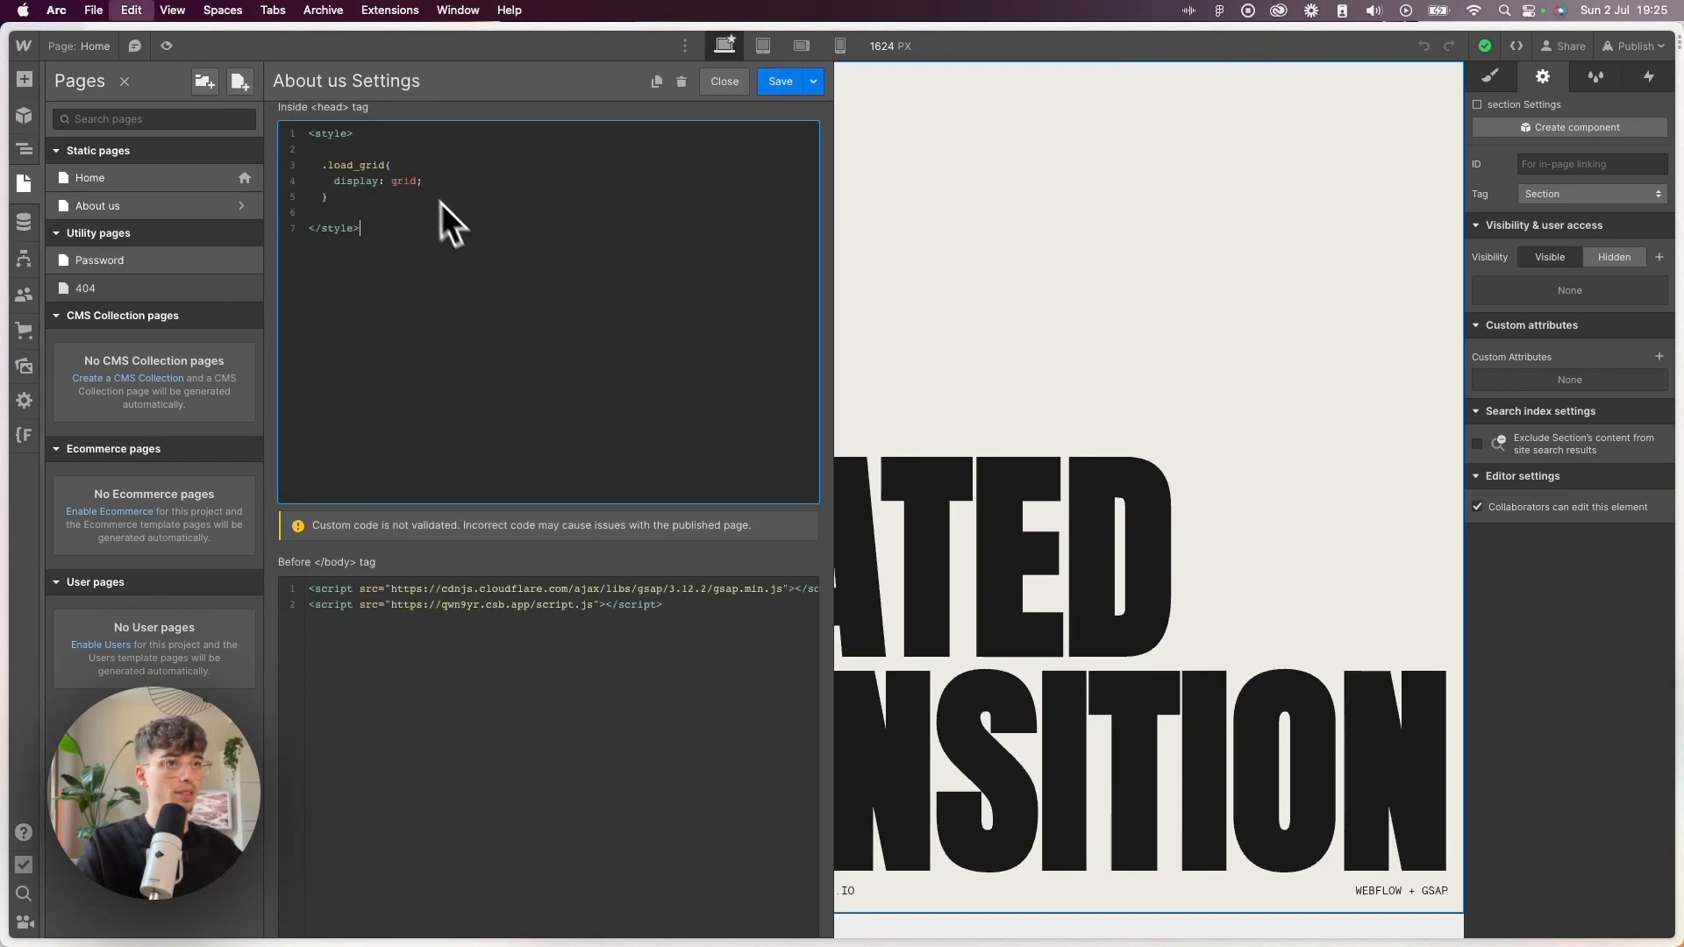
pyautogui.click(724, 81)
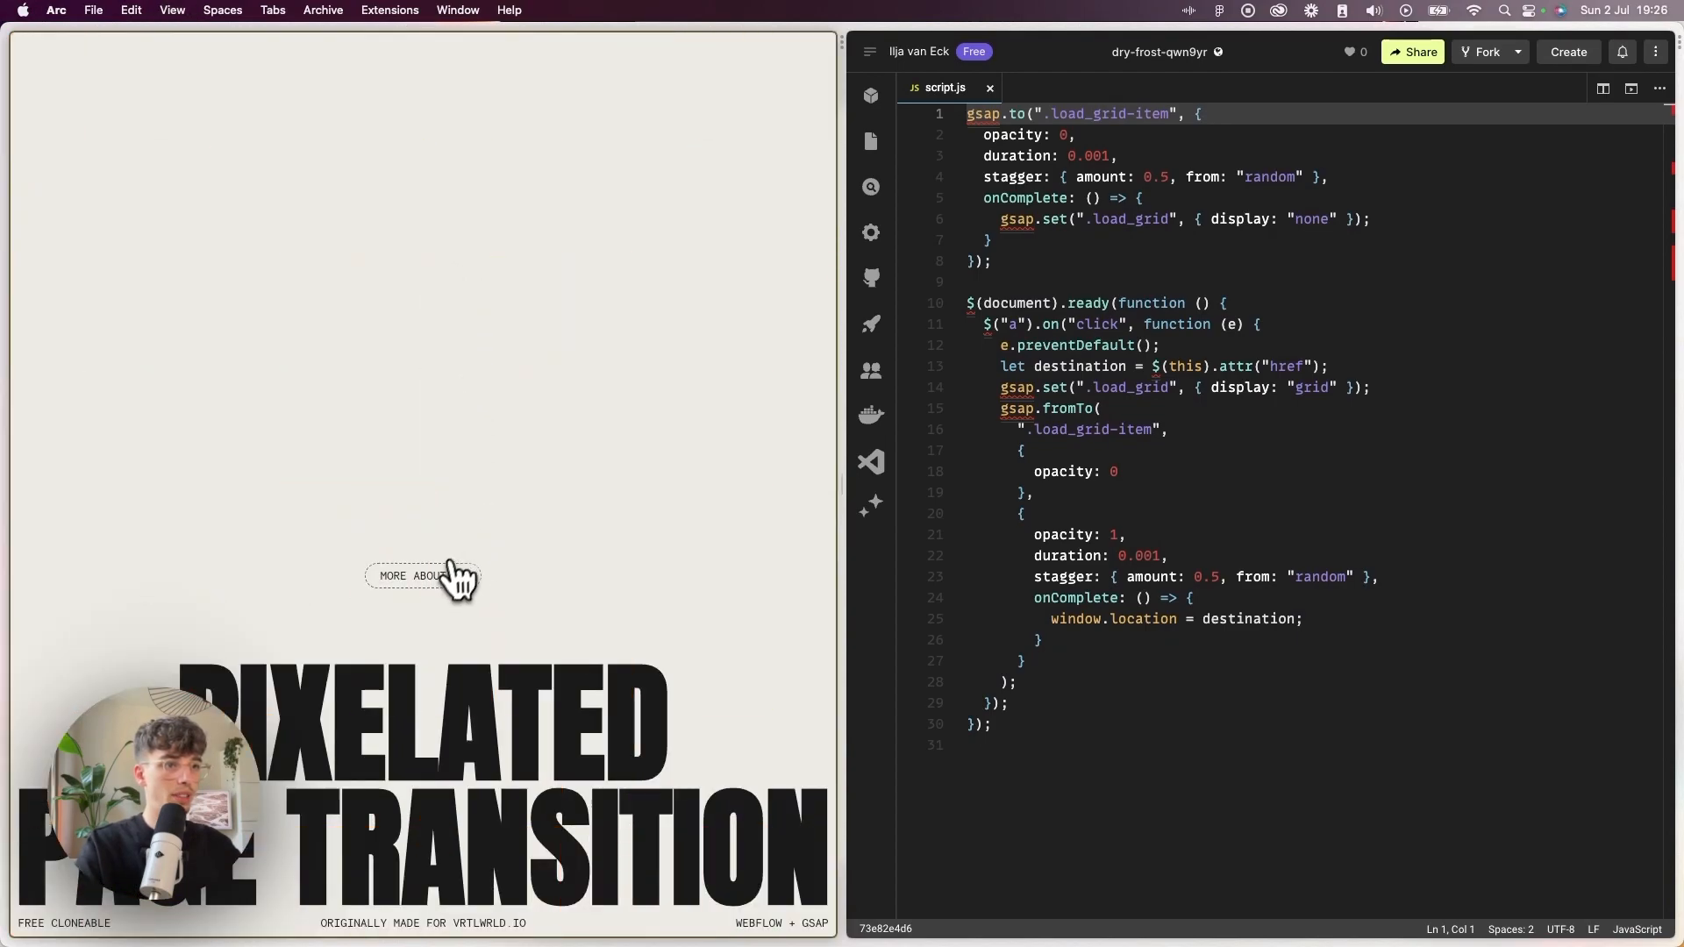
# Navigate repeatedly between Home and About us to check the pixel transition both ways.
pyautogui.click(423, 575)
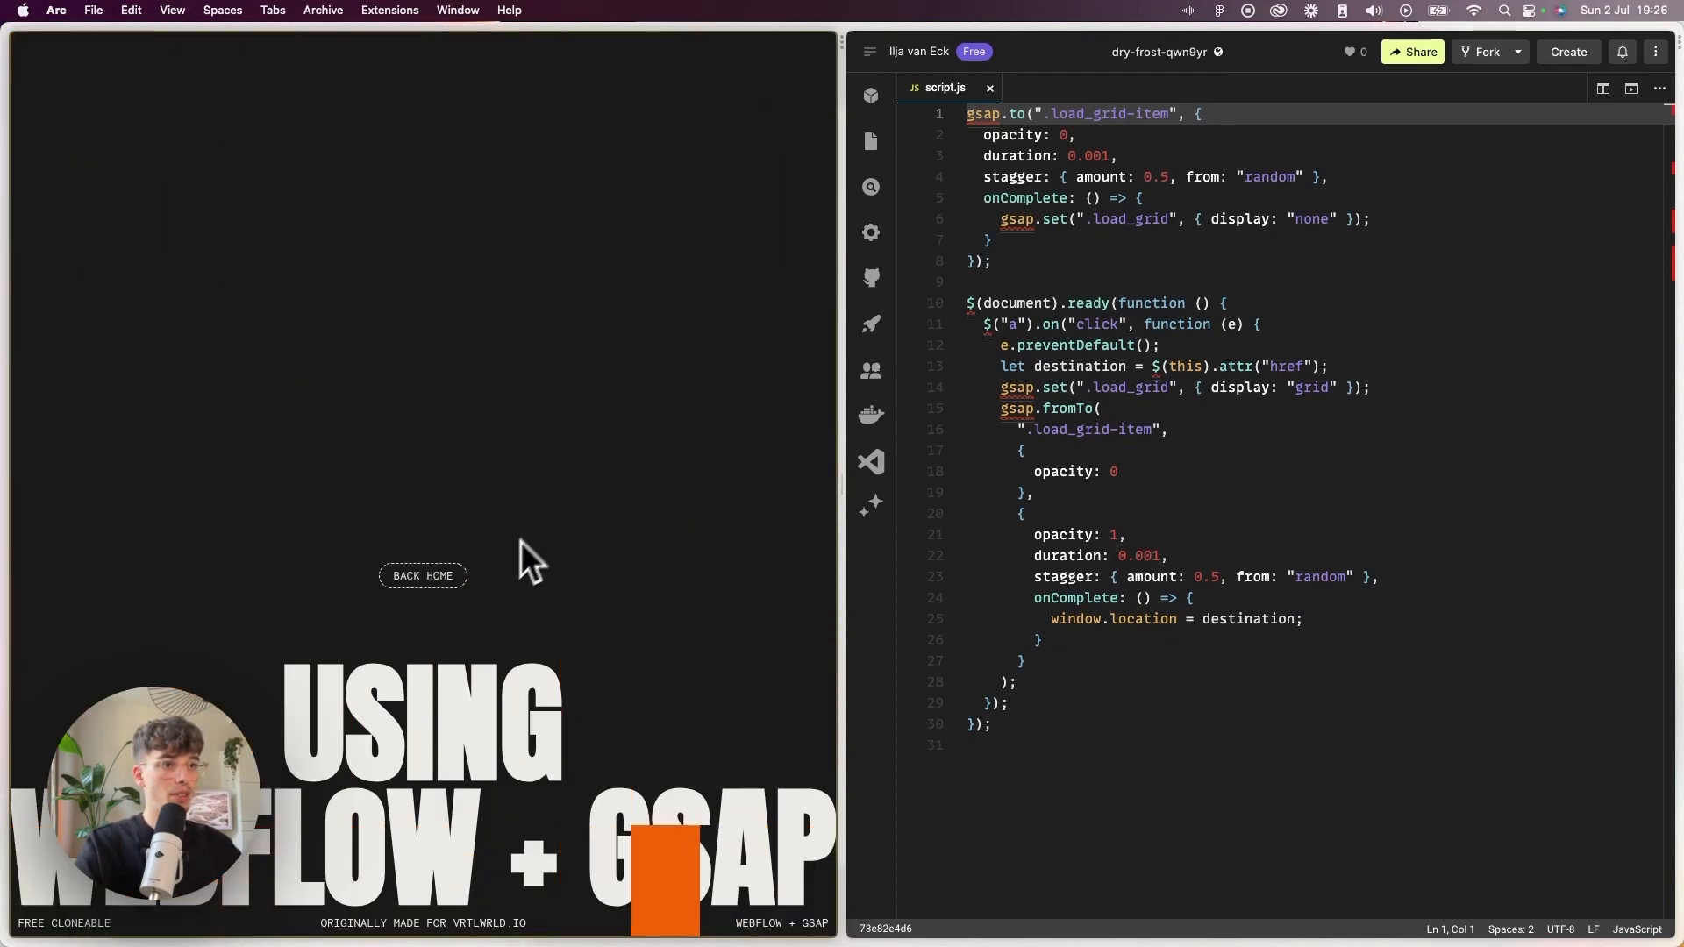
pyautogui.click(422, 575)
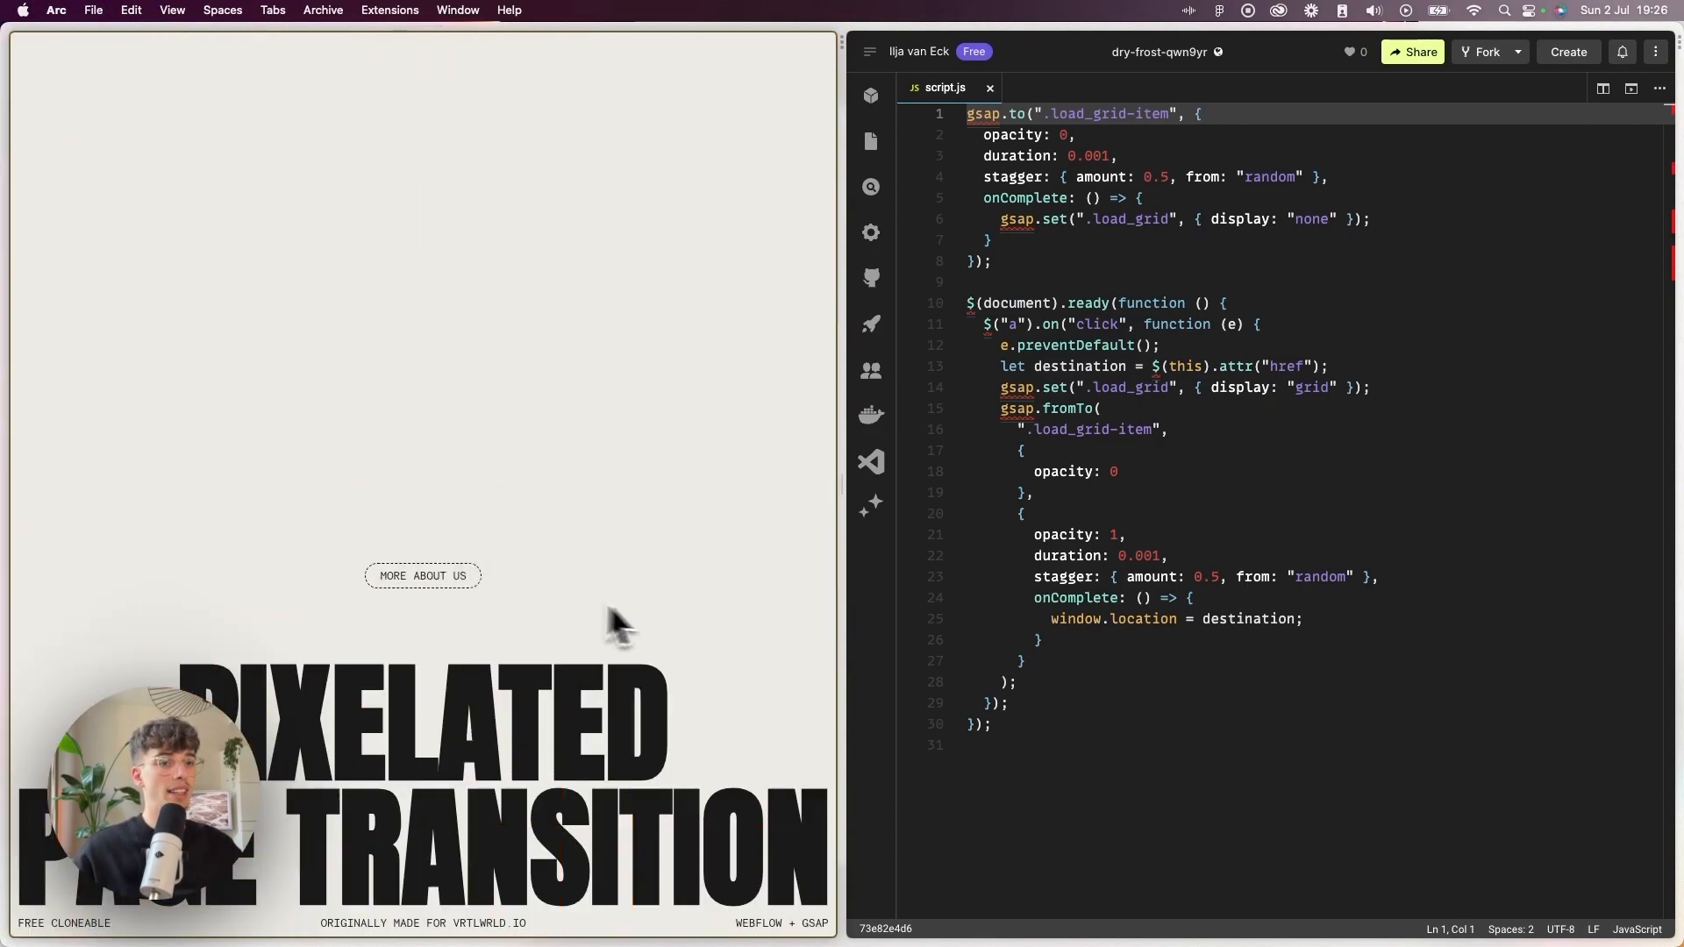
pyautogui.moveTo(429, 576)
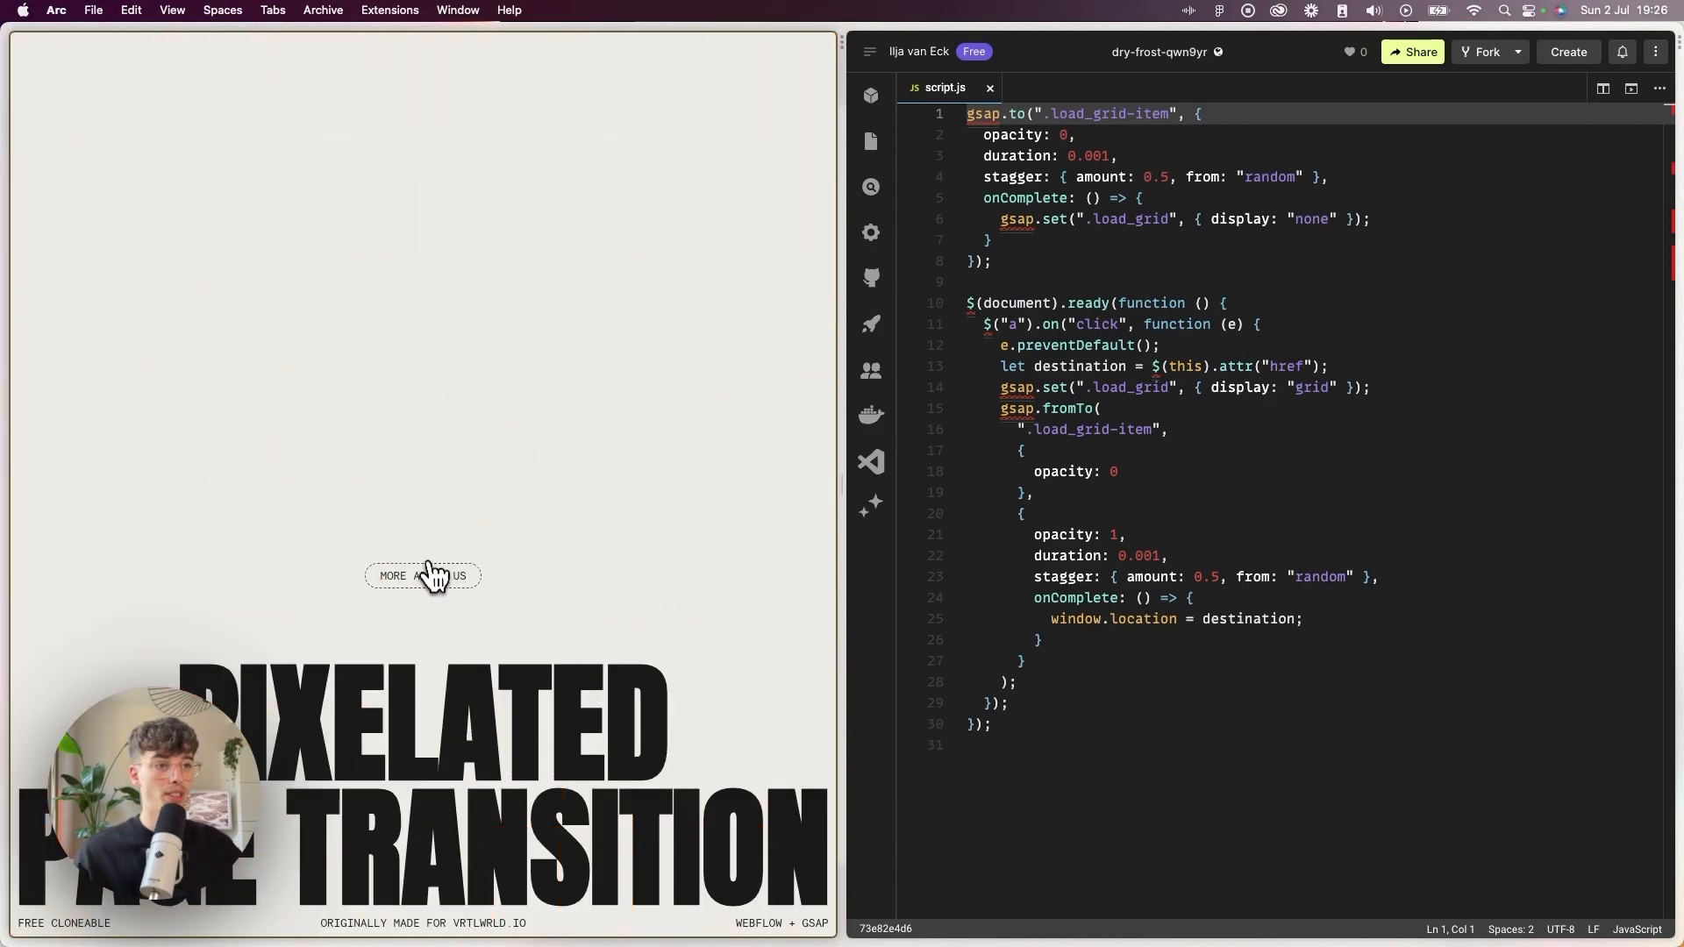
pyautogui.click(423, 576)
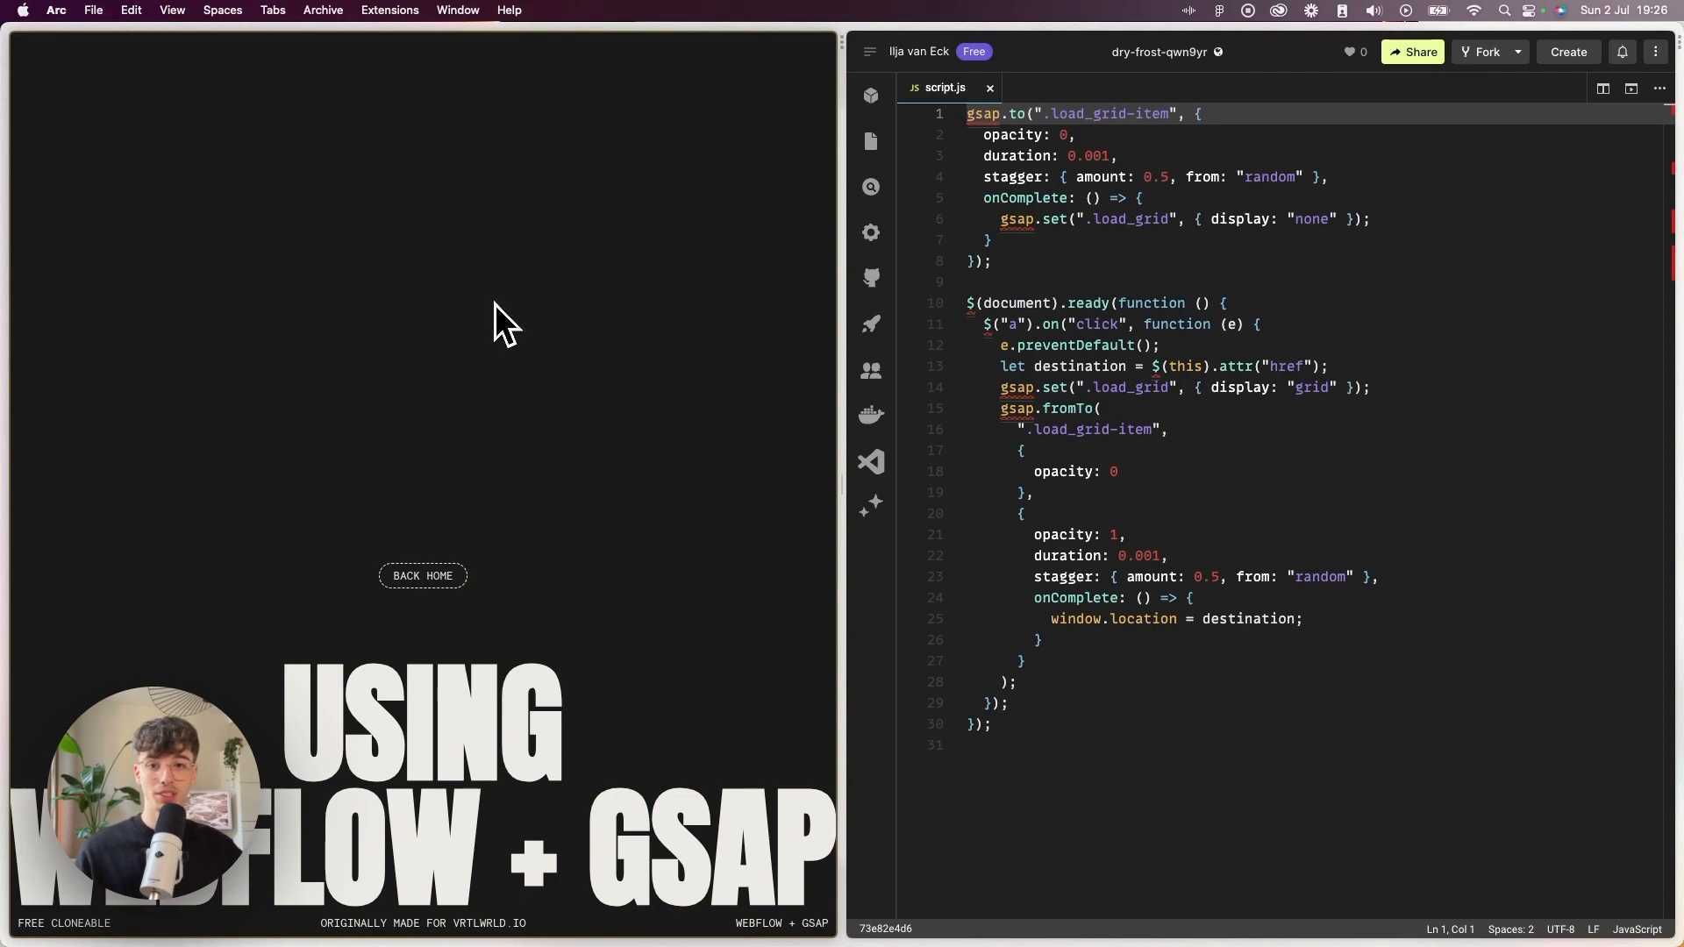
pyautogui.moveTo(495, 552)
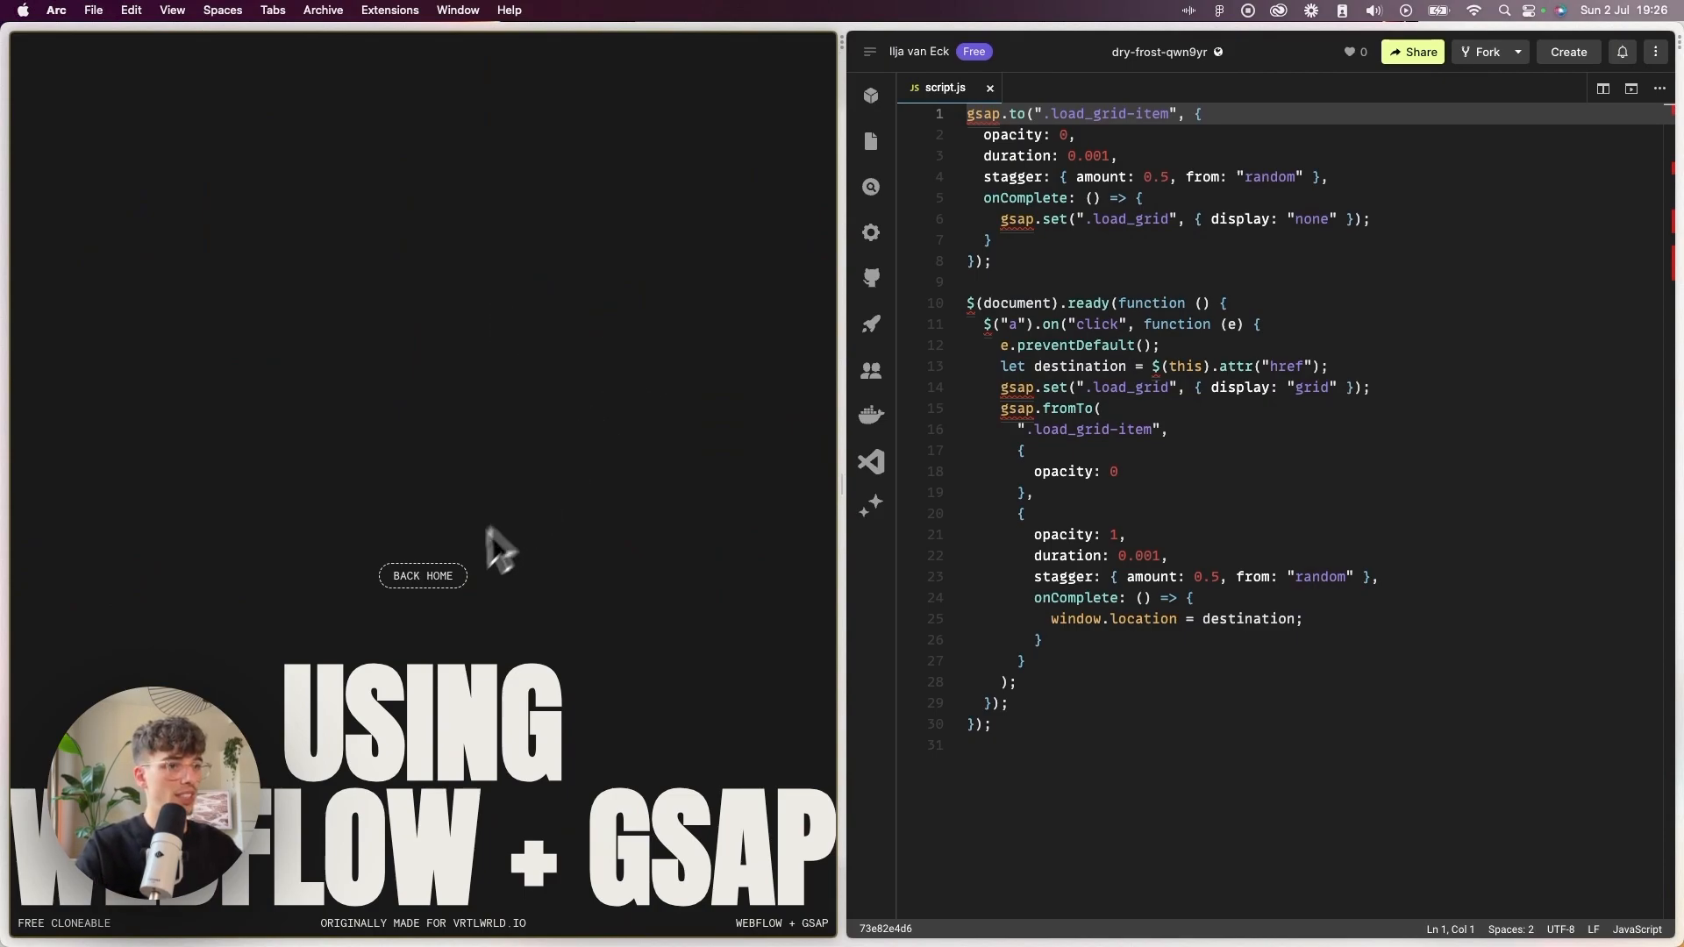
pyautogui.click(423, 575)
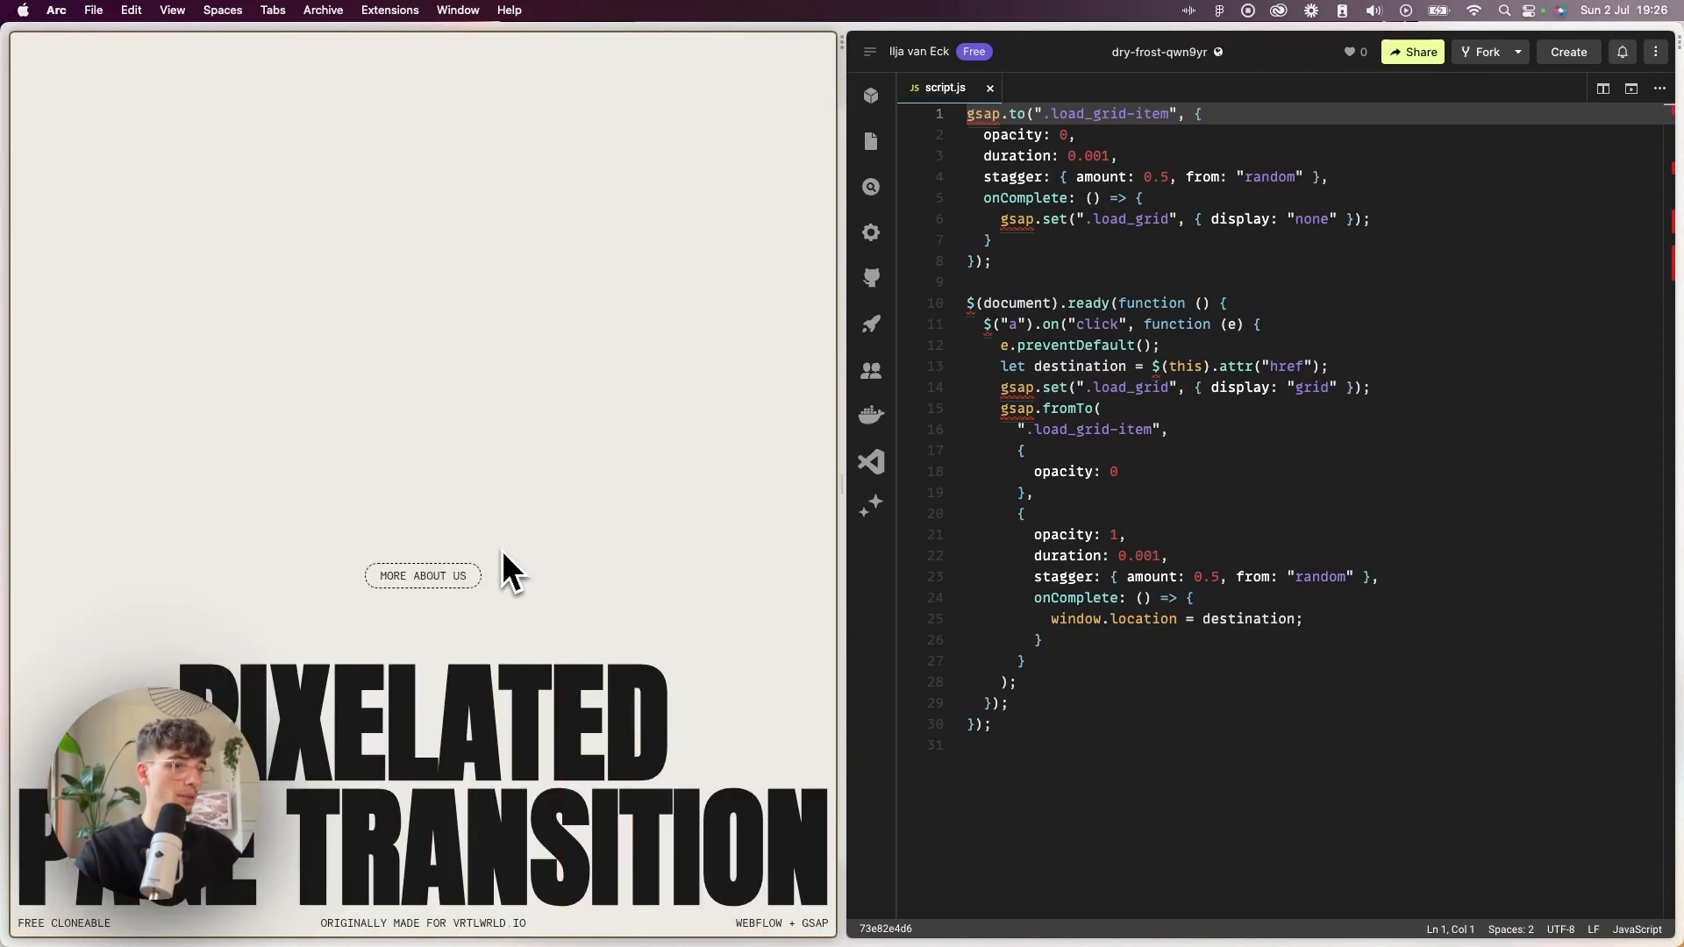
pyautogui.click(423, 576)
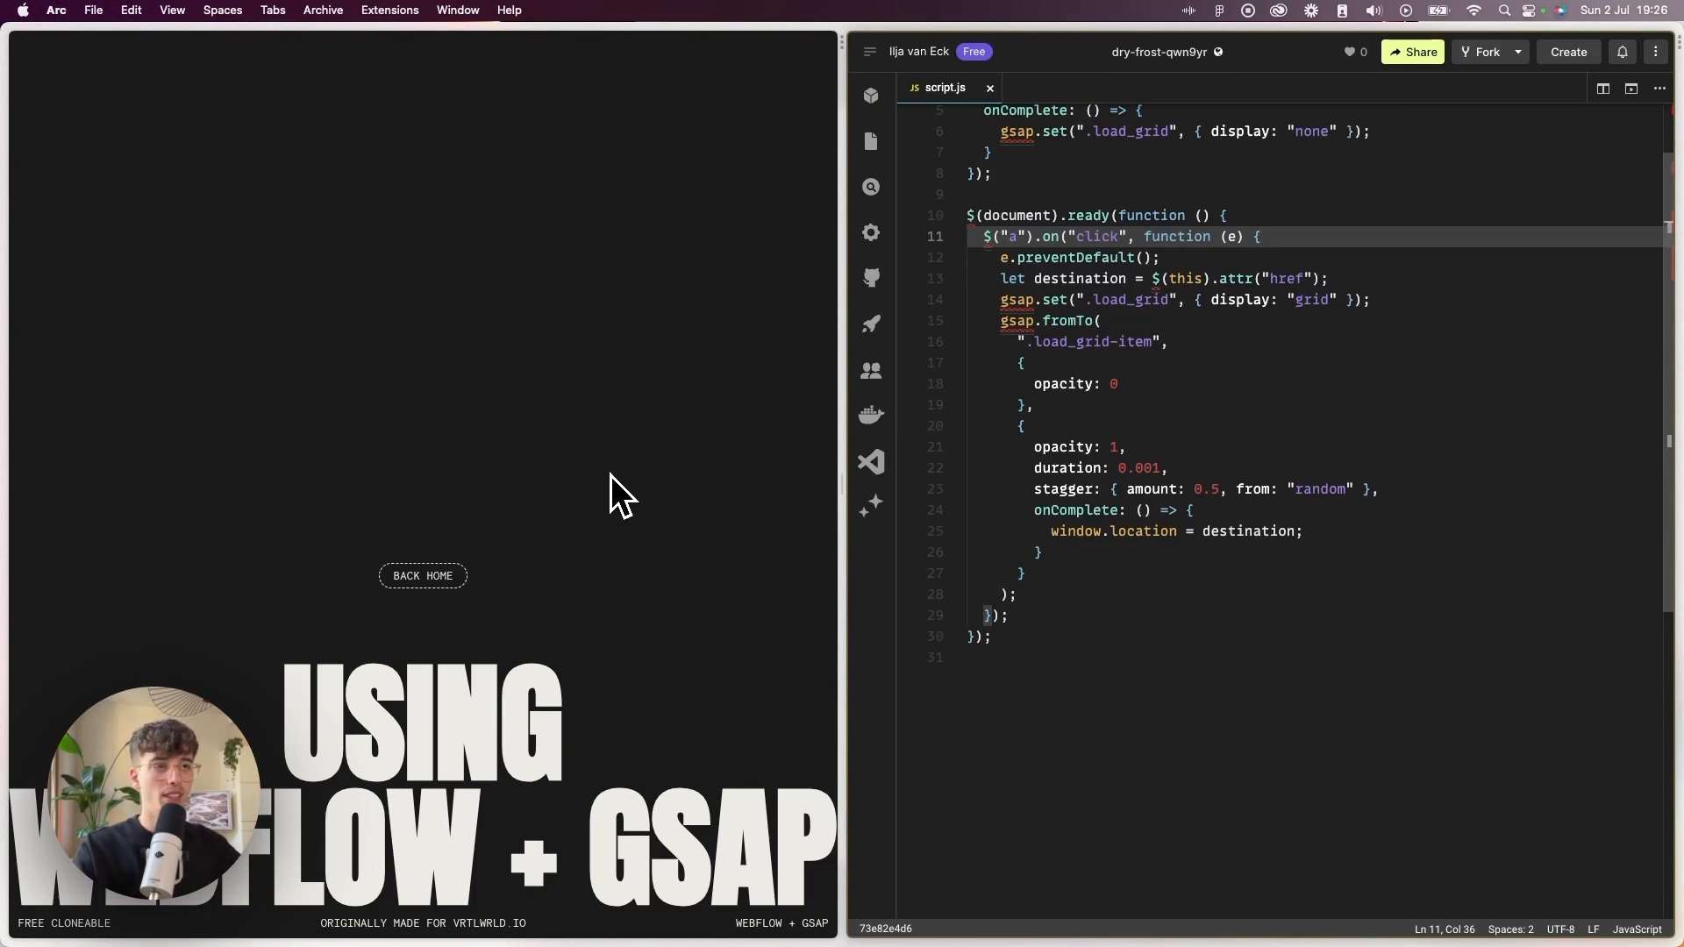
pyautogui.moveTo(659, 427)
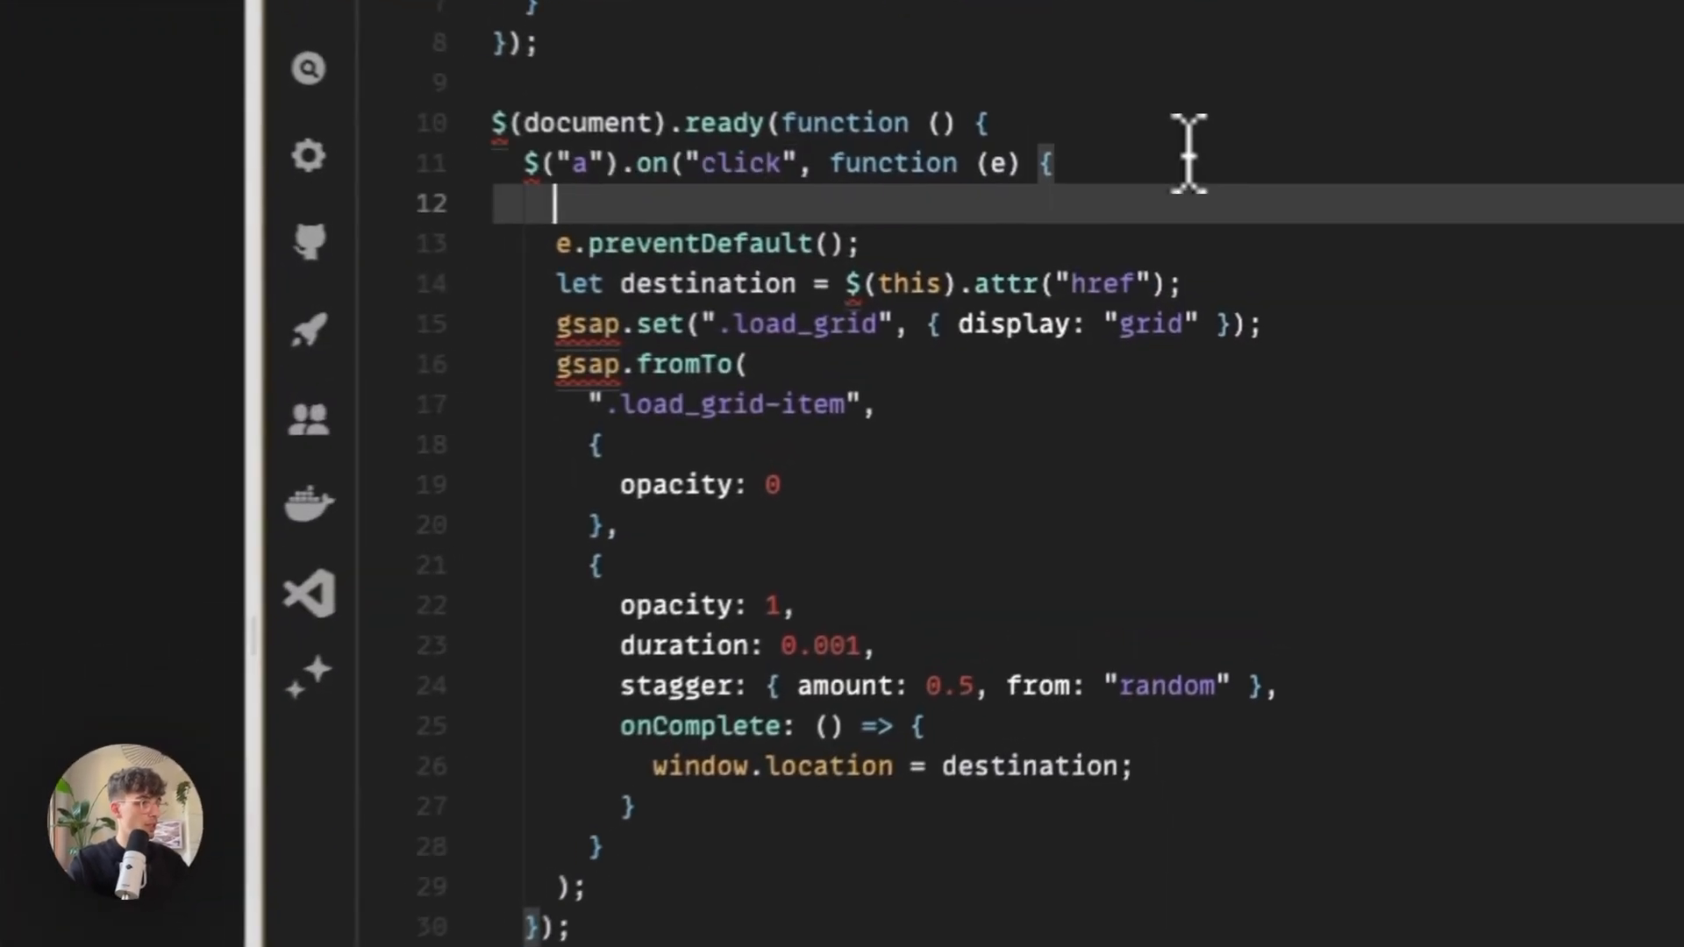
# Start an if ( ) { } statement wrapping the click handler body.
pyautogui.write('if (')
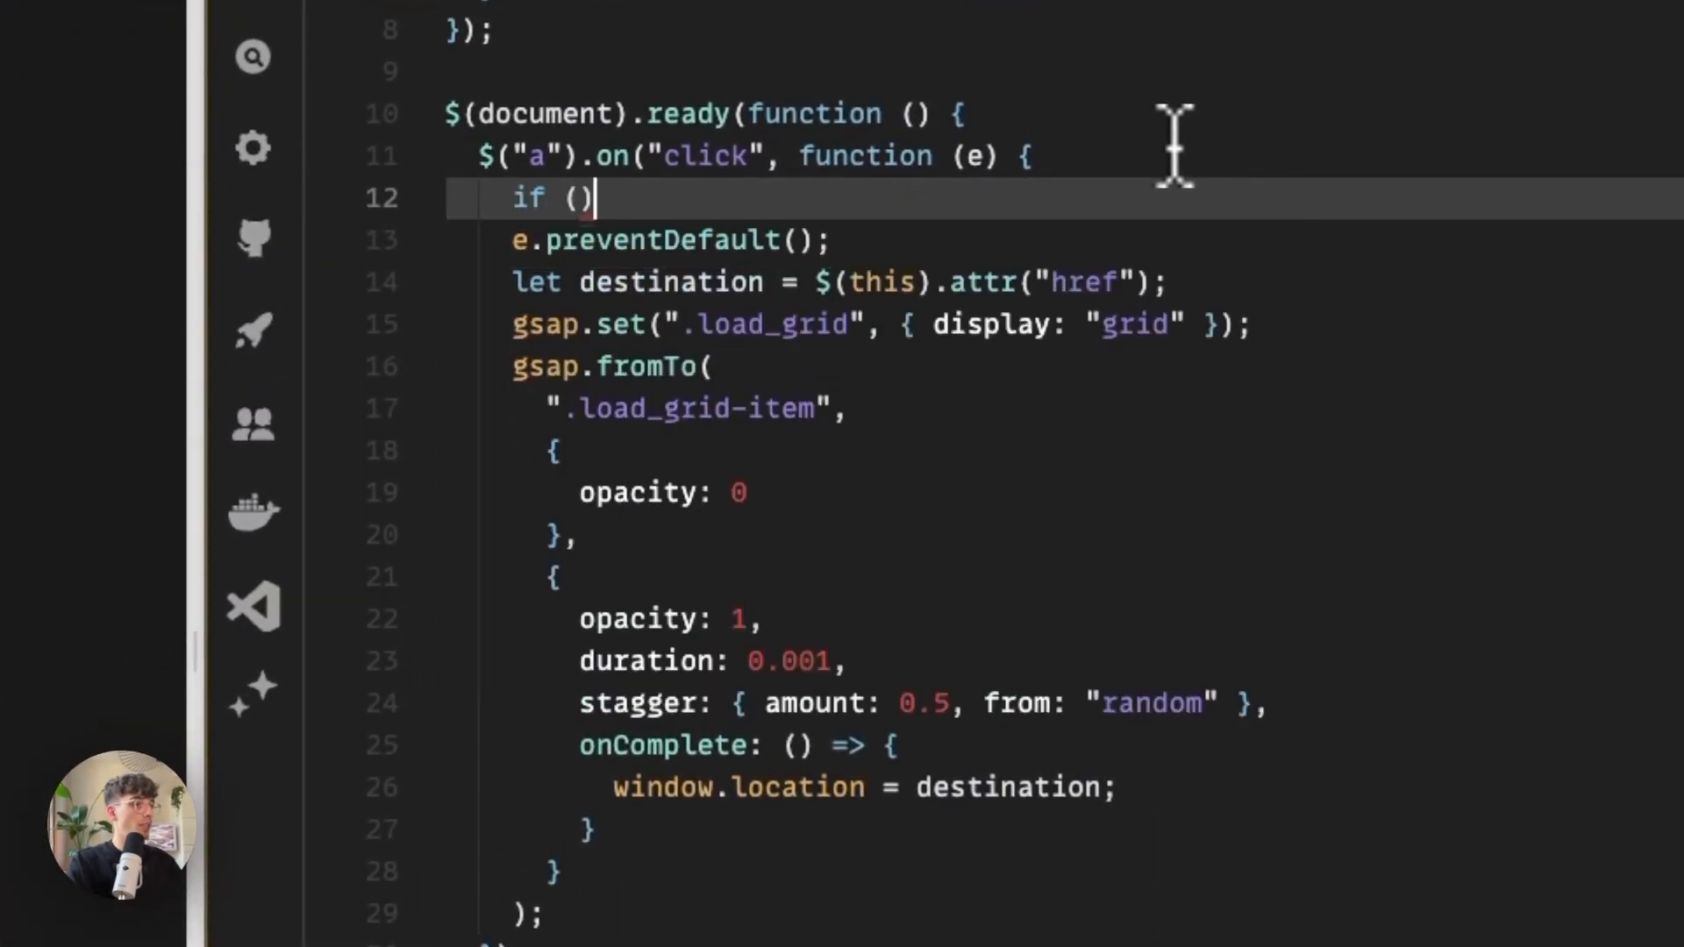
pyautogui.write('{}')
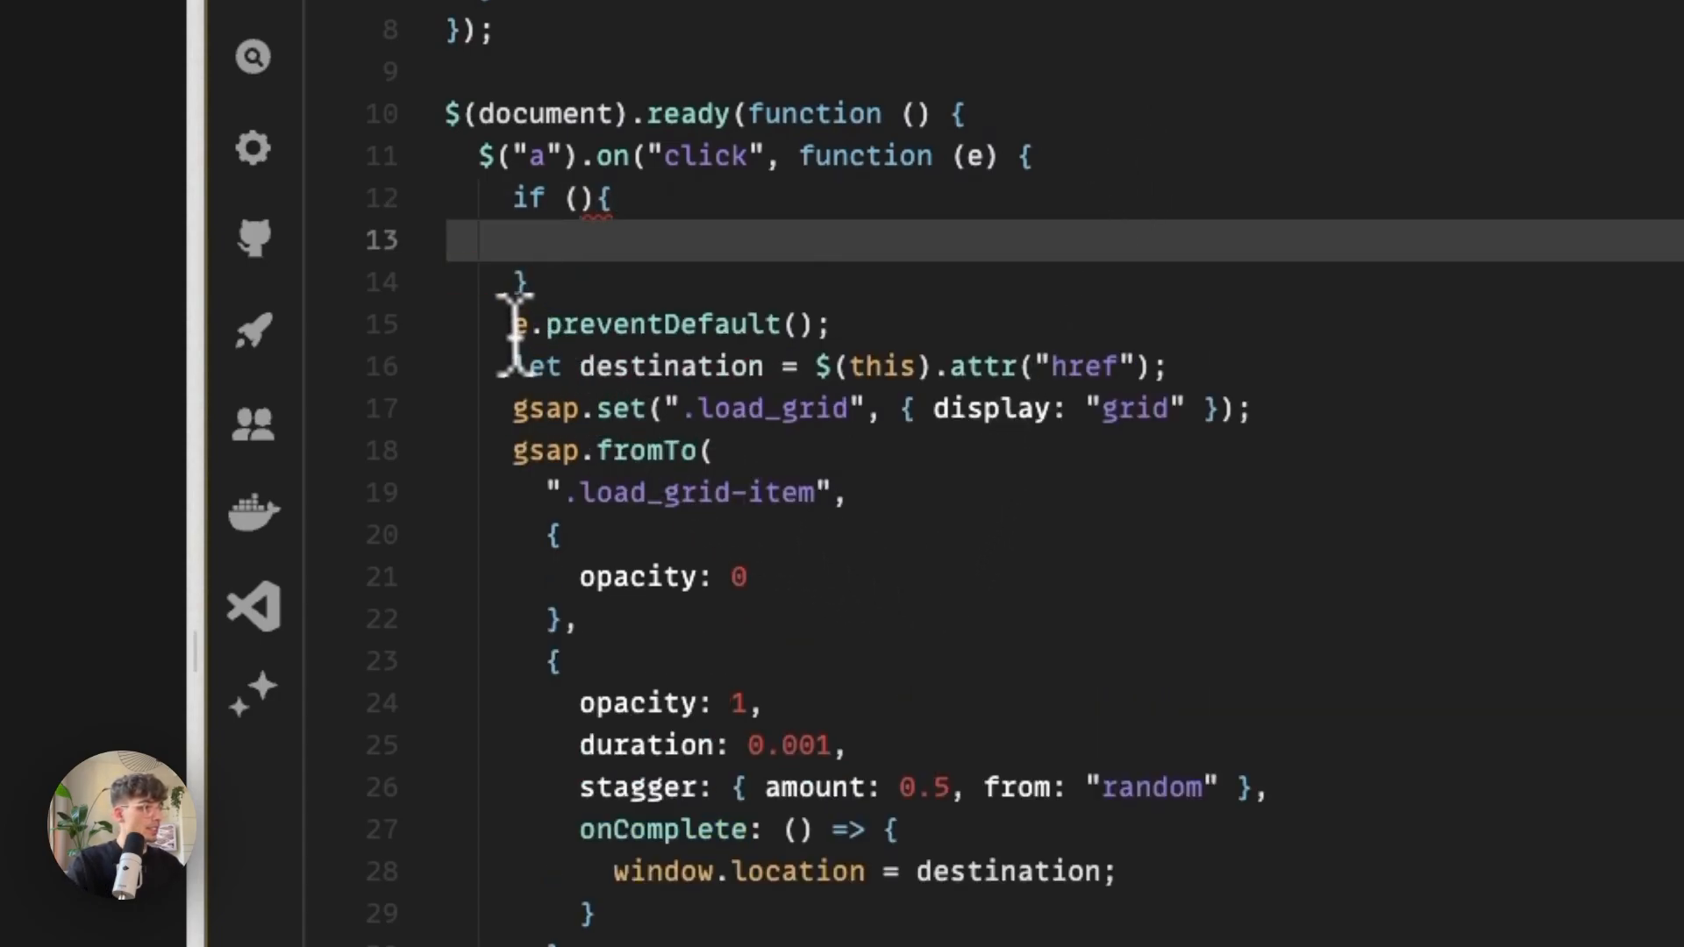
pyautogui.rightClick(996, 799)
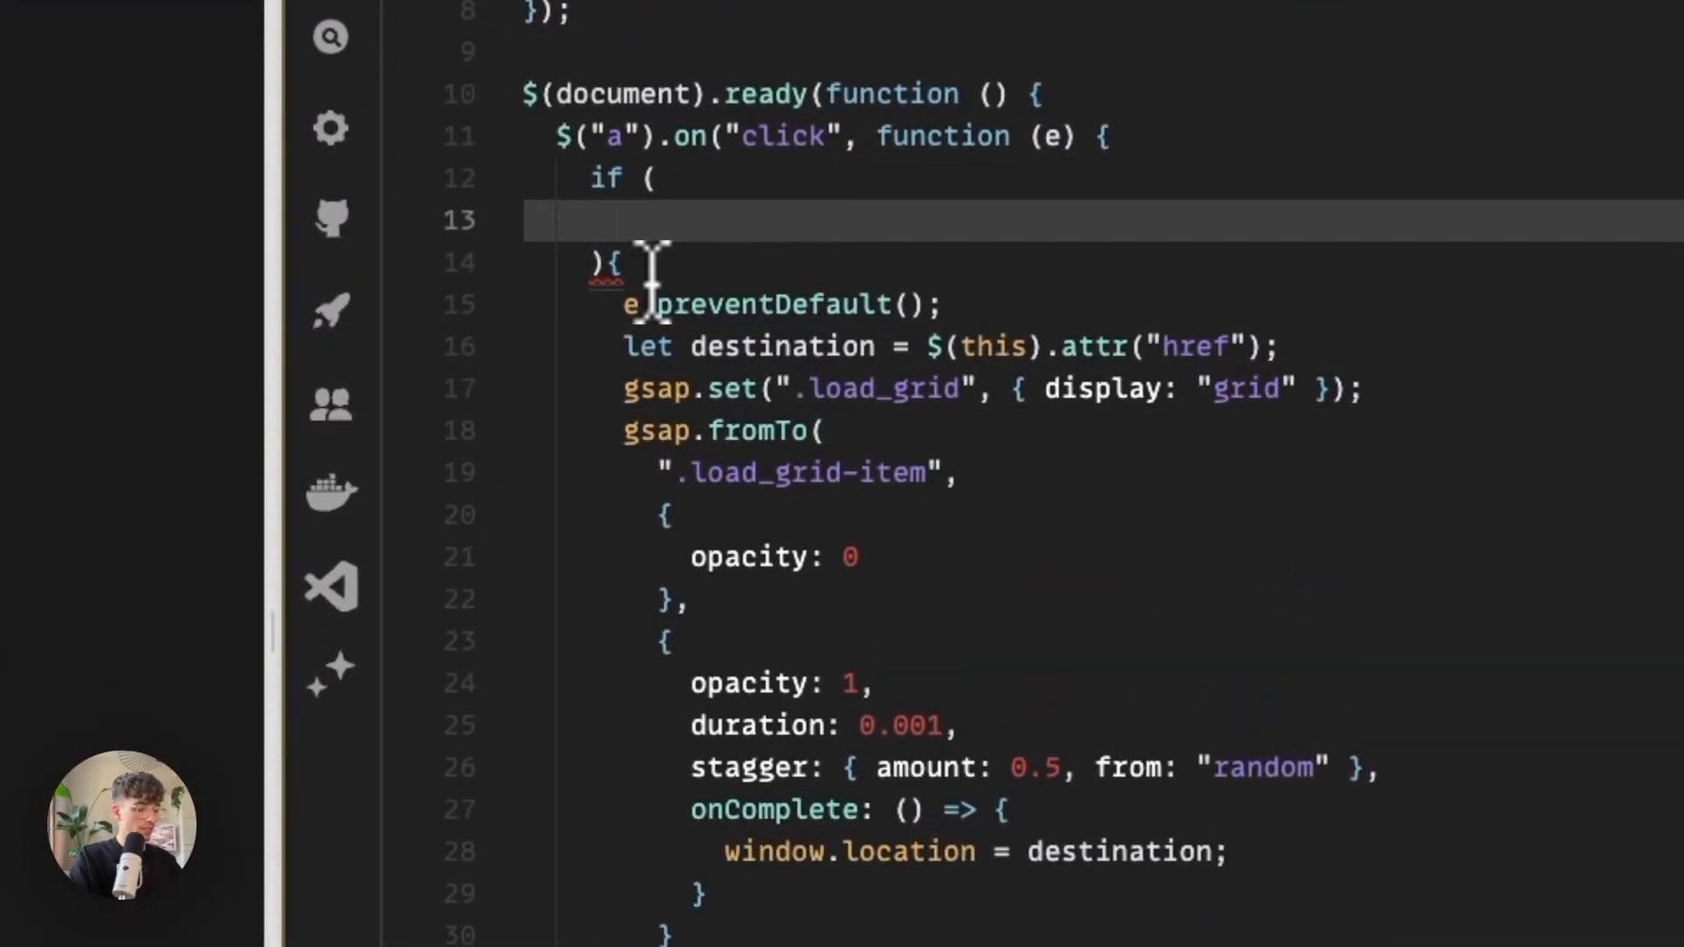
# Write $(this).prop("hostname") === window.location.host && as the first condition.
pyautogui.write('$(this)')
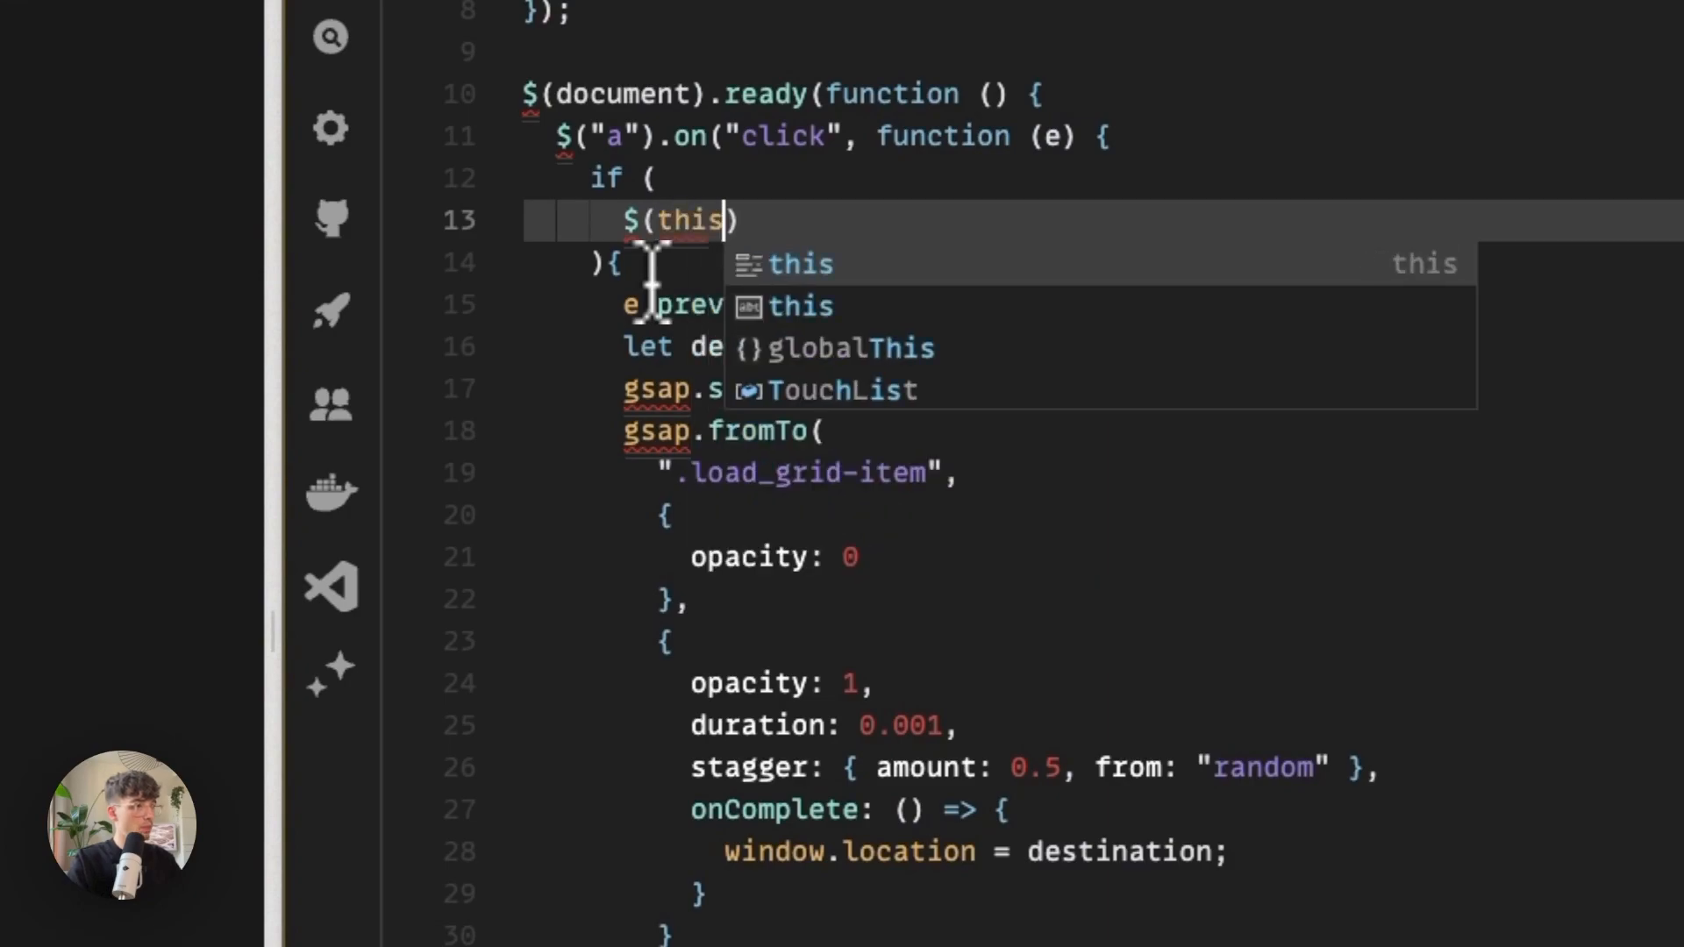
pyautogui.write('.prop("')
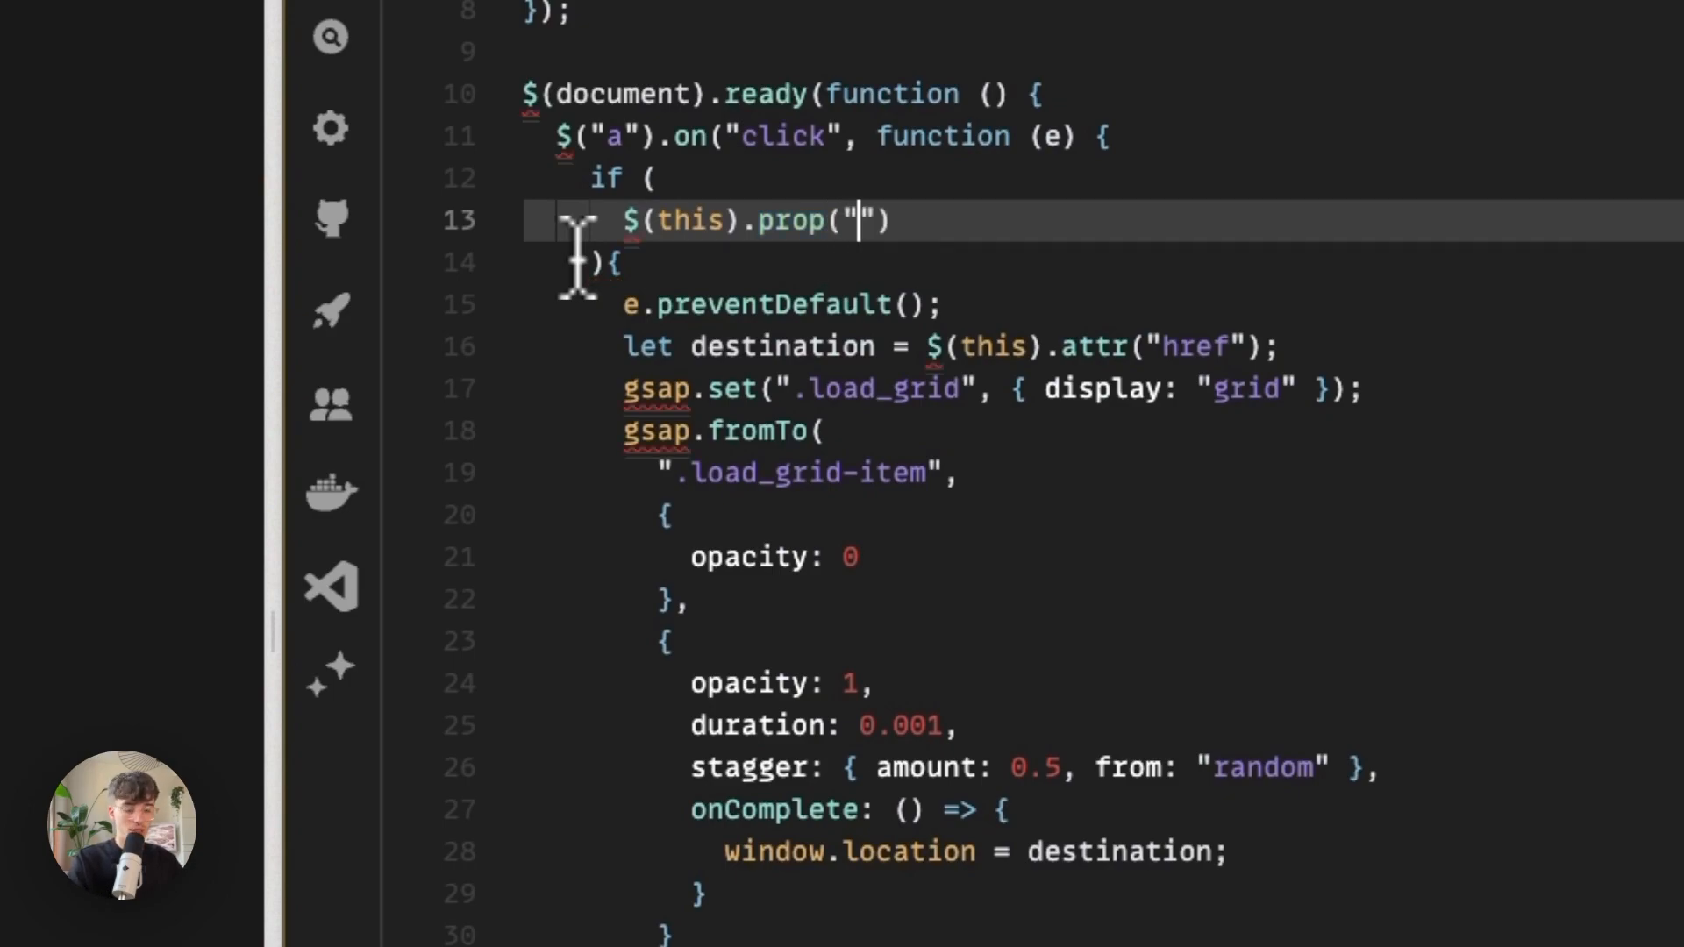
pyautogui.write('hostname')
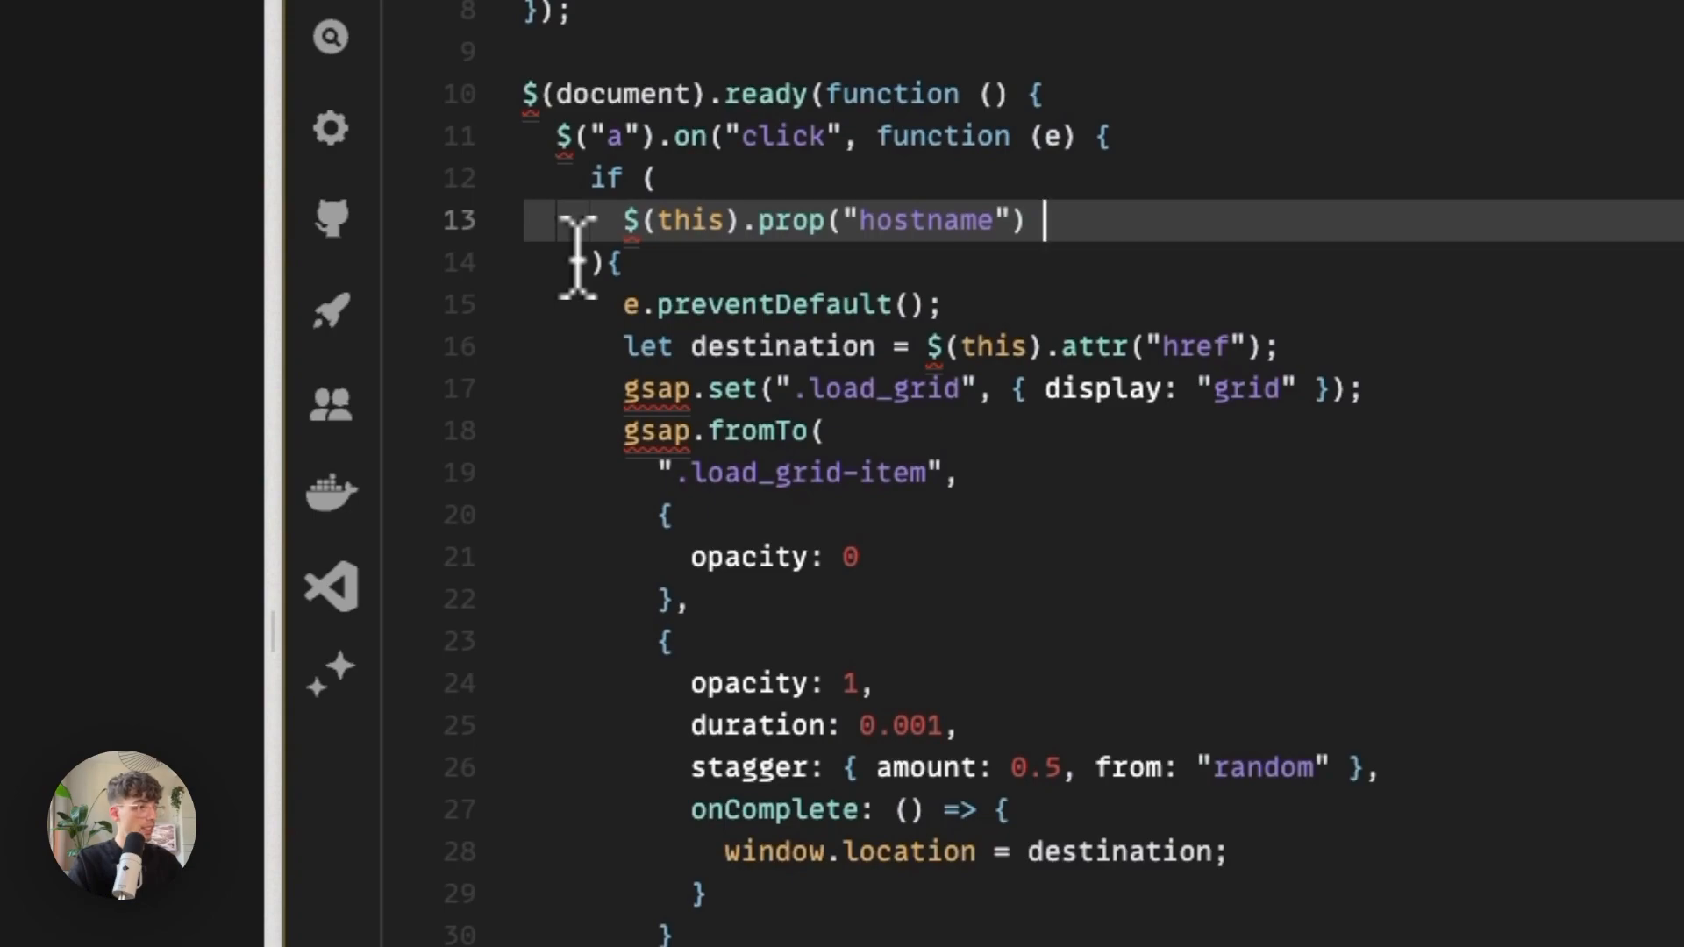
pyautogui.write('=== window.')
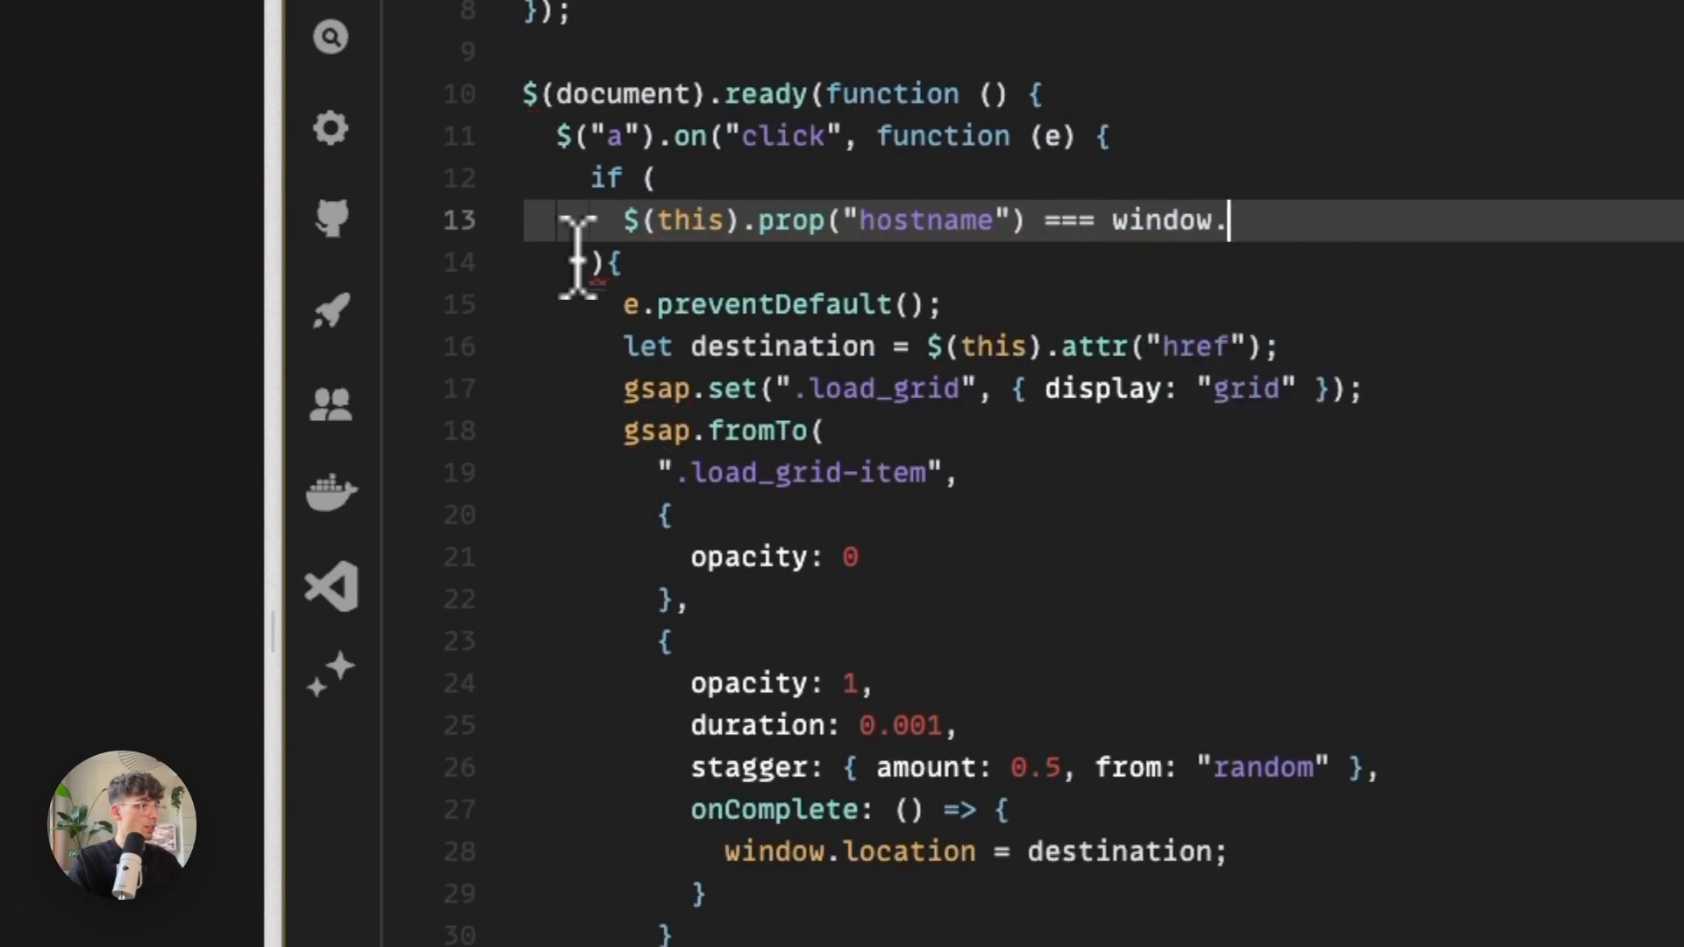
pyautogui.write('locatio')
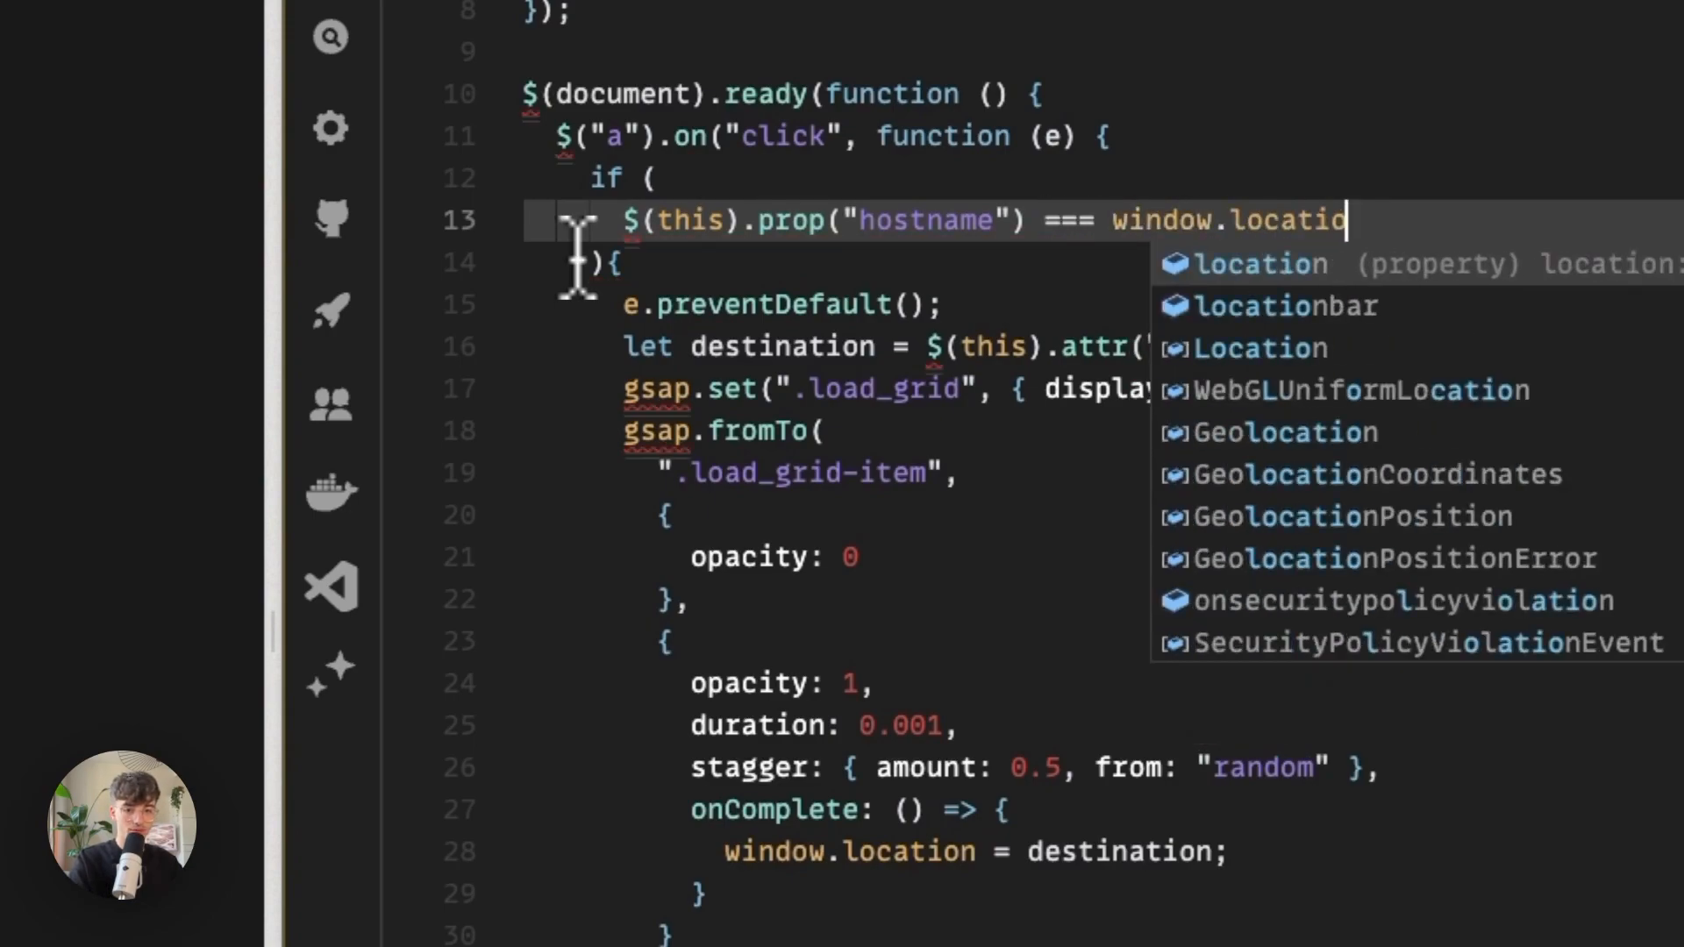
pyautogui.write('.host')
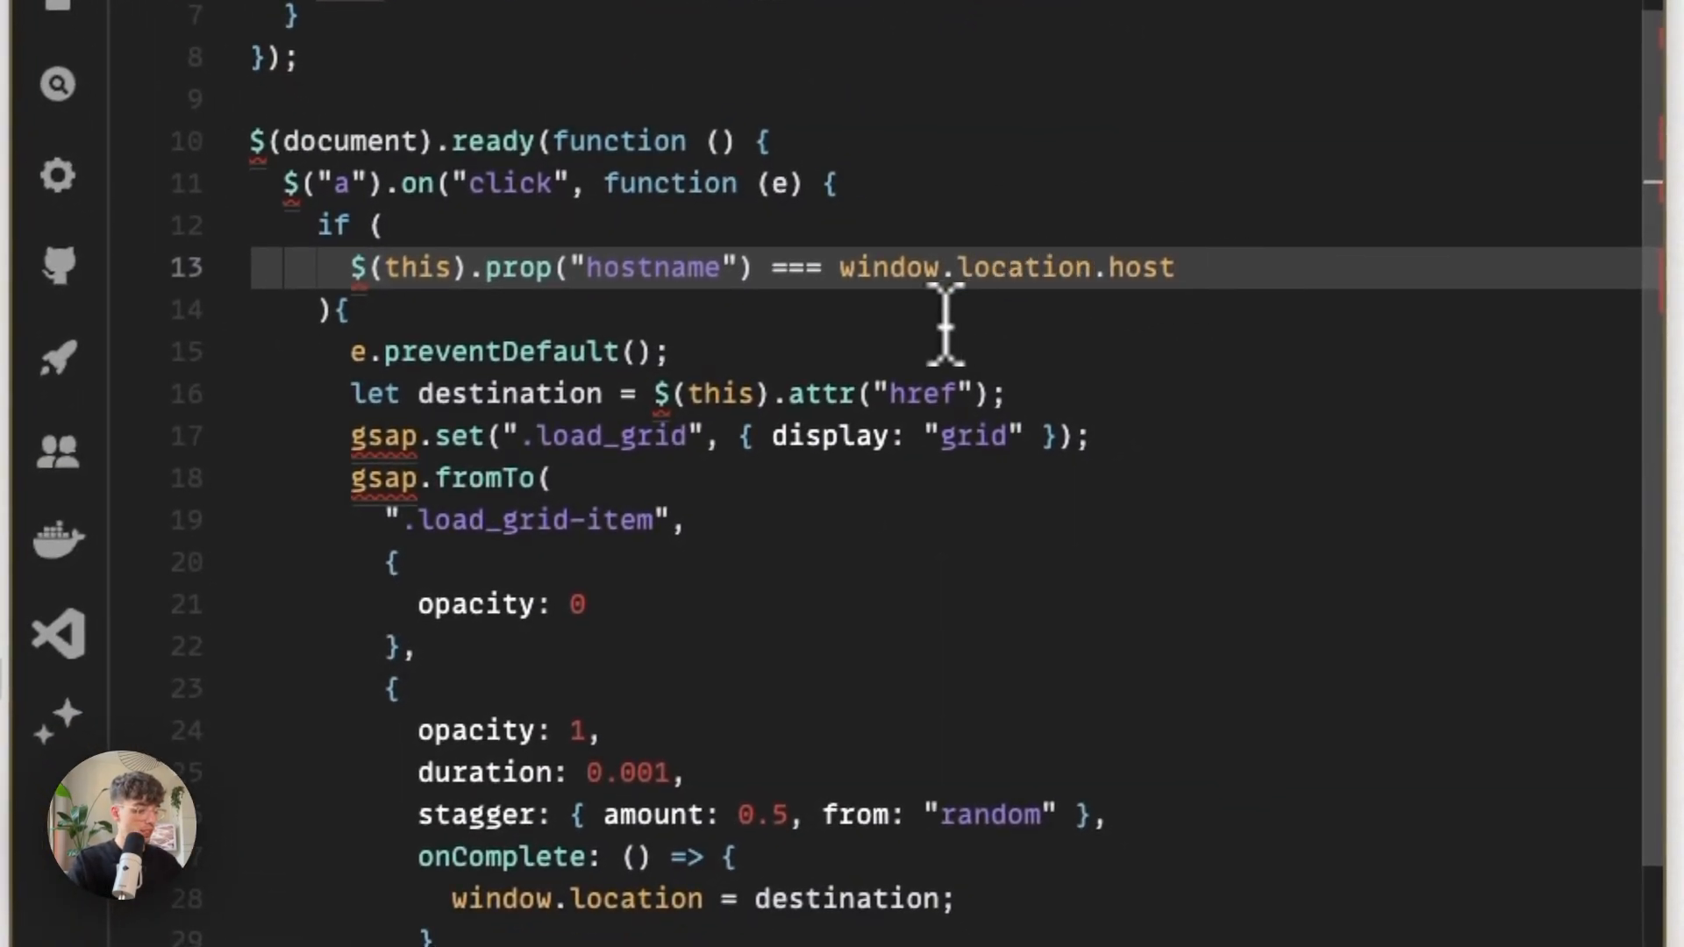
pyautogui.write('&&')
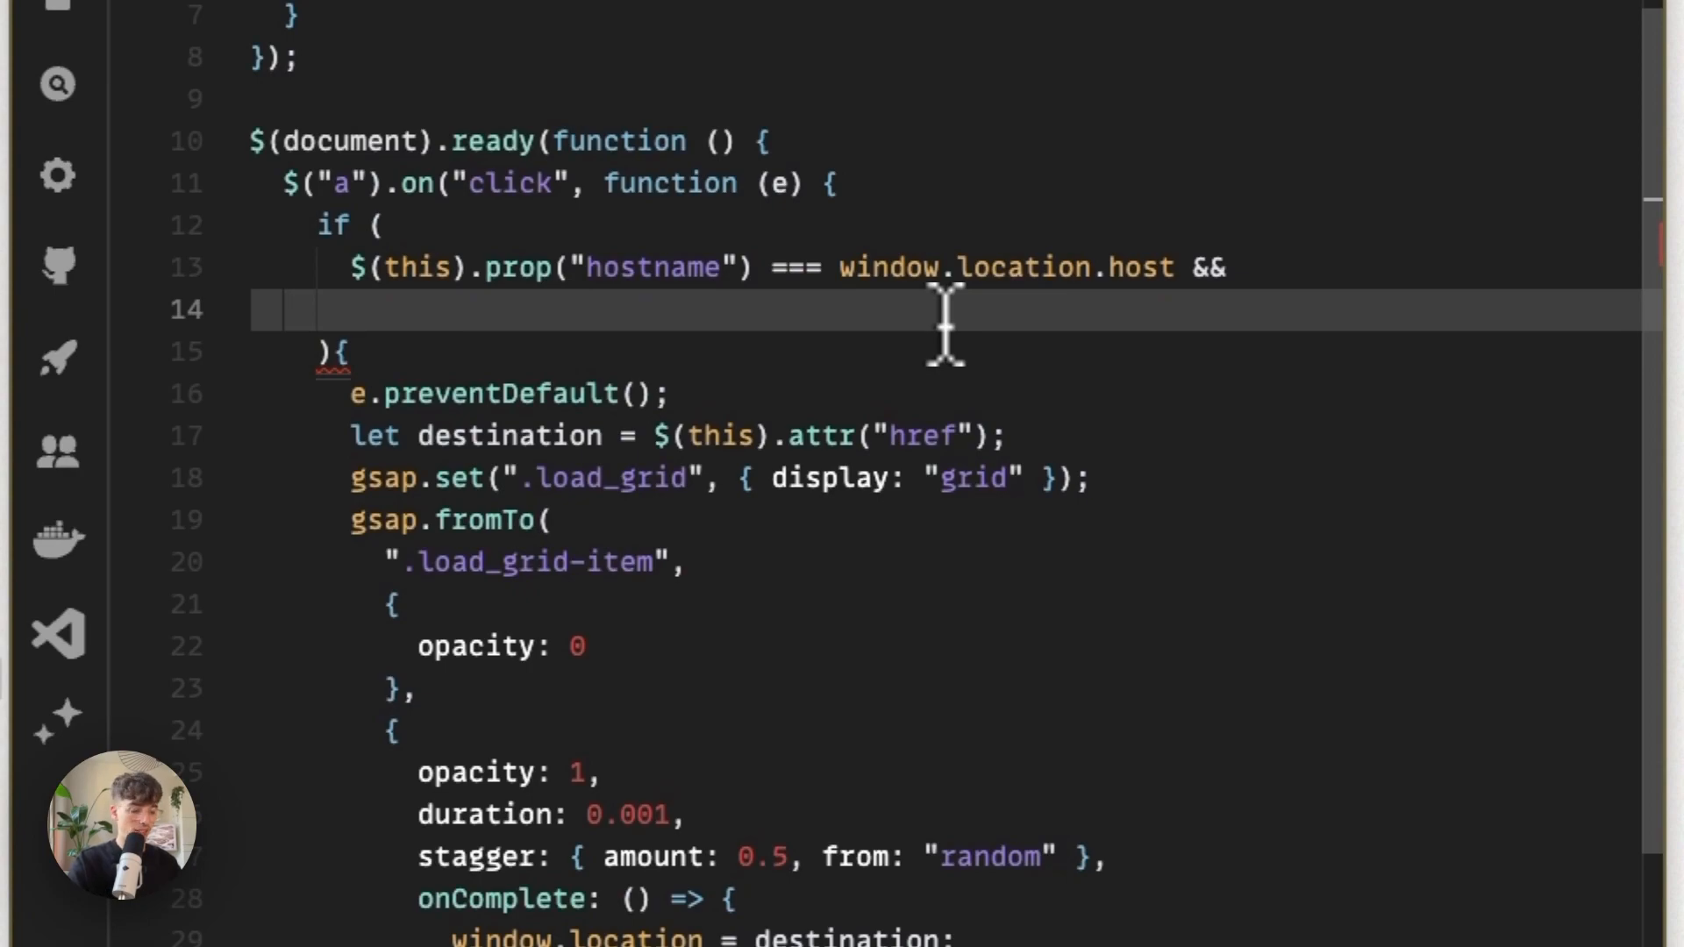
# Write $(this).attr("href").indexOf("#") === -1 as the second condition.
pyautogui.write('$()')
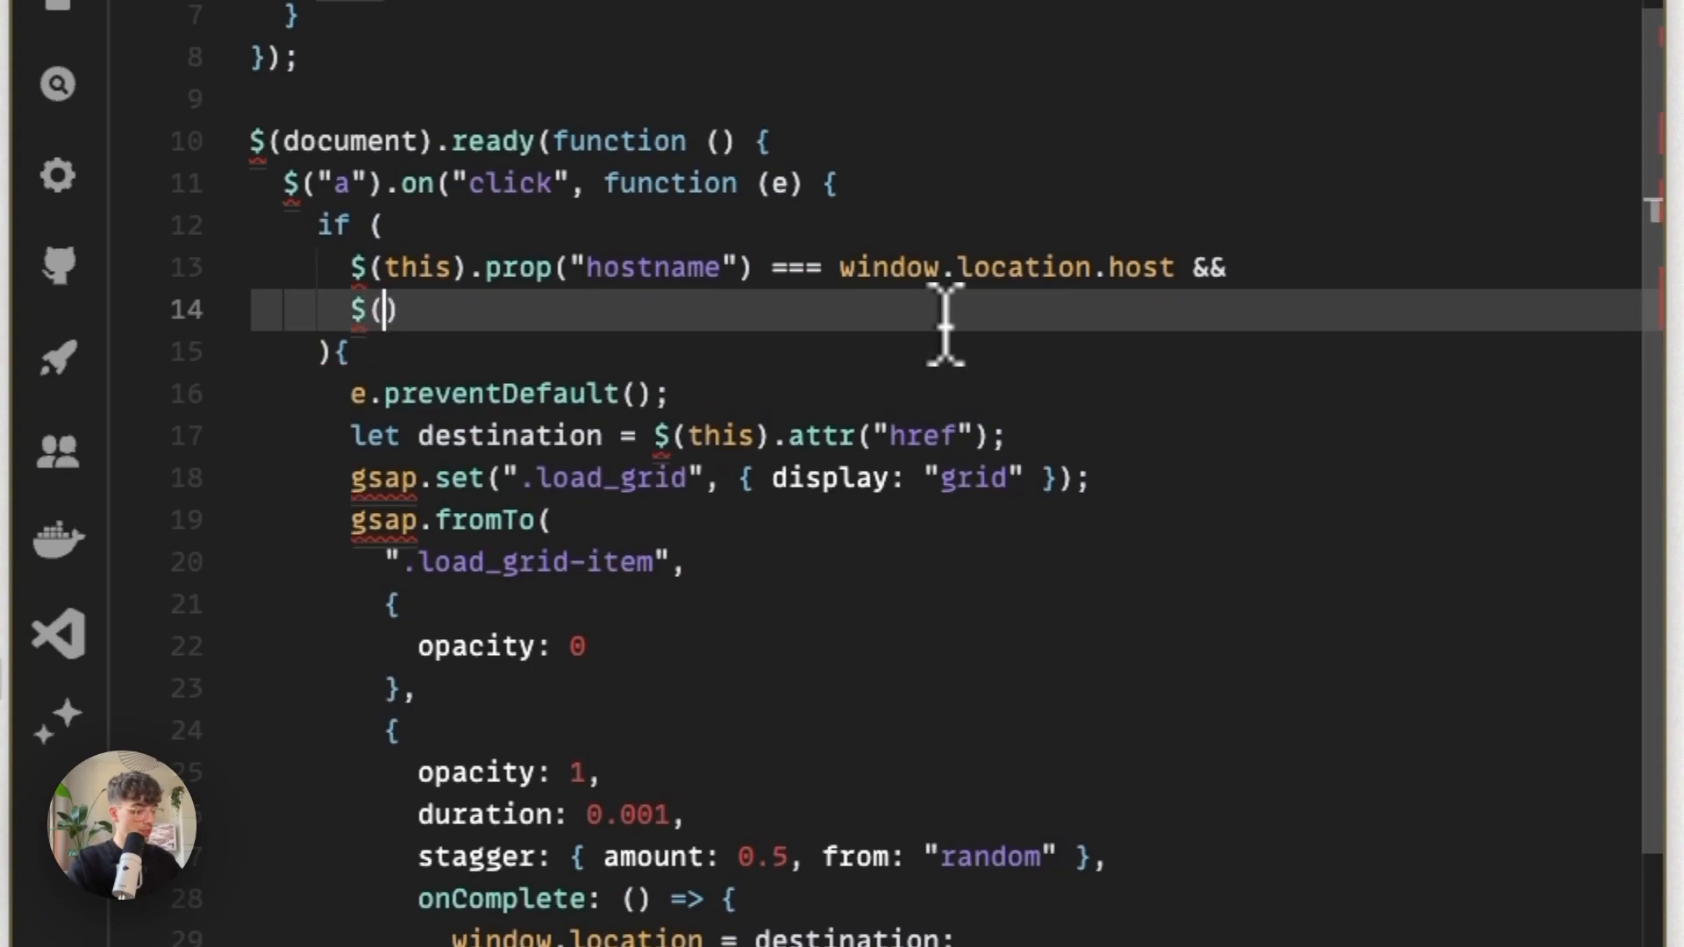
pyautogui.write('this')
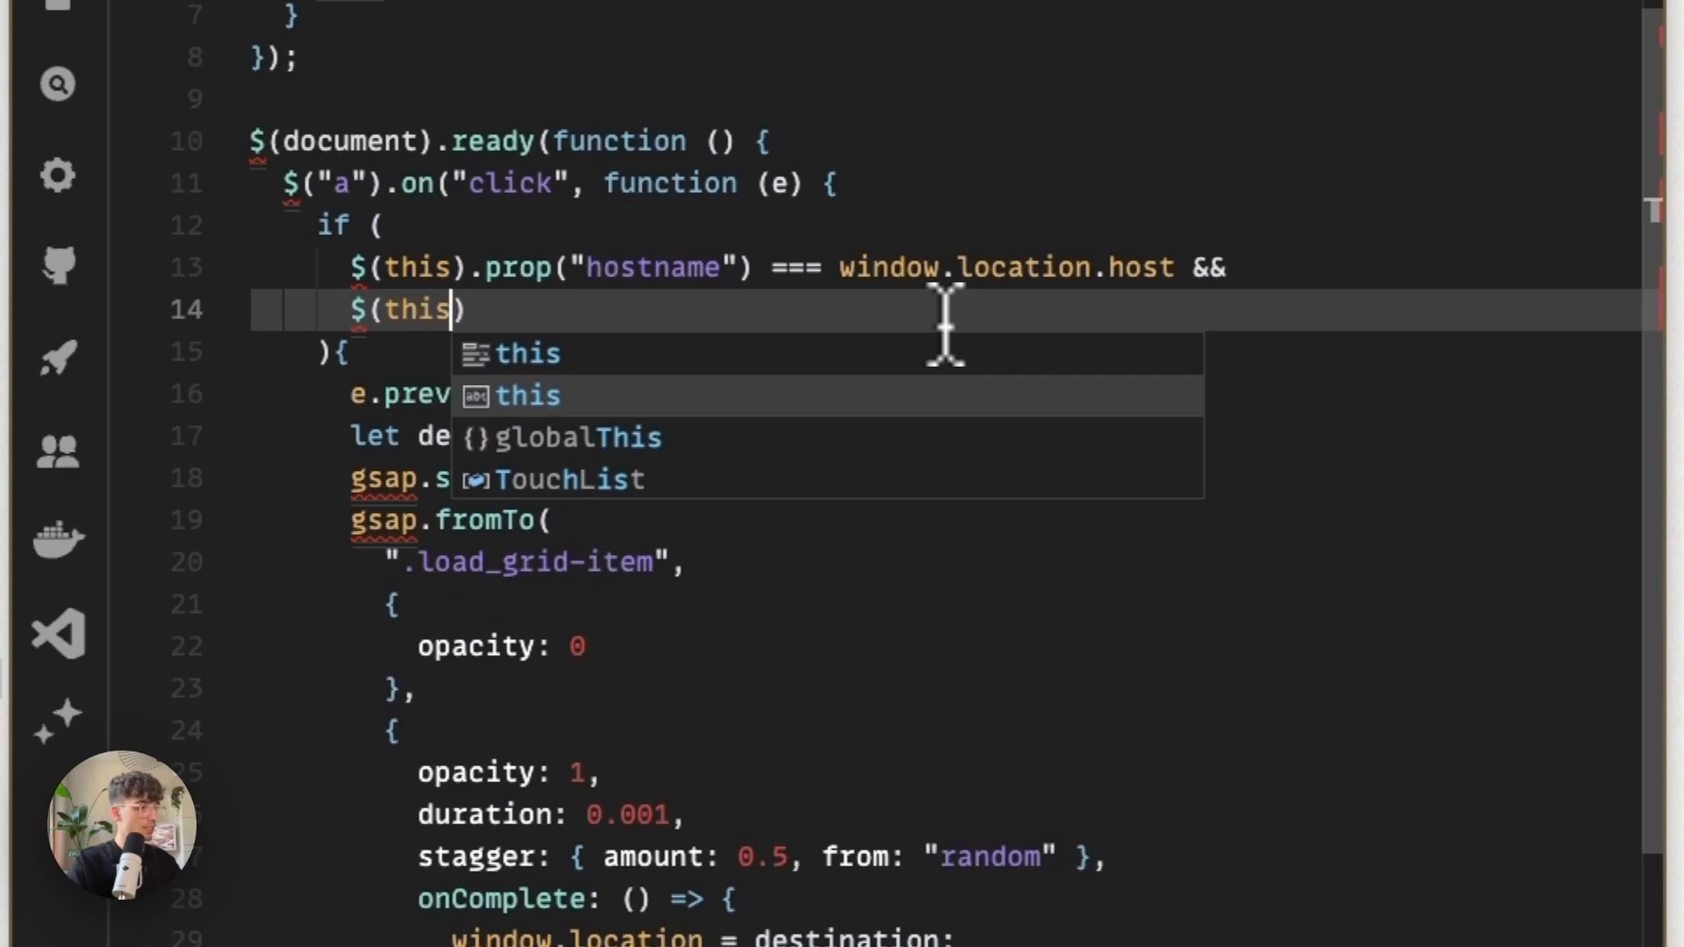
pyautogui.write('.attr("href')
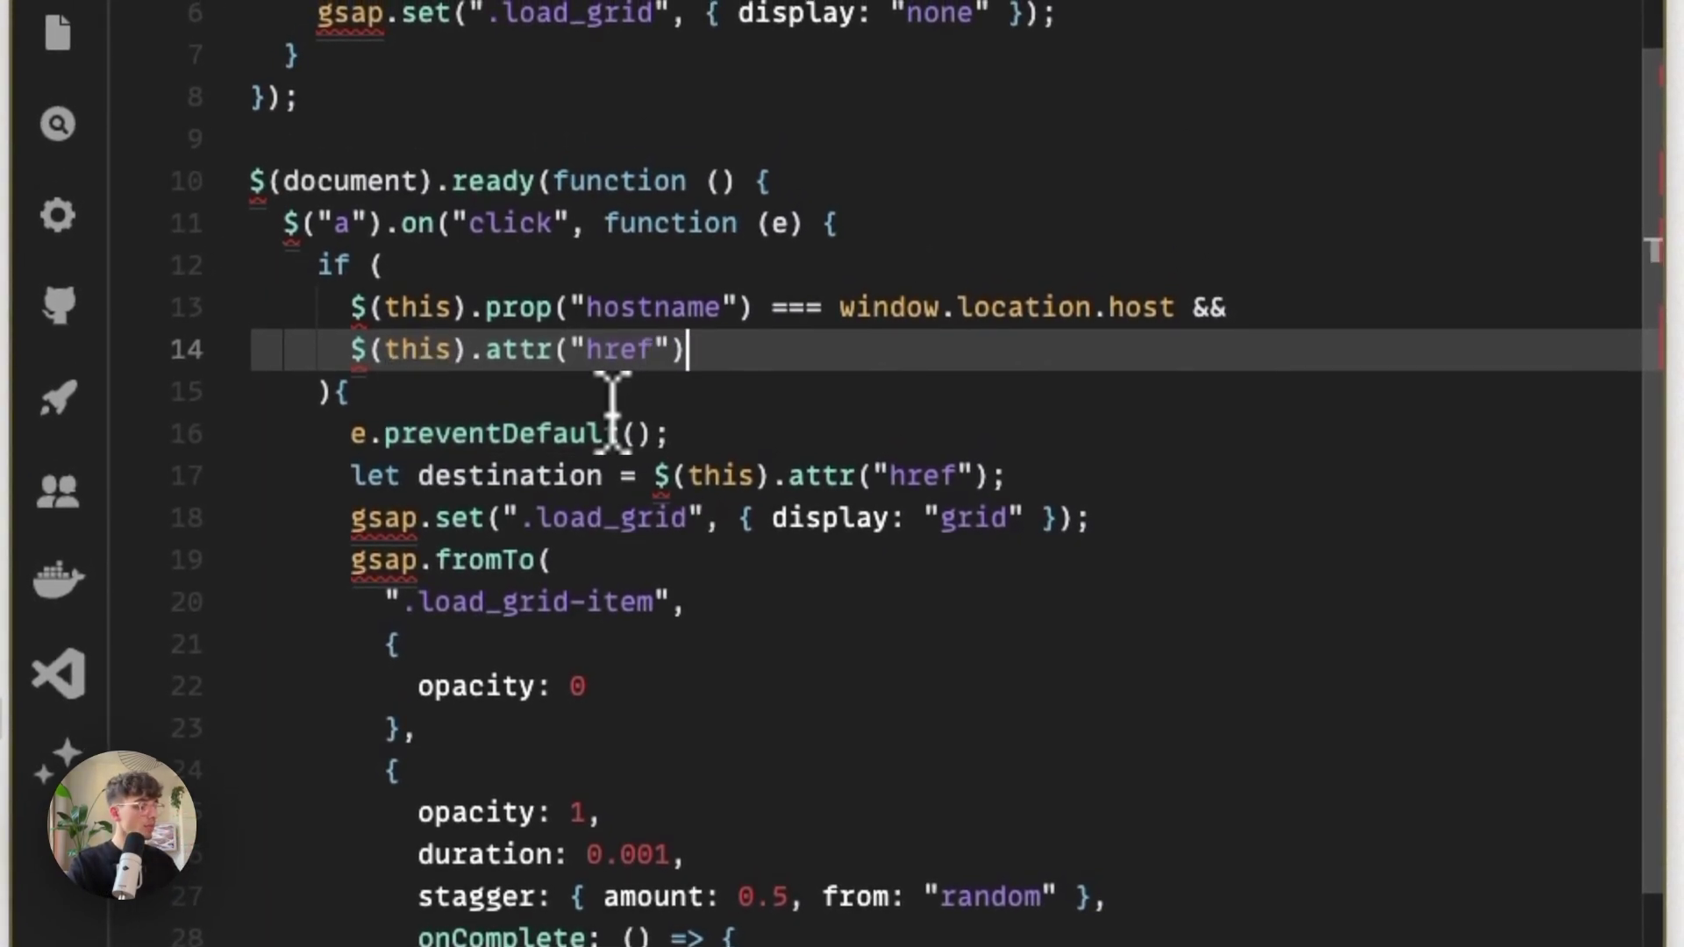
pyautogui.write('.indde')
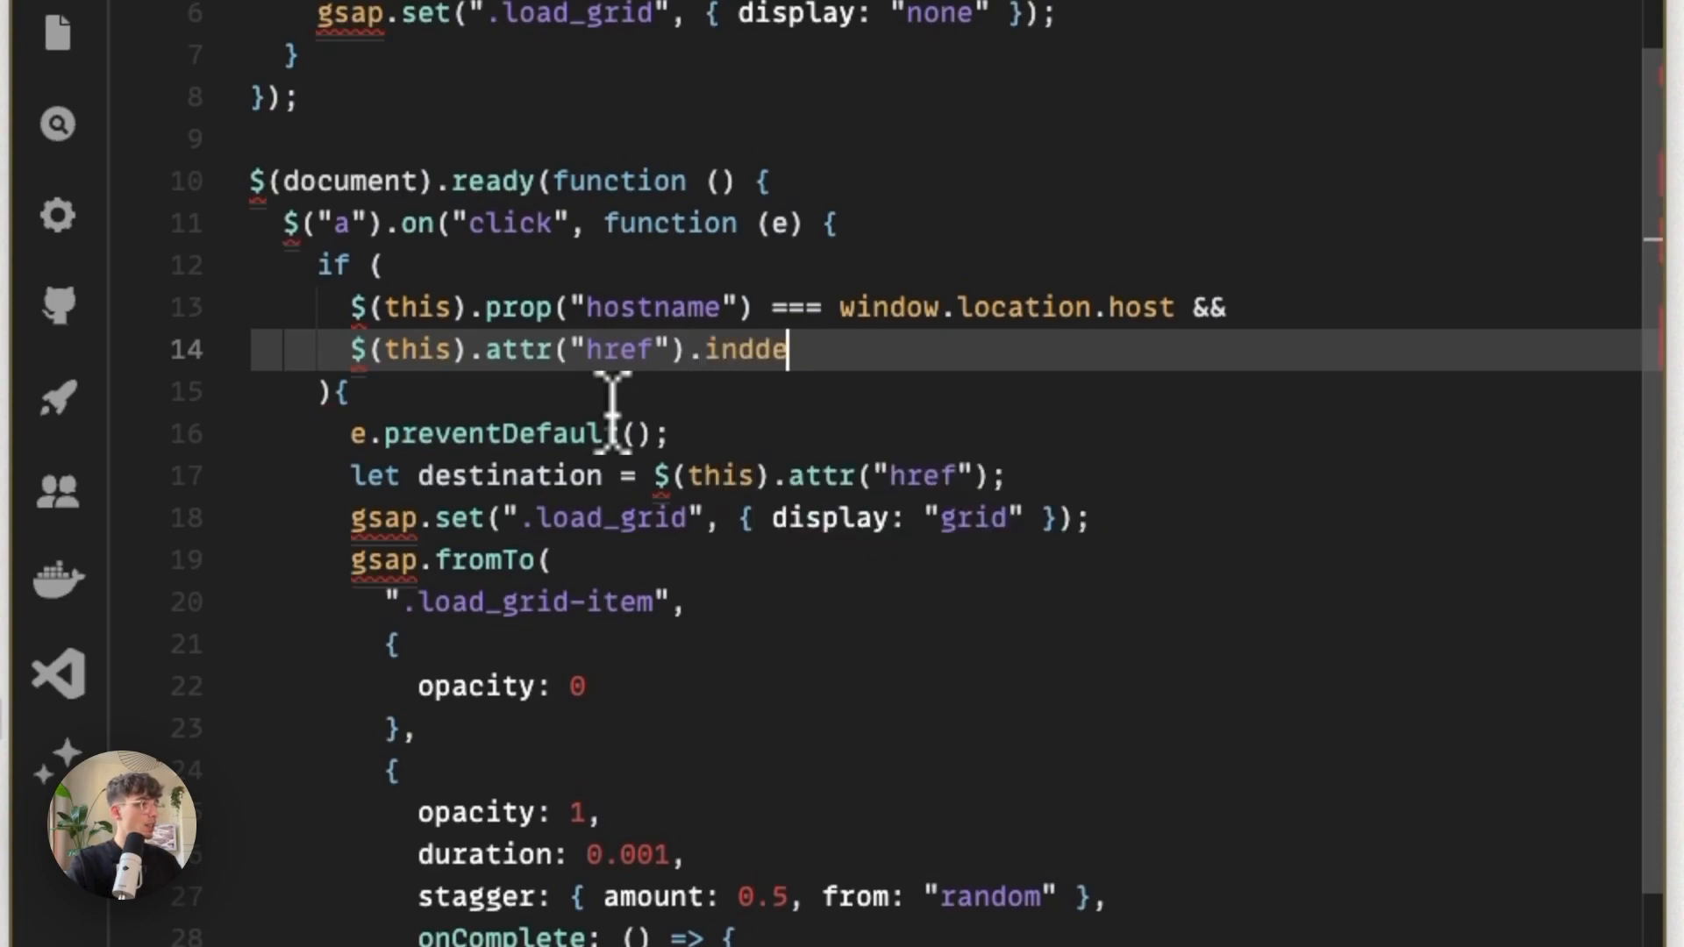
pyautogui.write('indexP')
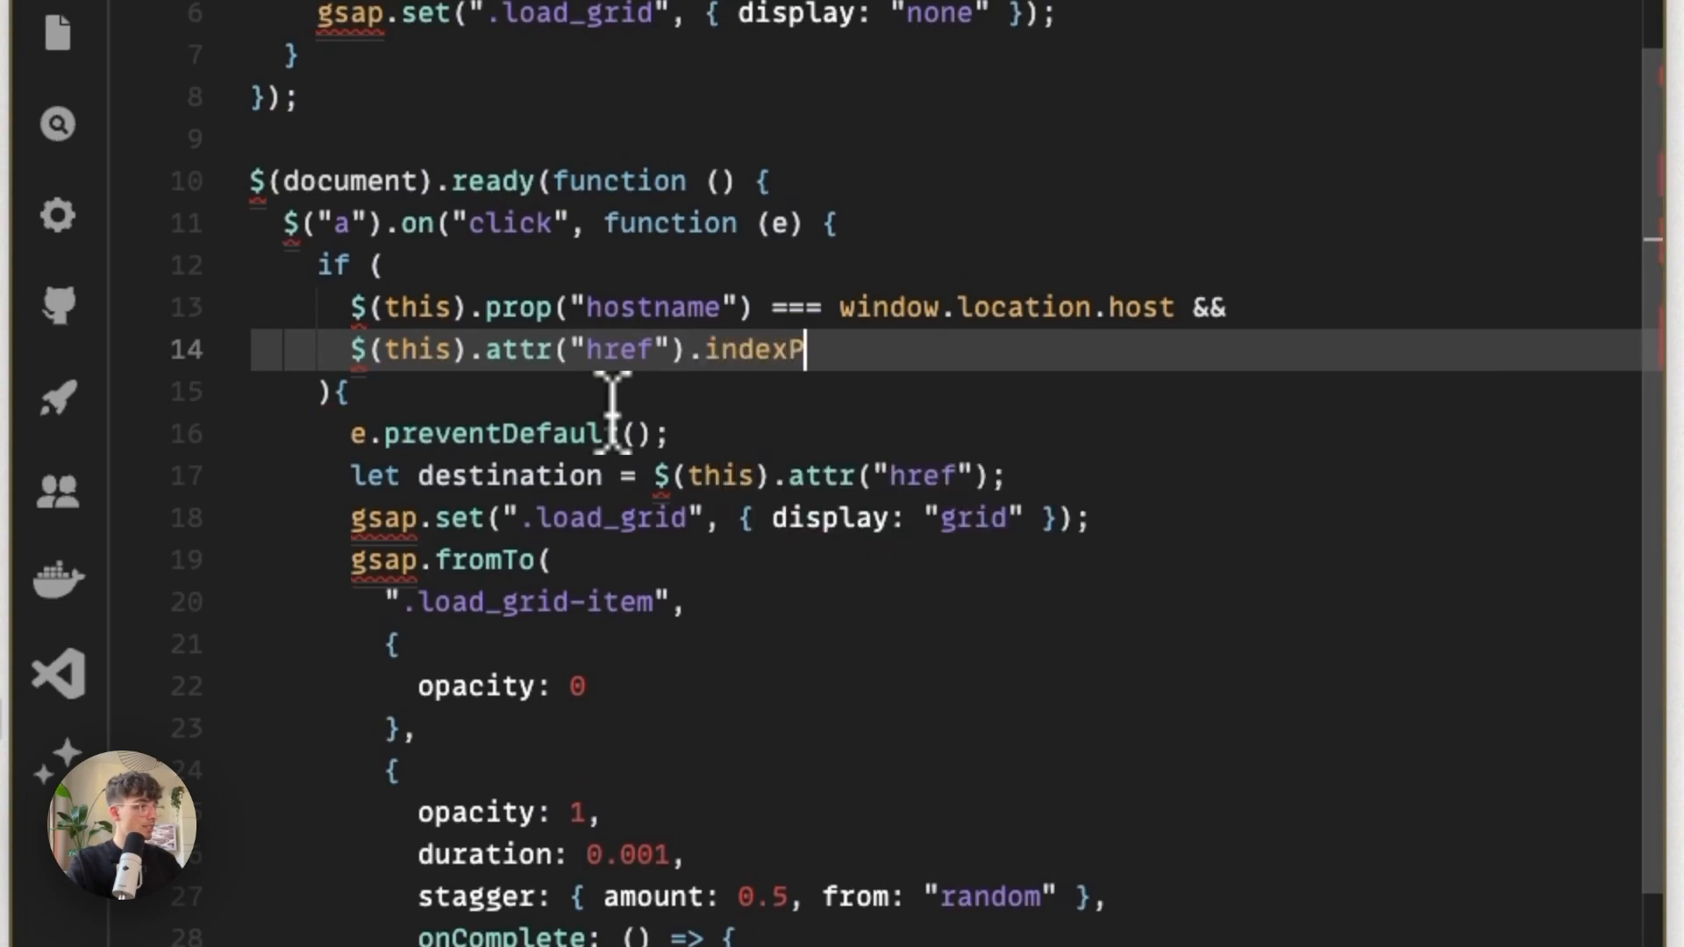
pyautogui.write('Of')
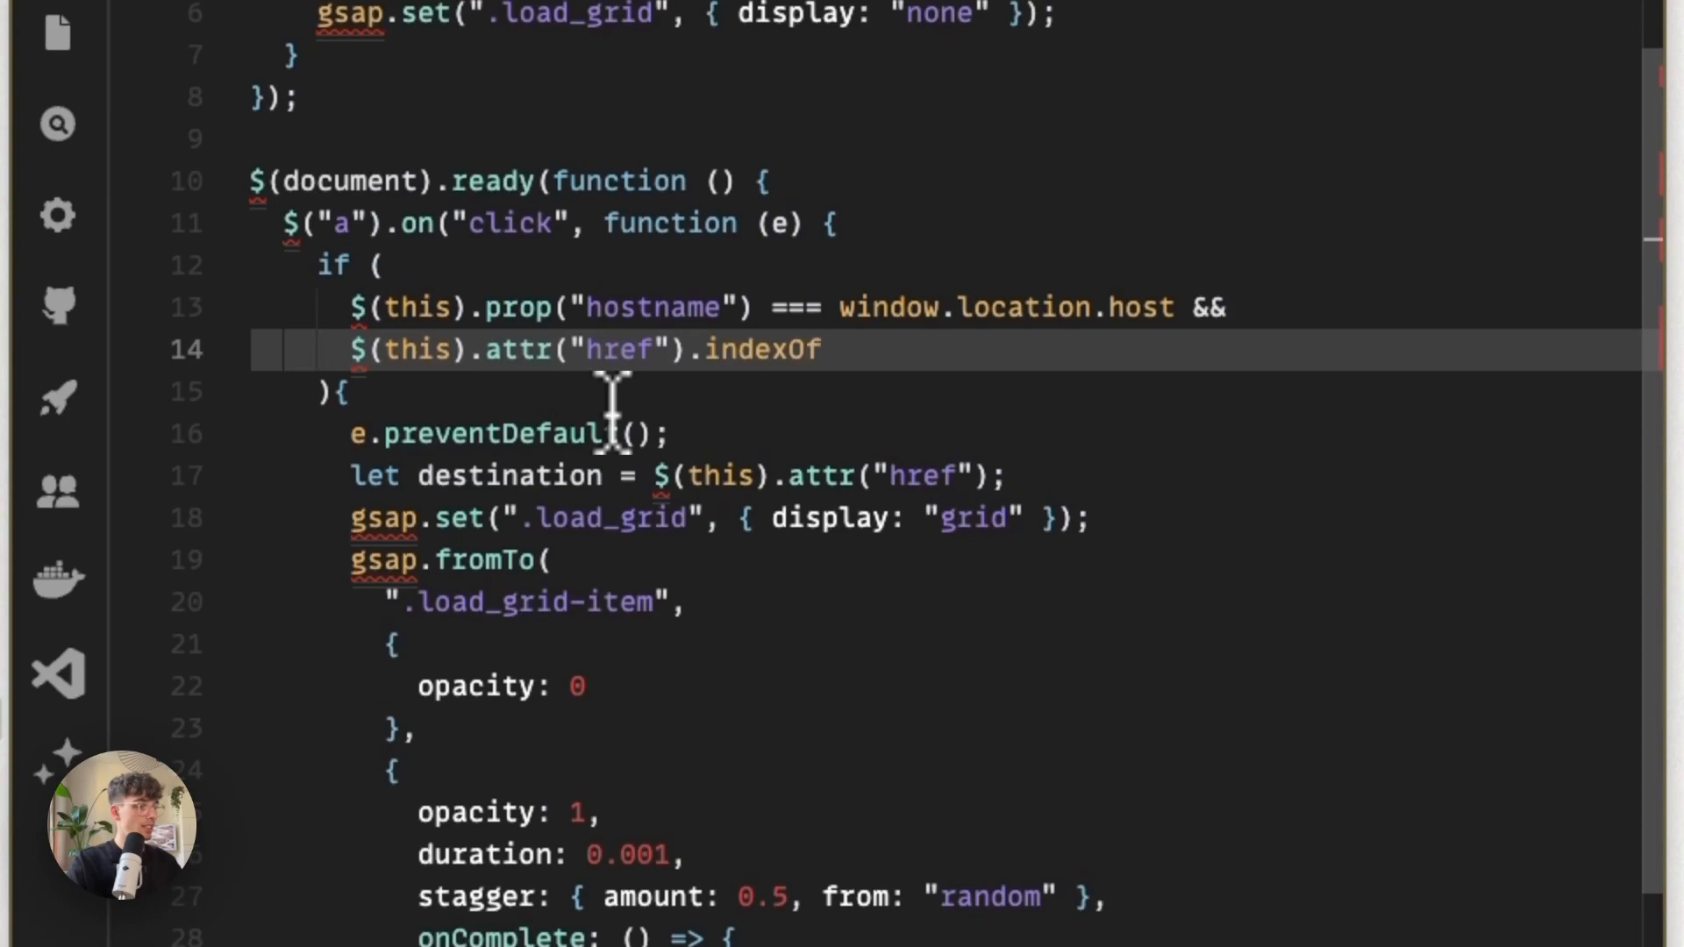
pyautogui.write('()')
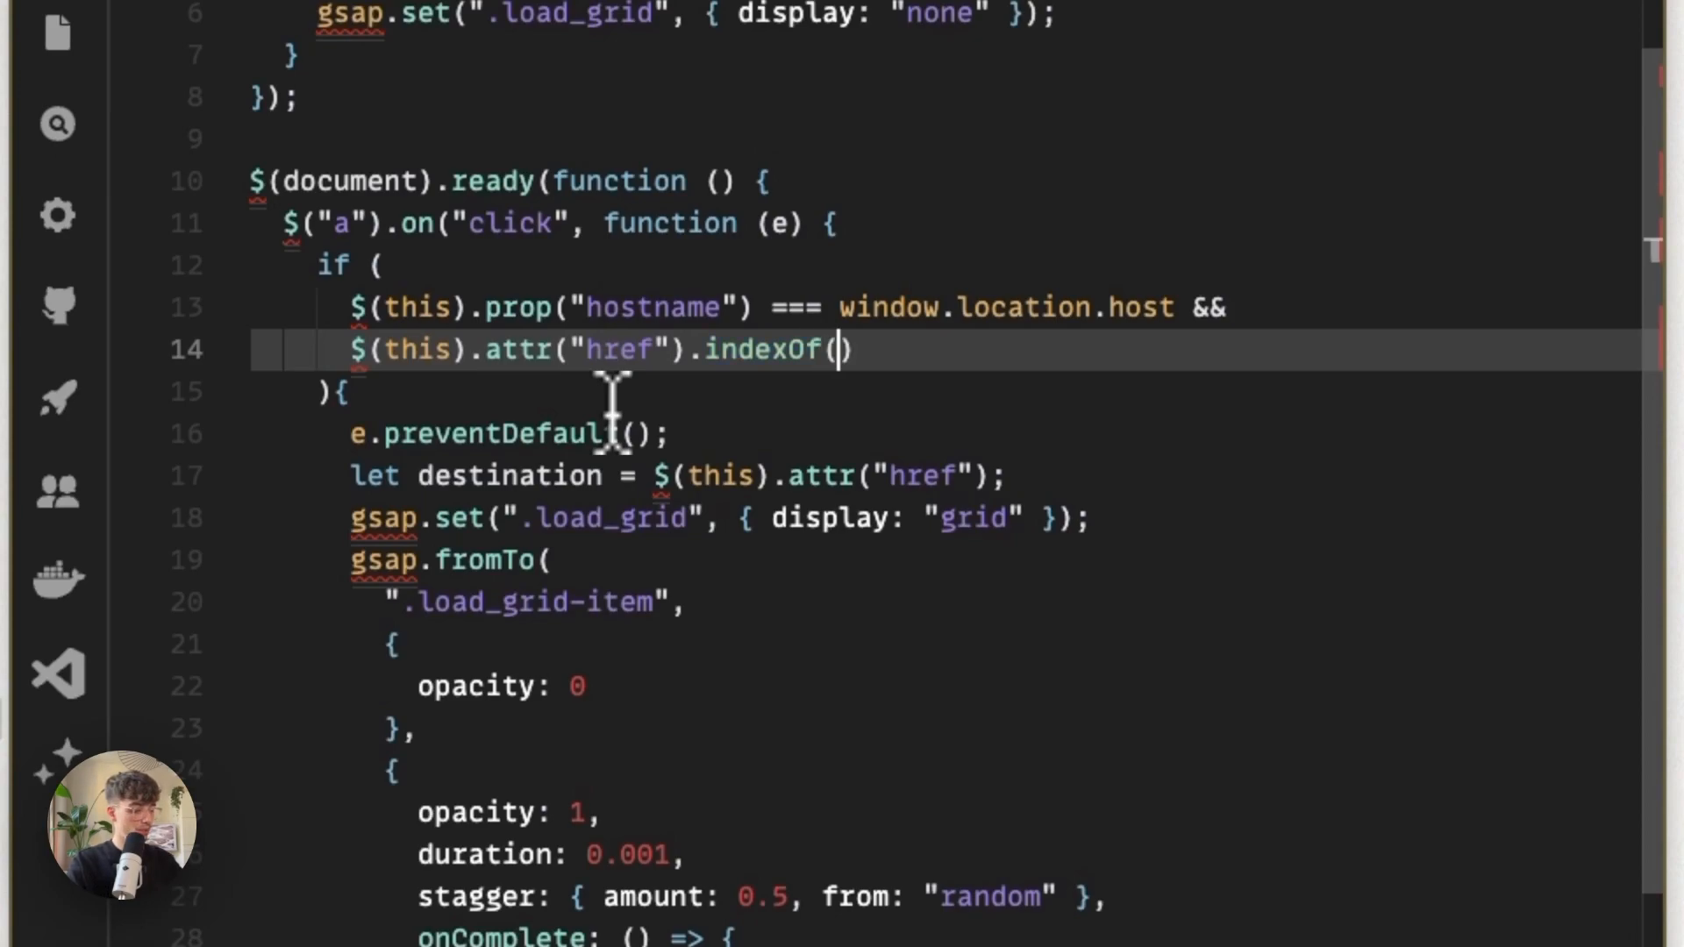
pyautogui.write('"3"')
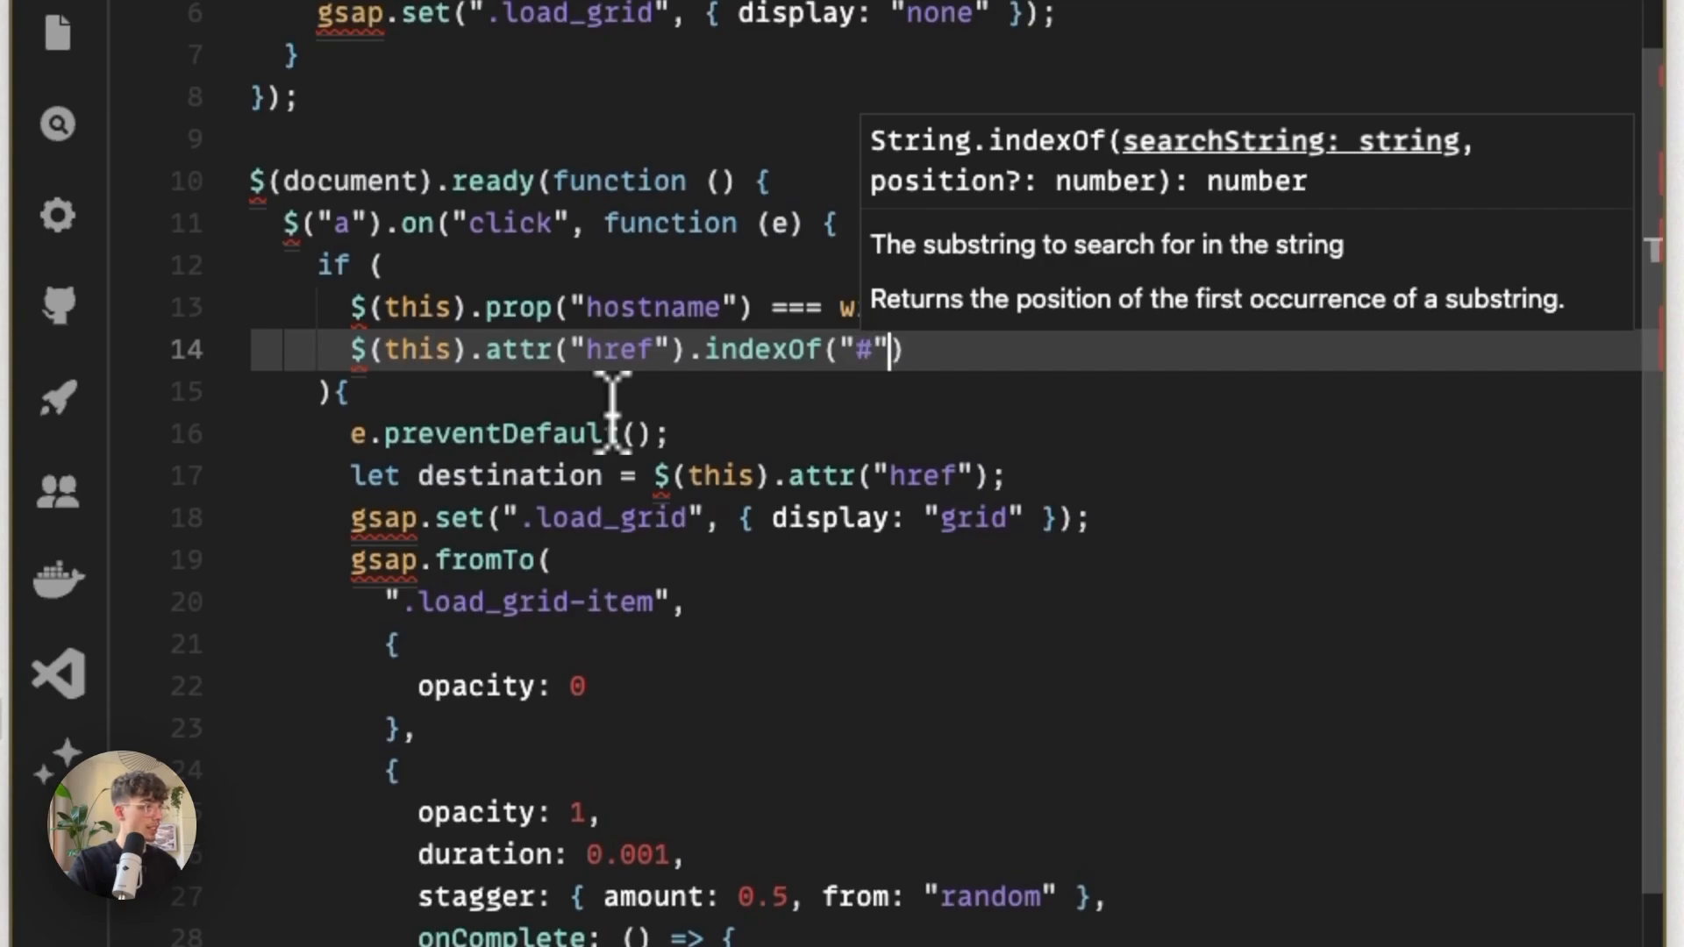
pyautogui.write('===')
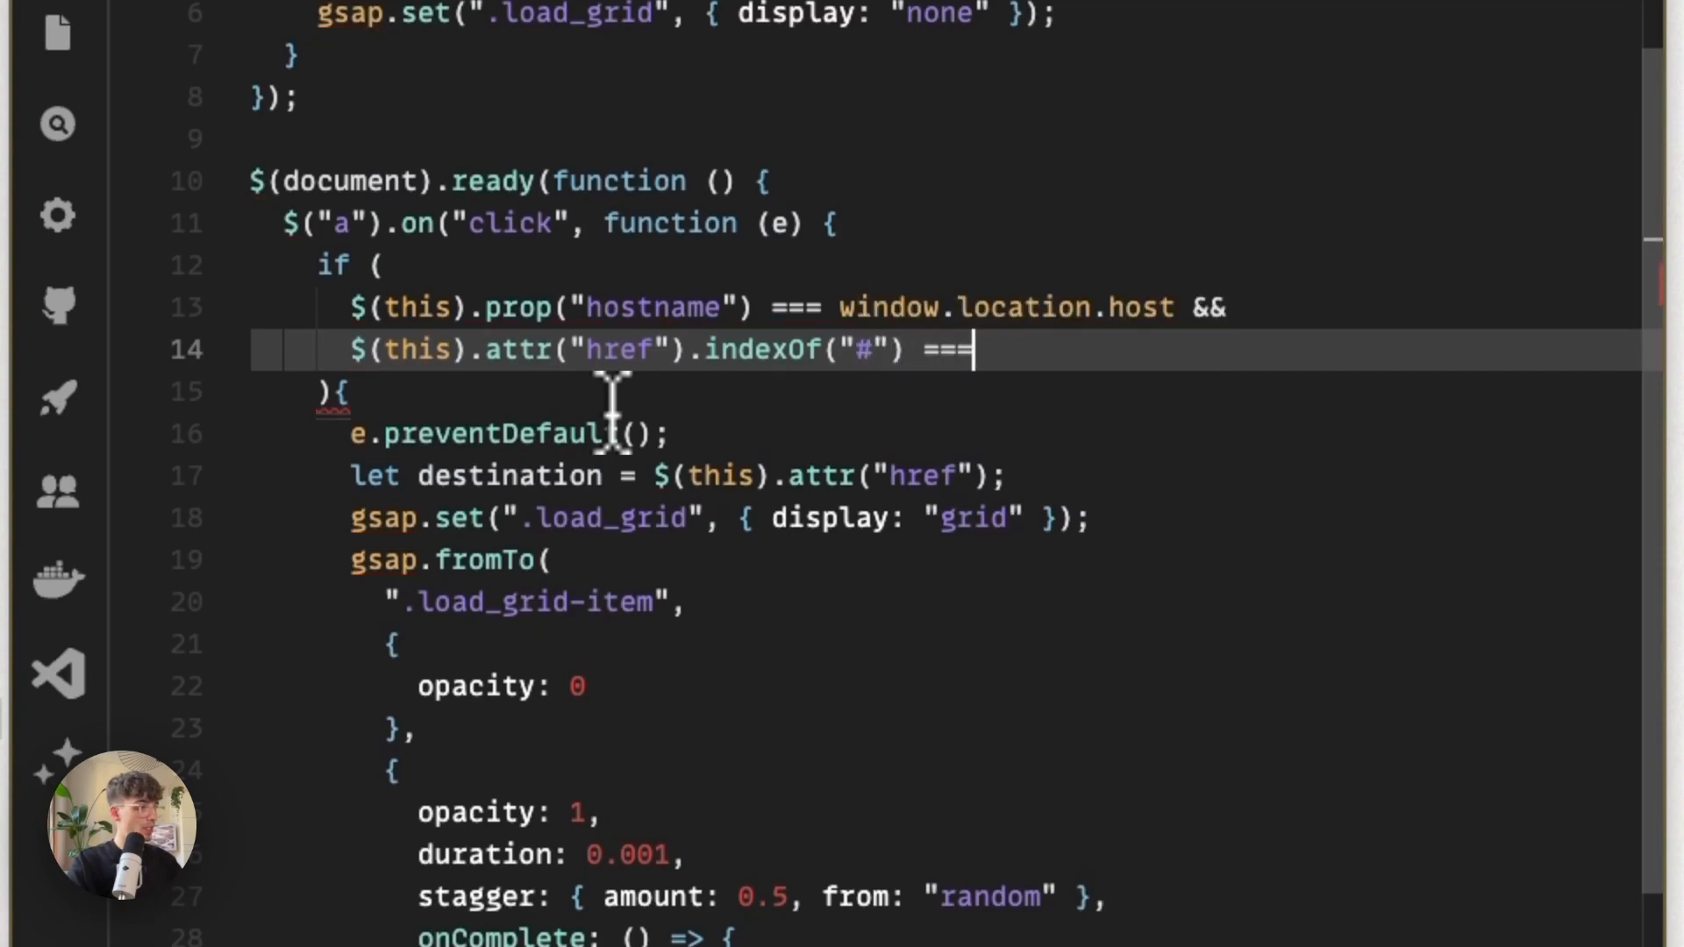
pyautogui.write('-1')
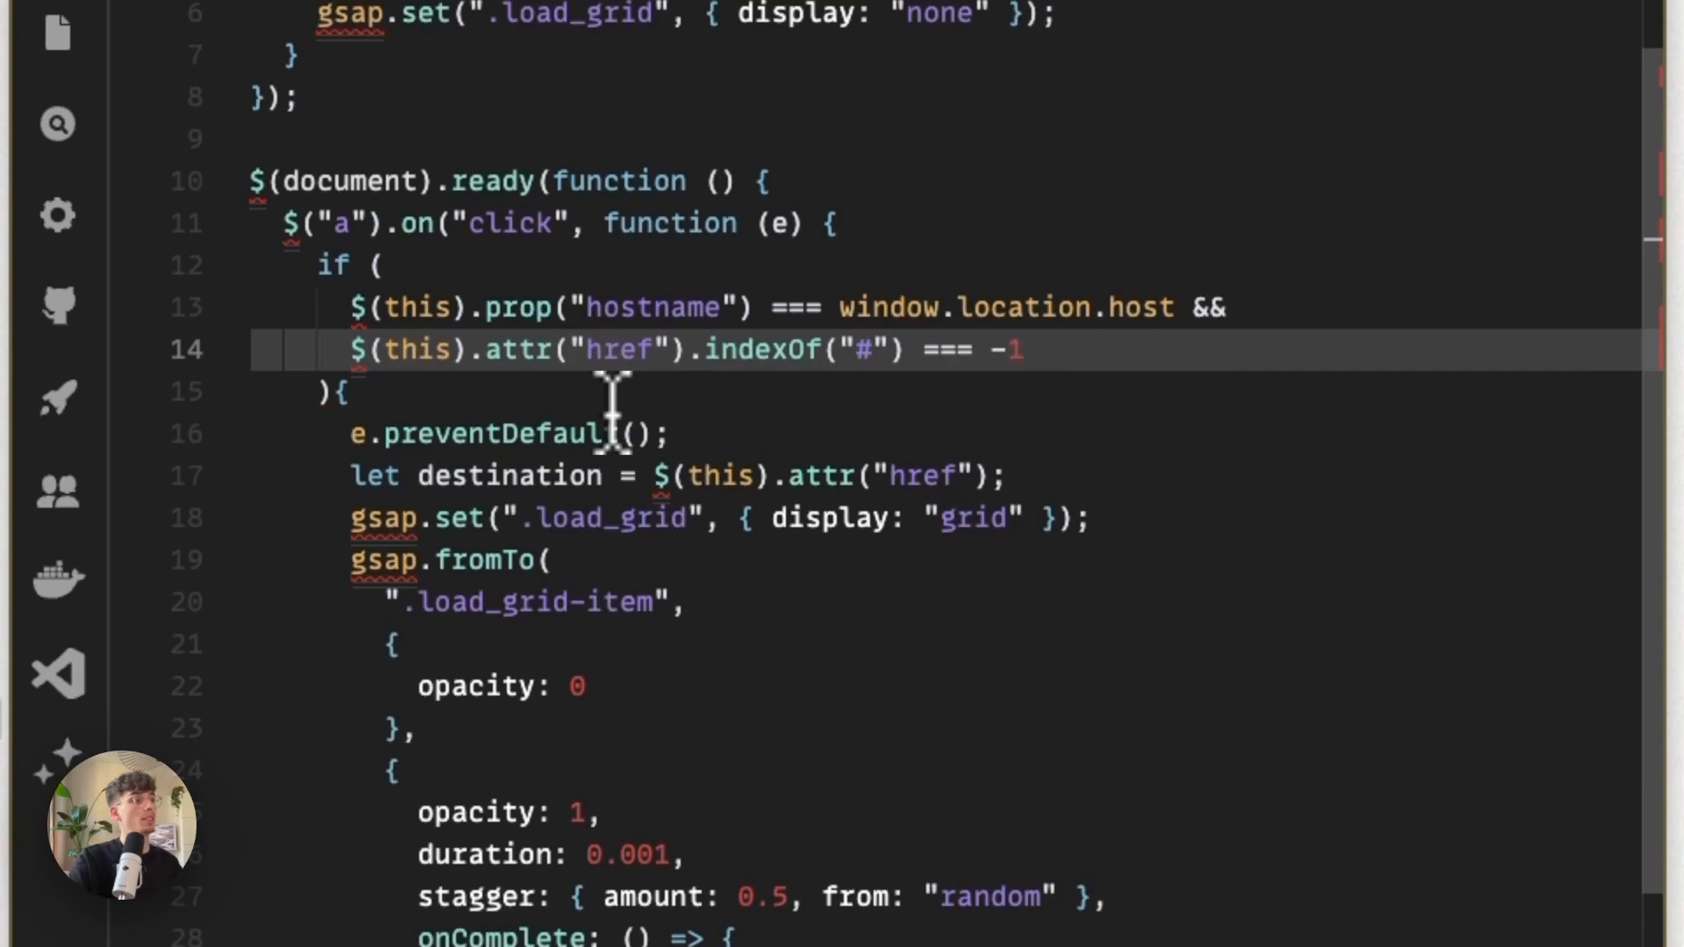
pyautogui.moveTo(815, 381)
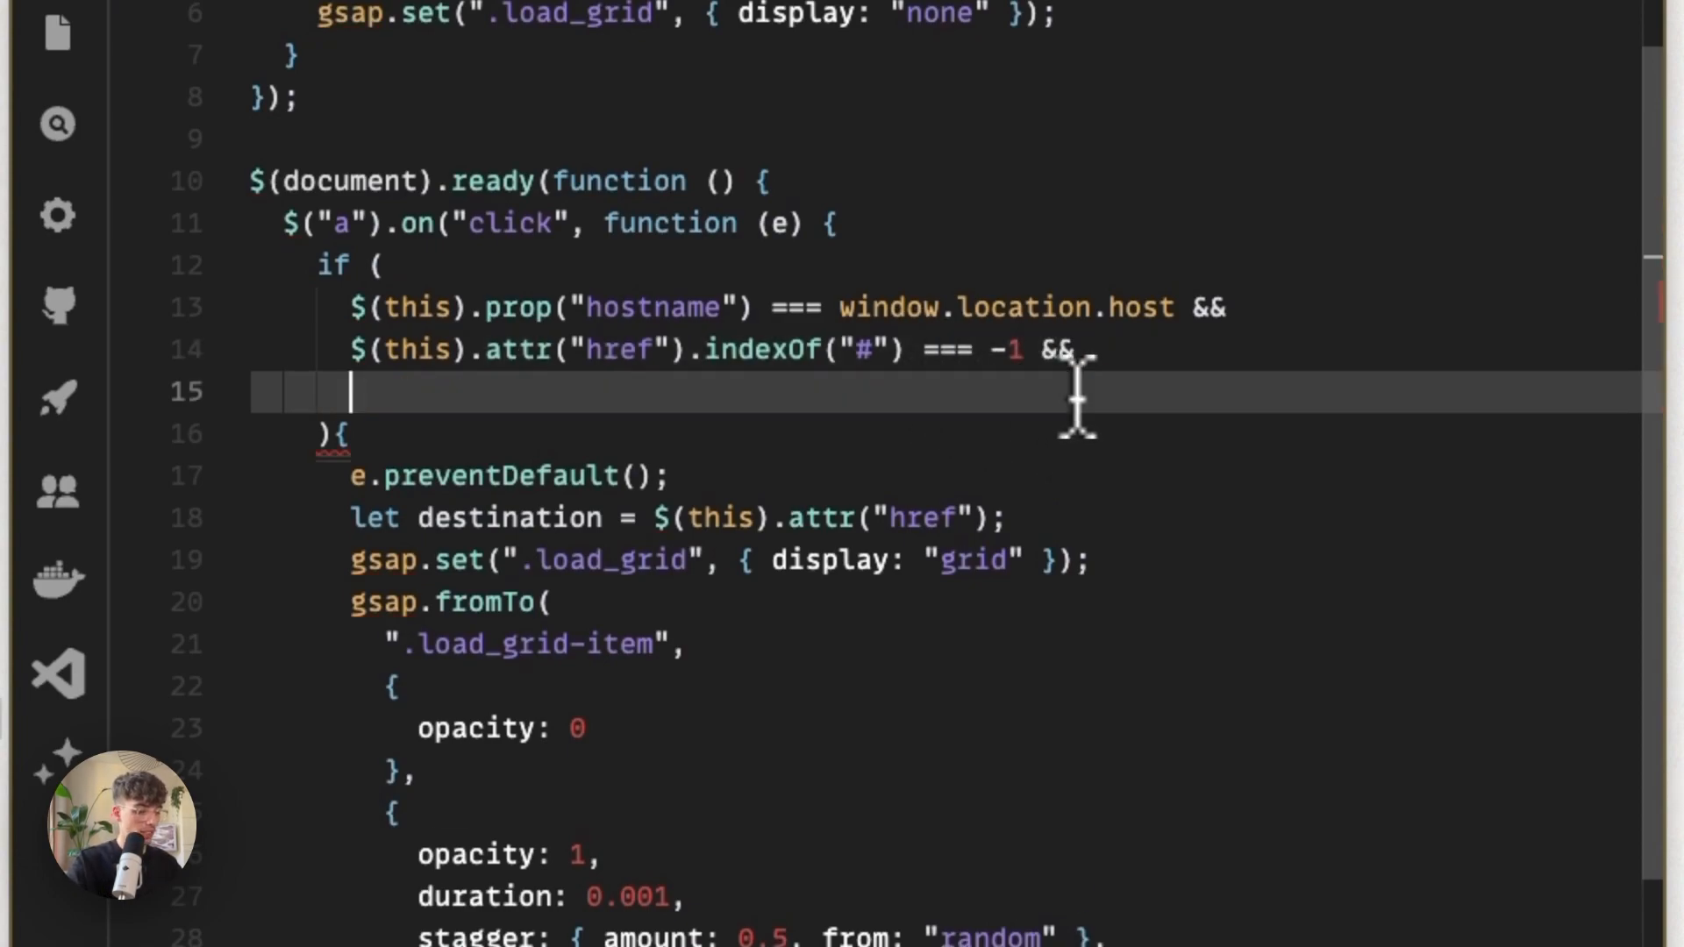
# Write the clause $(this).attr("target") !== "_blank" to exclude new-tab links.
pyautogui.write('$(')
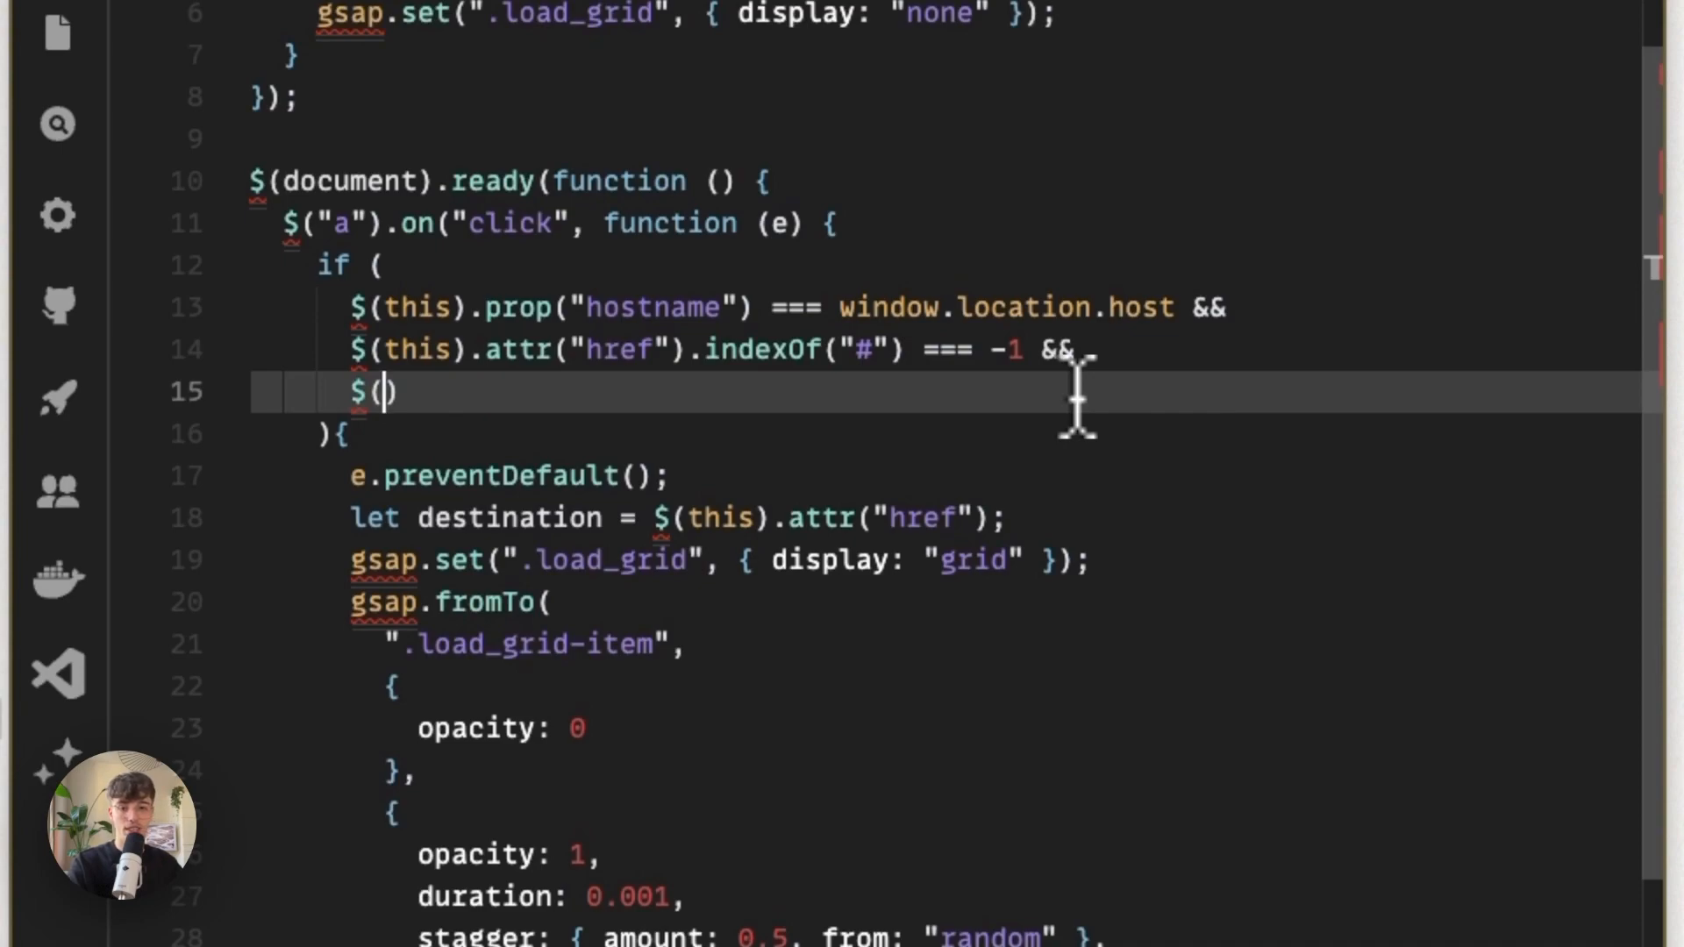
pyautogui.write('this')
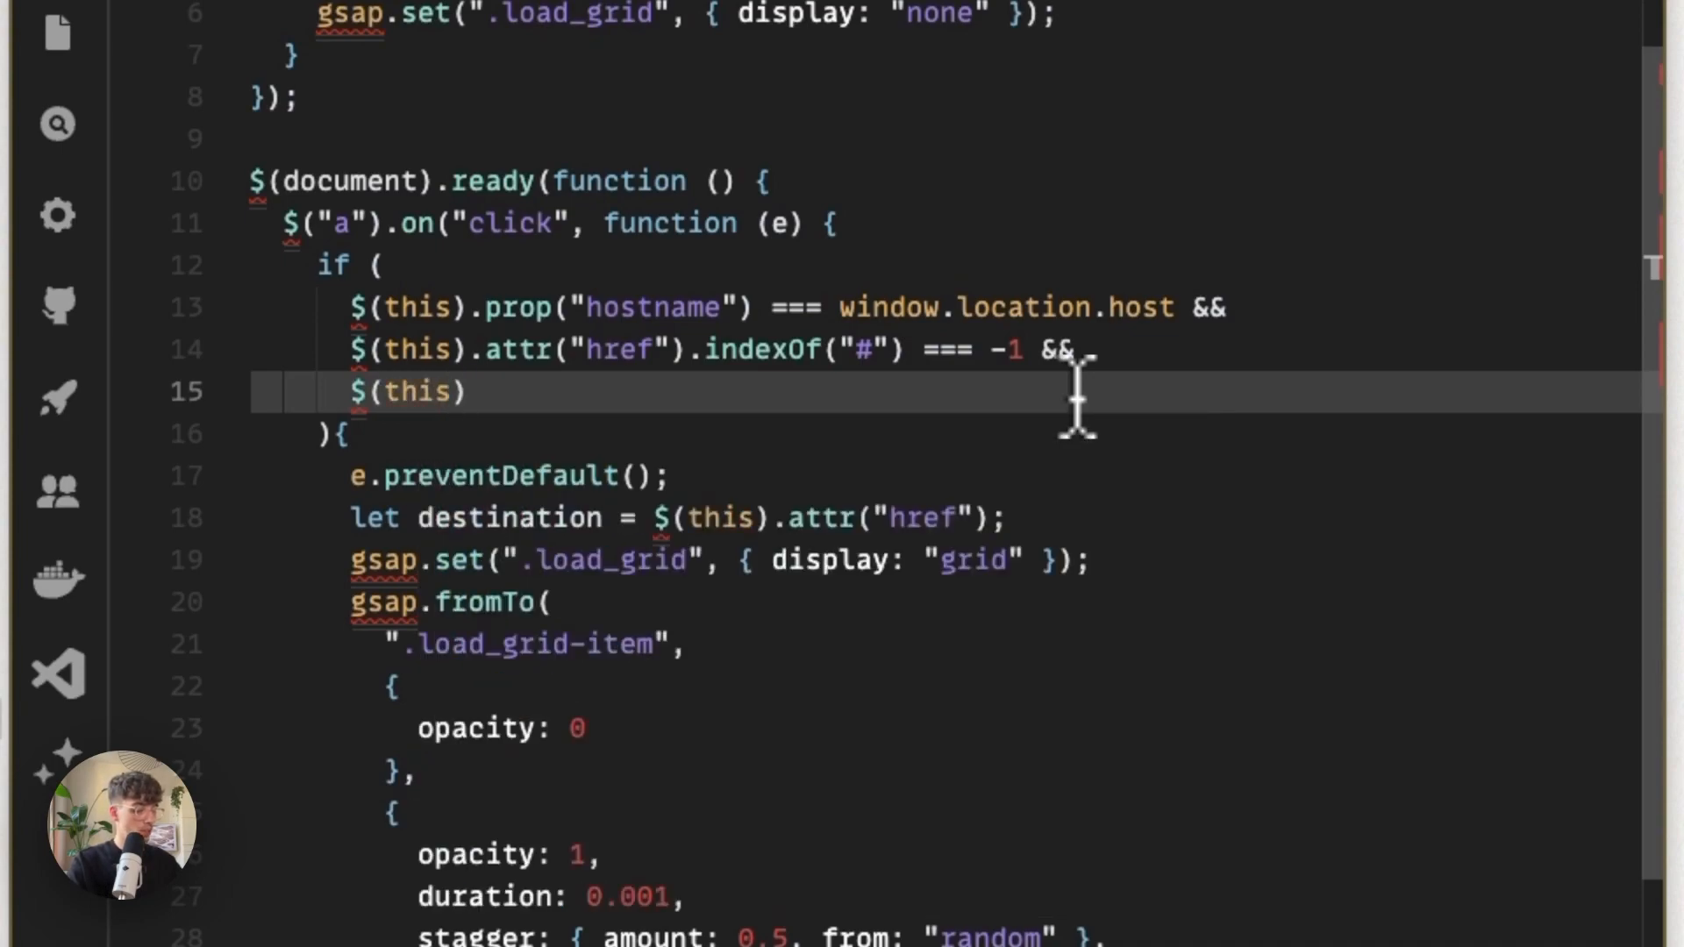
pyautogui.write('.attru')
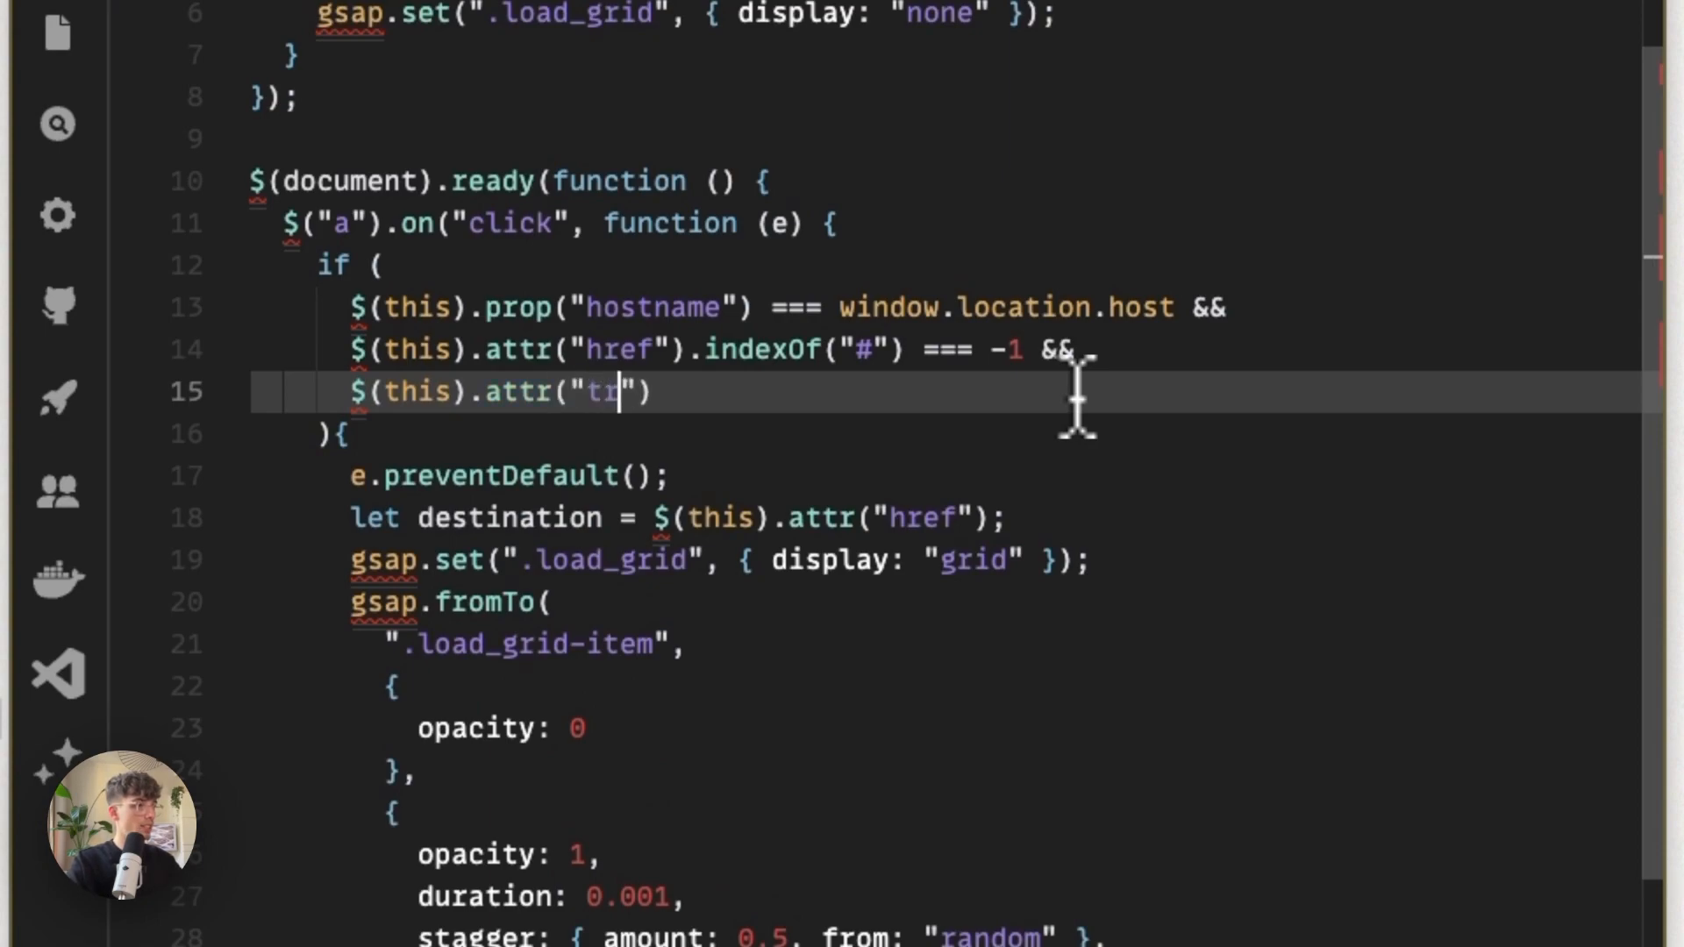
pyautogui.write('arget')
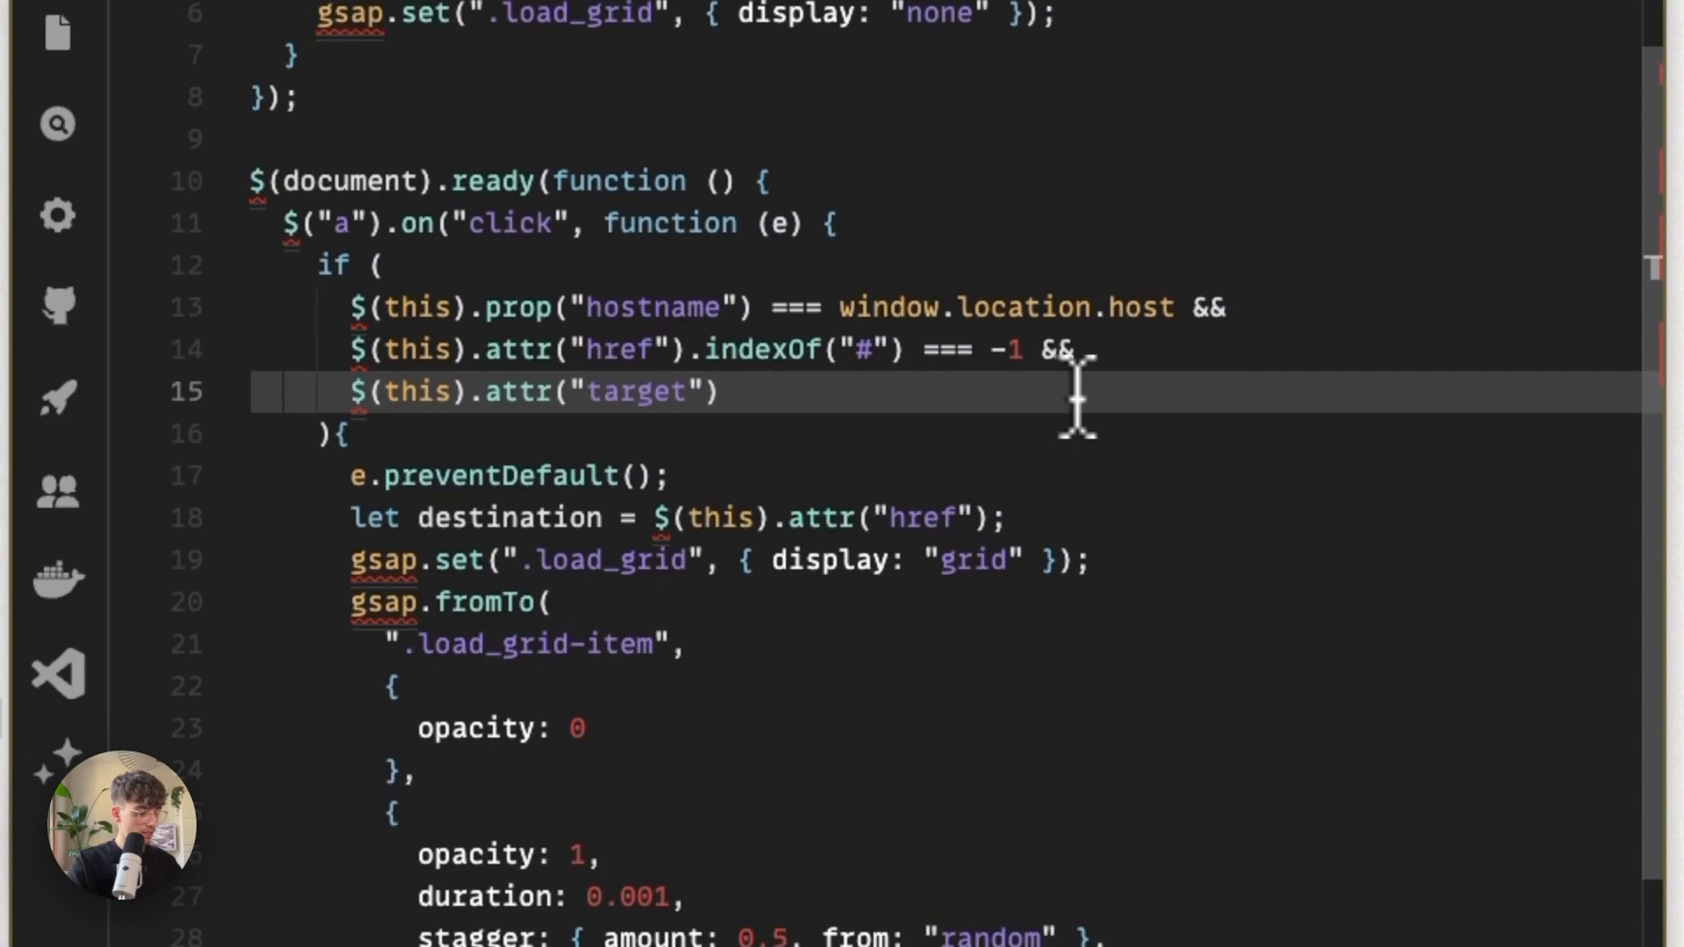
pyautogui.write('!==')
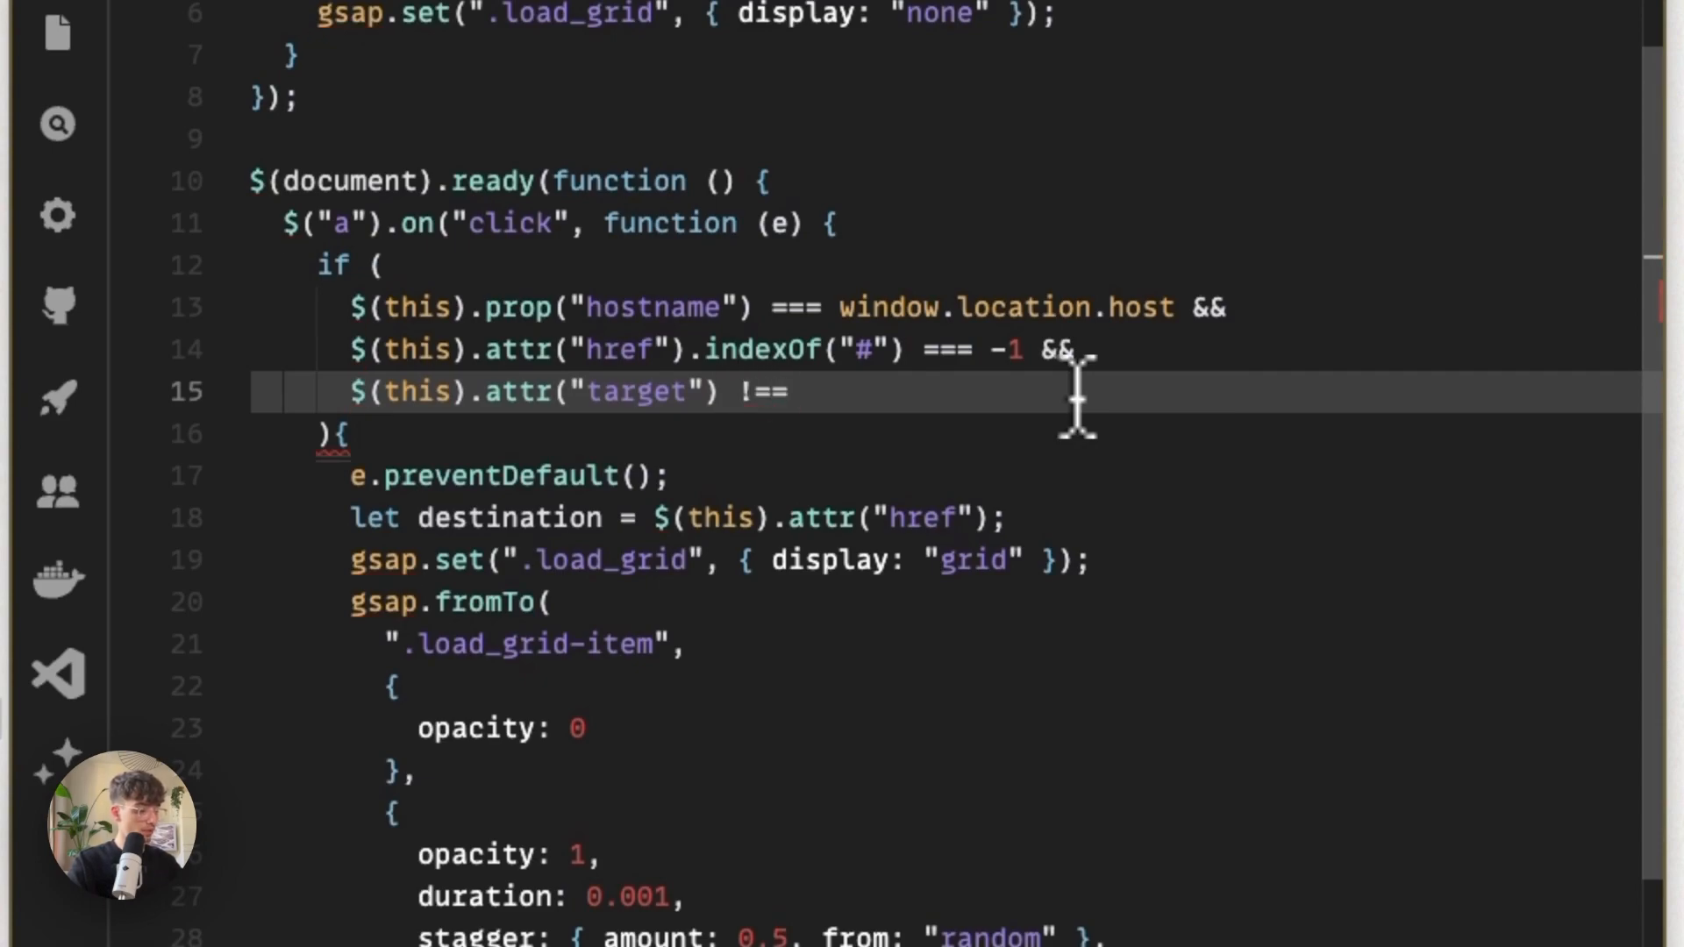
pyautogui.write('"_blank"')
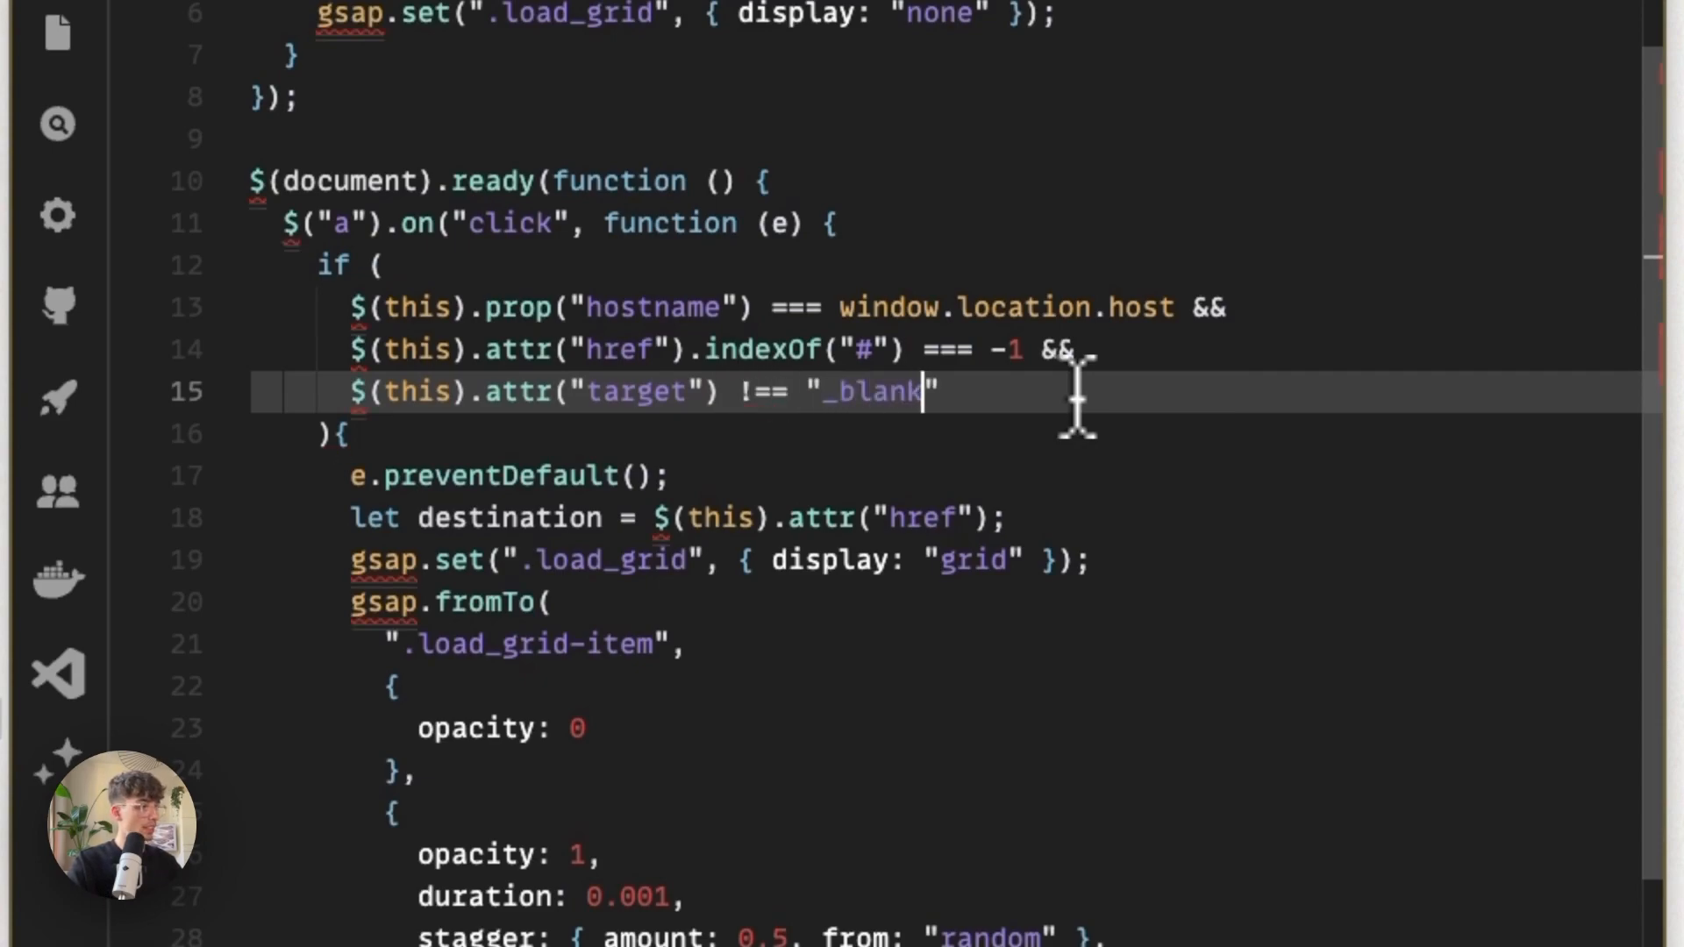
pyautogui.moveTo(1020, 622)
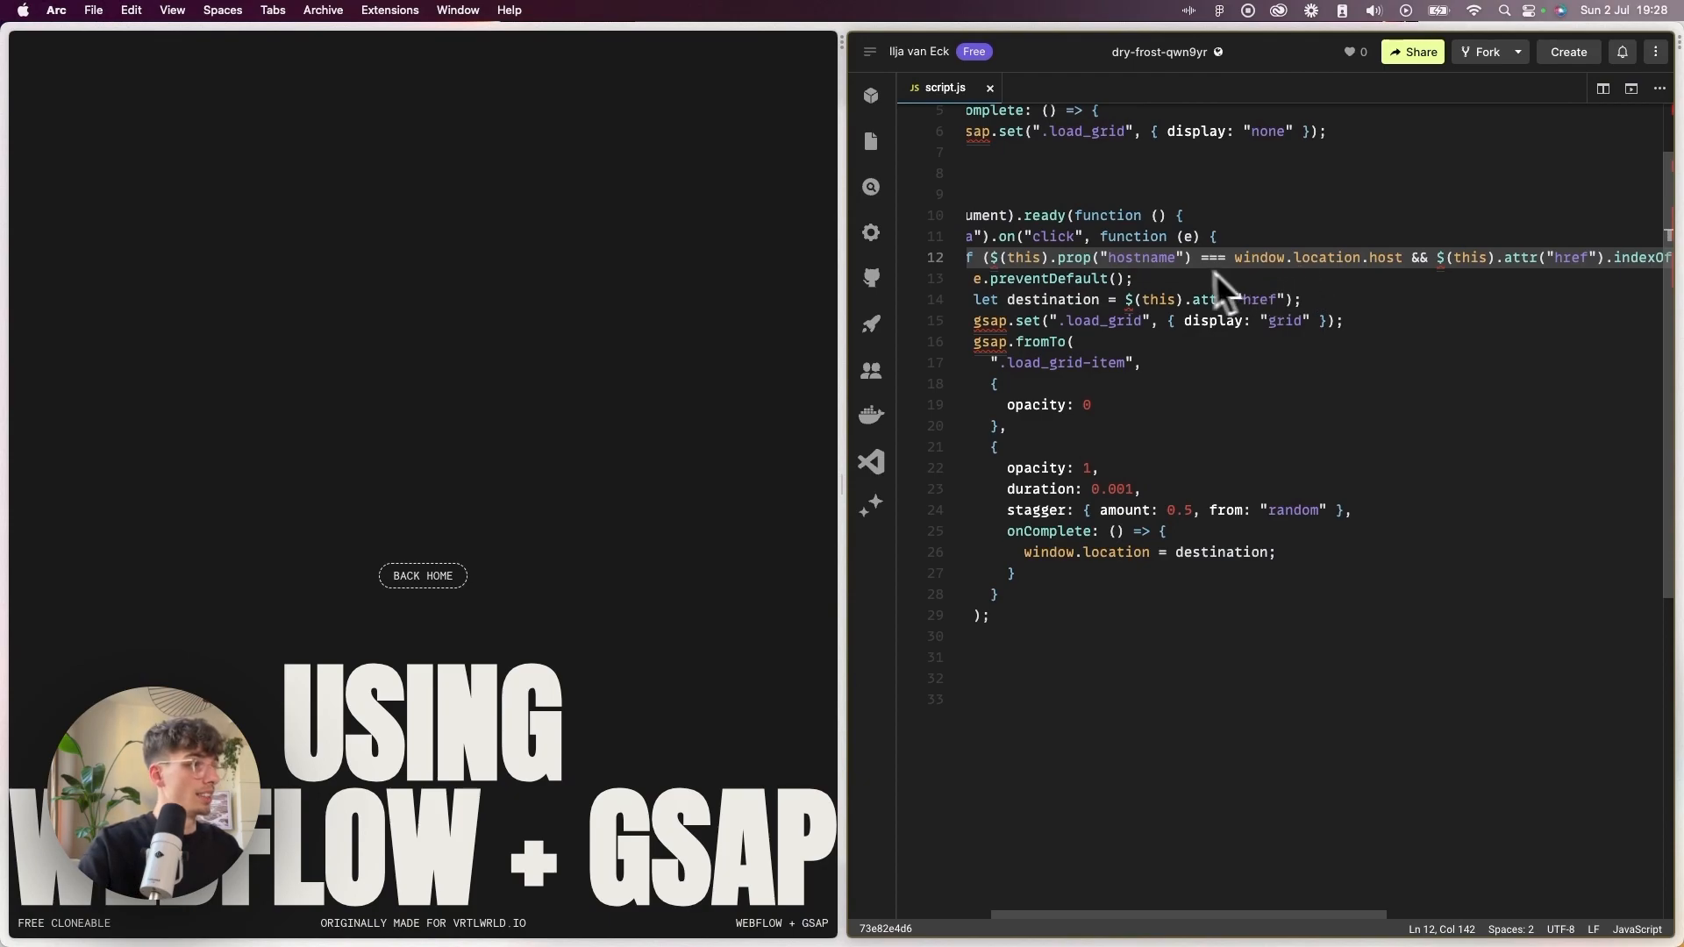
pyautogui.moveTo(1051, 290)
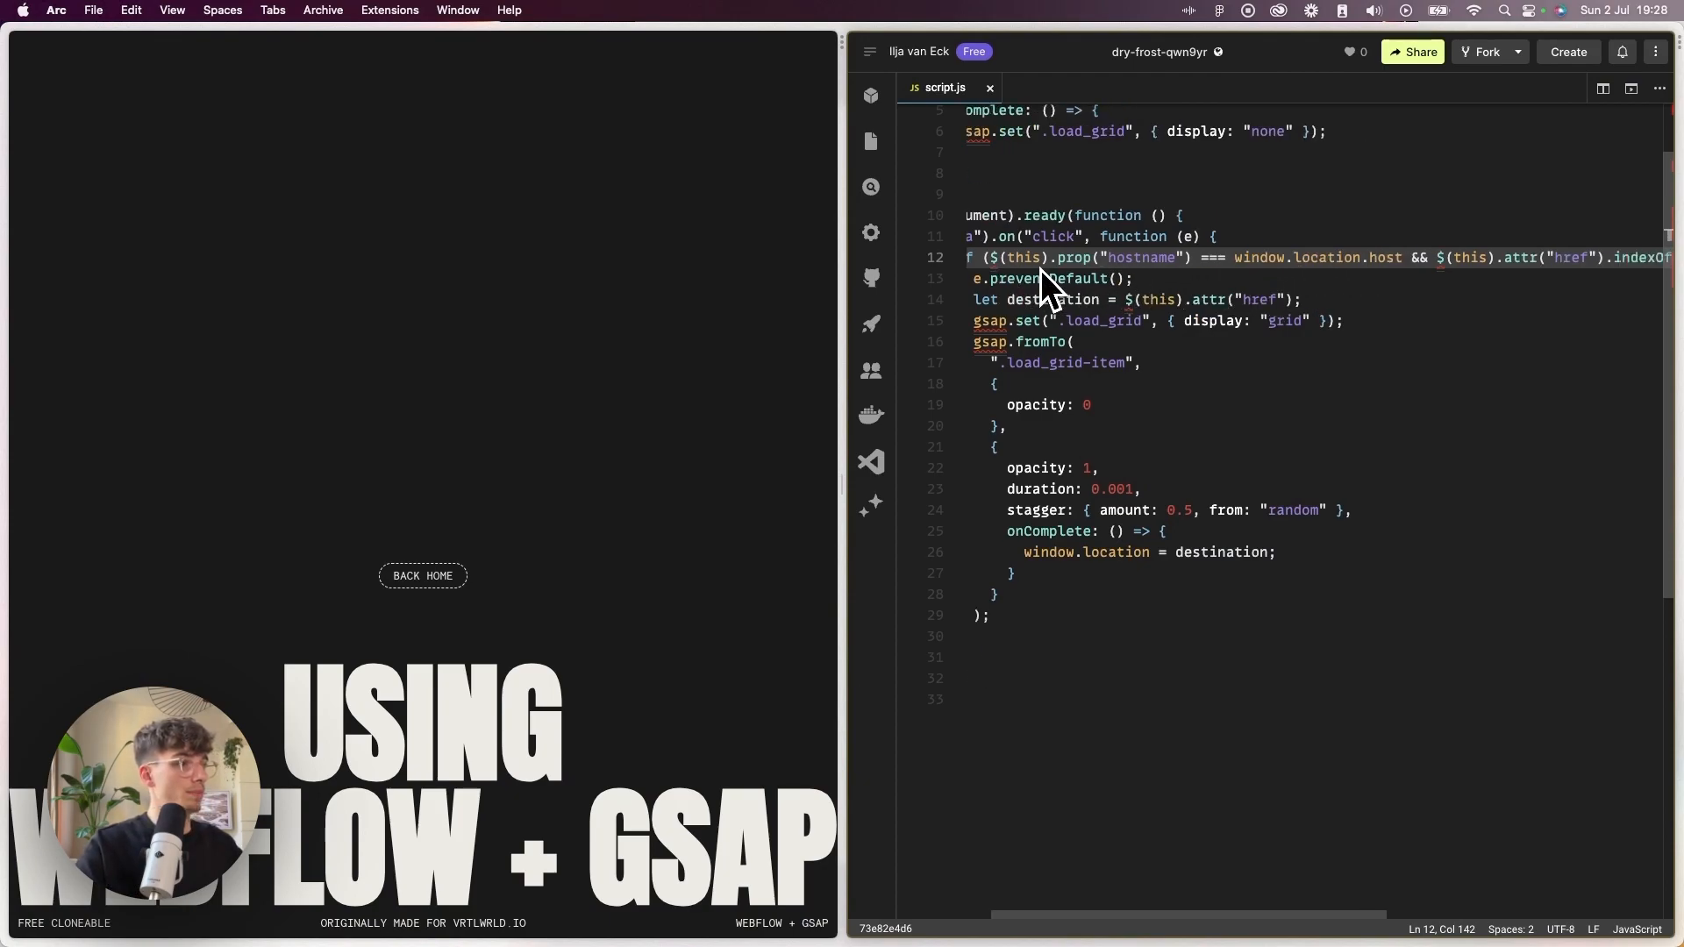
pyautogui.moveTo(993, 272)
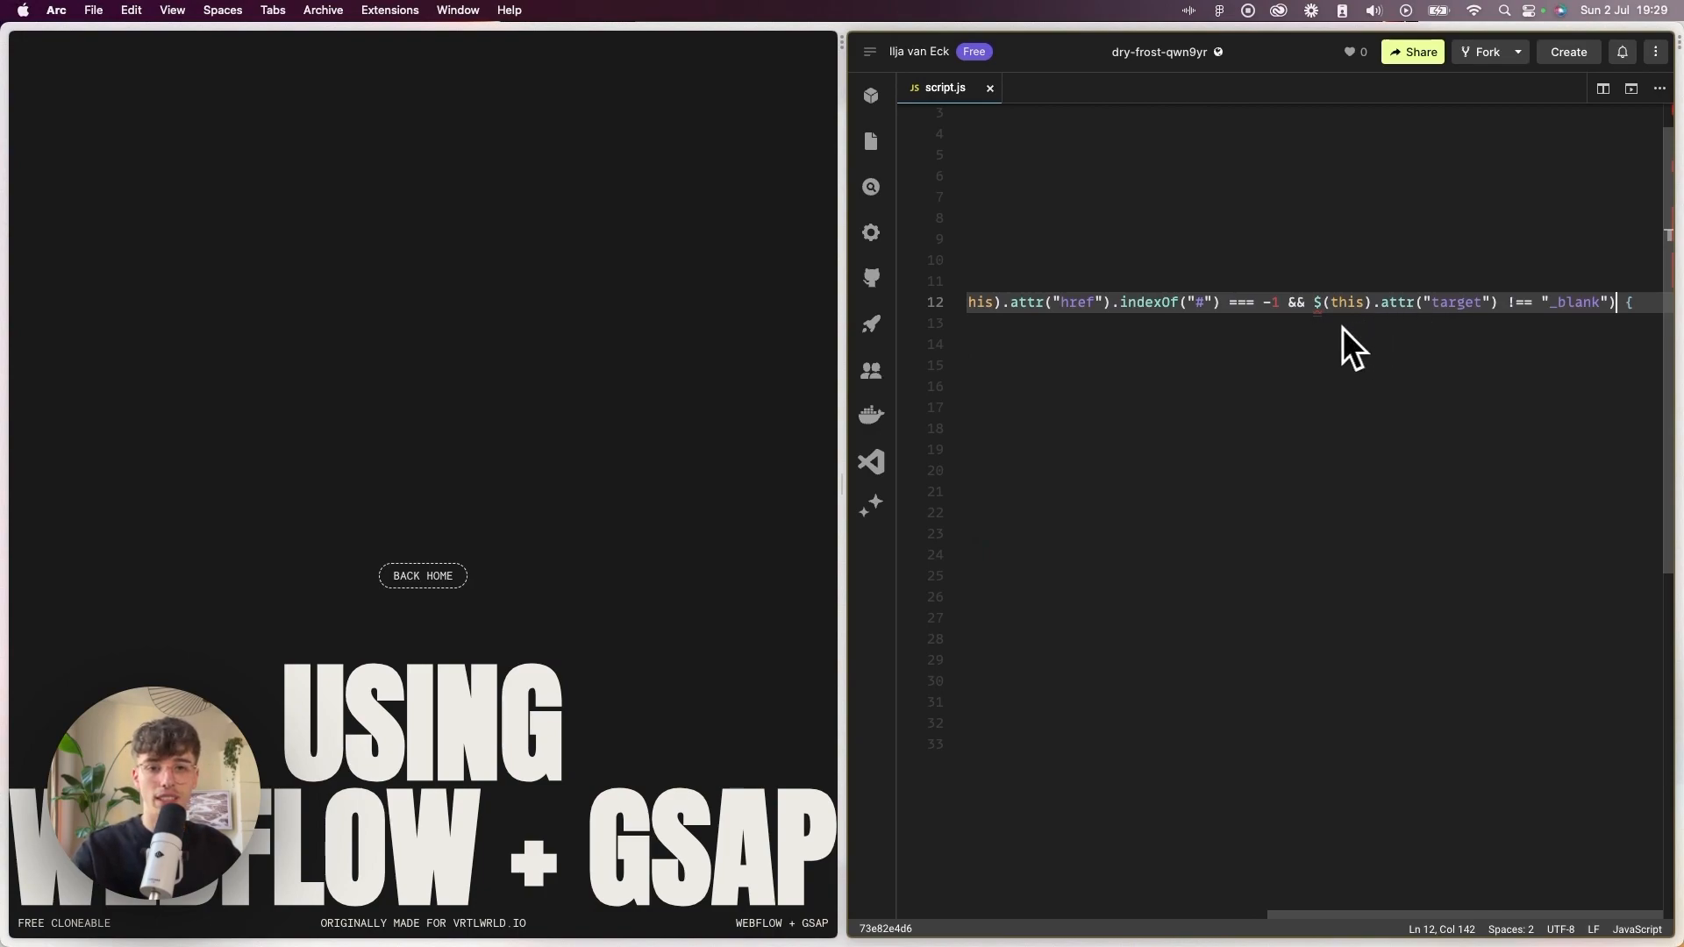
pyautogui.moveTo(1327, 339)
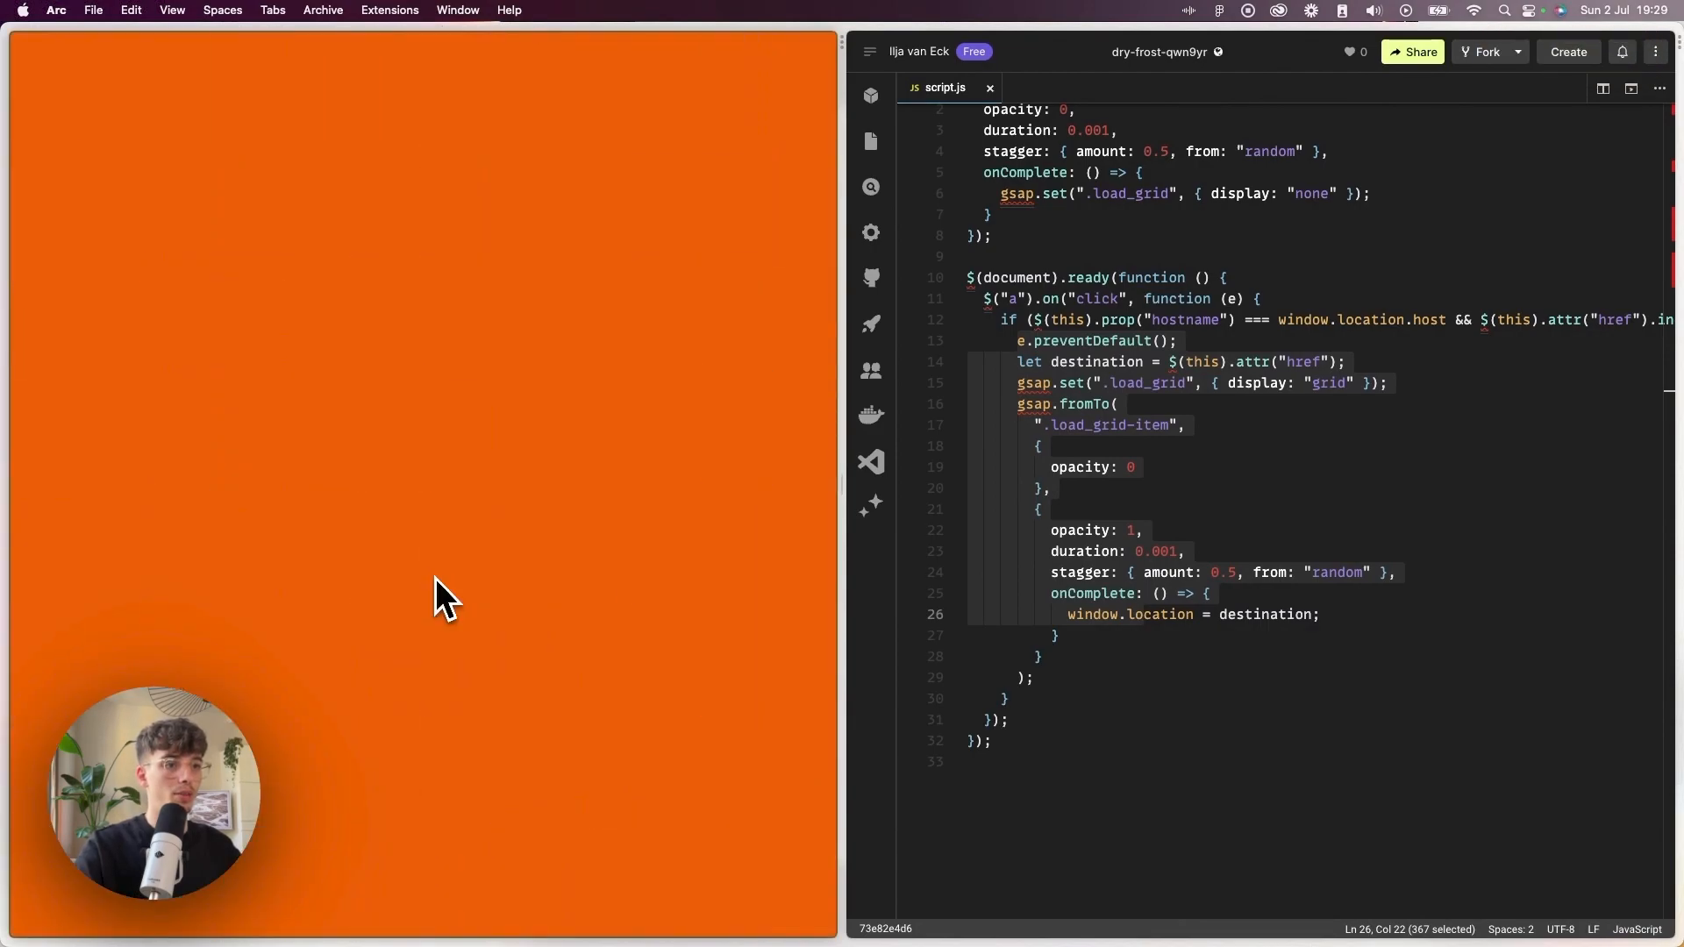
pyautogui.moveTo(450, 597)
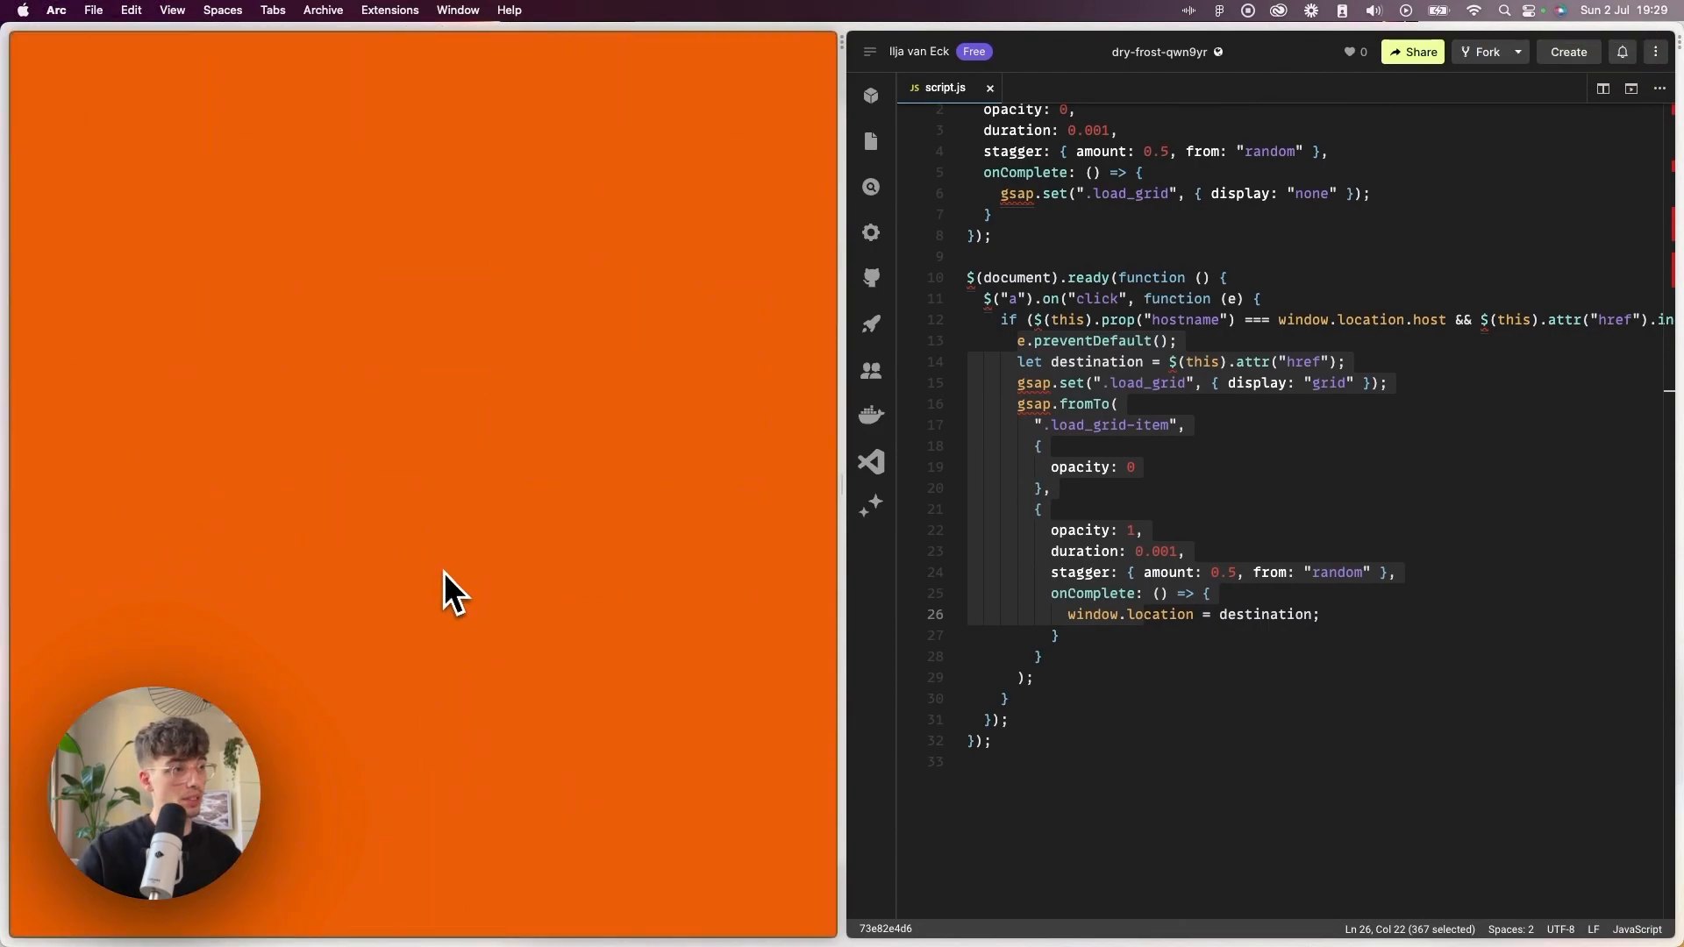